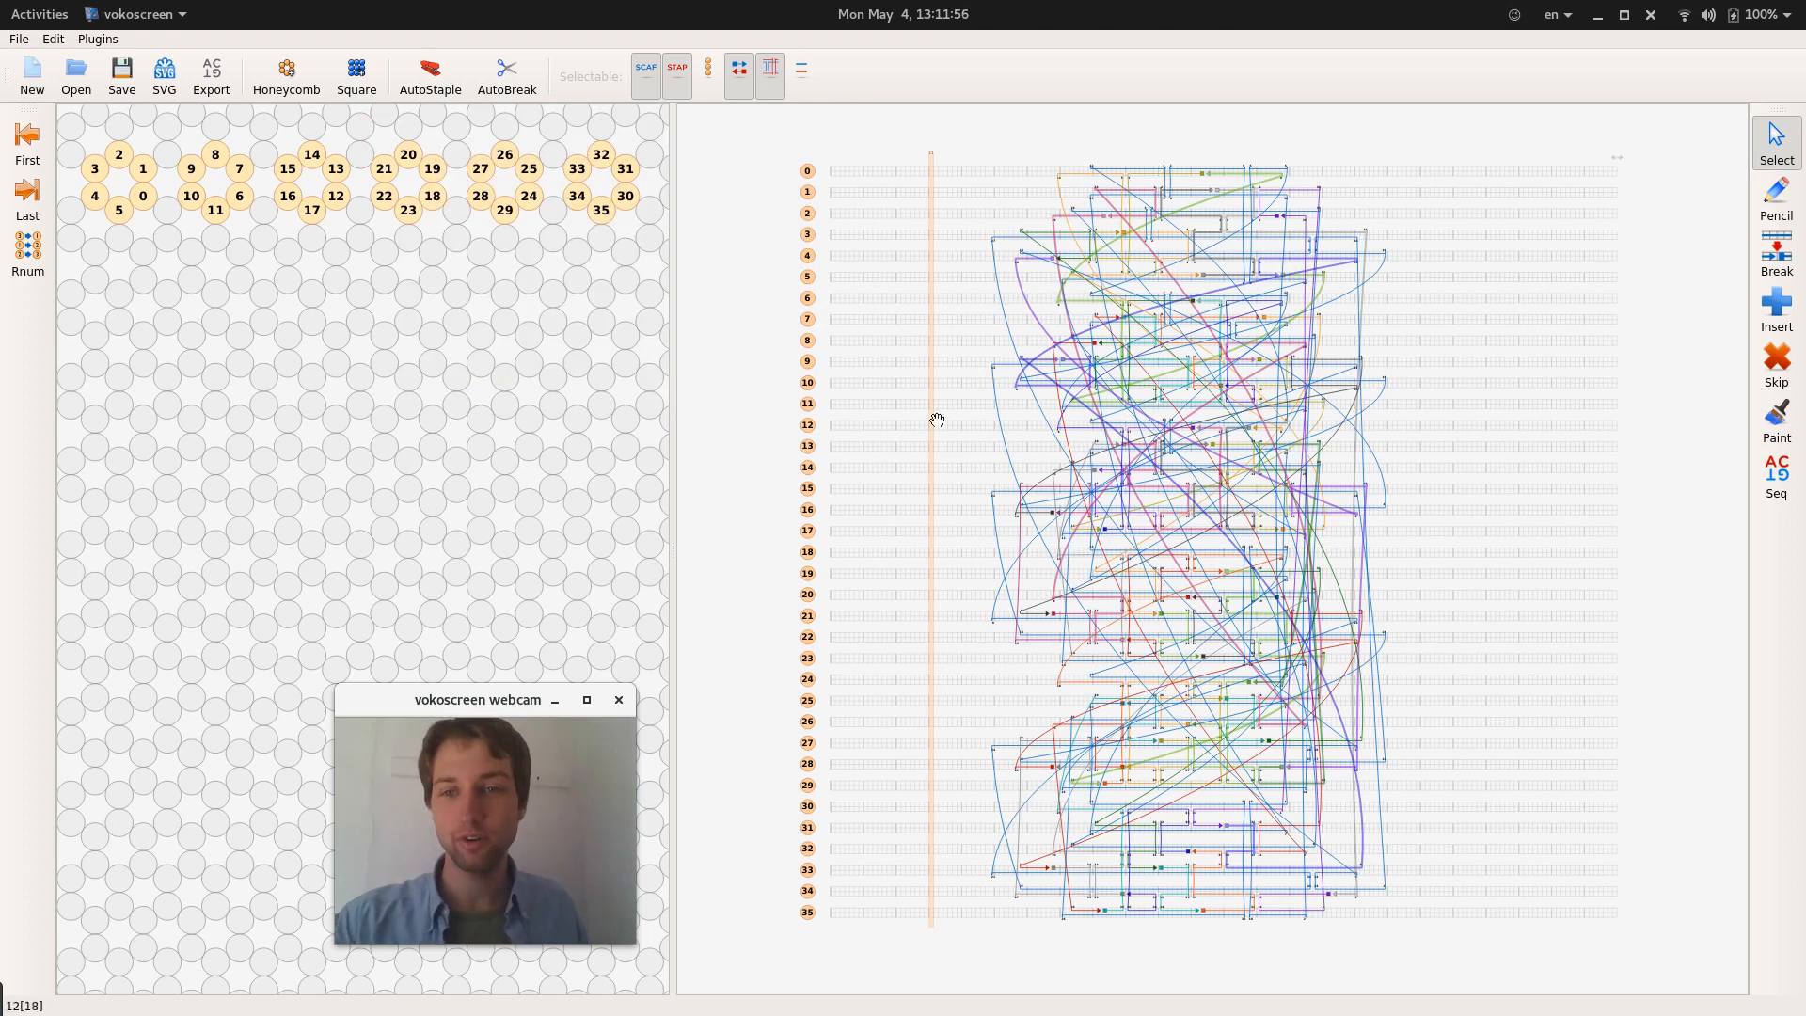
mouse_move(760, 170)
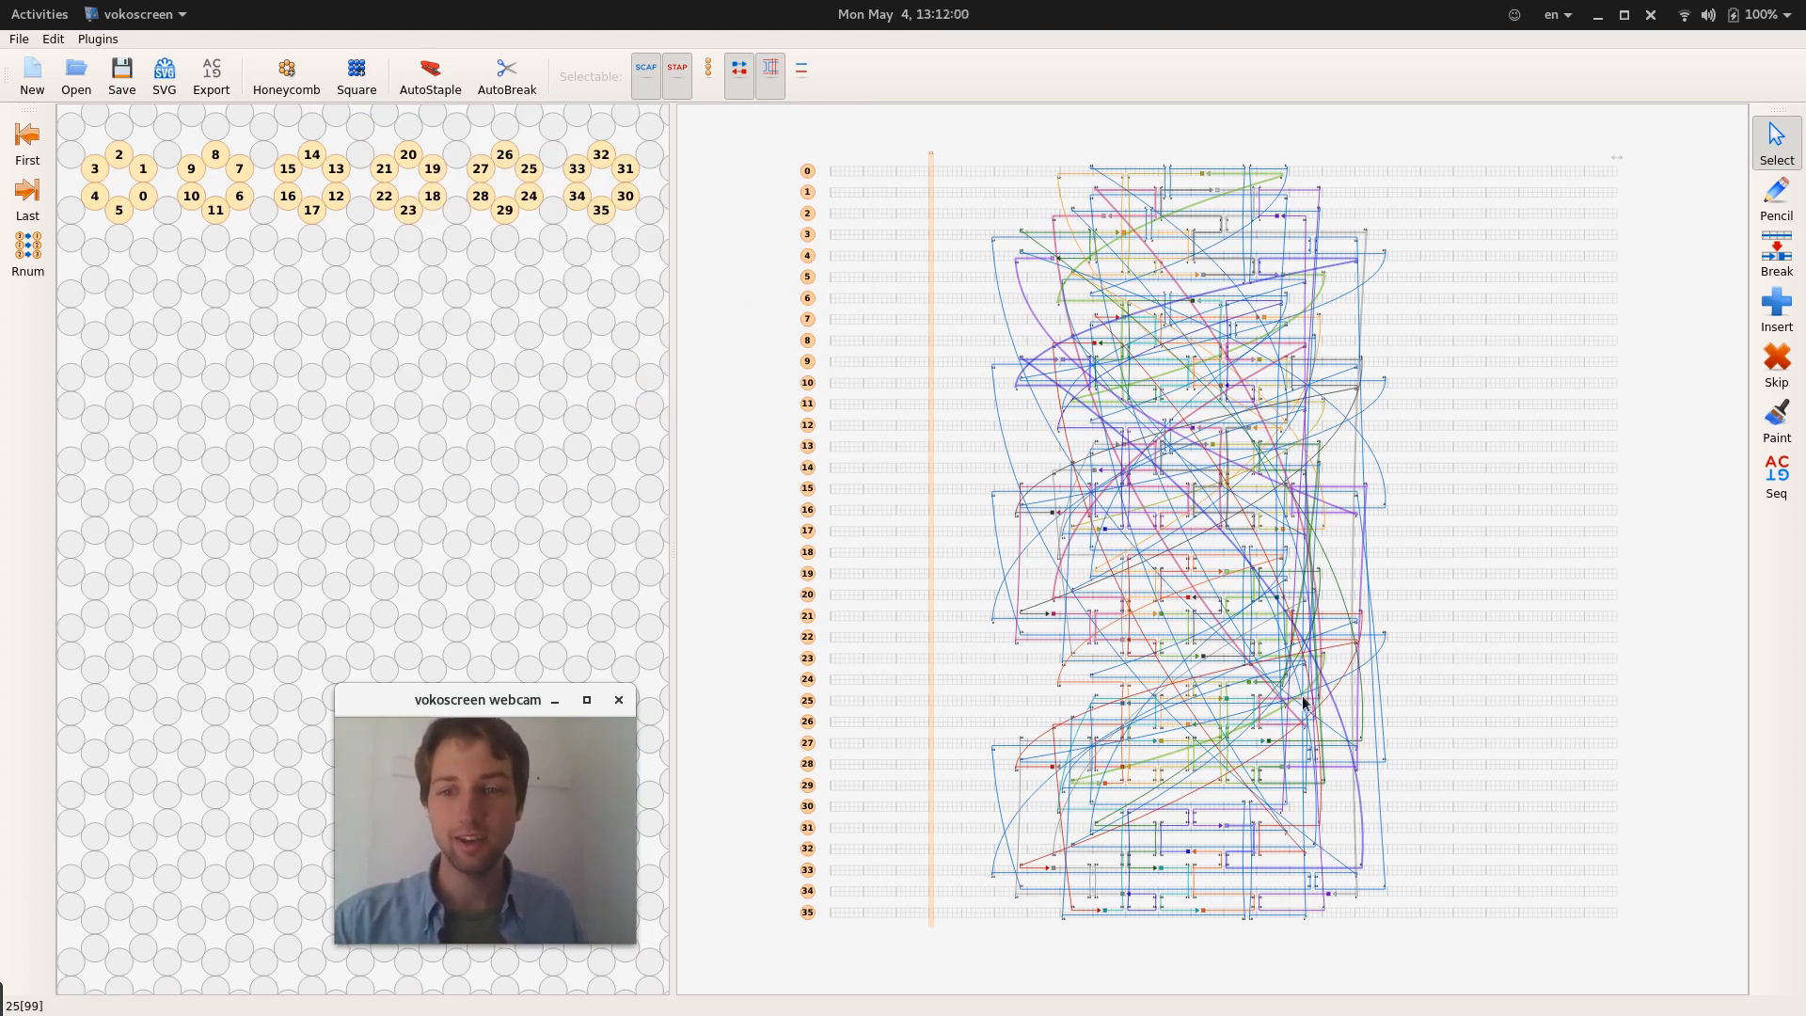
mouse_move(1400, 632)
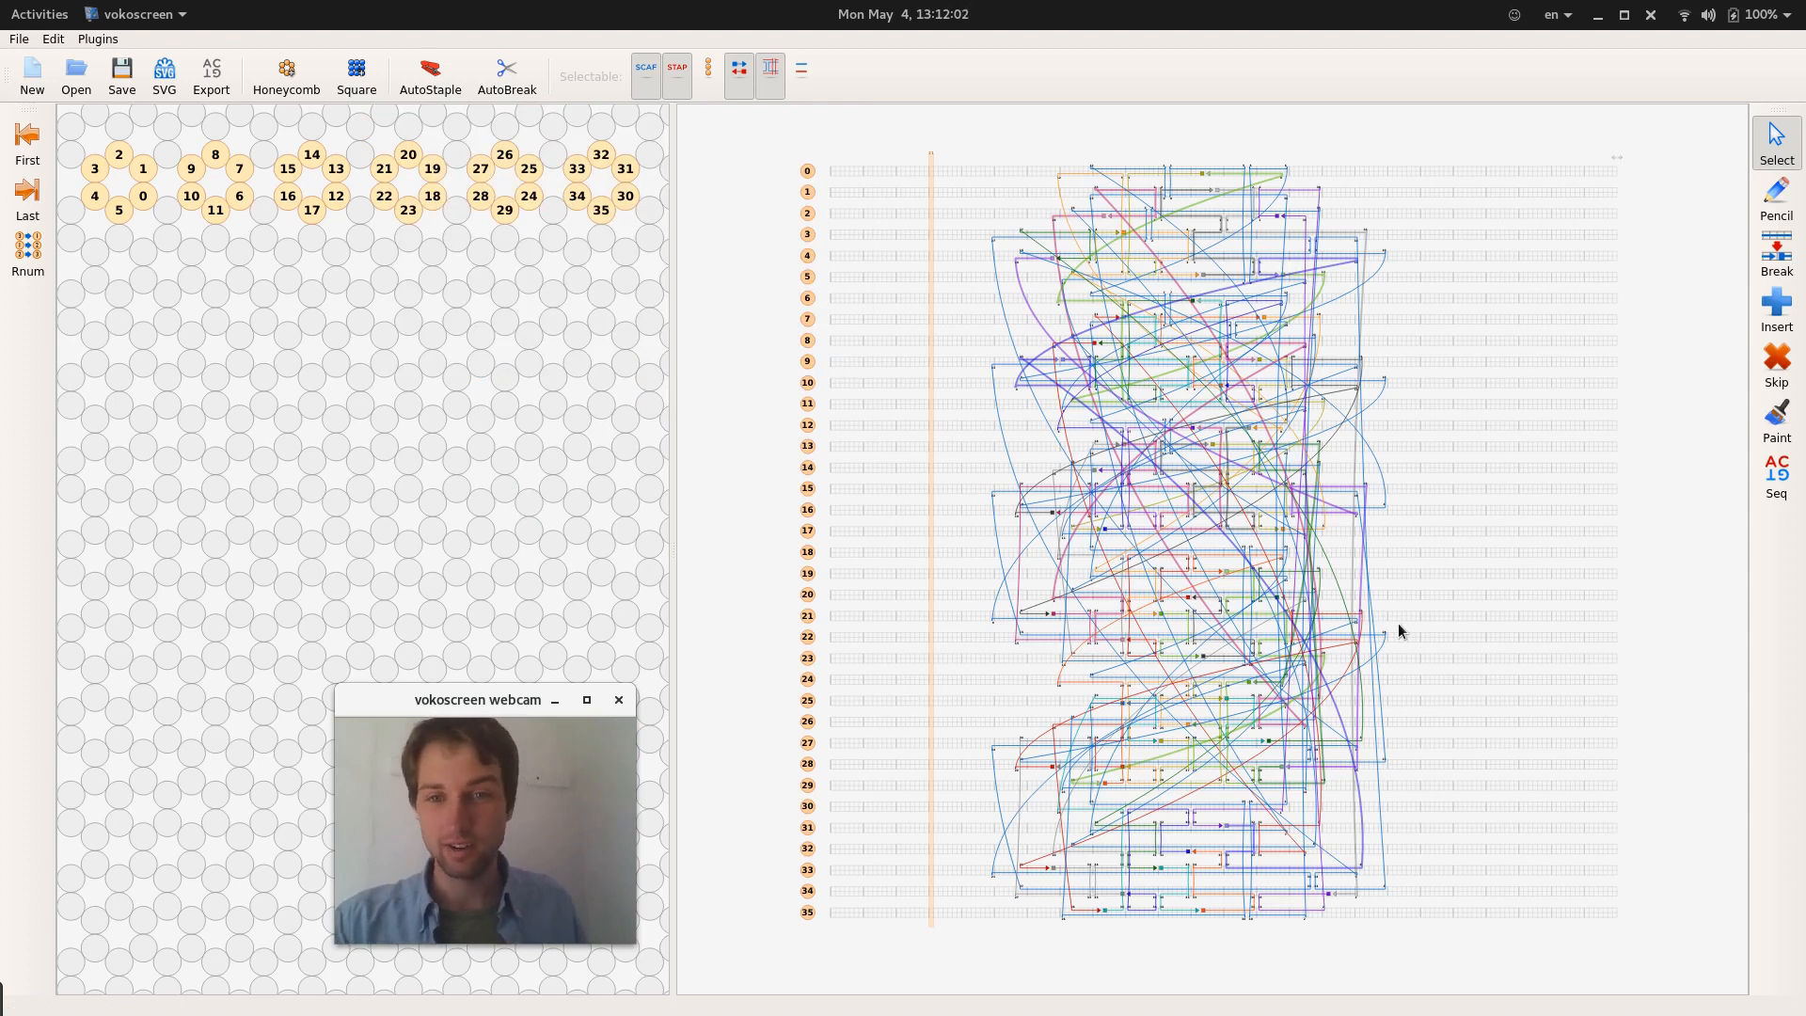
mouse_move(1264, 591)
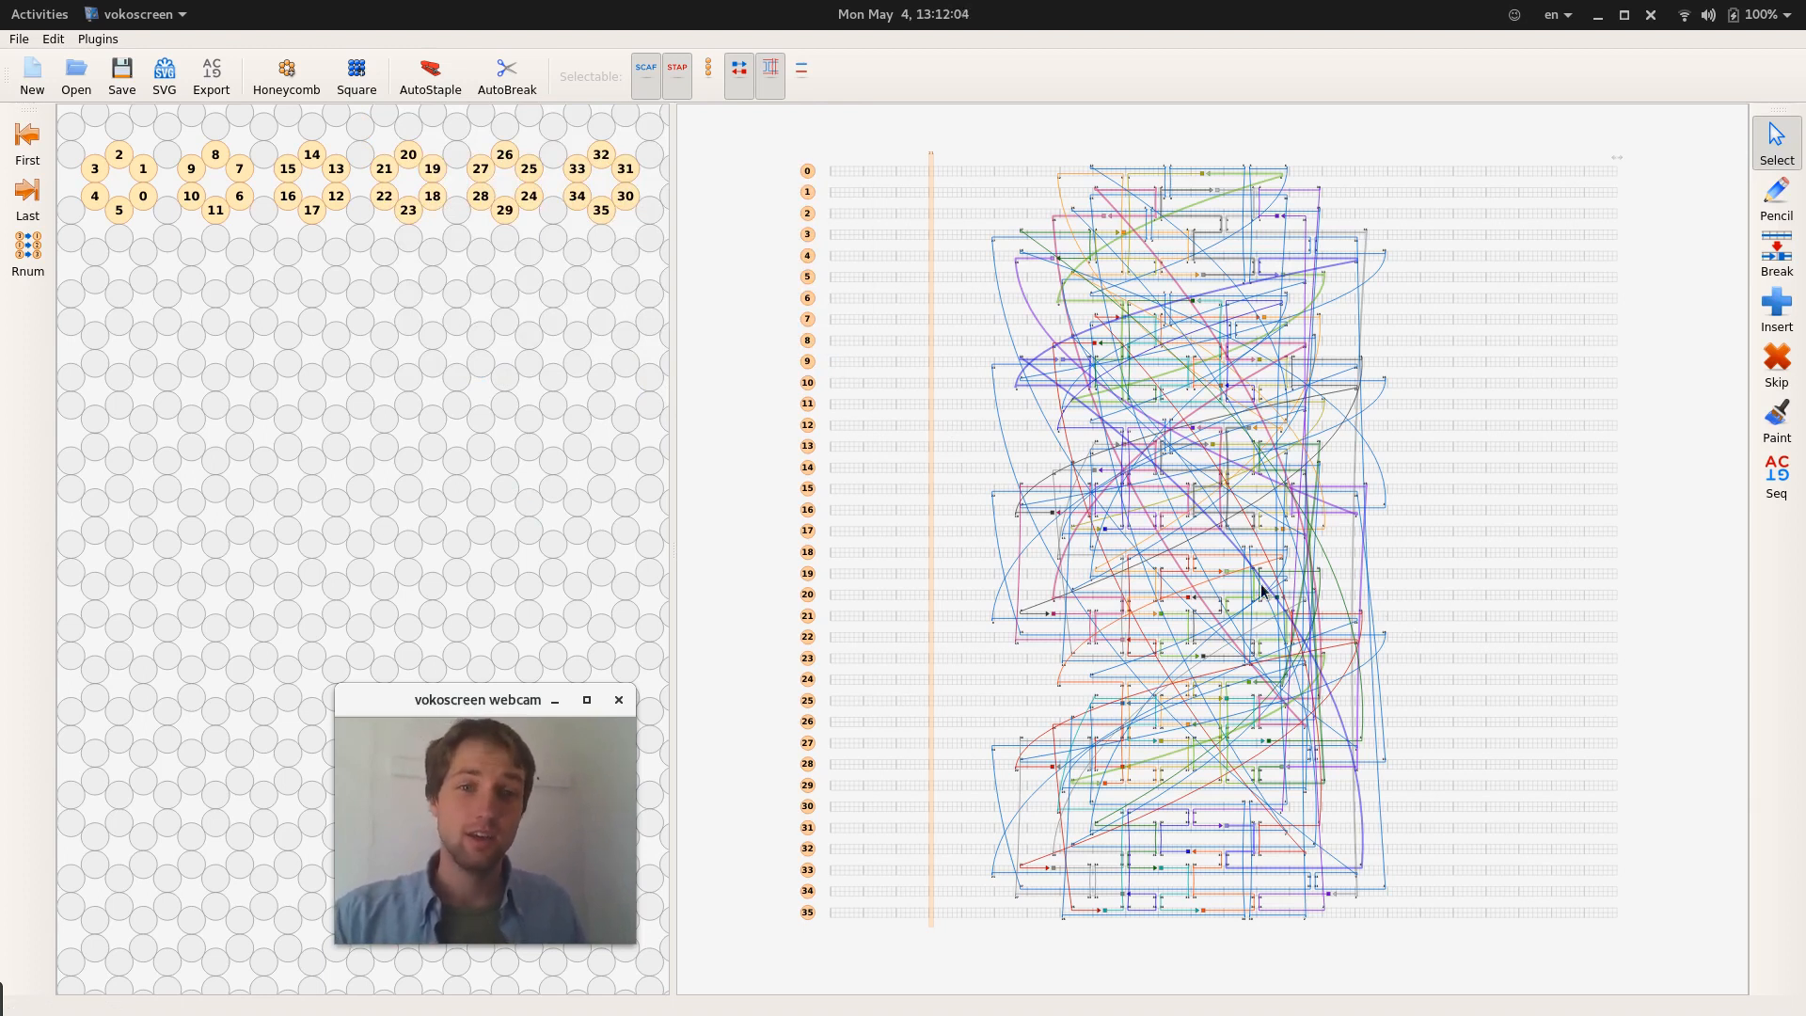
mouse_move(1102, 448)
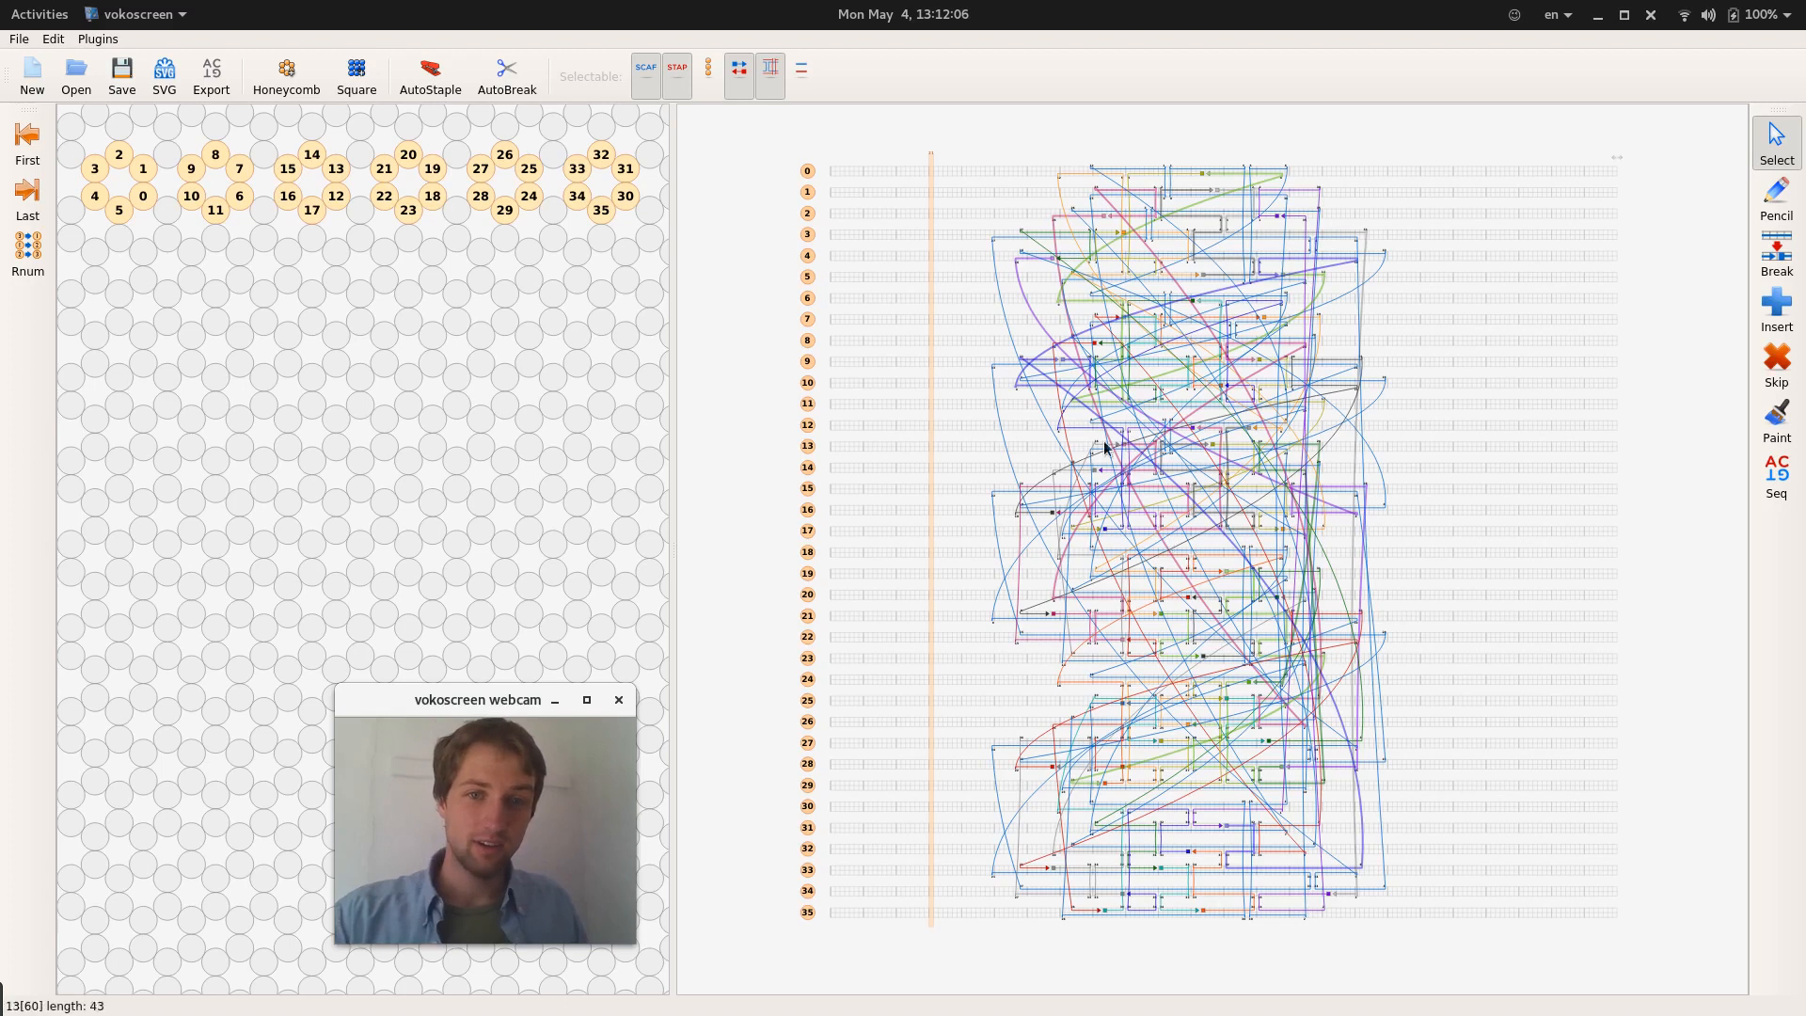
Switch from the caDNAno design to the tacoxDNA web page in Firefox via the window overview.
click(553, 239)
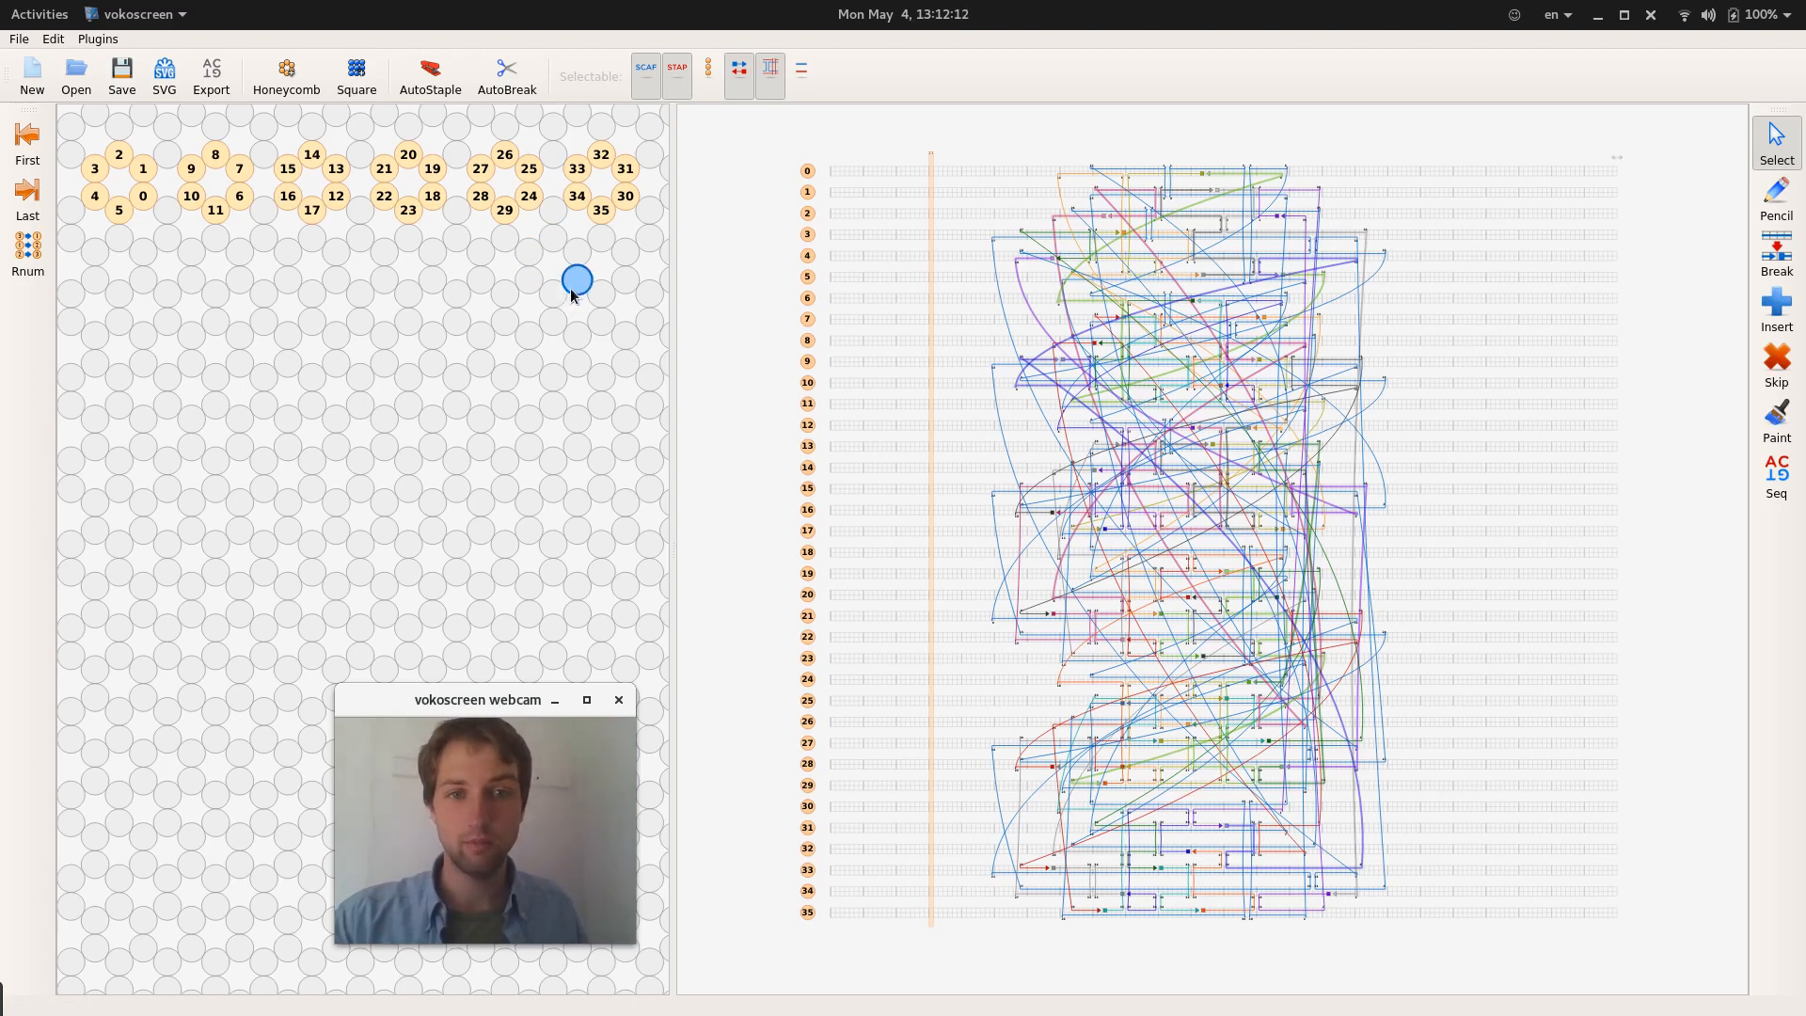
mouse_move(570, 292)
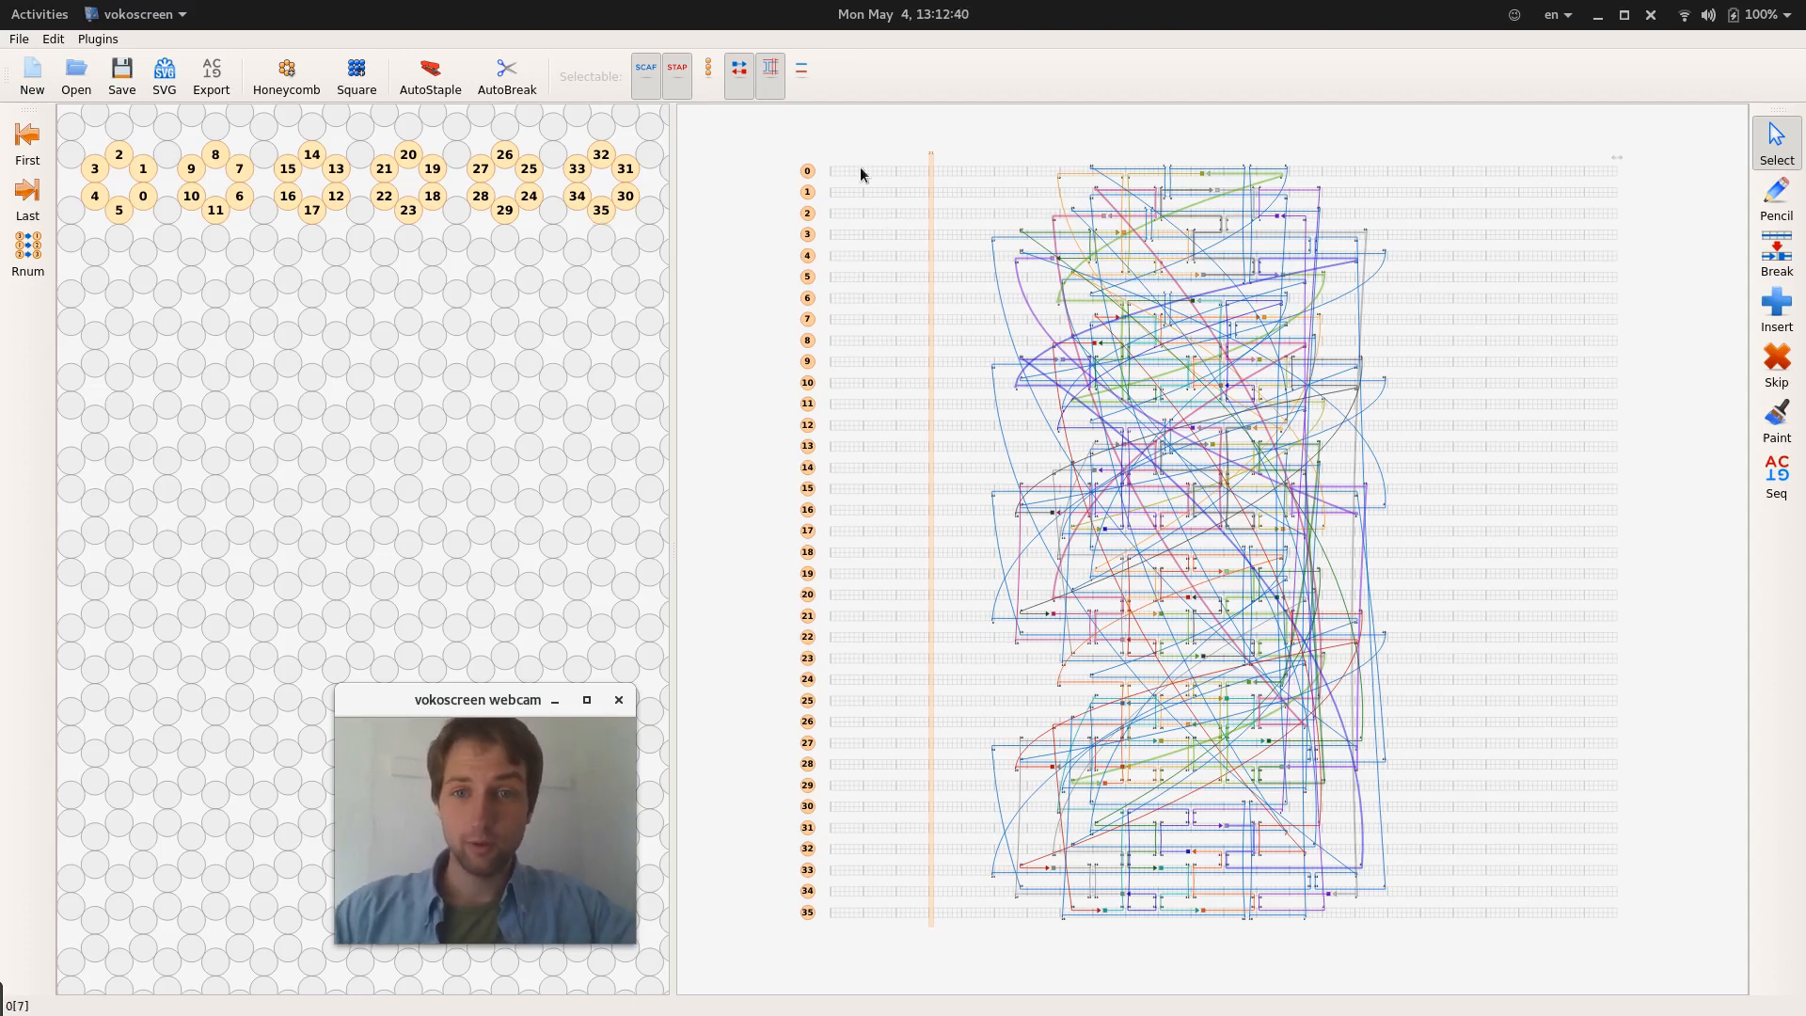
mouse_move(1238, 462)
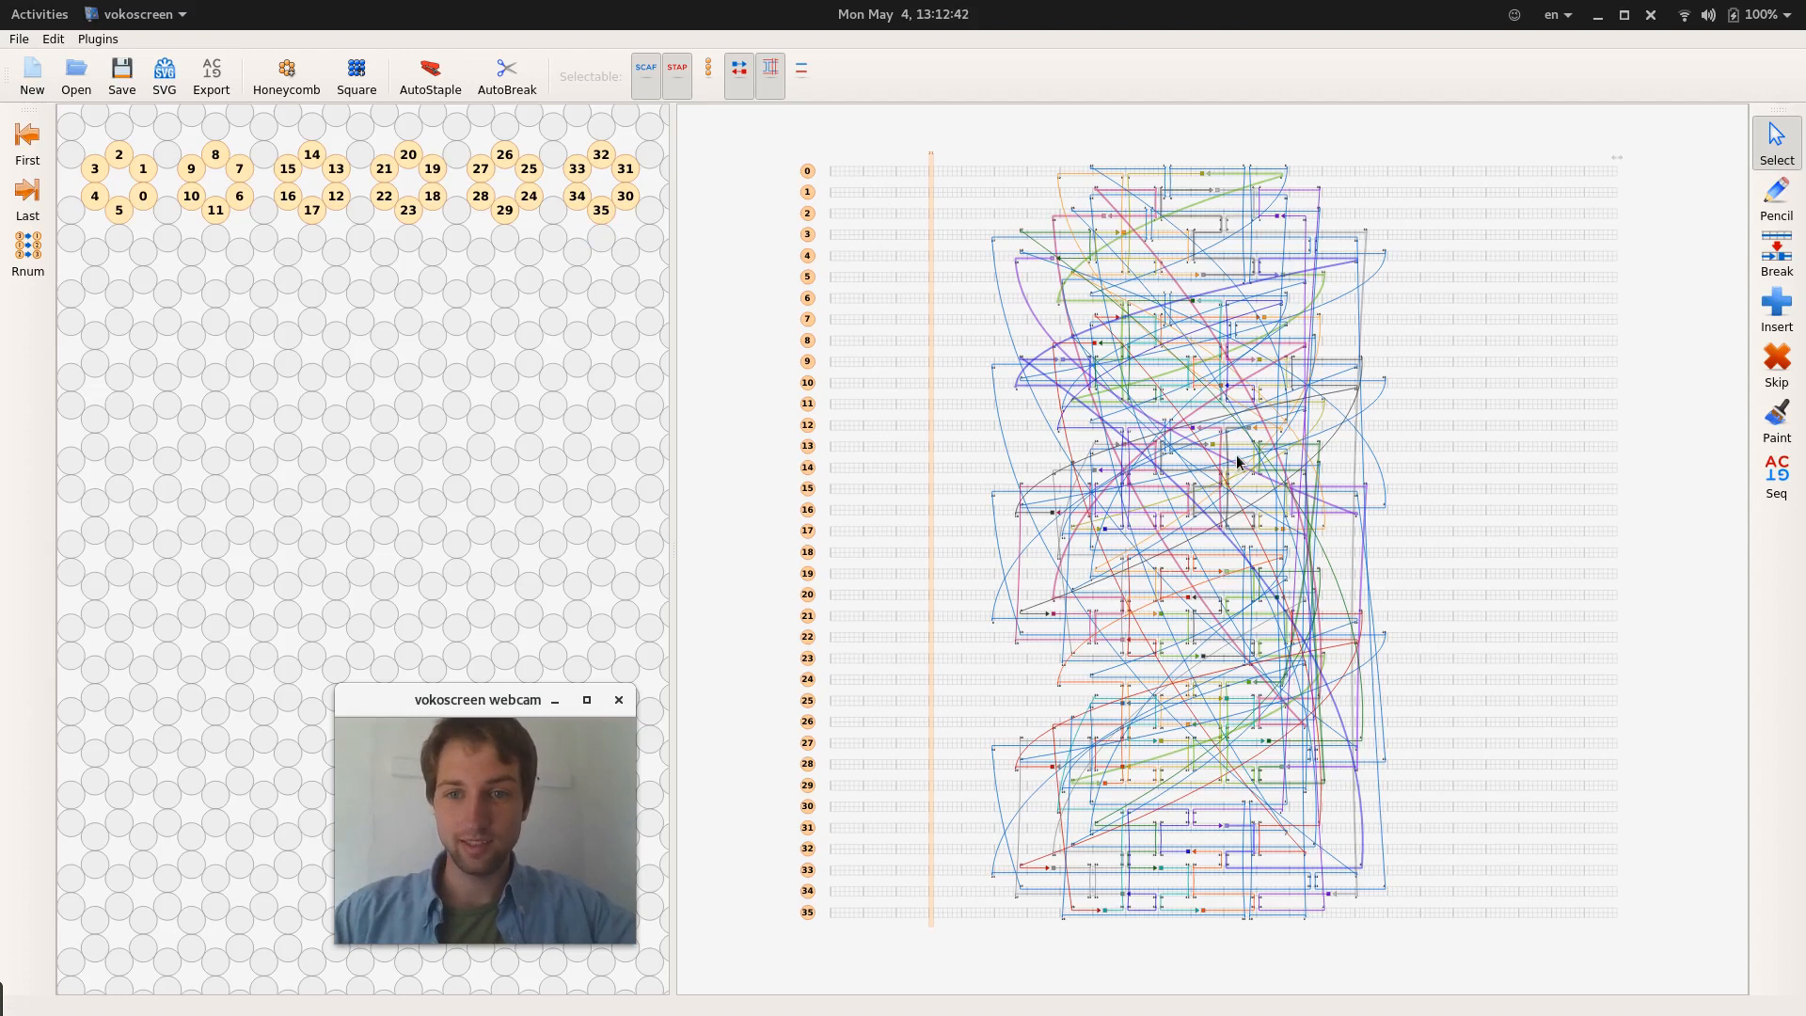
mouse_move(1111, 460)
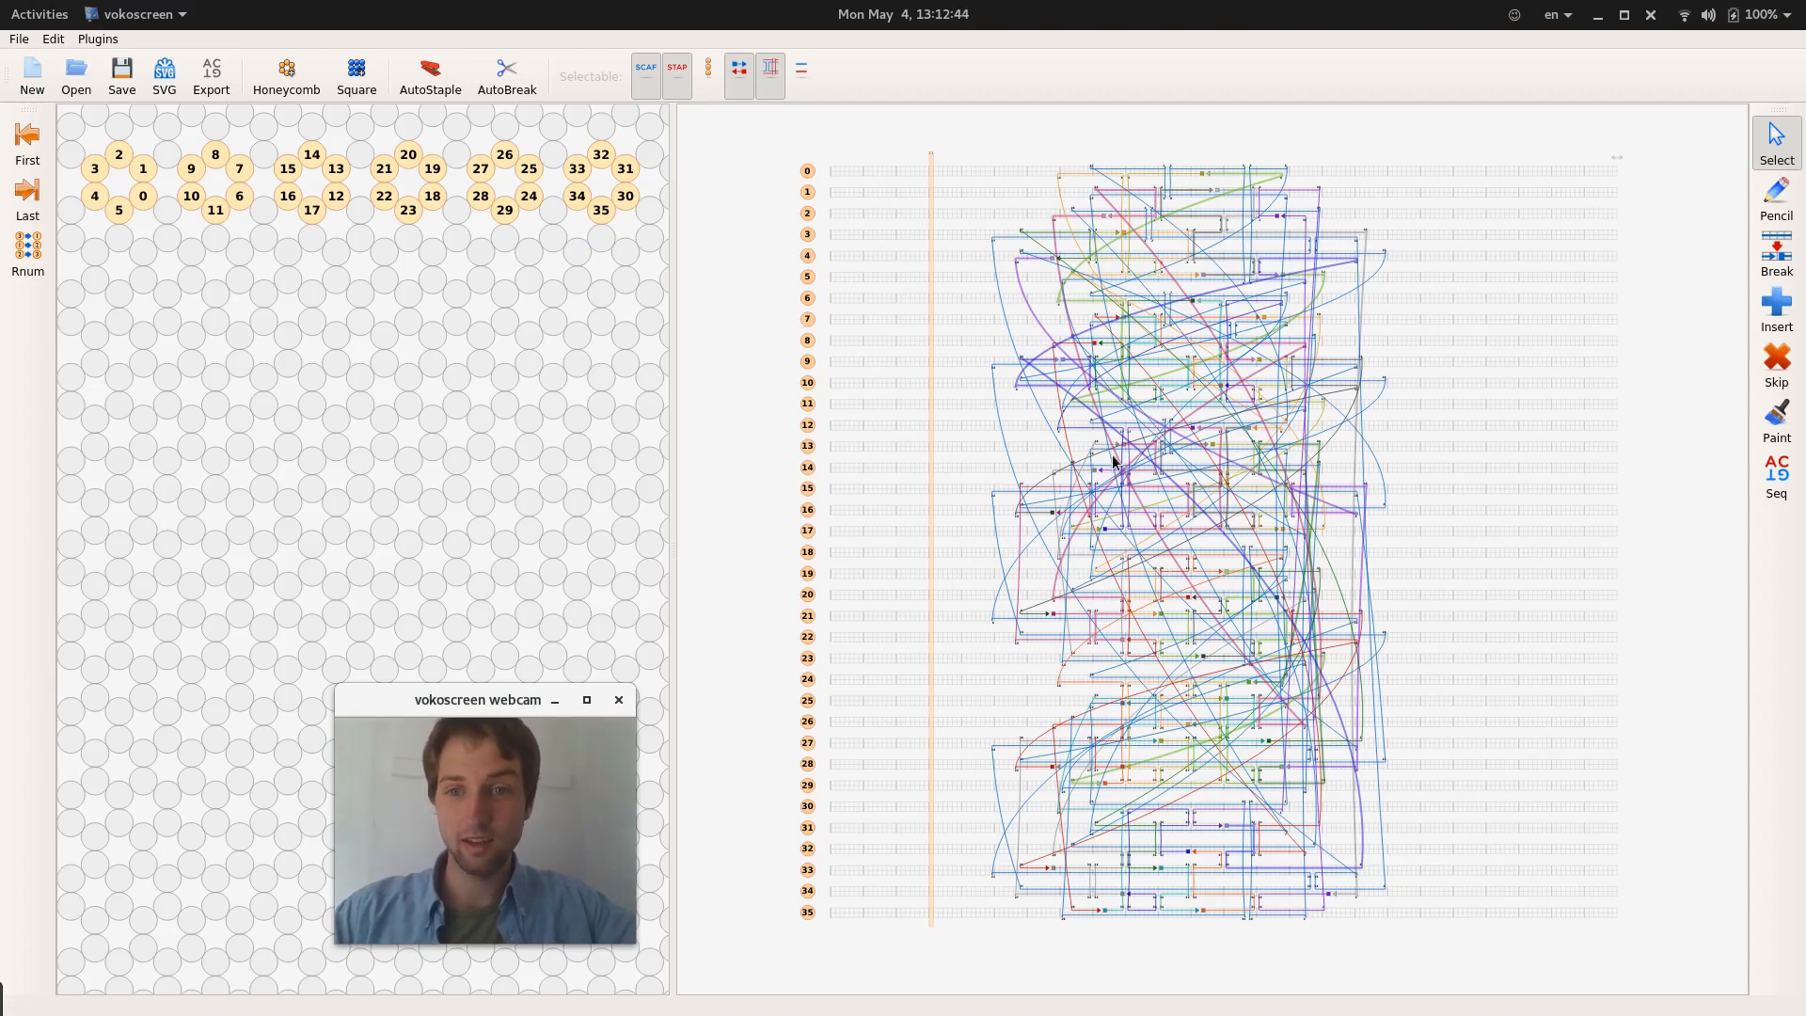
mouse_move(972, 463)
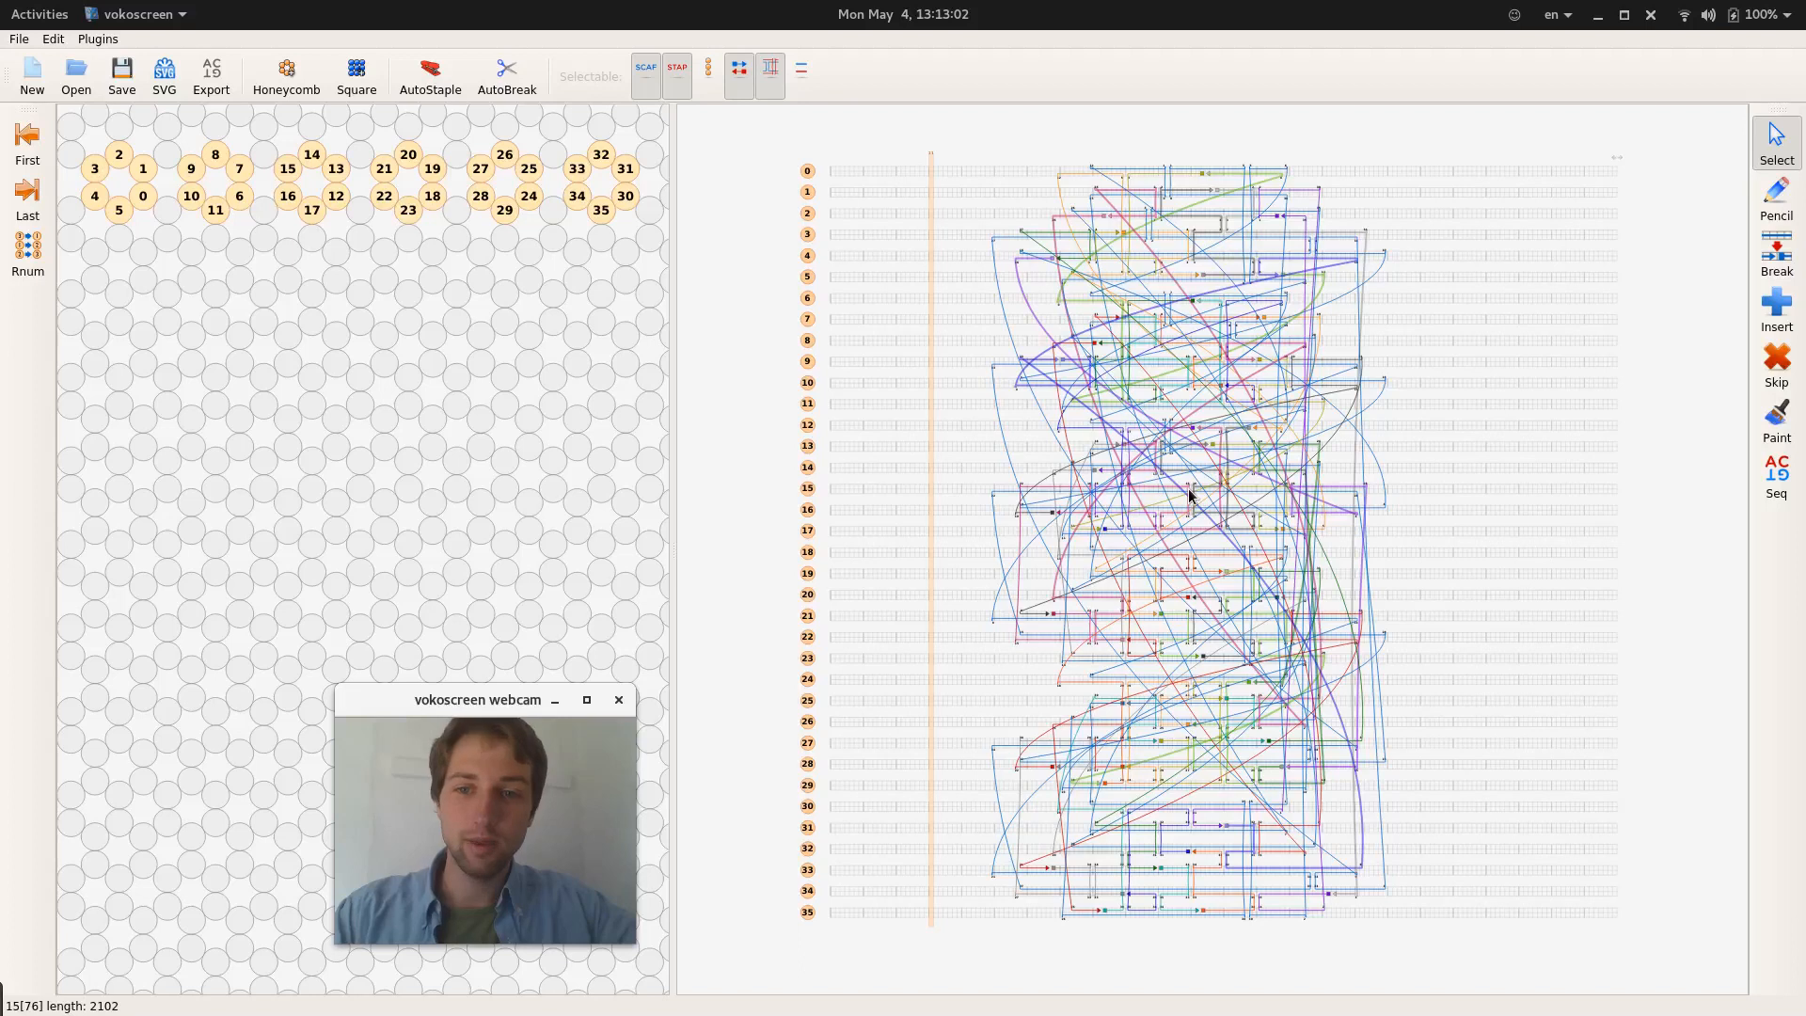
mouse_move(1135, 467)
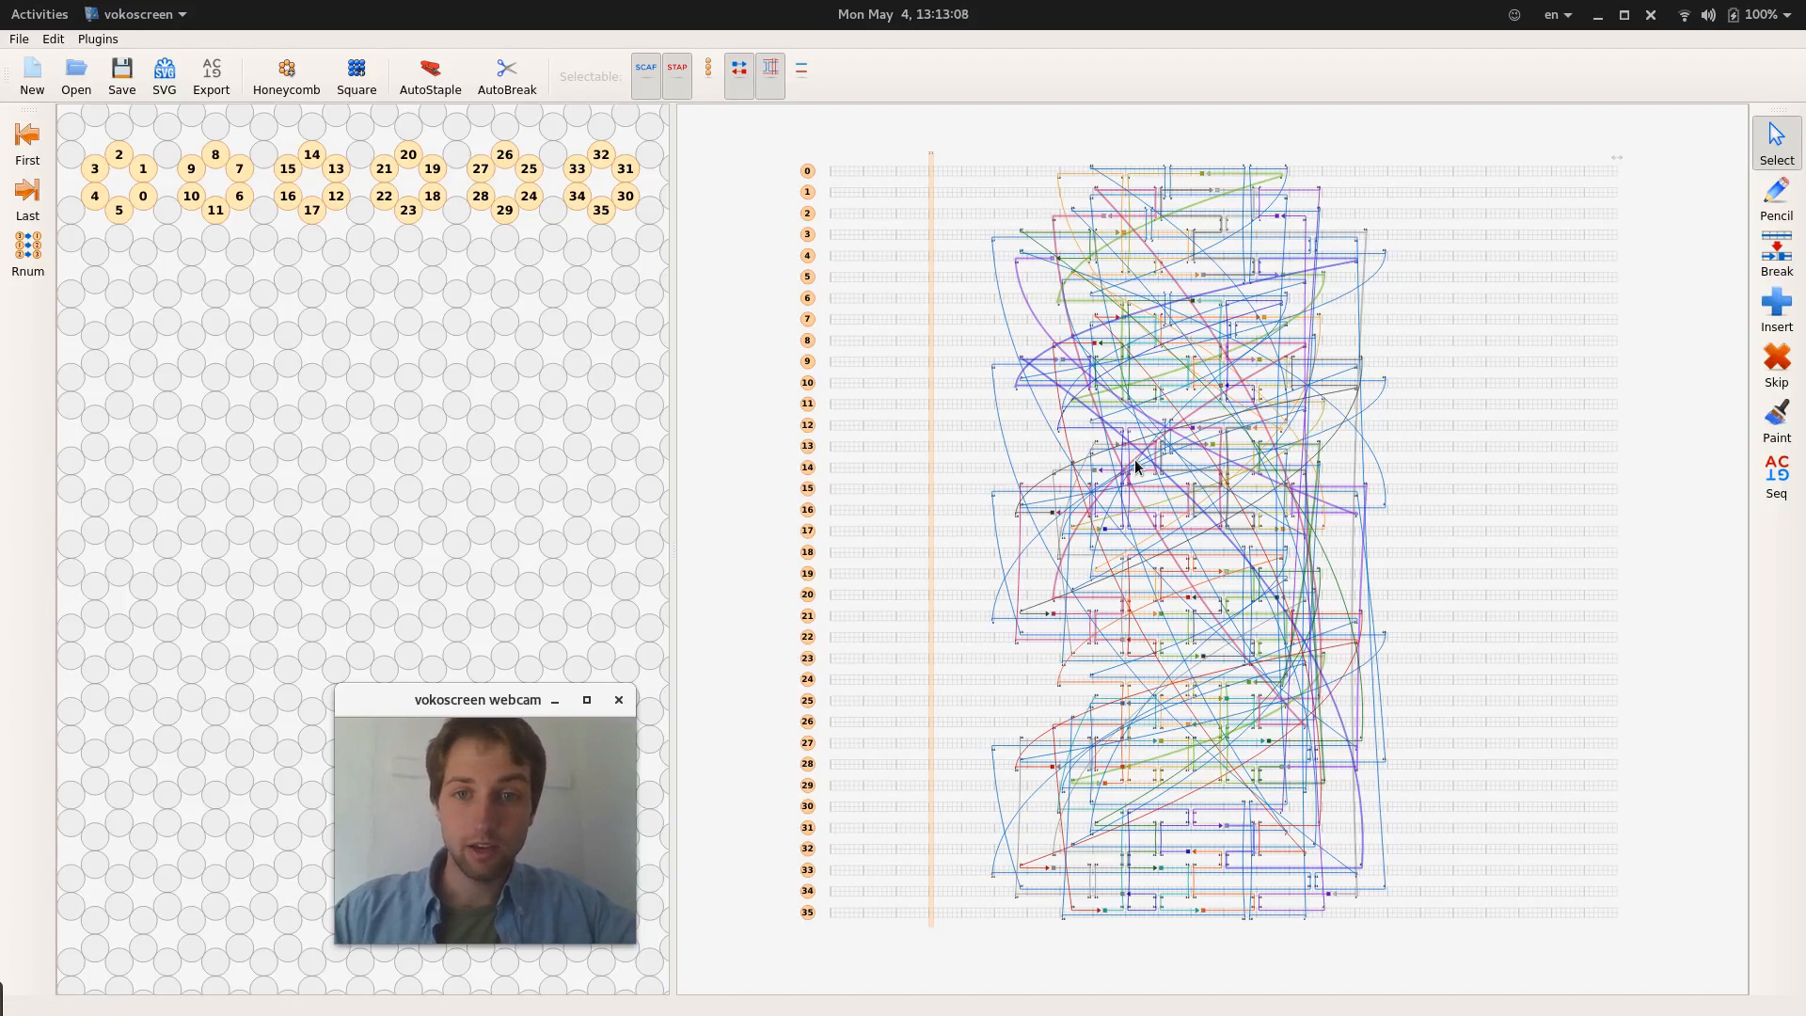
click(38, 13)
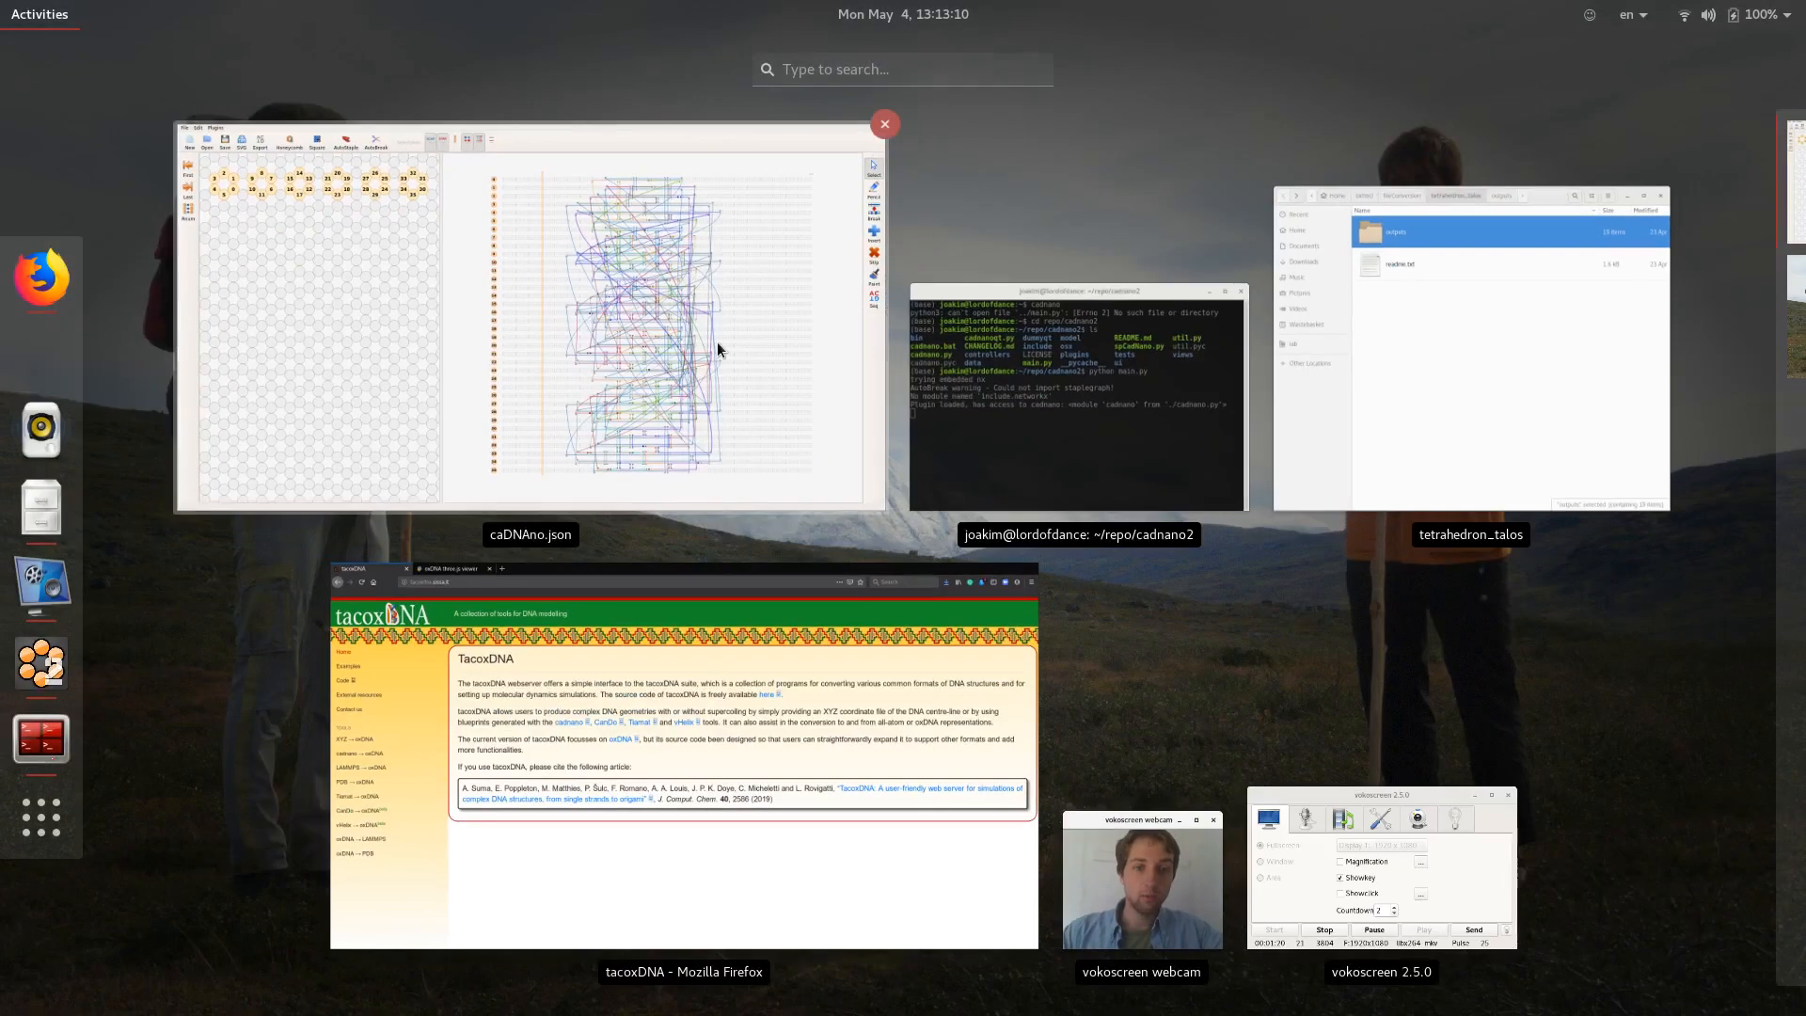
click(683, 748)
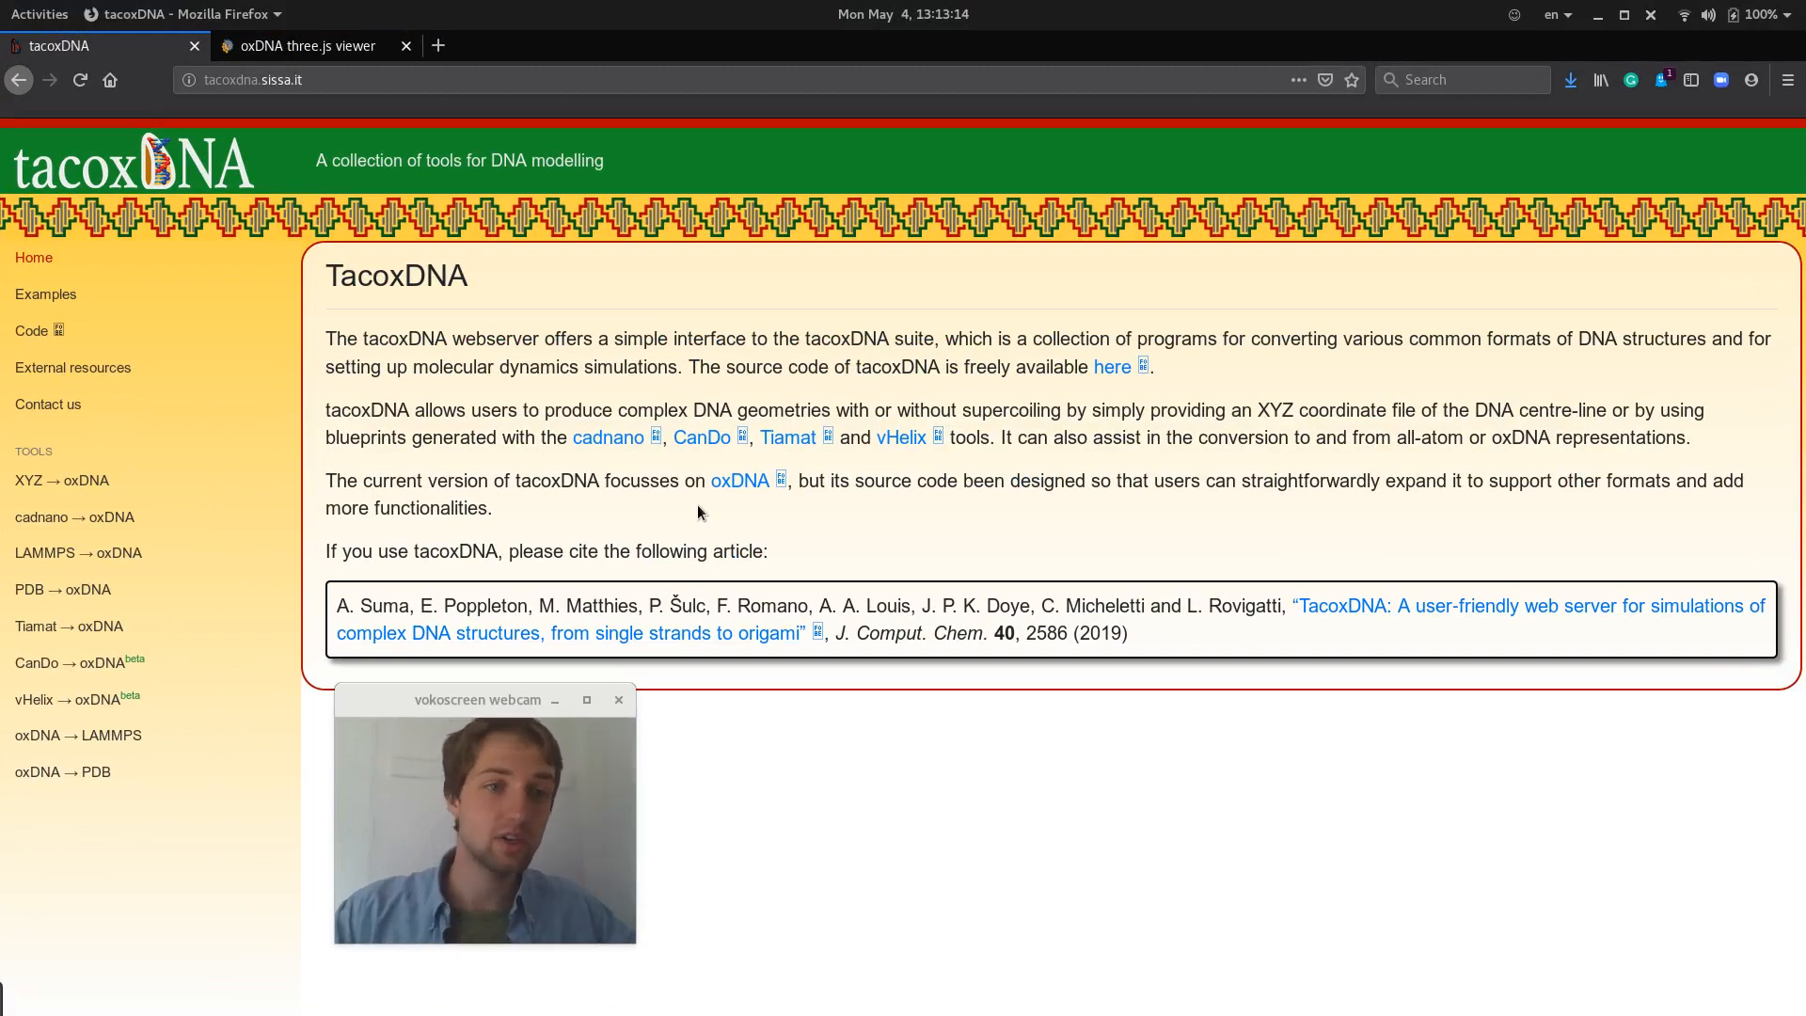
mouse_move(111, 711)
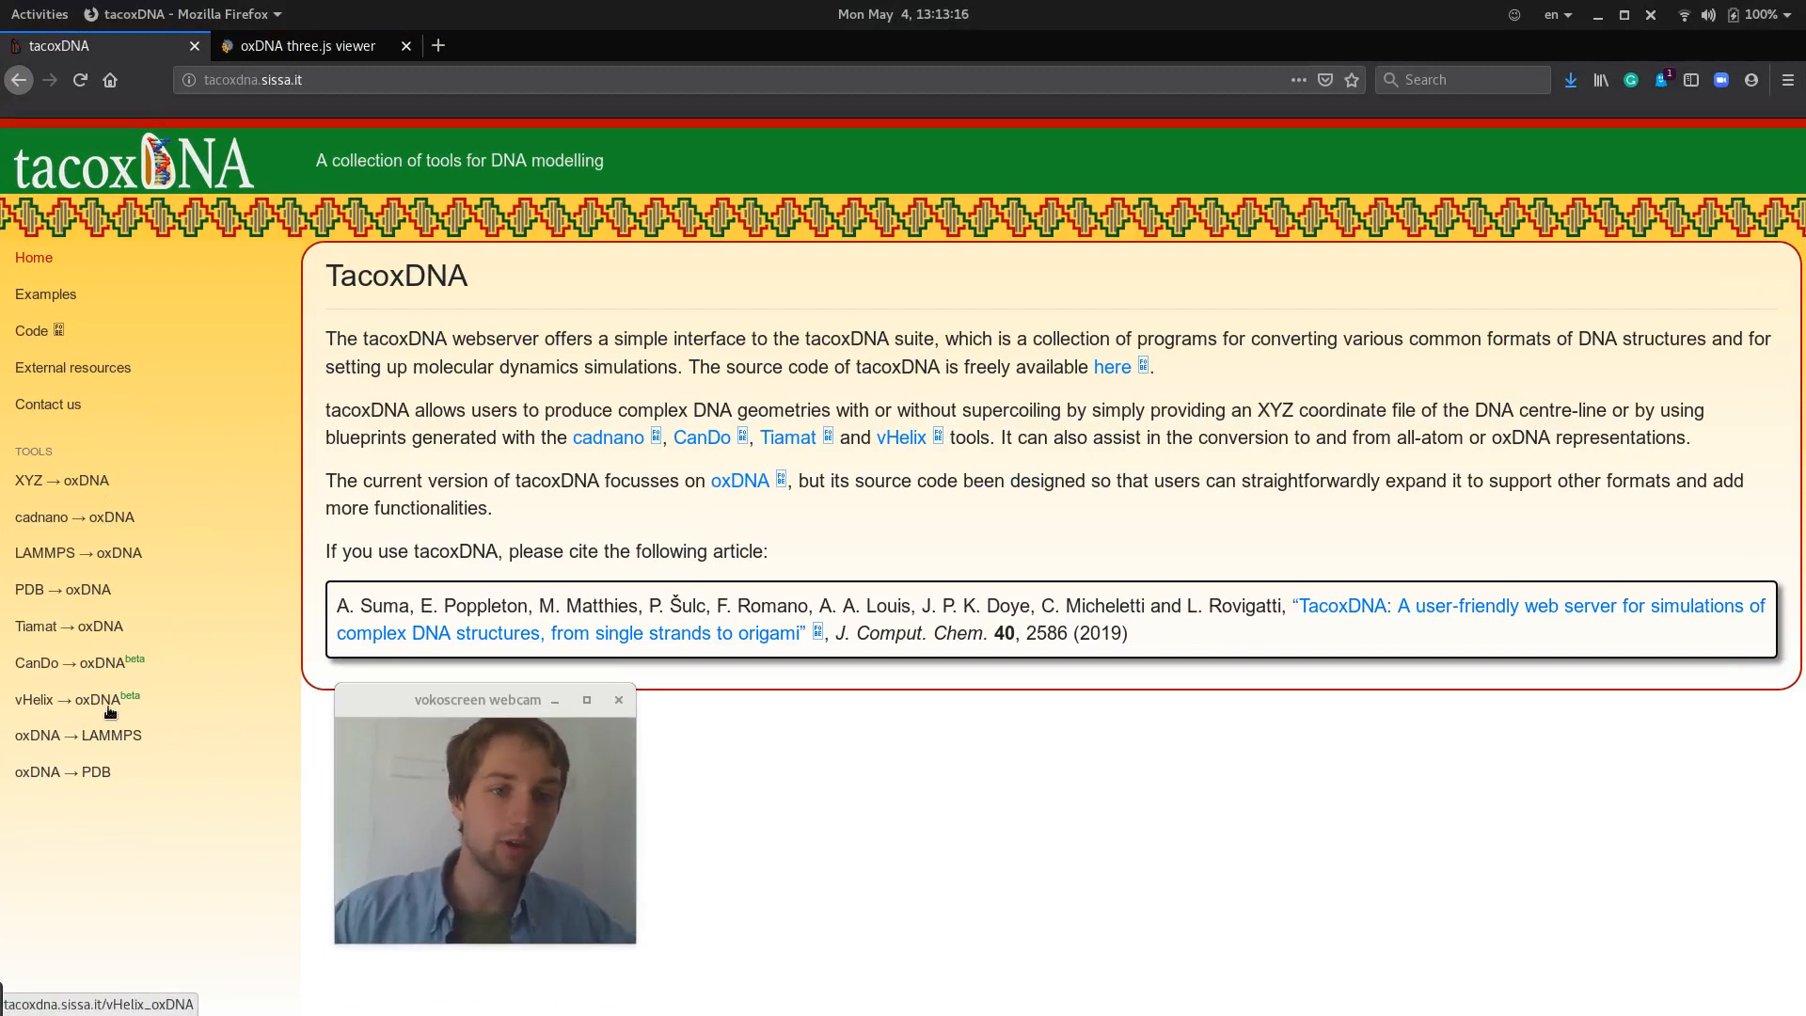
mouse_move(150, 624)
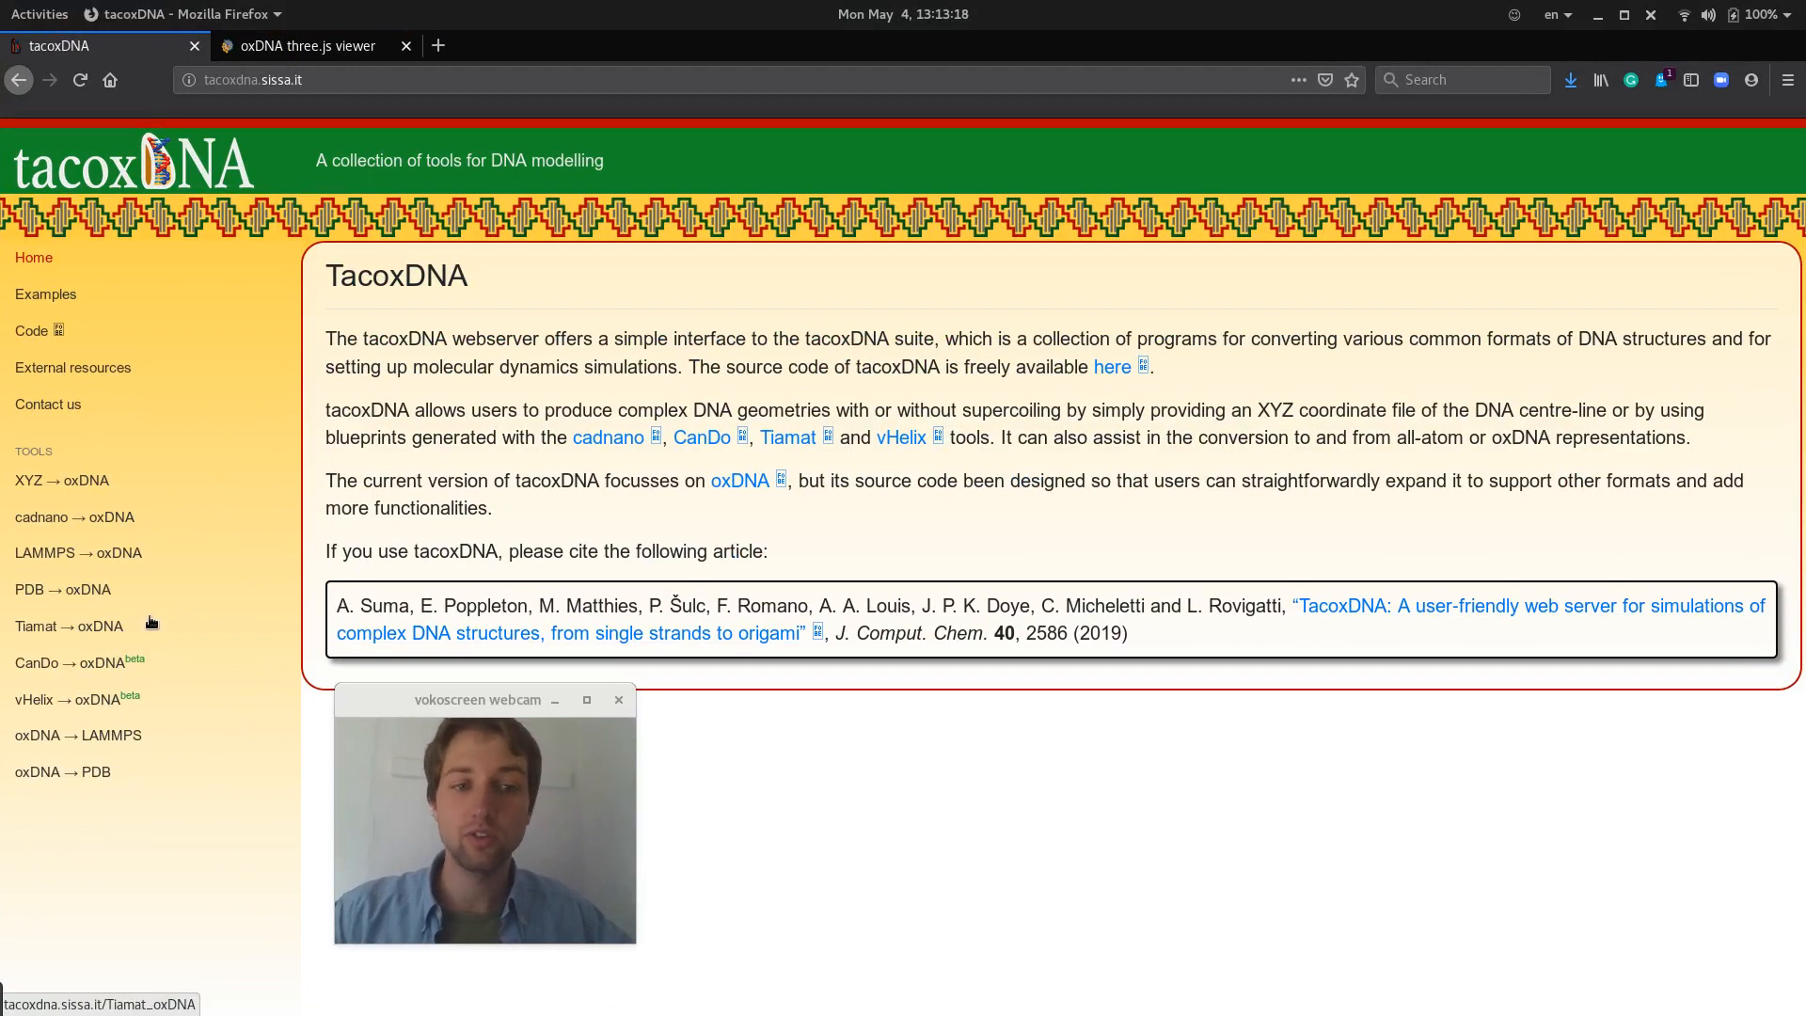
mouse_move(147, 735)
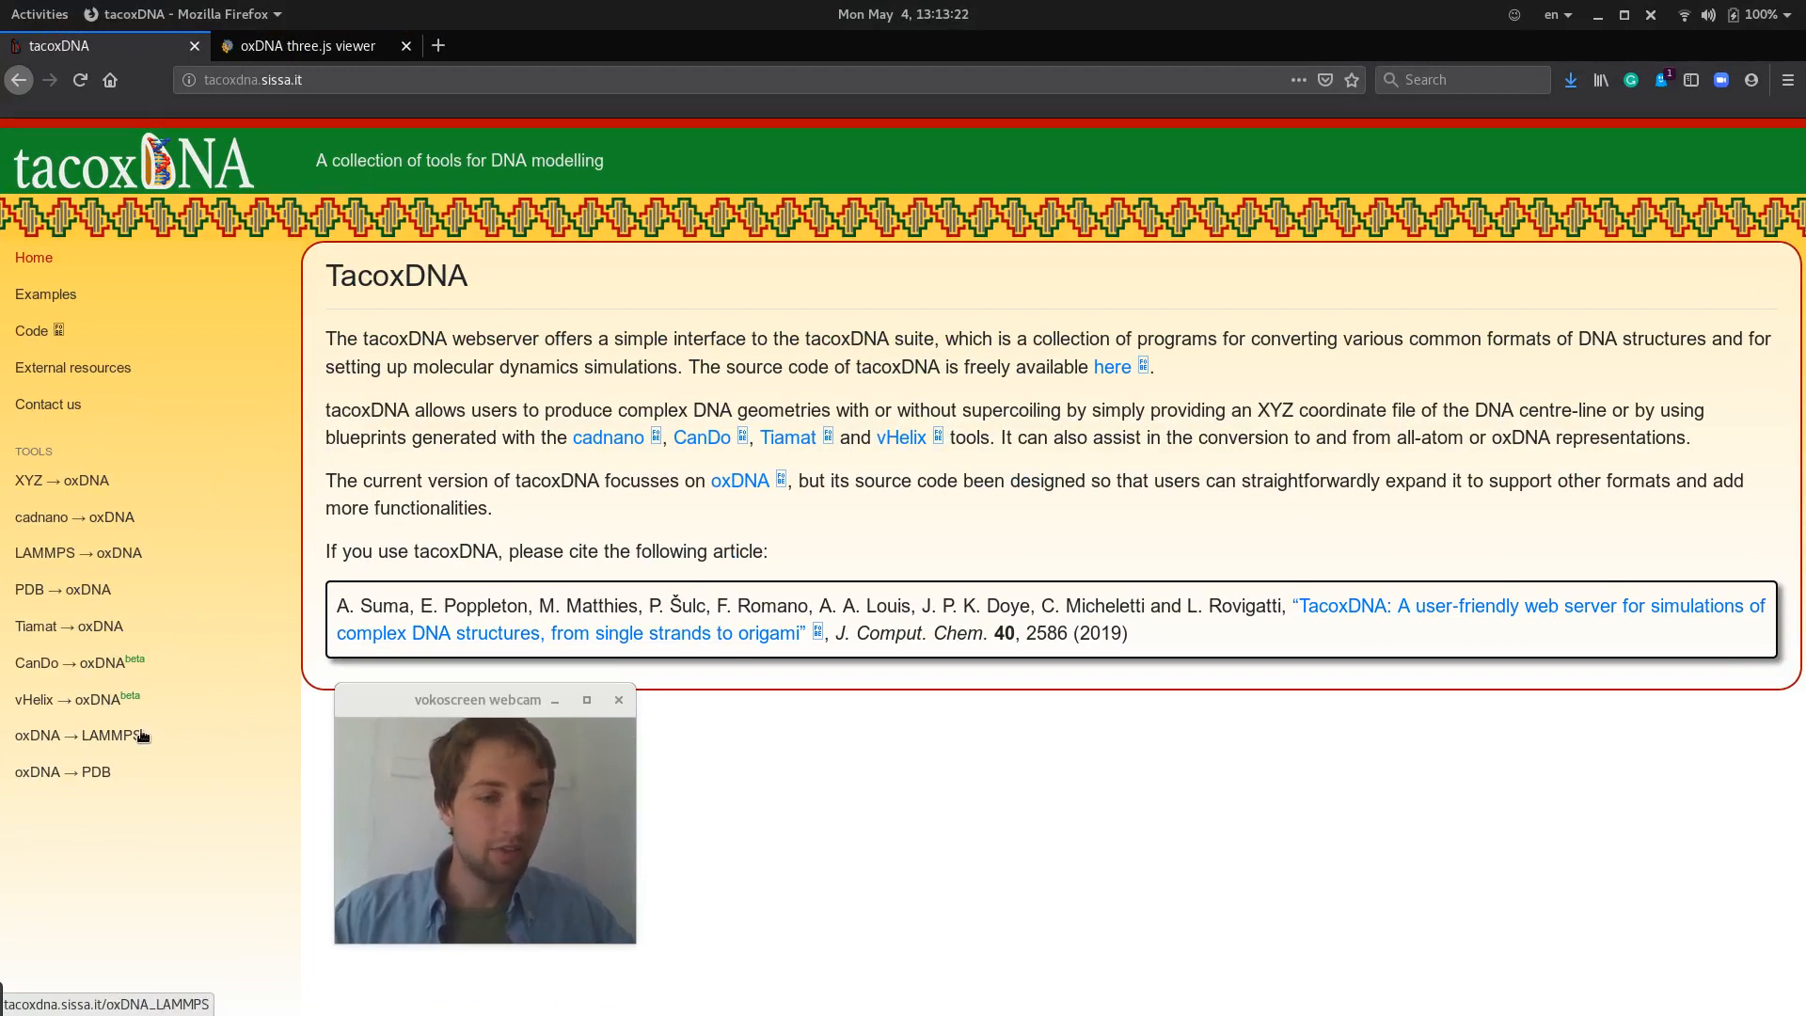
mouse_move(66, 689)
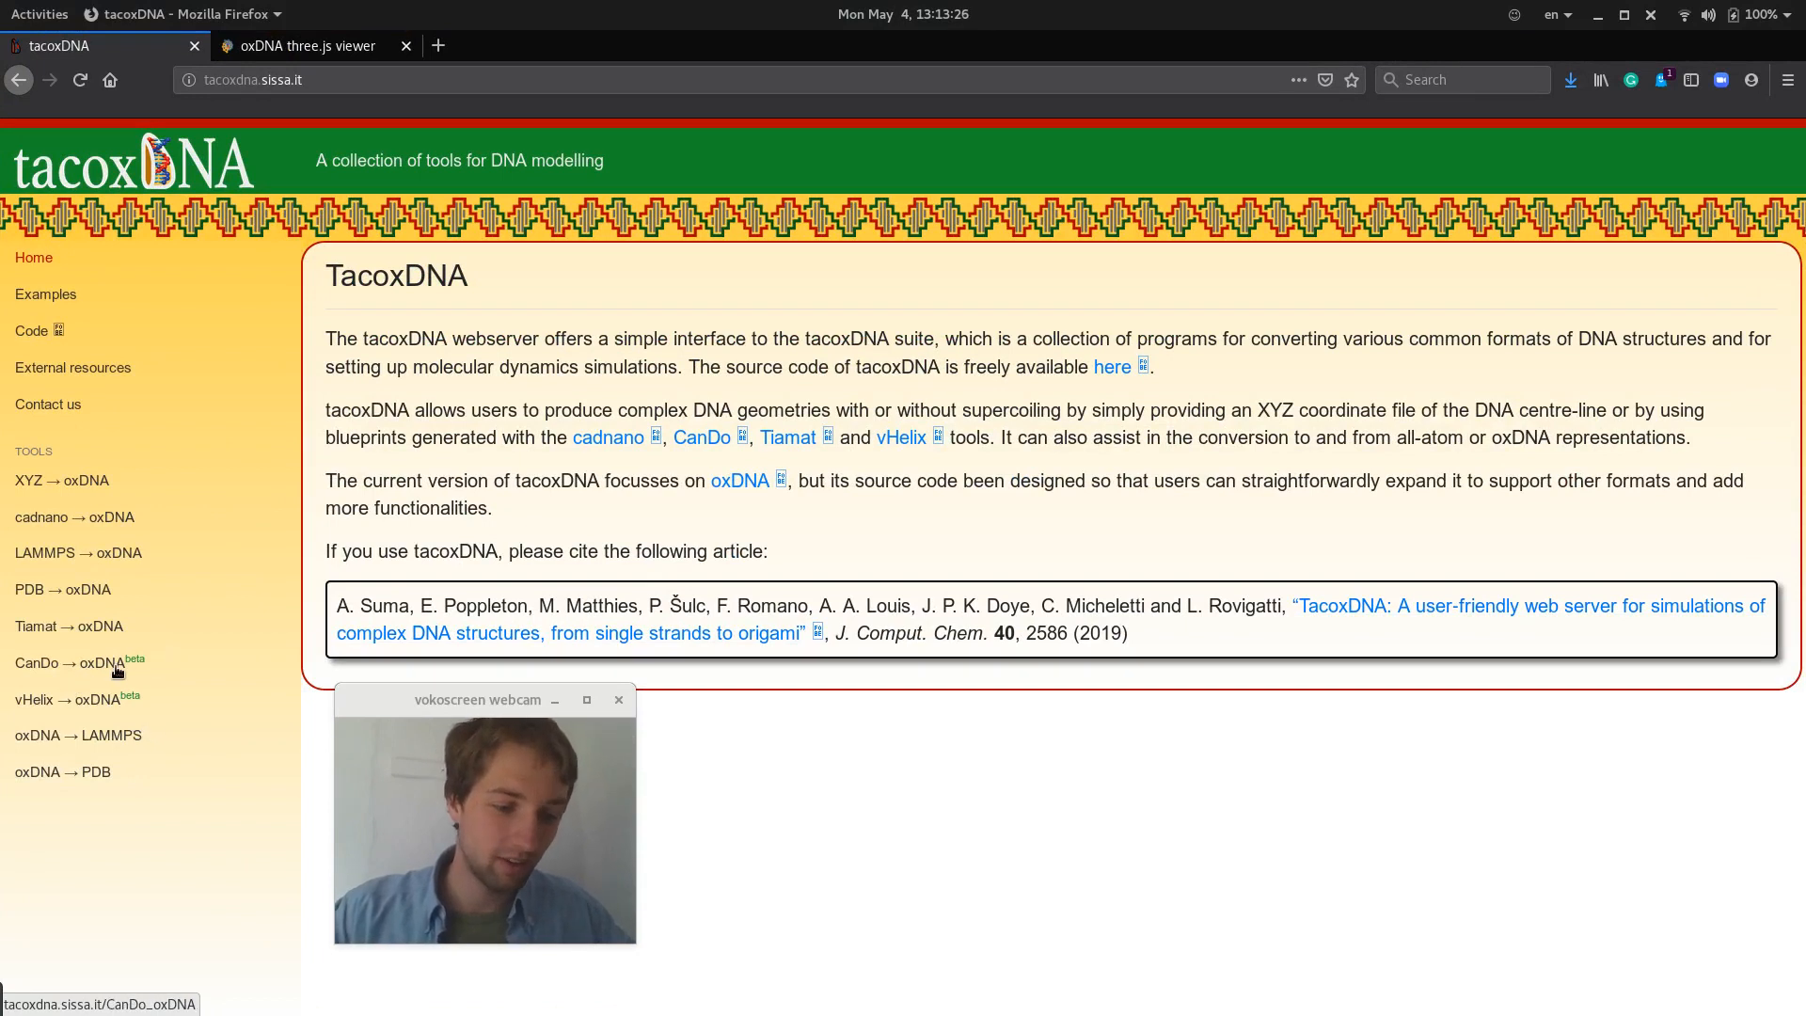
Glance back at the caDNAno design, return to tacoxDNA and start loading the CanDo → oxDNA converter.
click(37, 13)
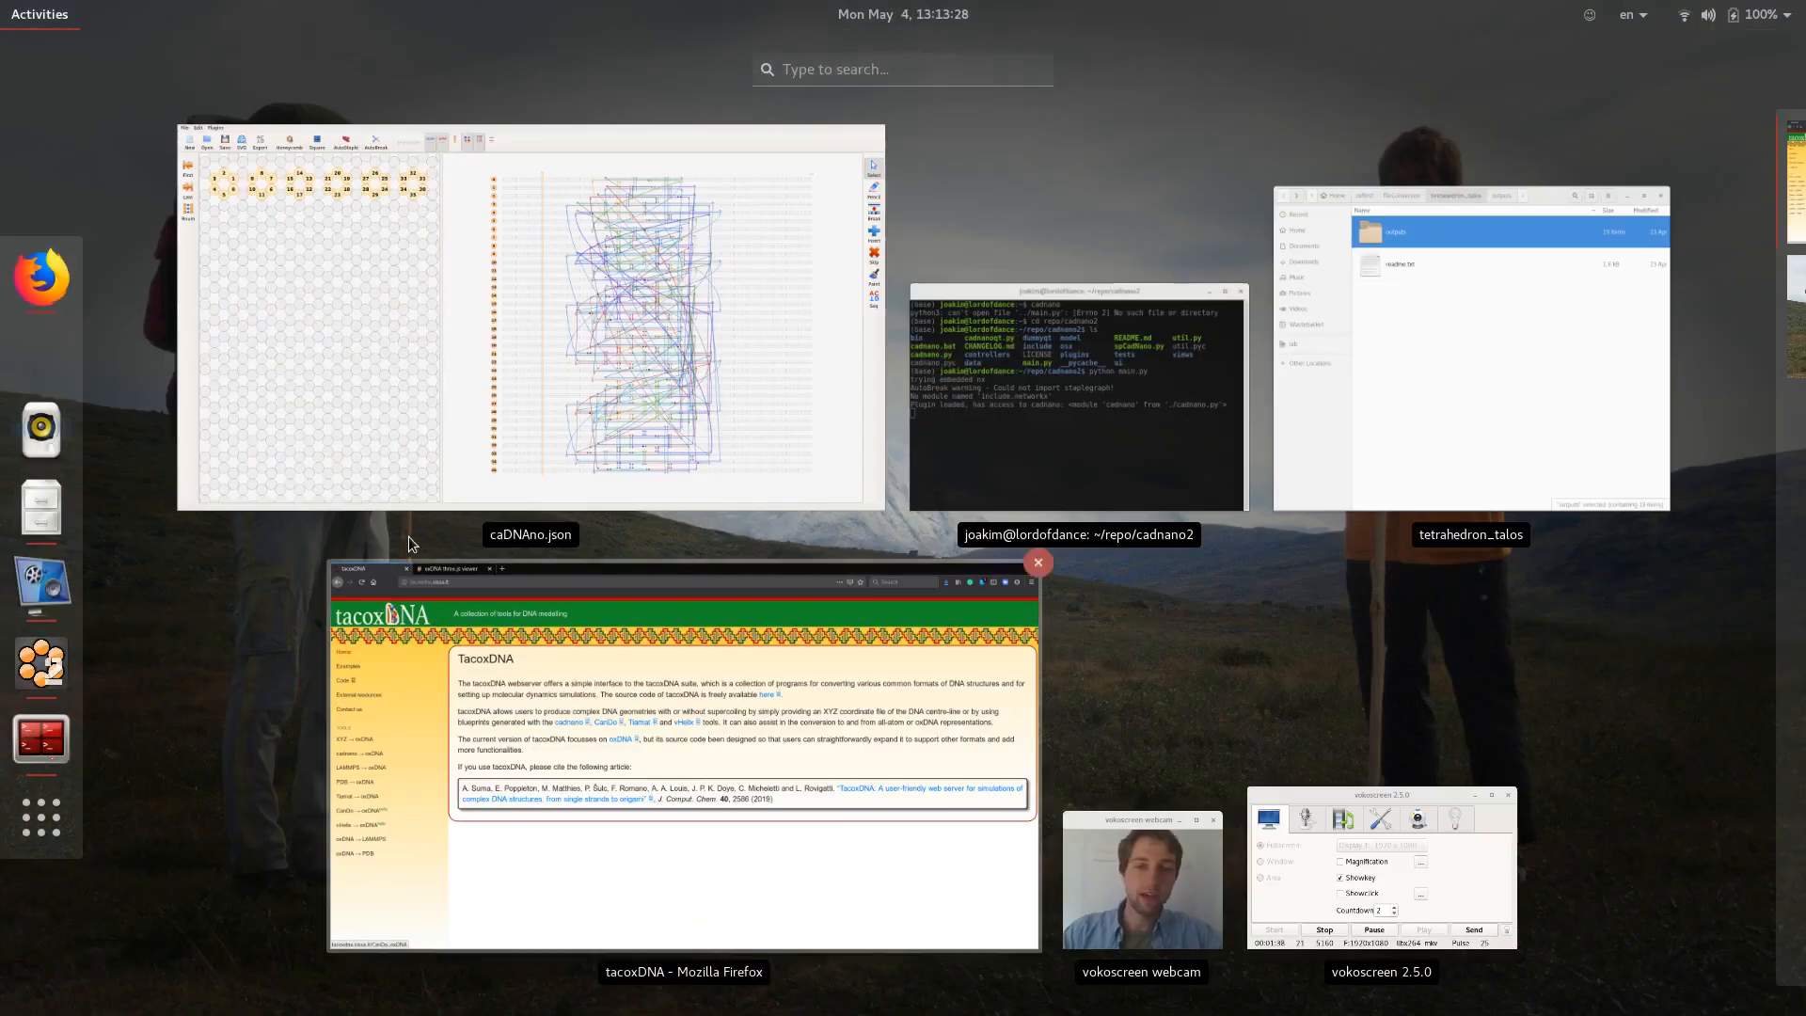
click(530, 322)
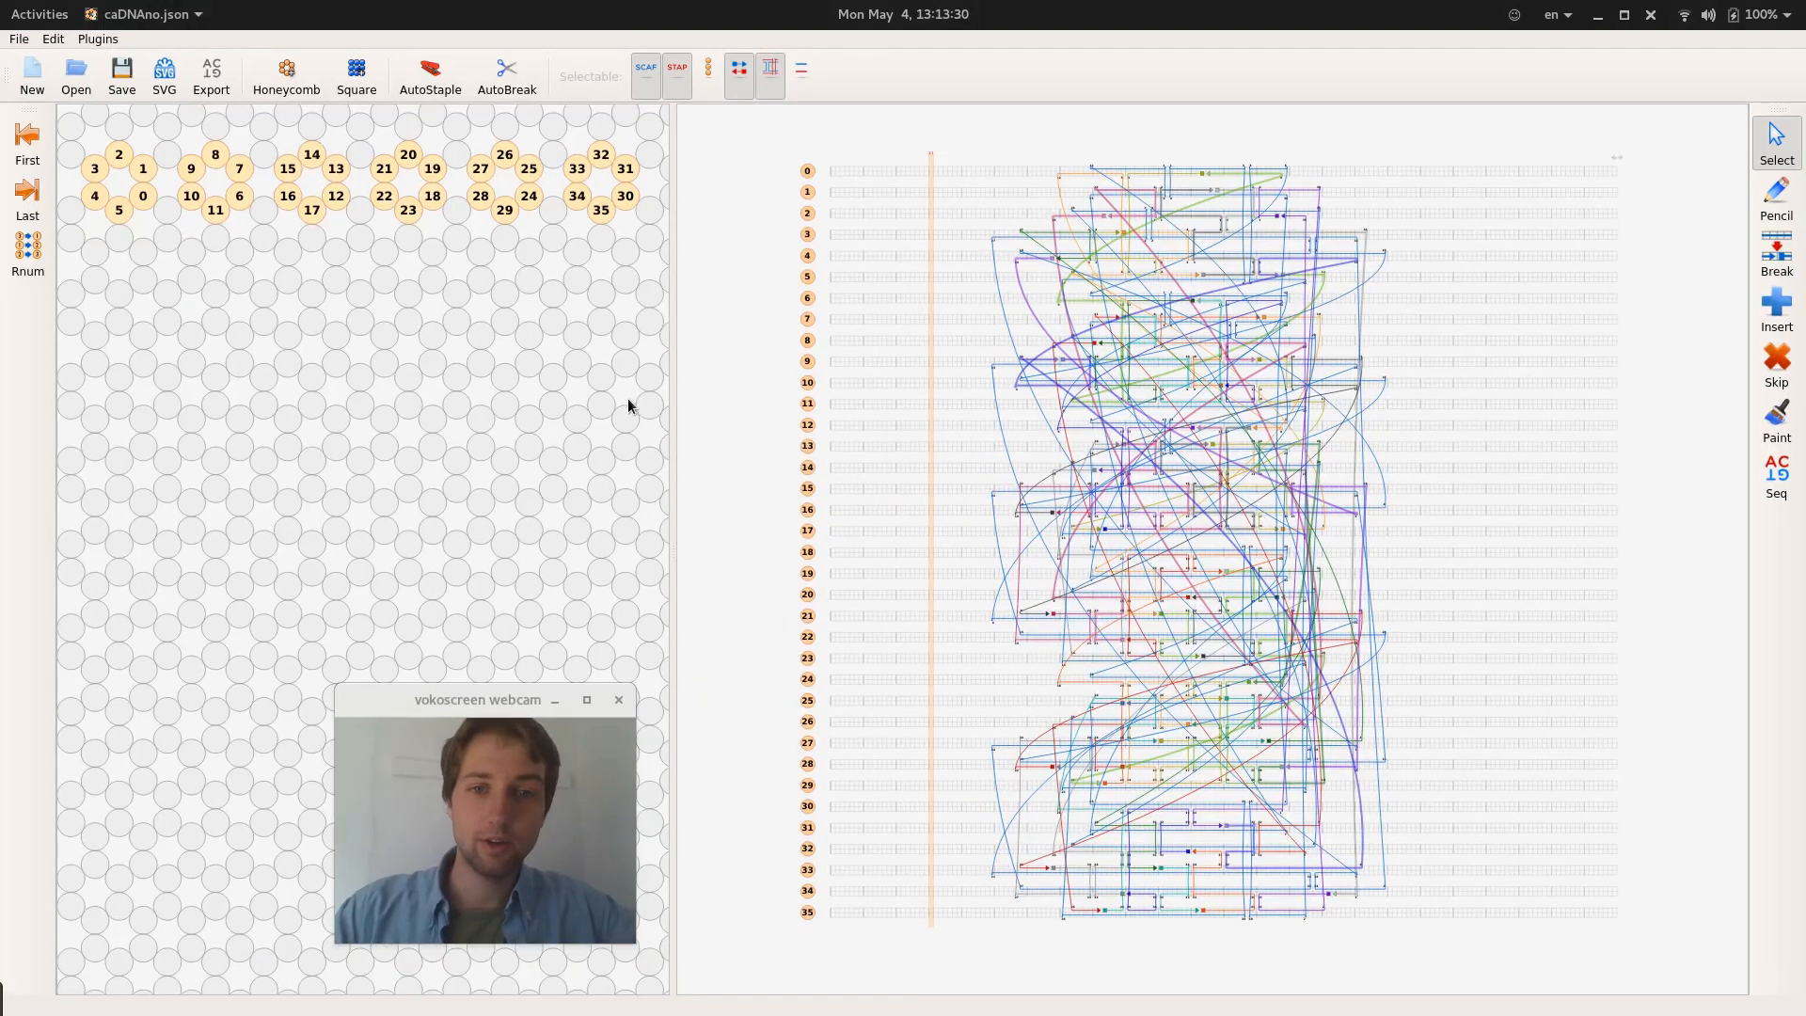
click(39, 13)
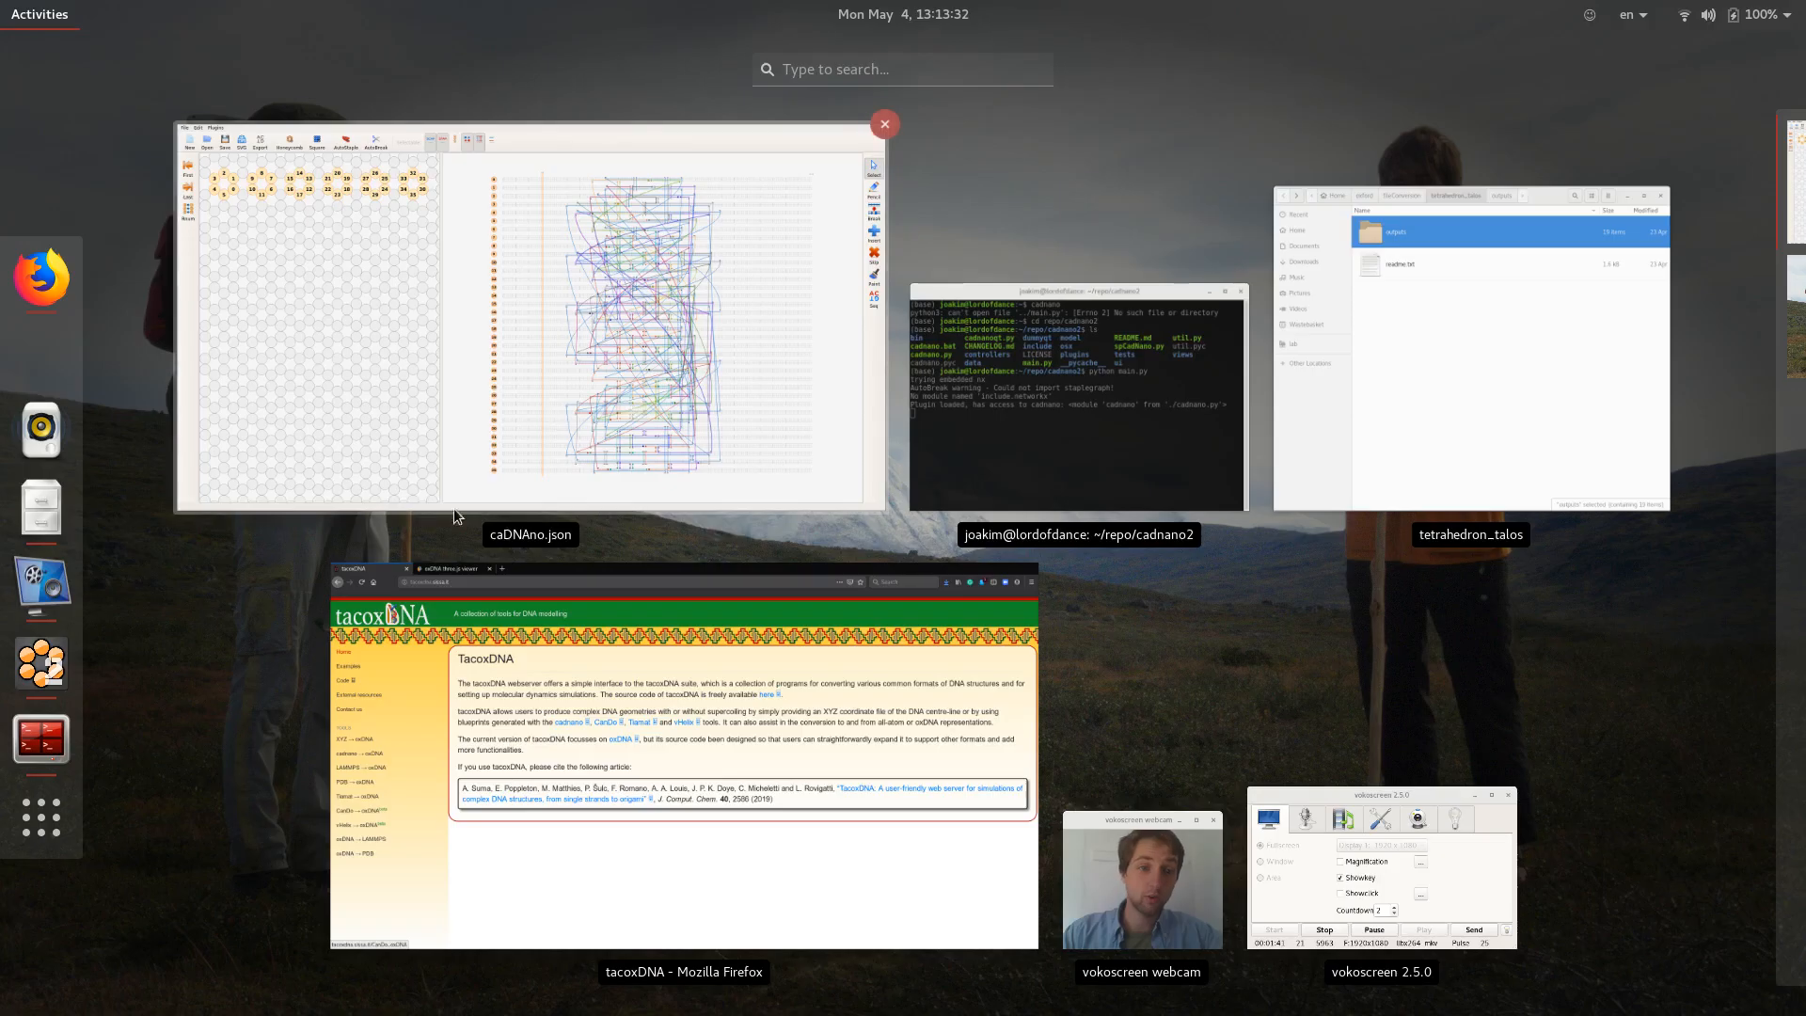
click(683, 749)
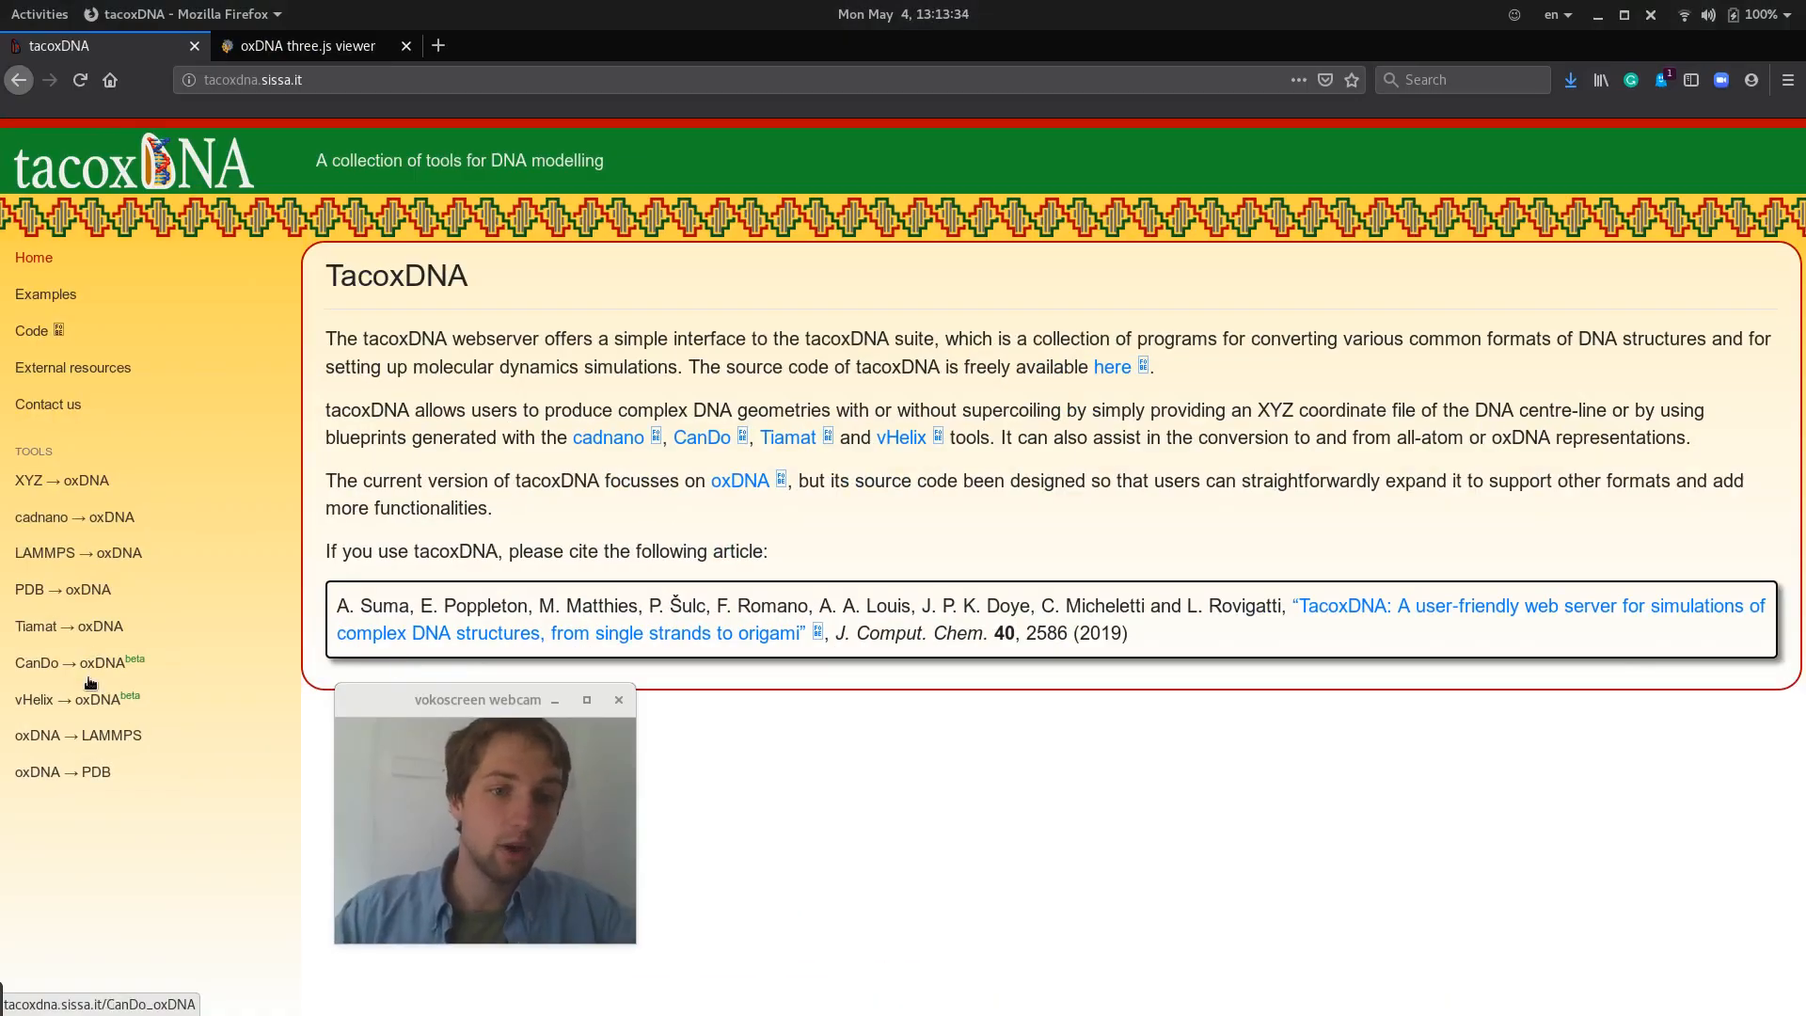
click(79, 662)
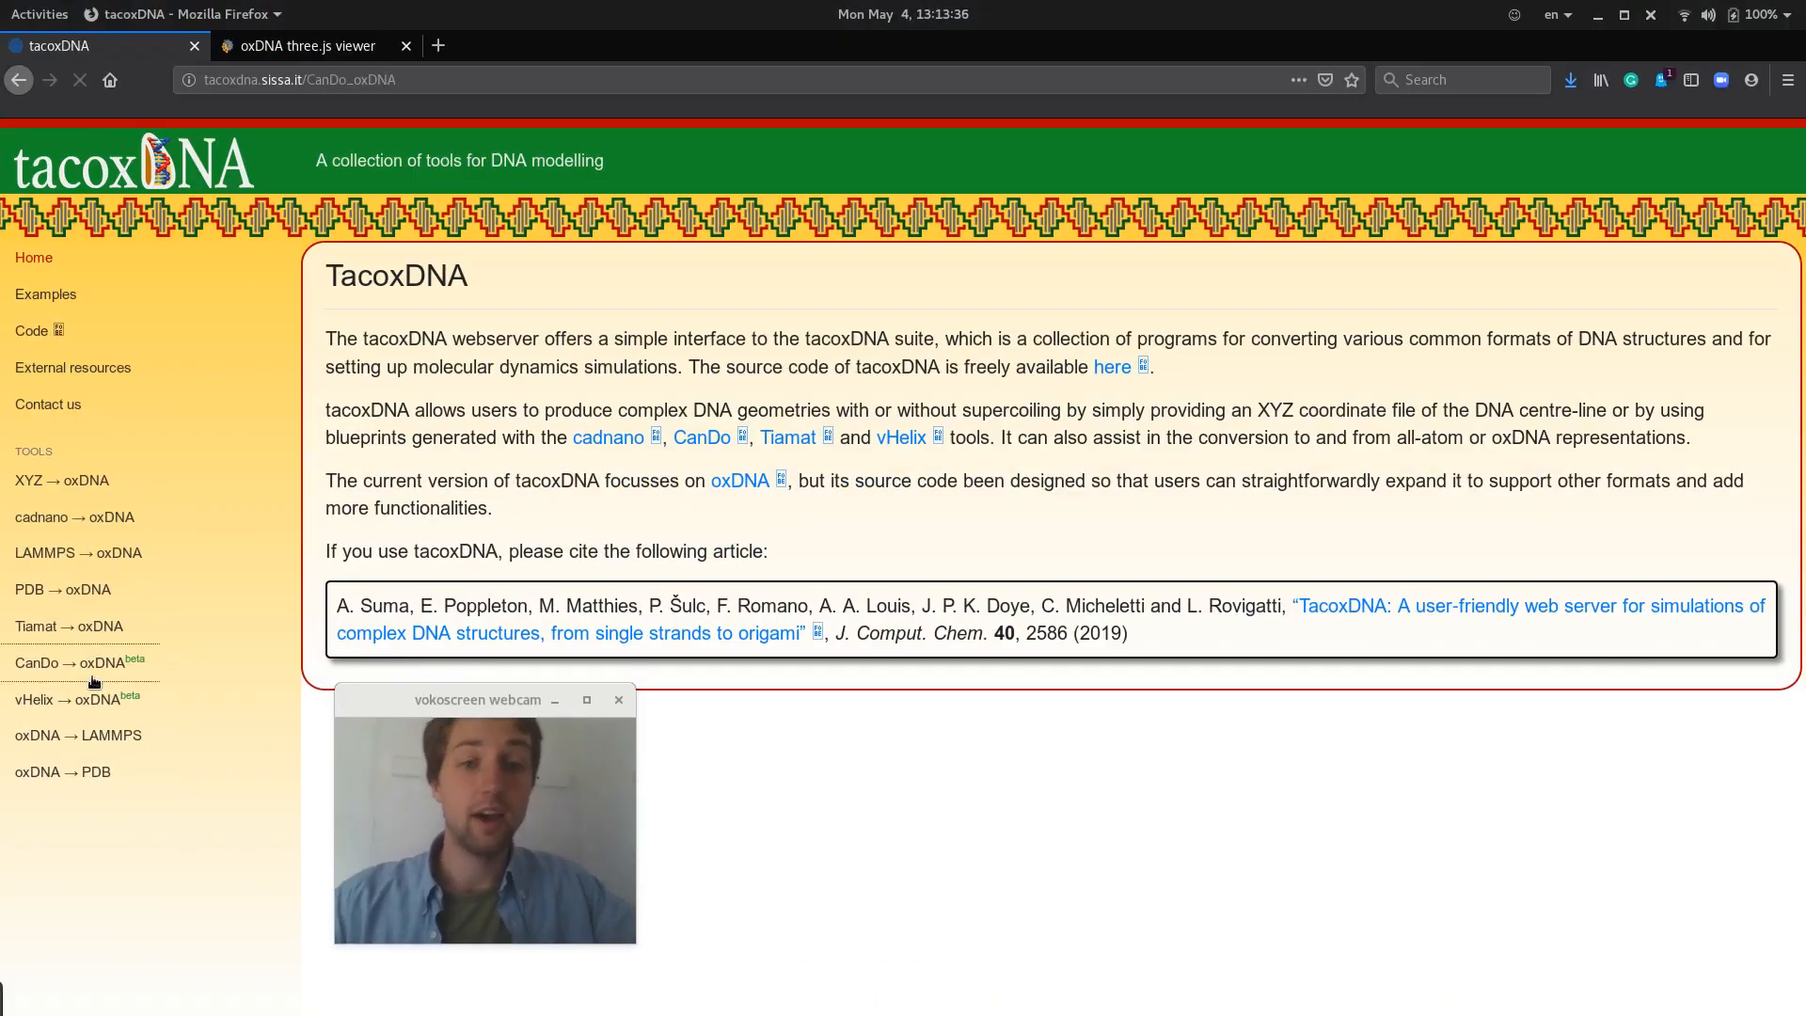
View the CanDo → oxDNA form, then move on to the cadnano → oxDNA converter.
click(77, 662)
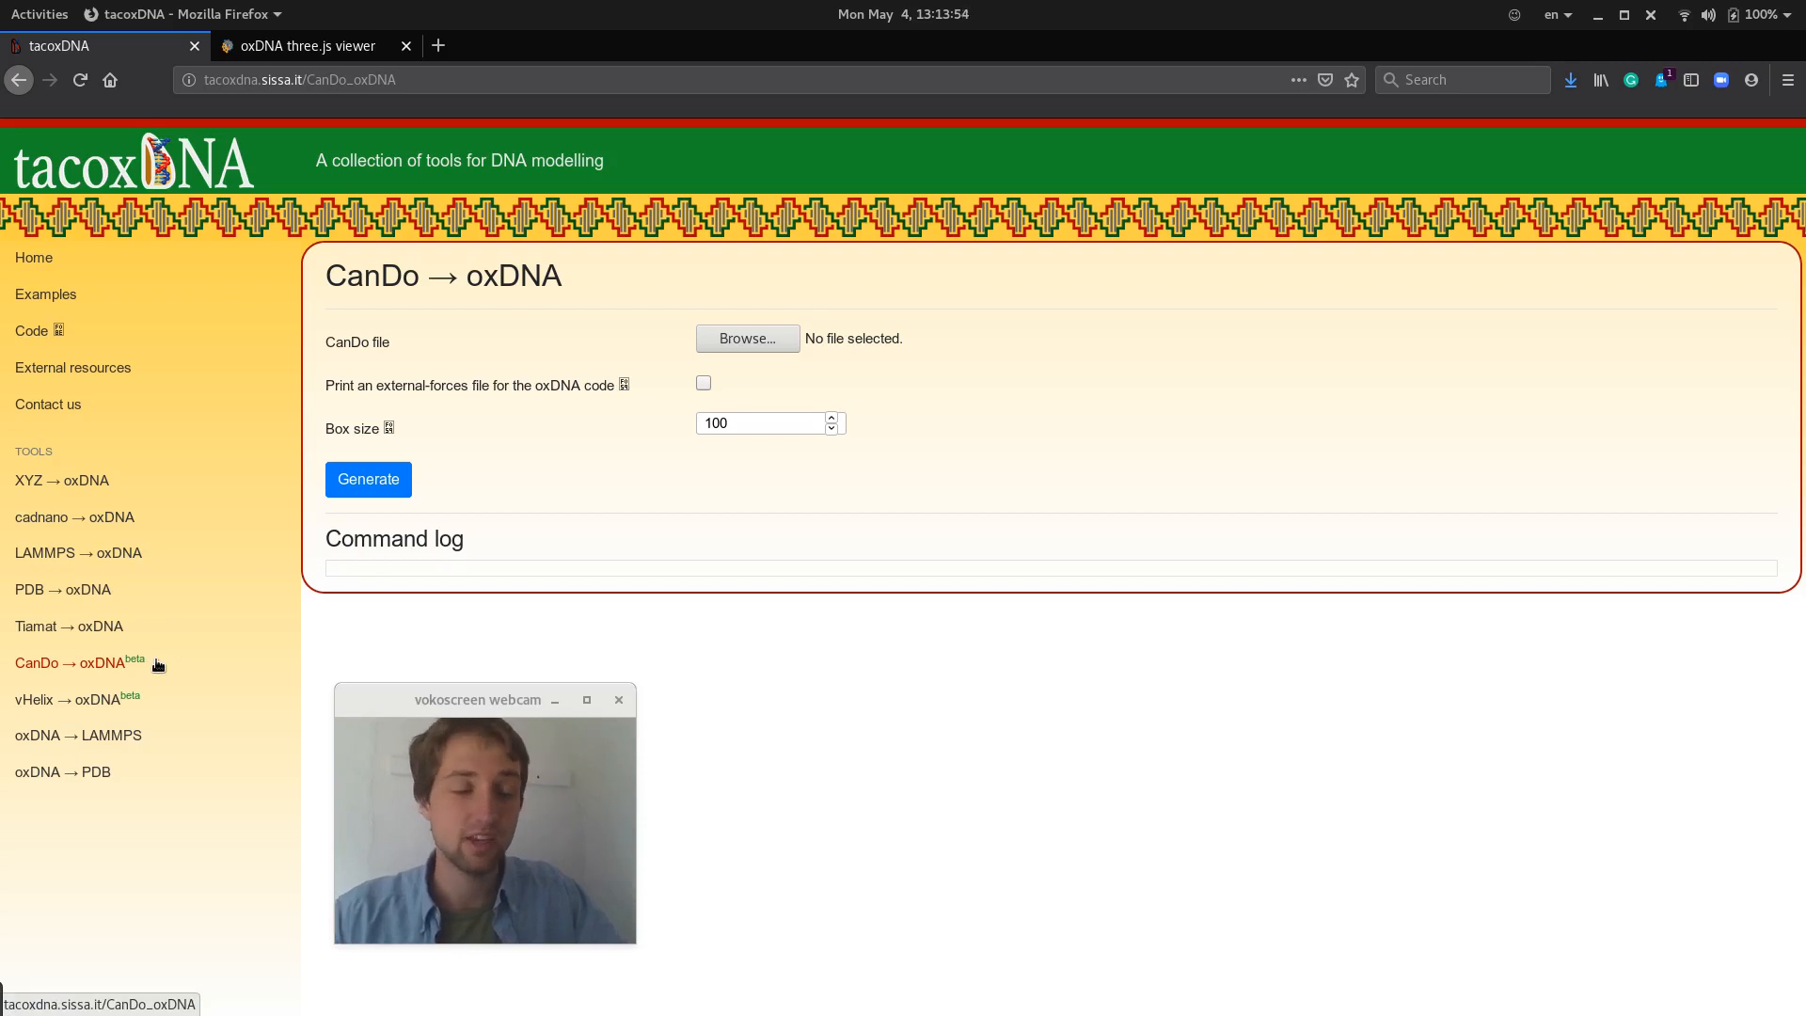
click(73, 516)
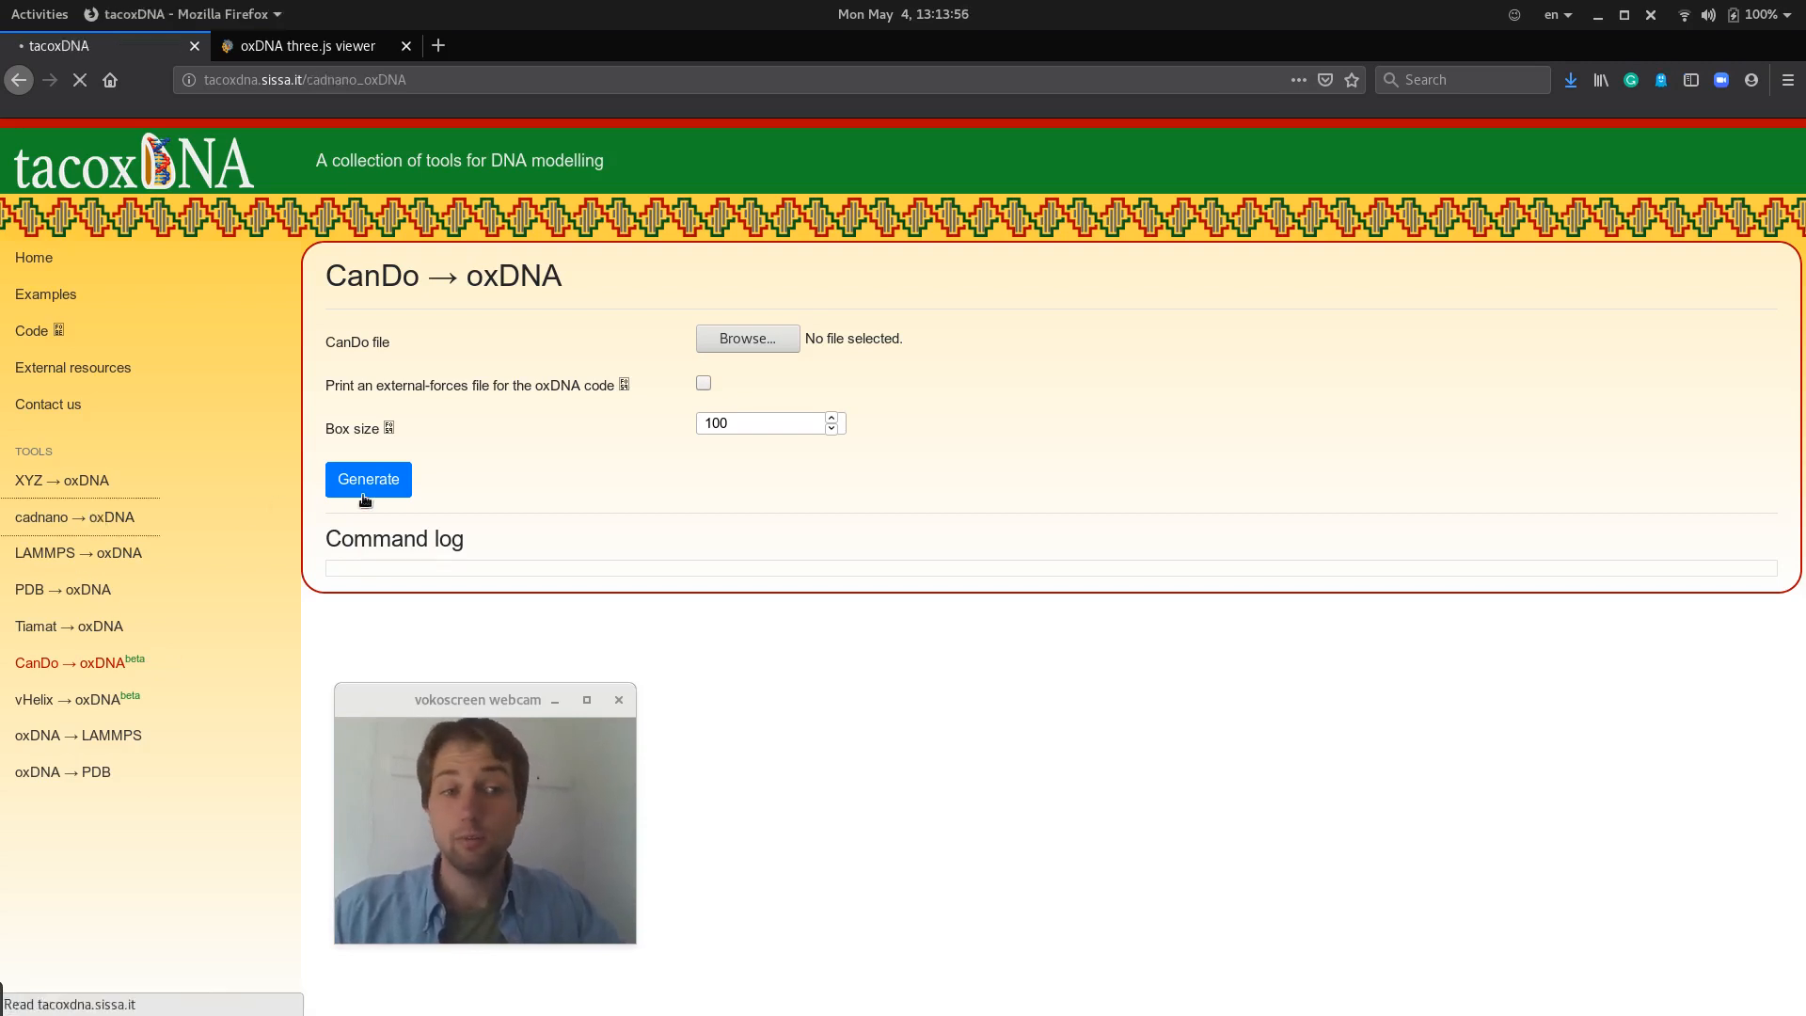
Browse into the outputs folder to load caDNAno.json into the cadnano → oxDNA form with hexagonal lattice.
click(75, 515)
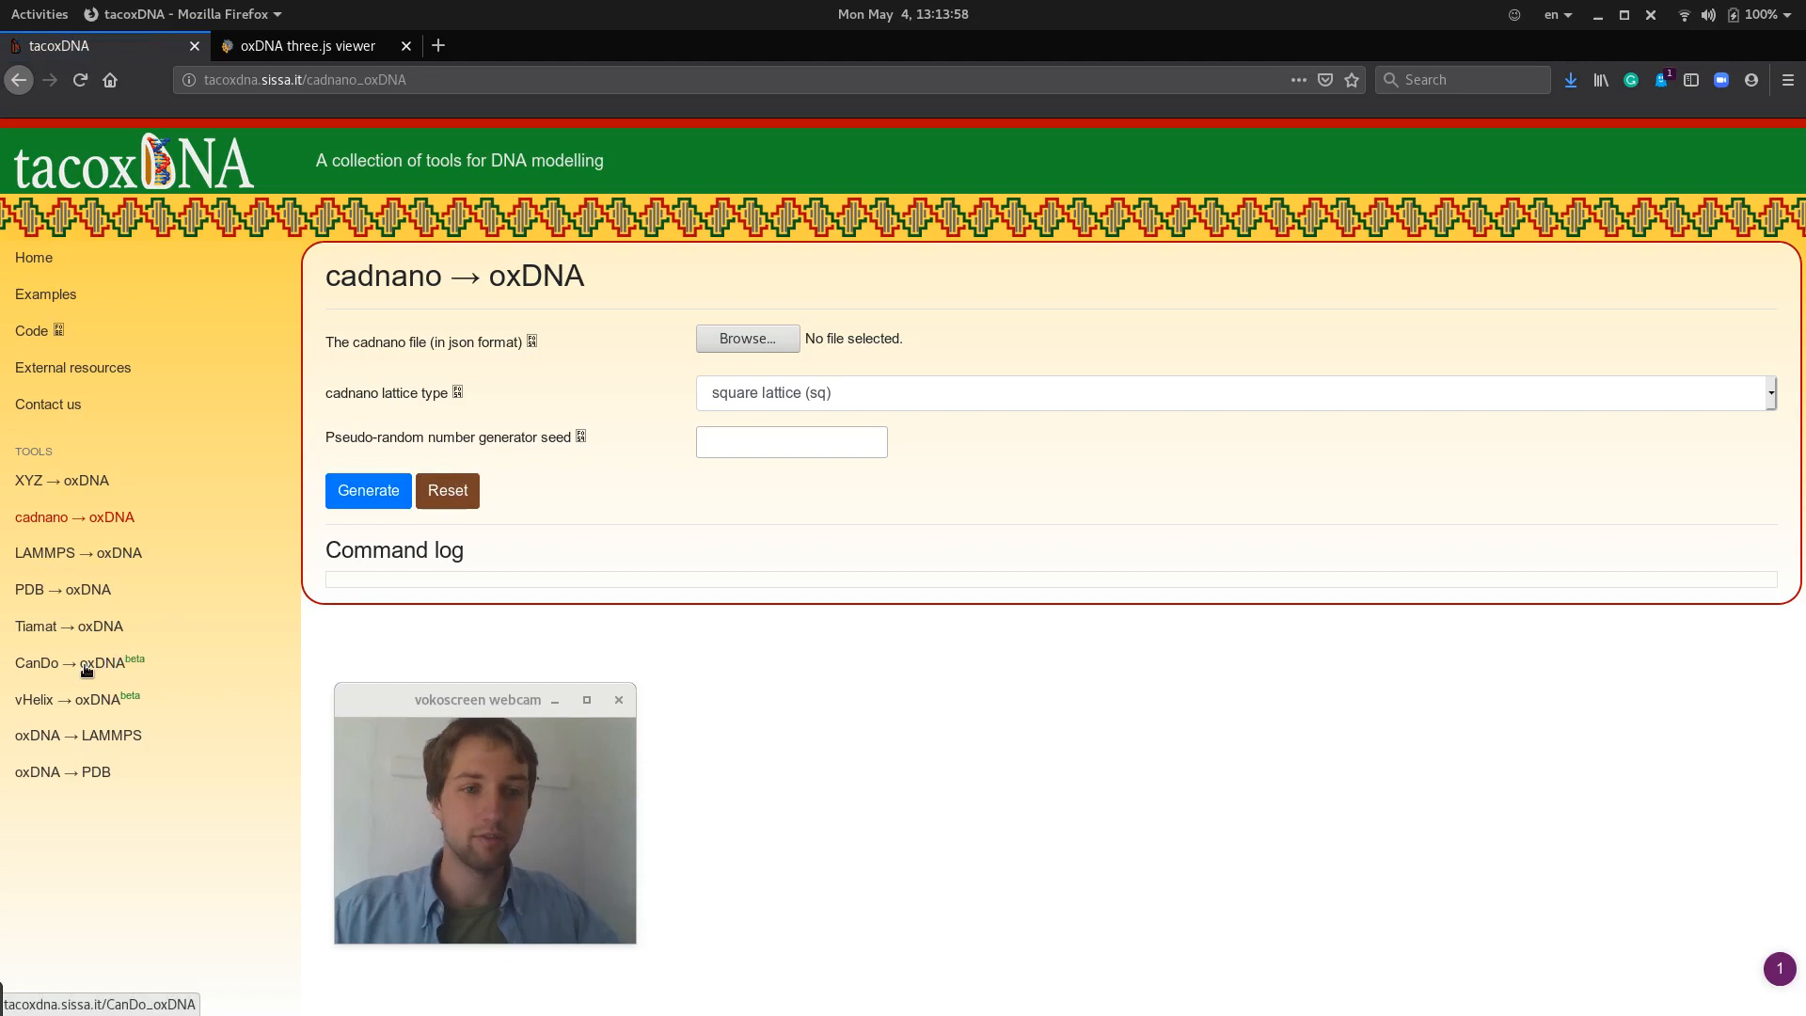
mouse_move(188, 538)
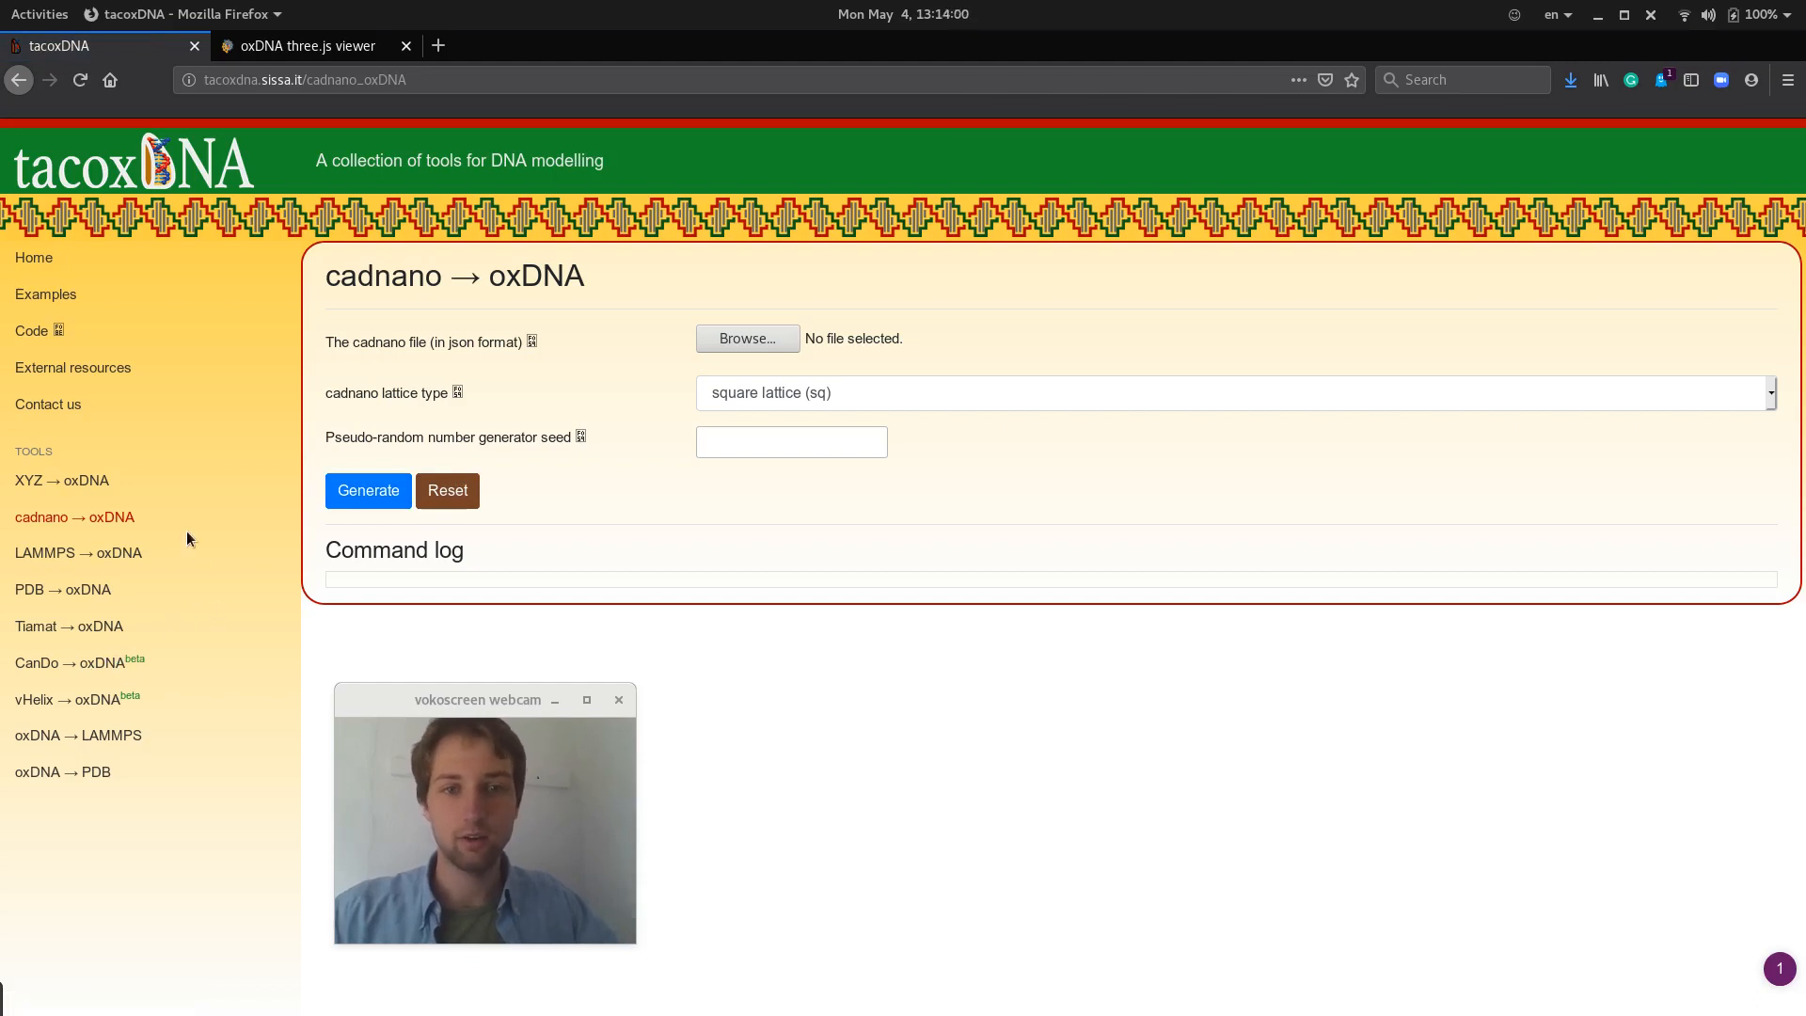
mouse_move(523, 468)
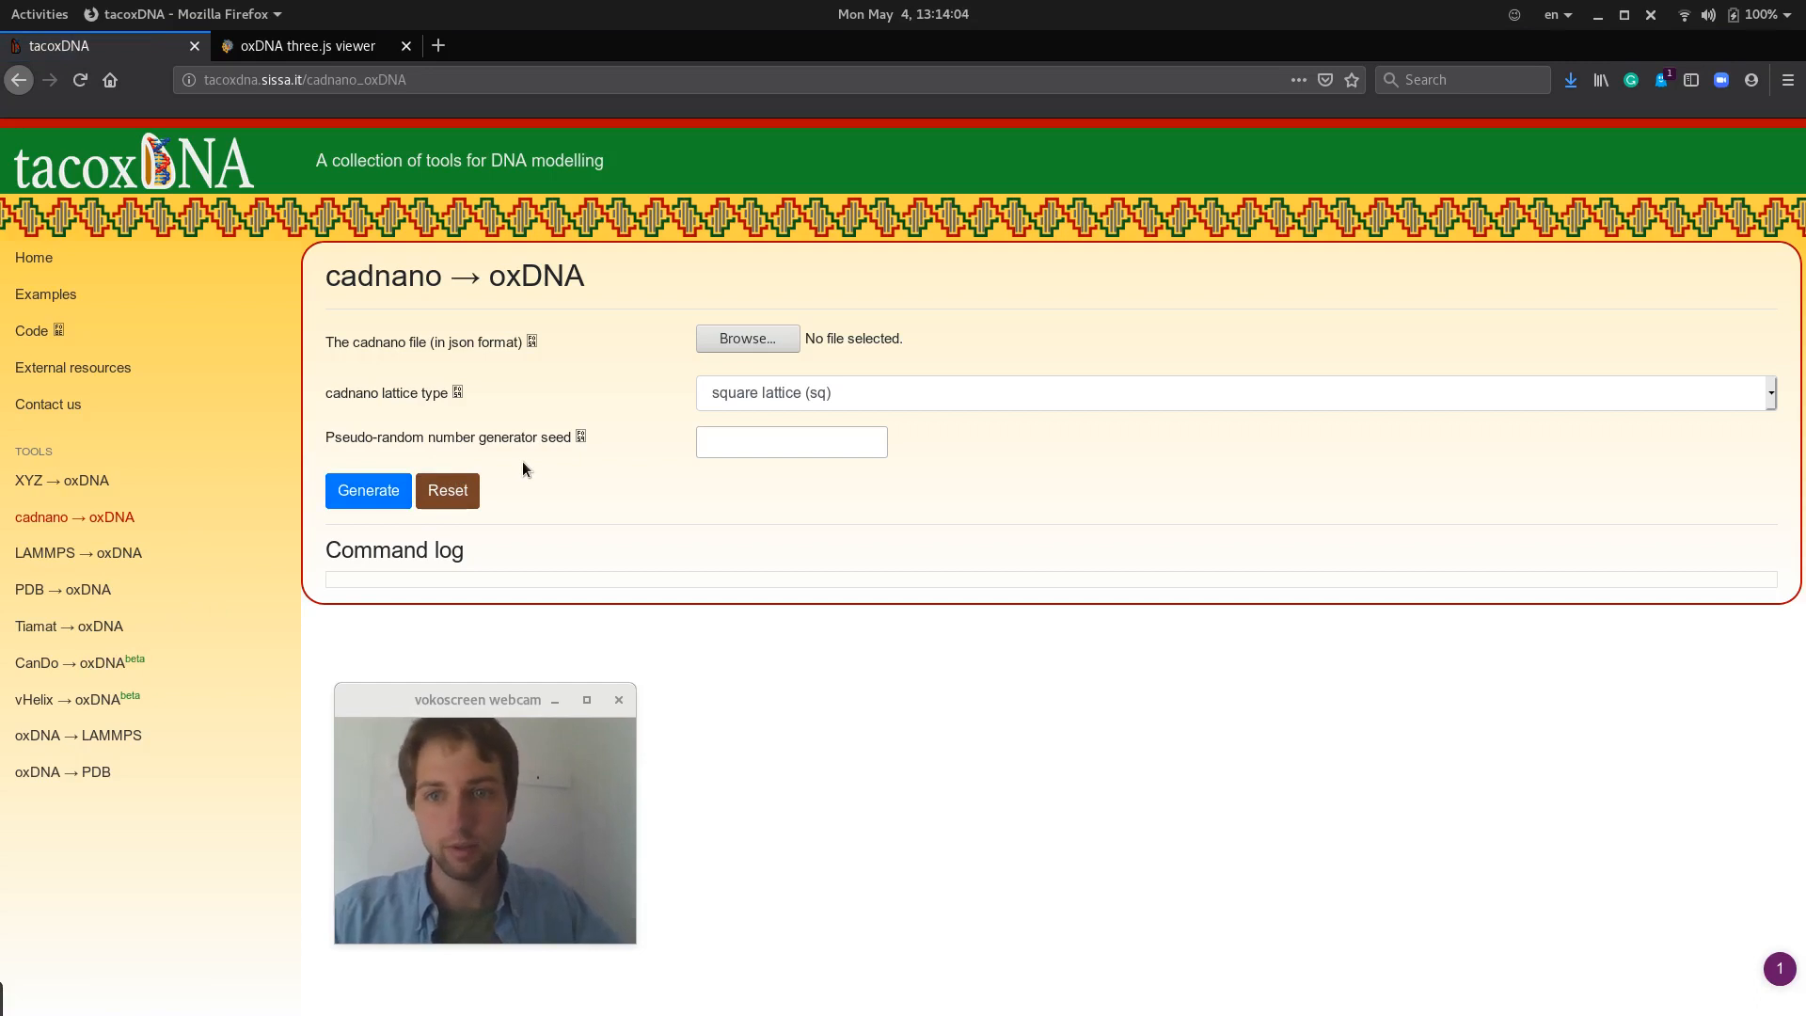
mouse_move(721, 403)
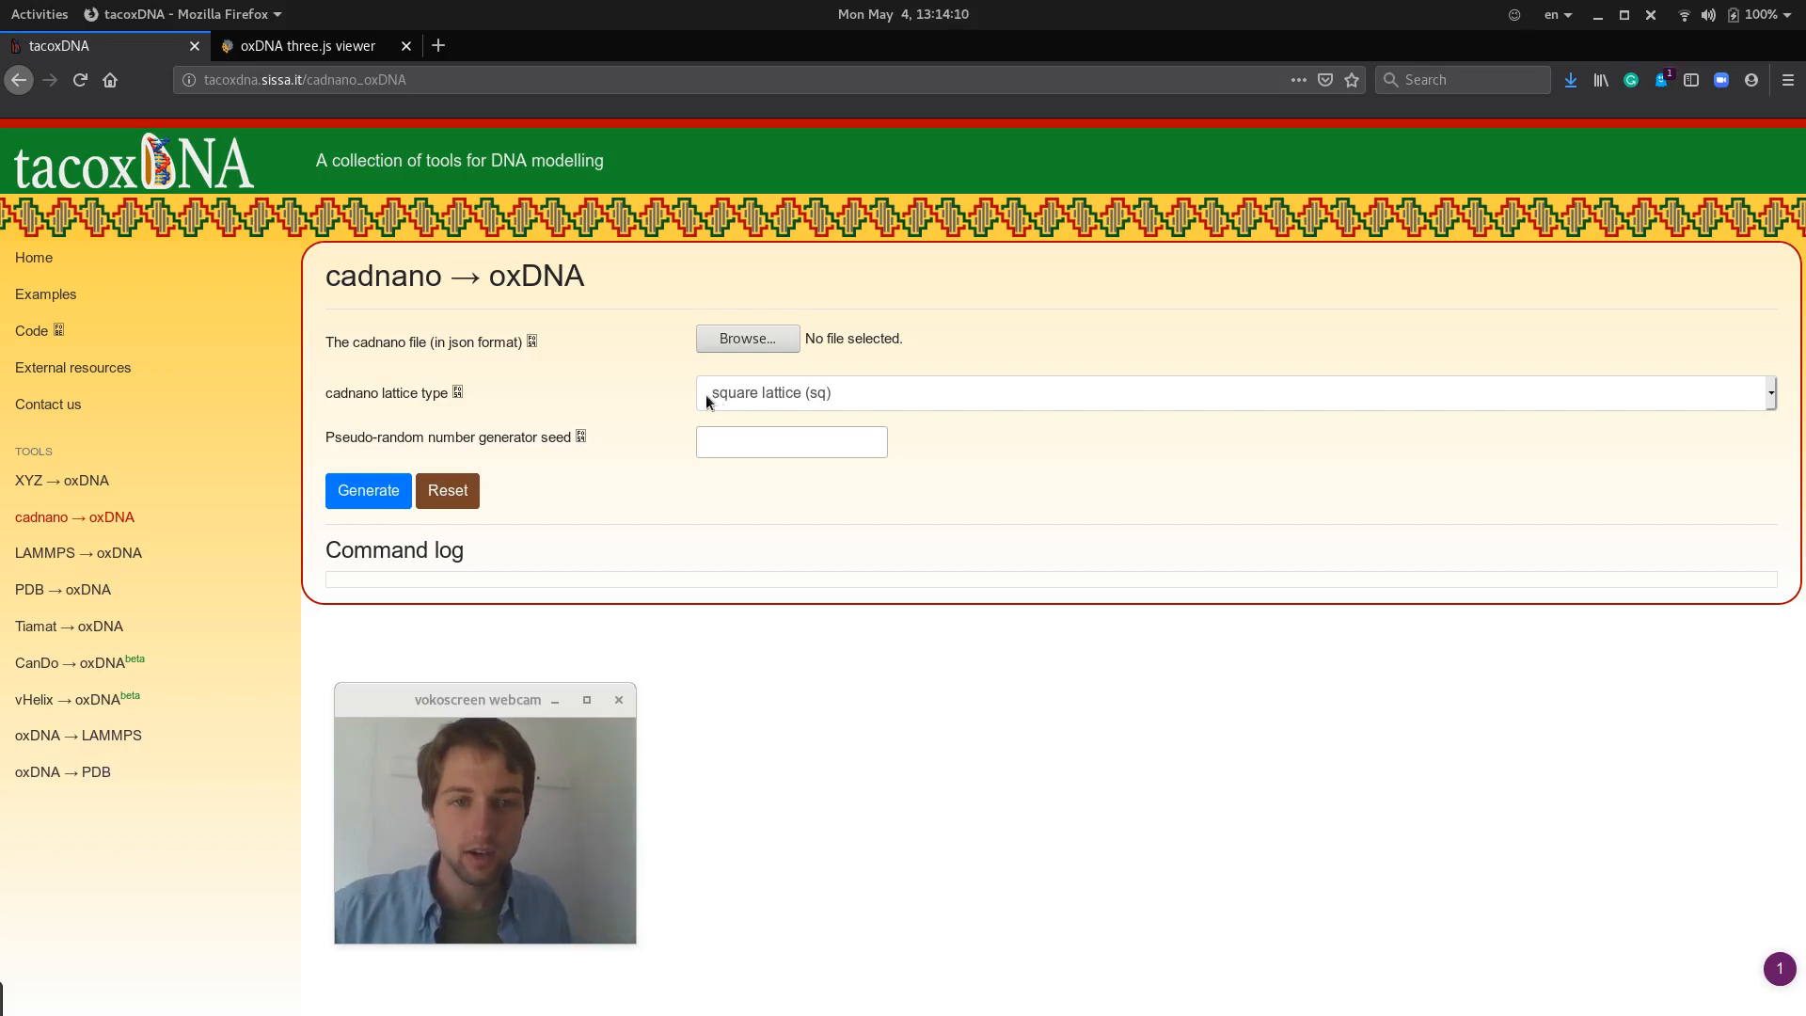
click(38, 14)
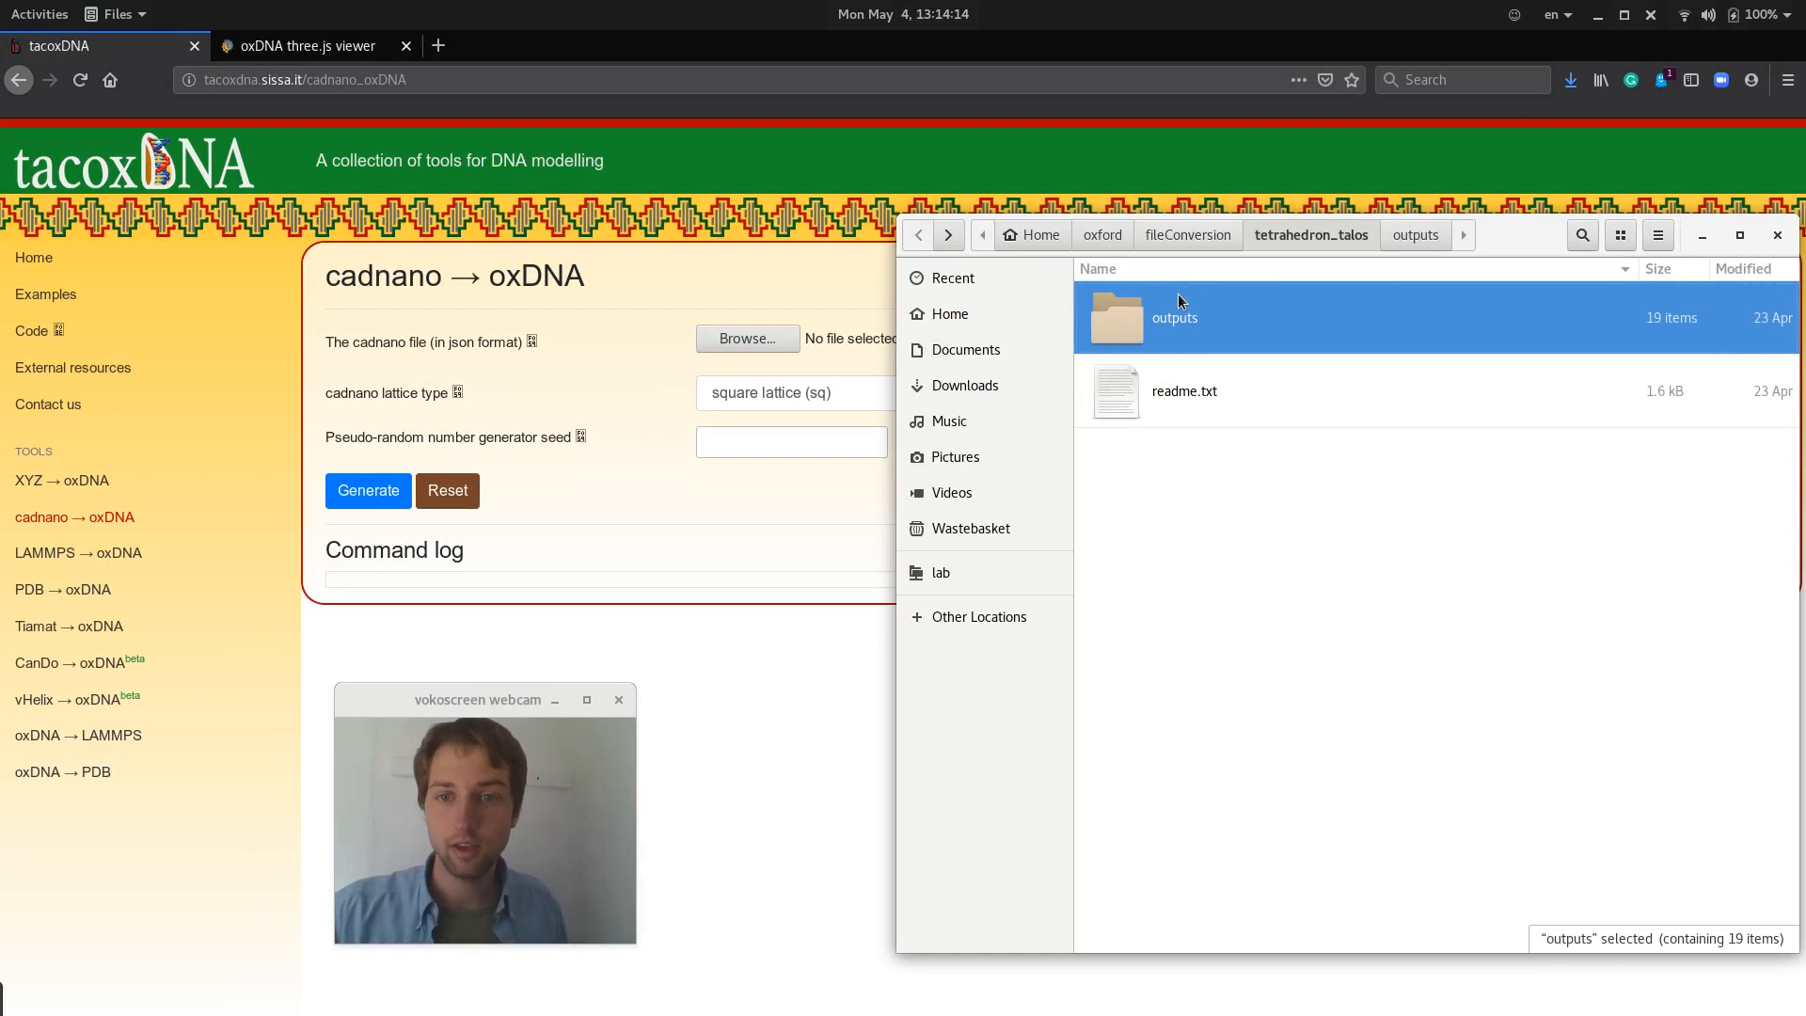
double_click(1174, 316)
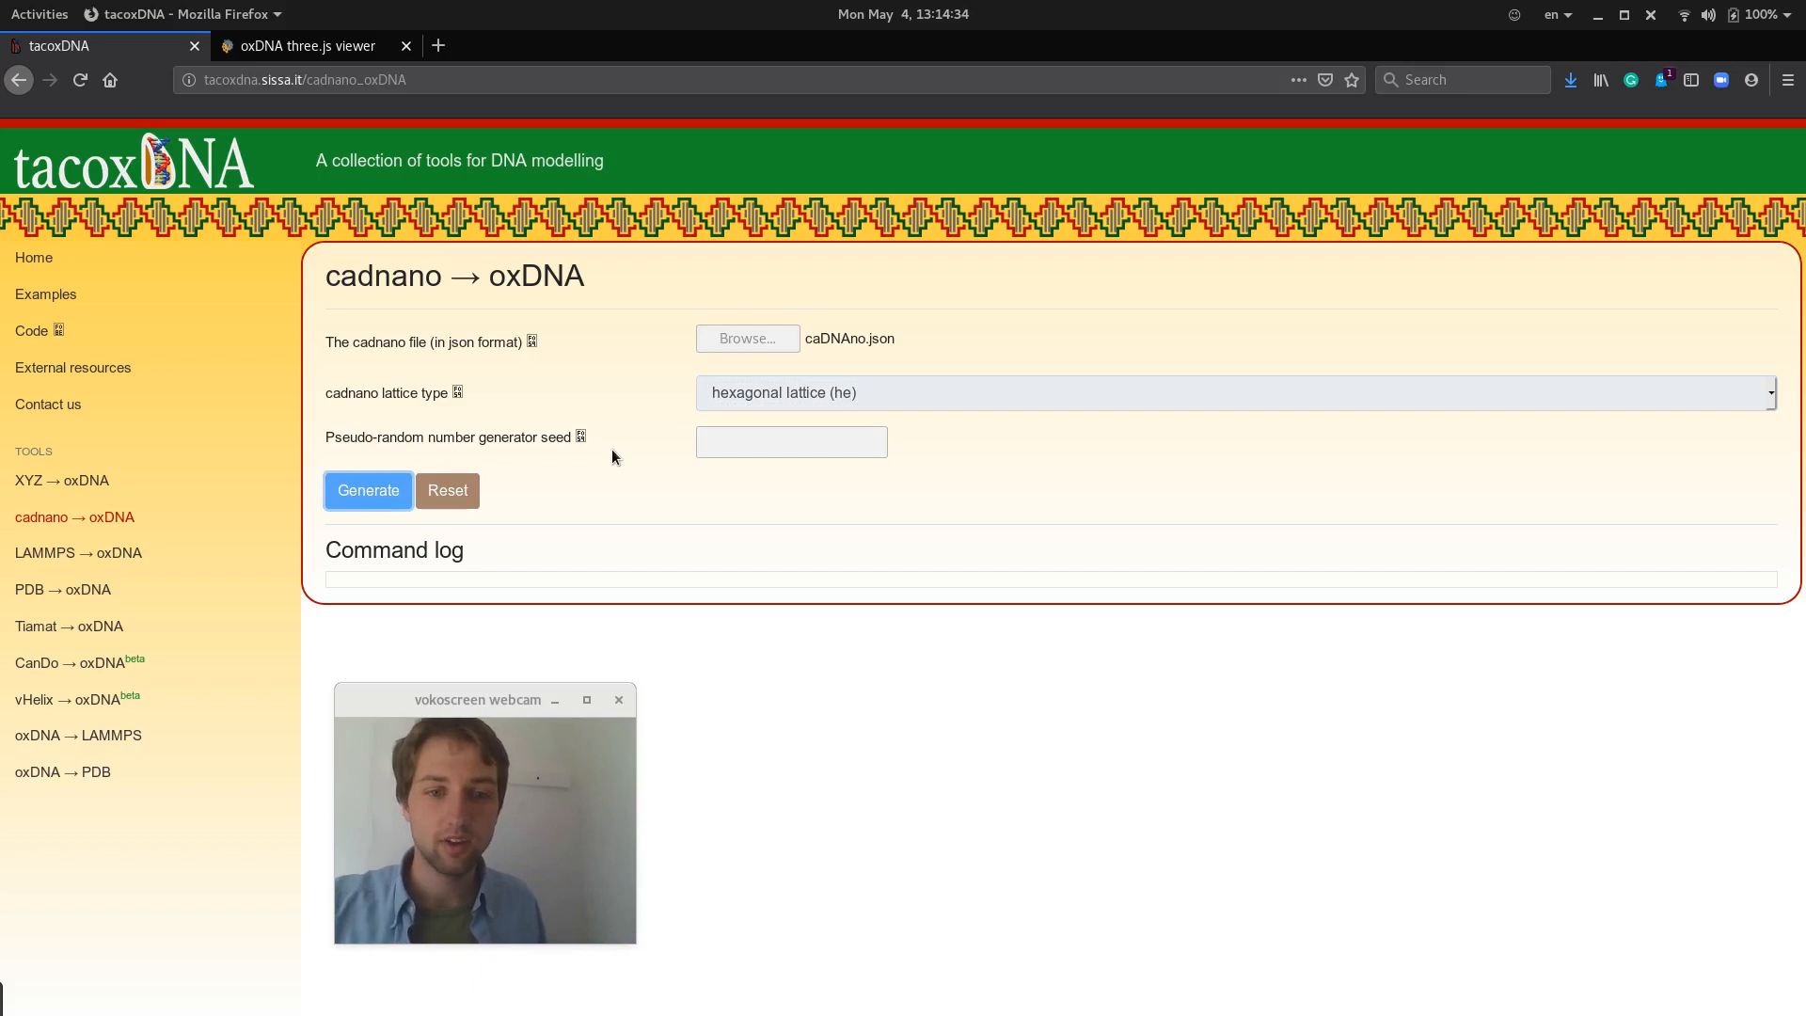
mouse_move(696, 482)
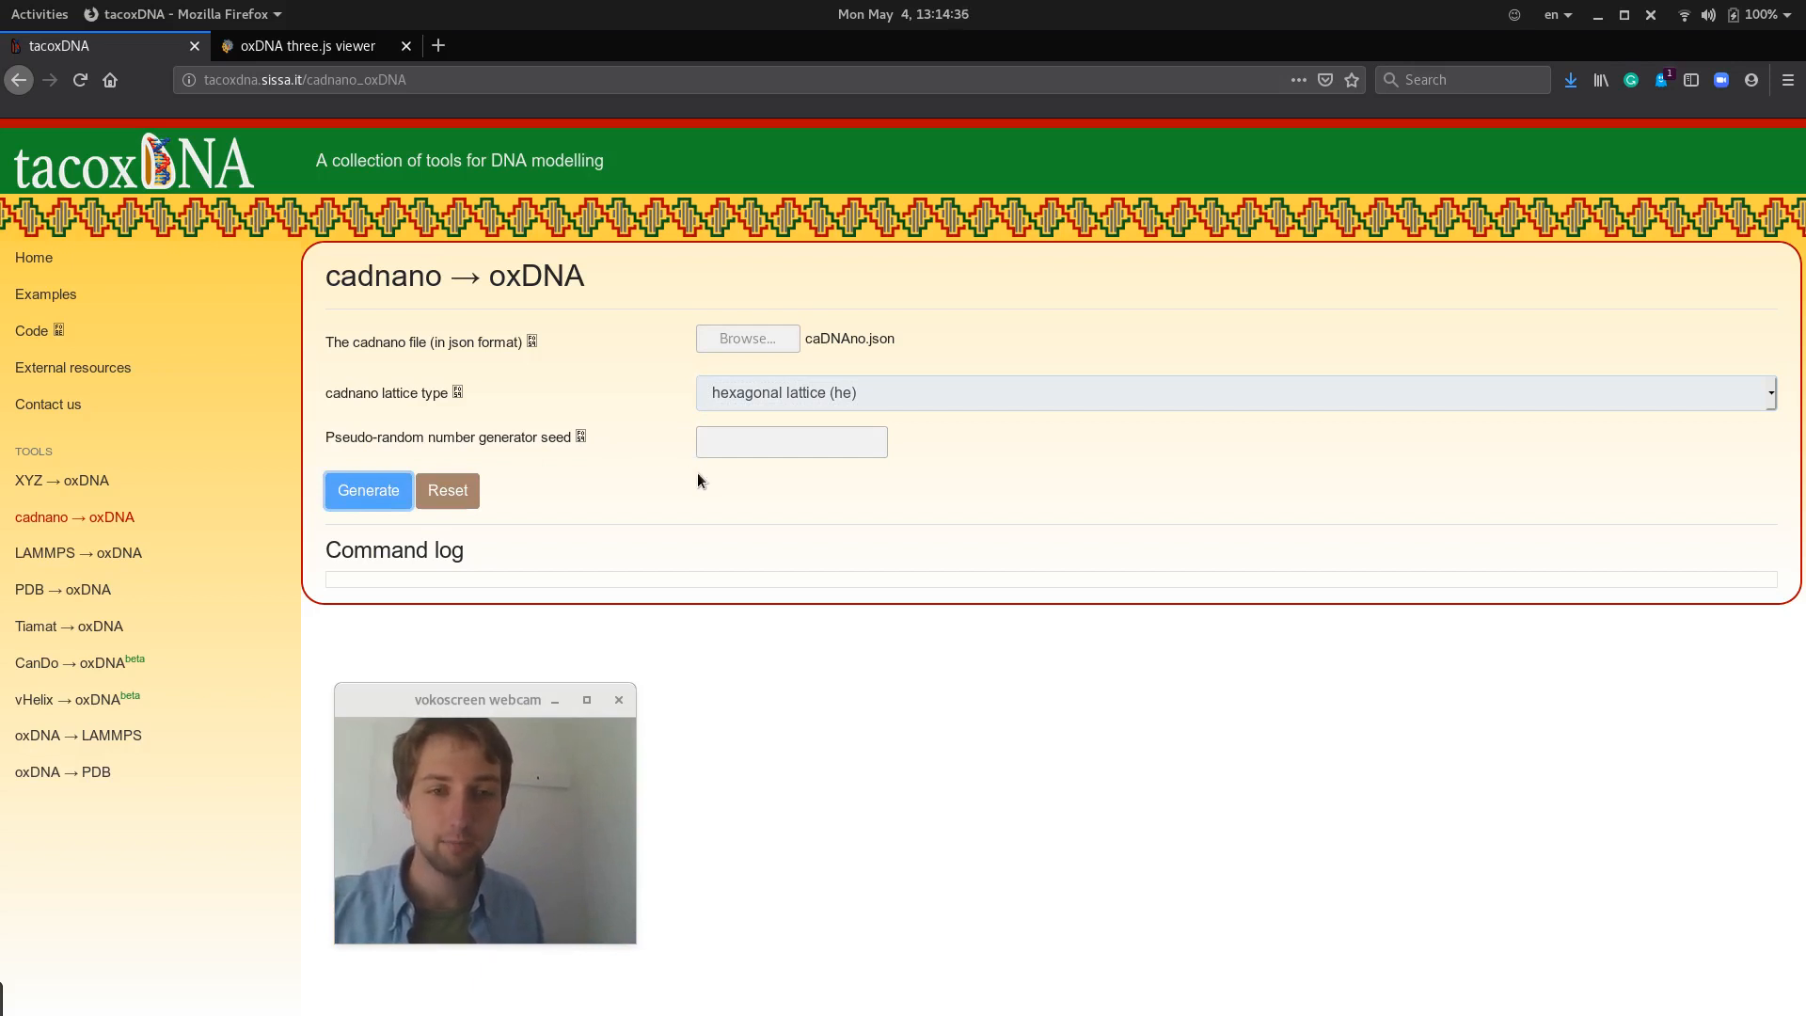
Preview the converted structure in the 3D viewer tab, then close the preview.
click(367, 489)
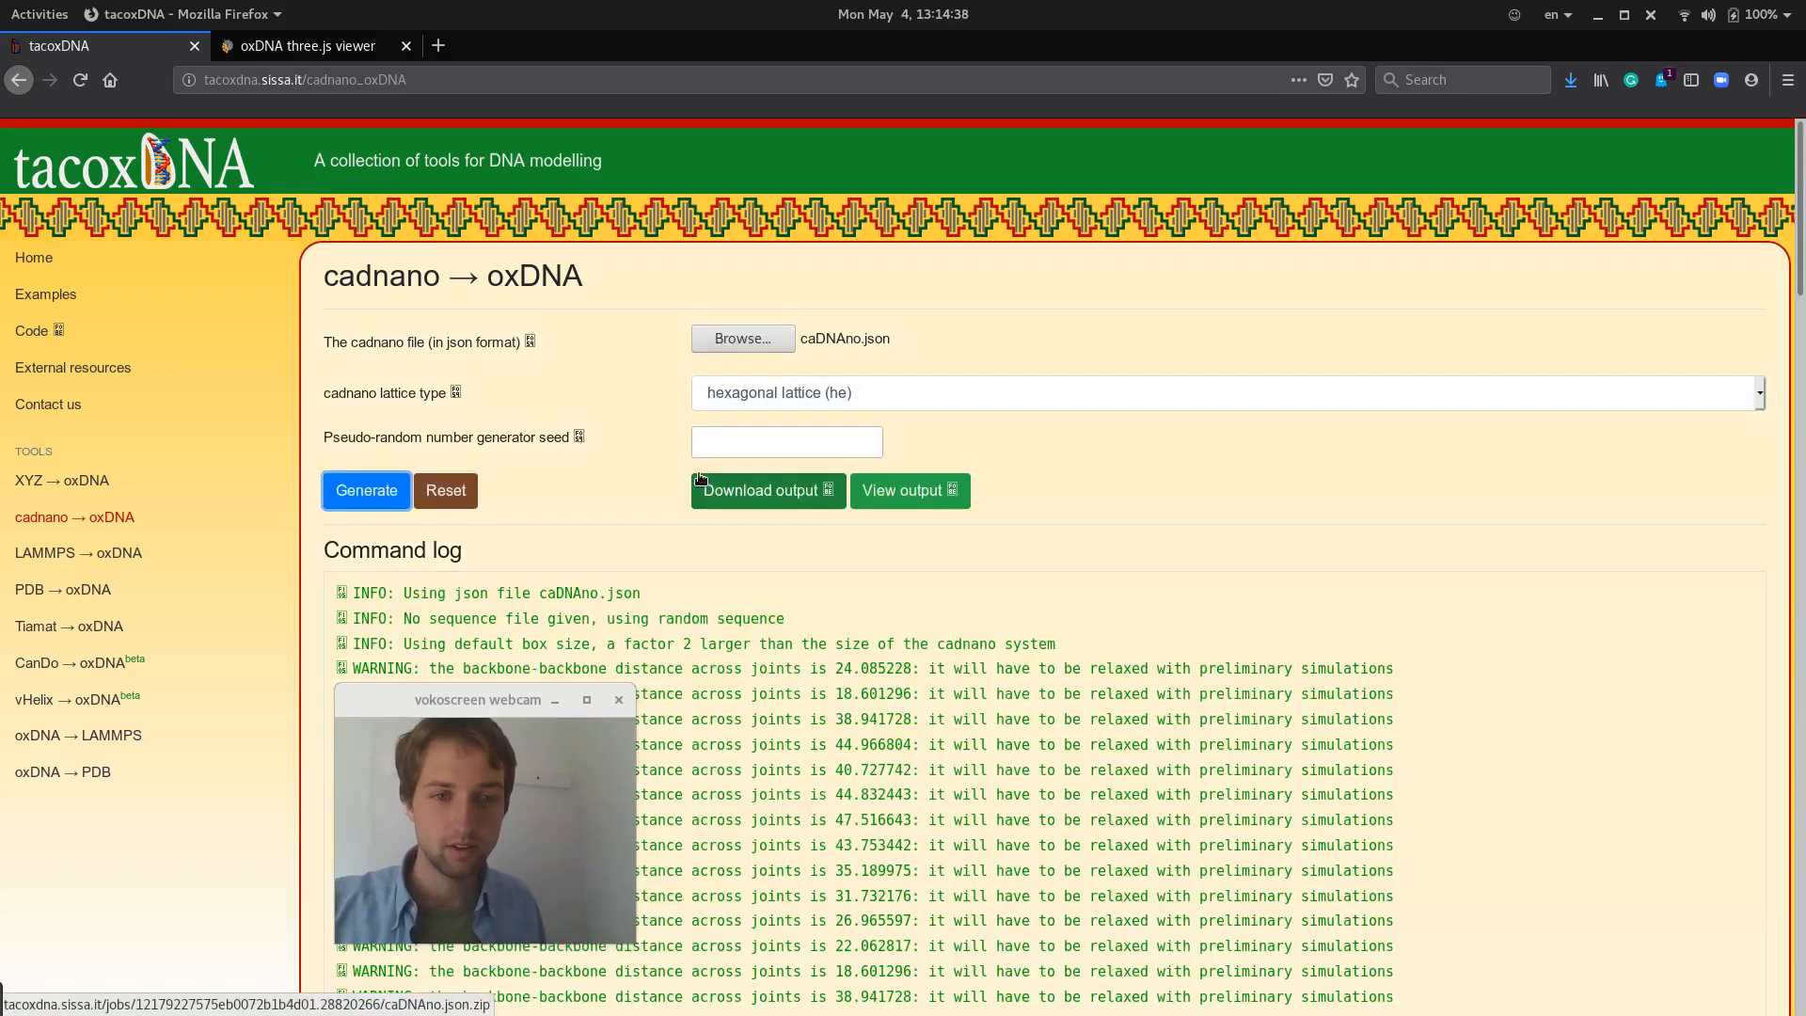
mouse_move(908, 489)
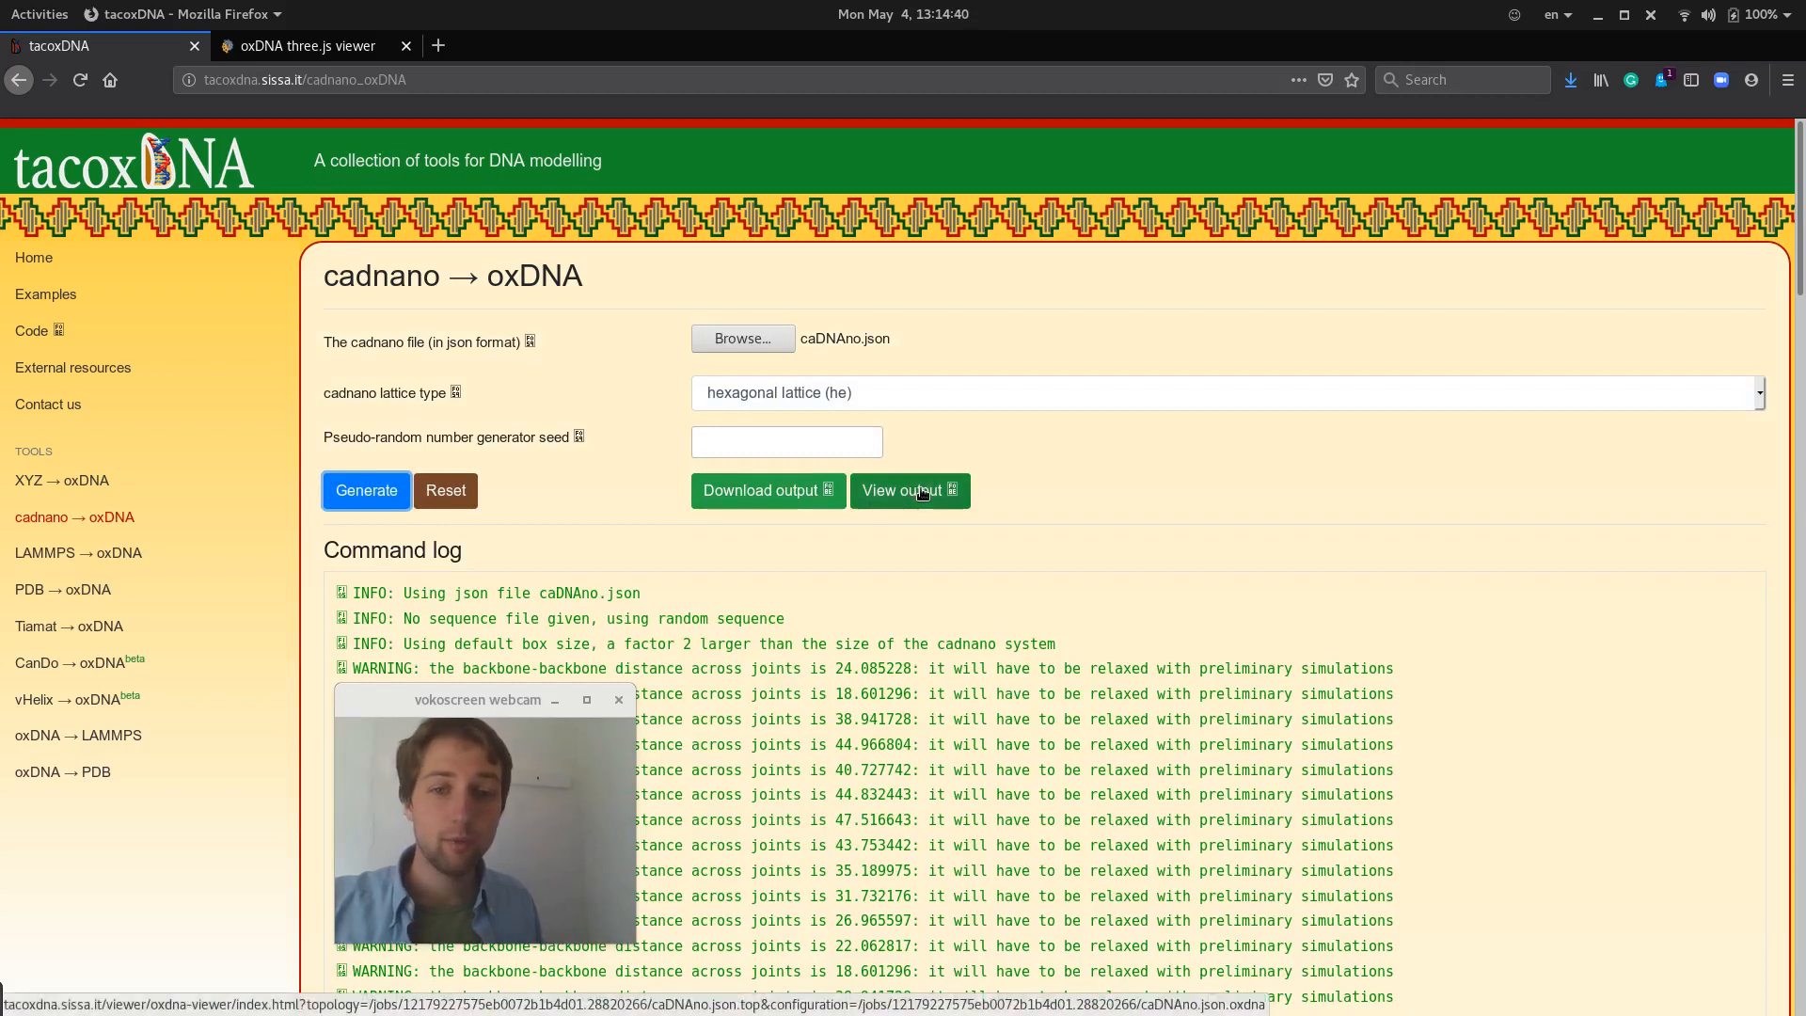
click(908, 489)
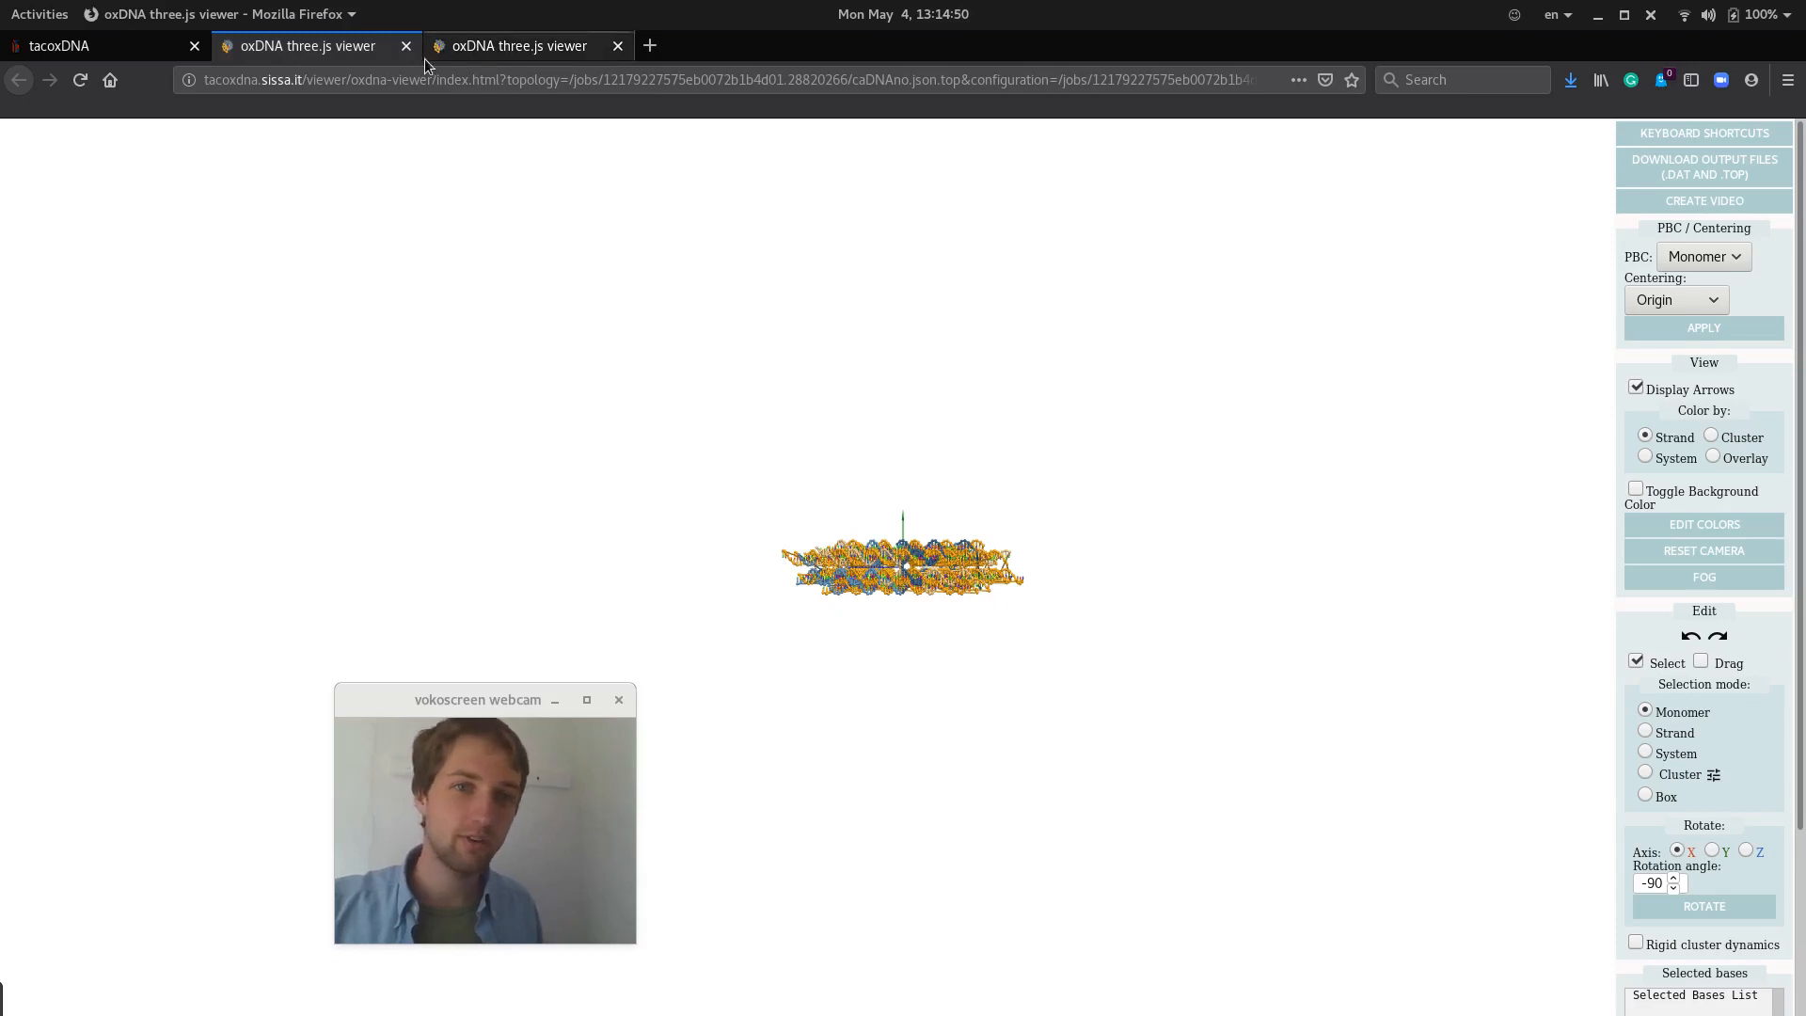
click(104, 45)
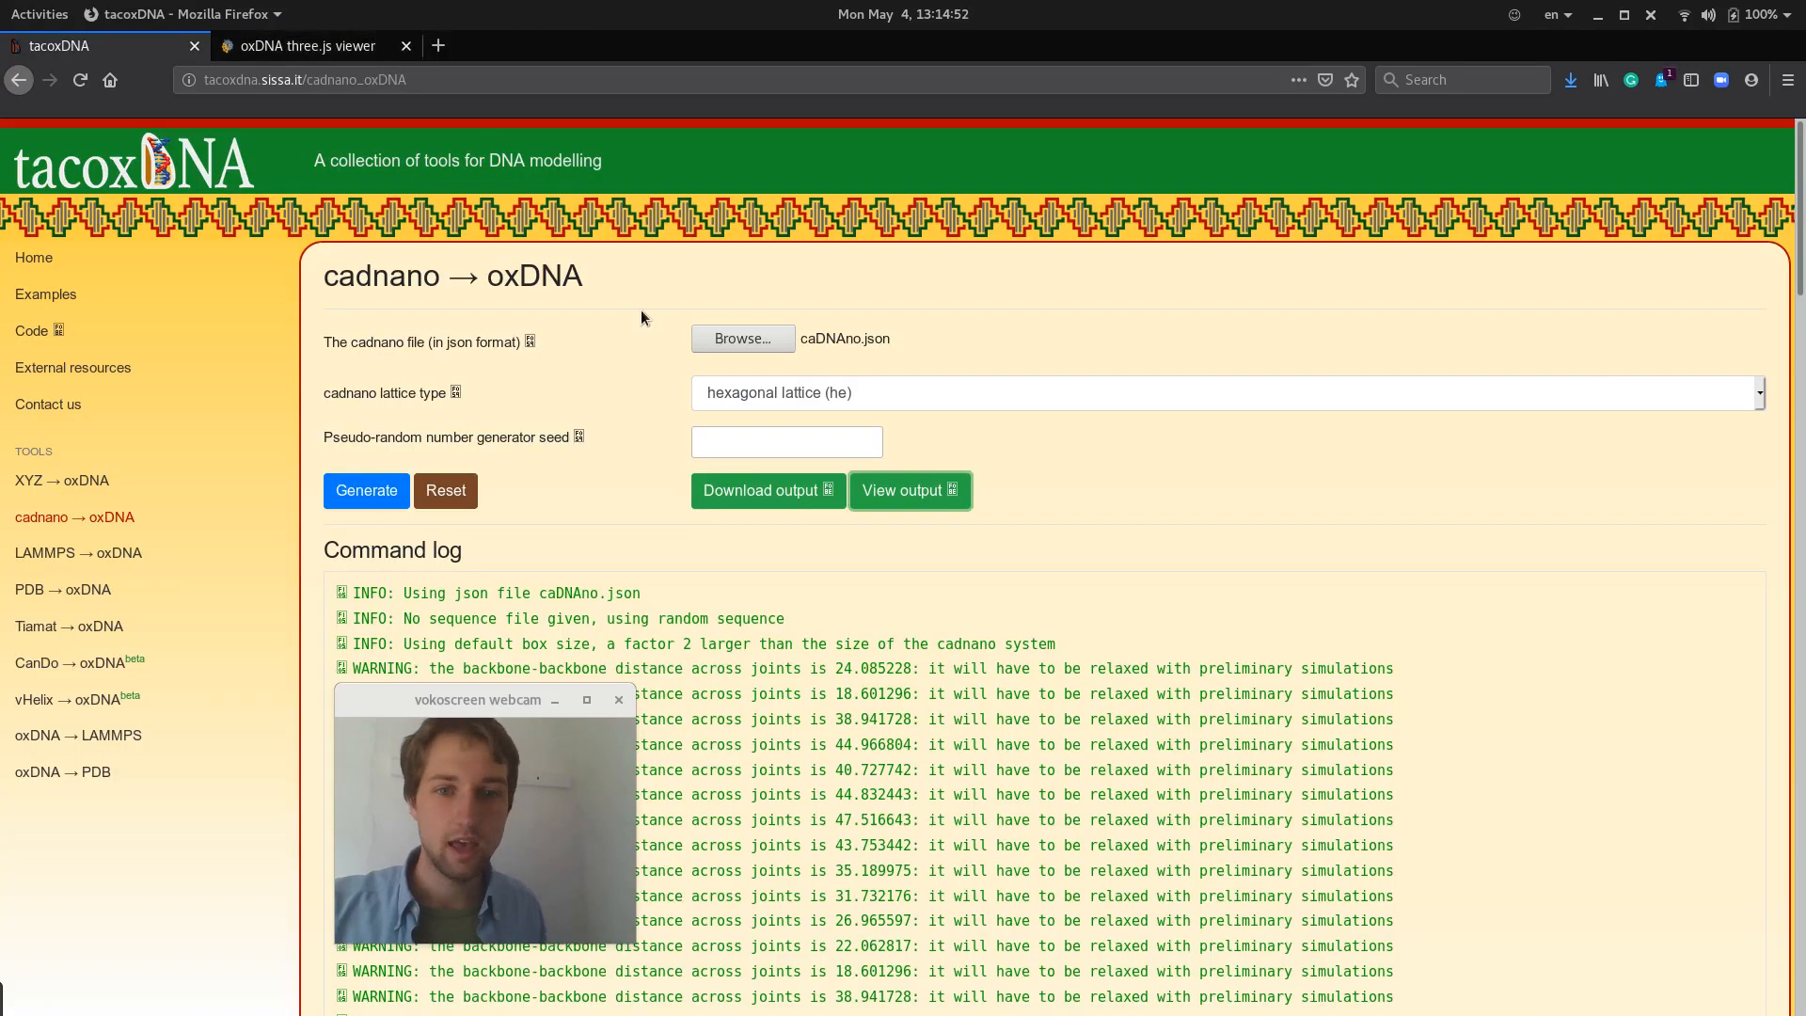
mouse_move(737, 519)
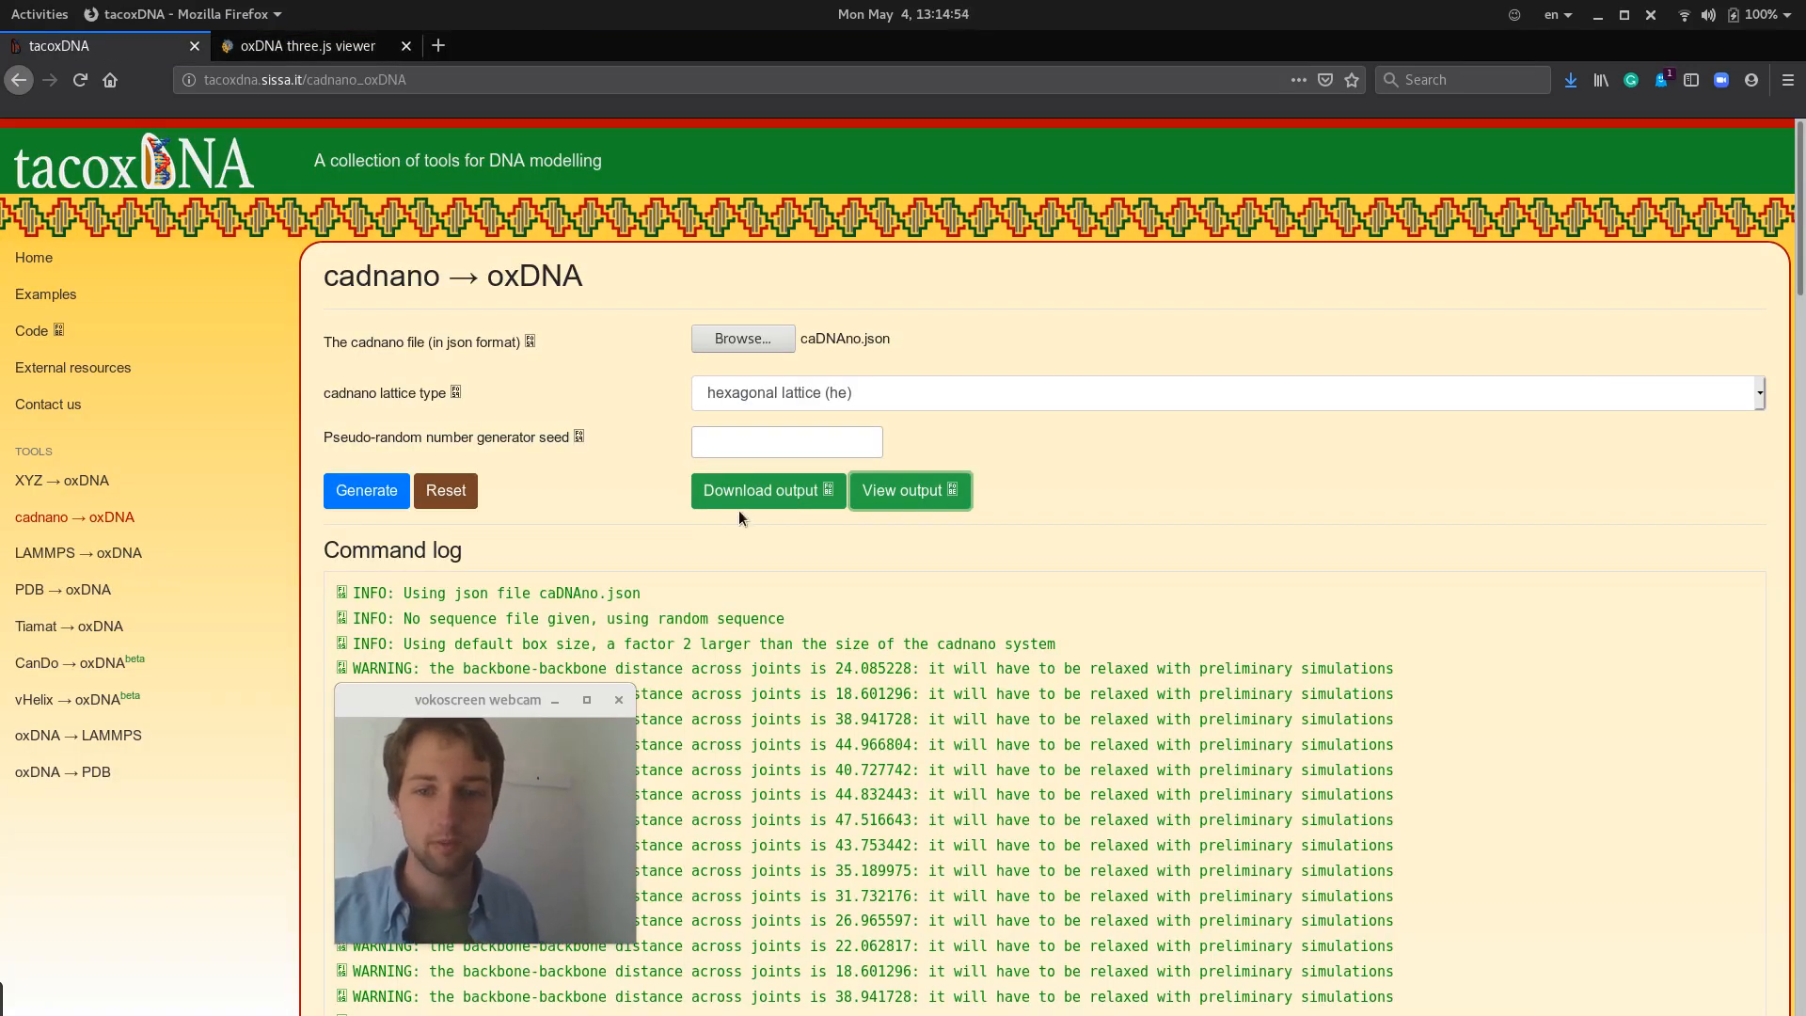
Request the converted oxDNA output for download from the finished conversion page.
click(765, 490)
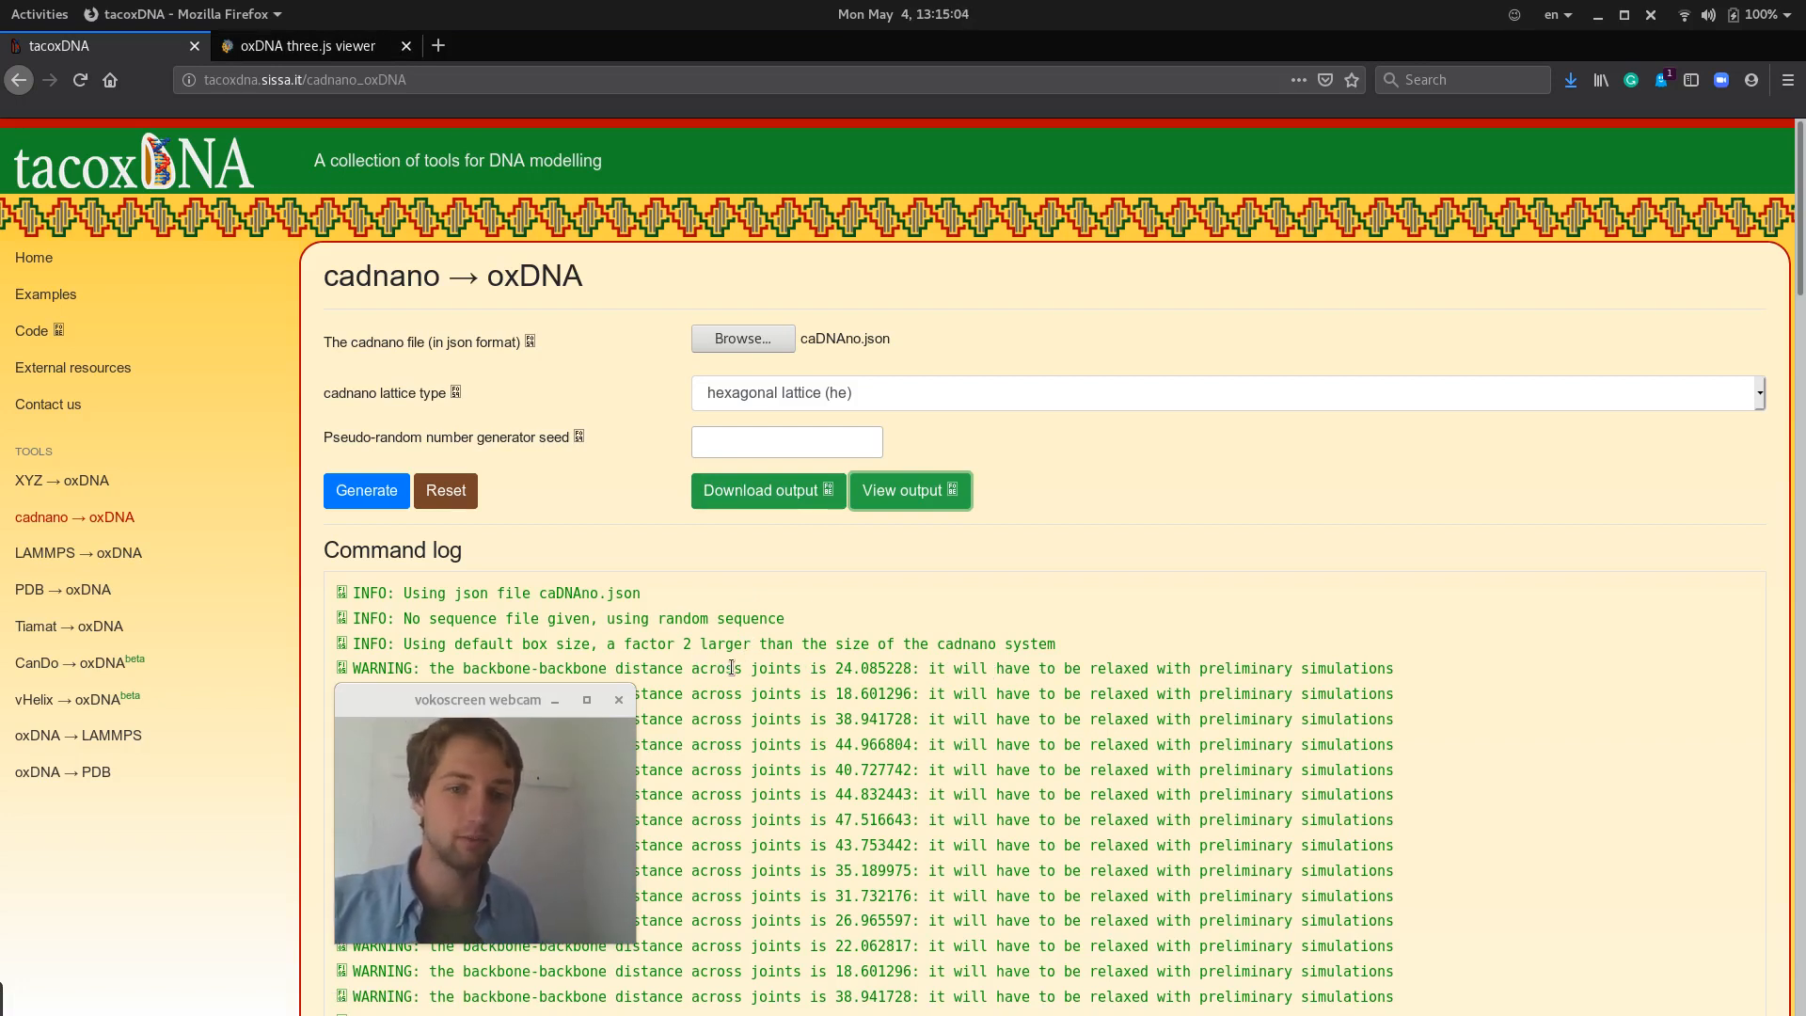
mouse_move(829, 542)
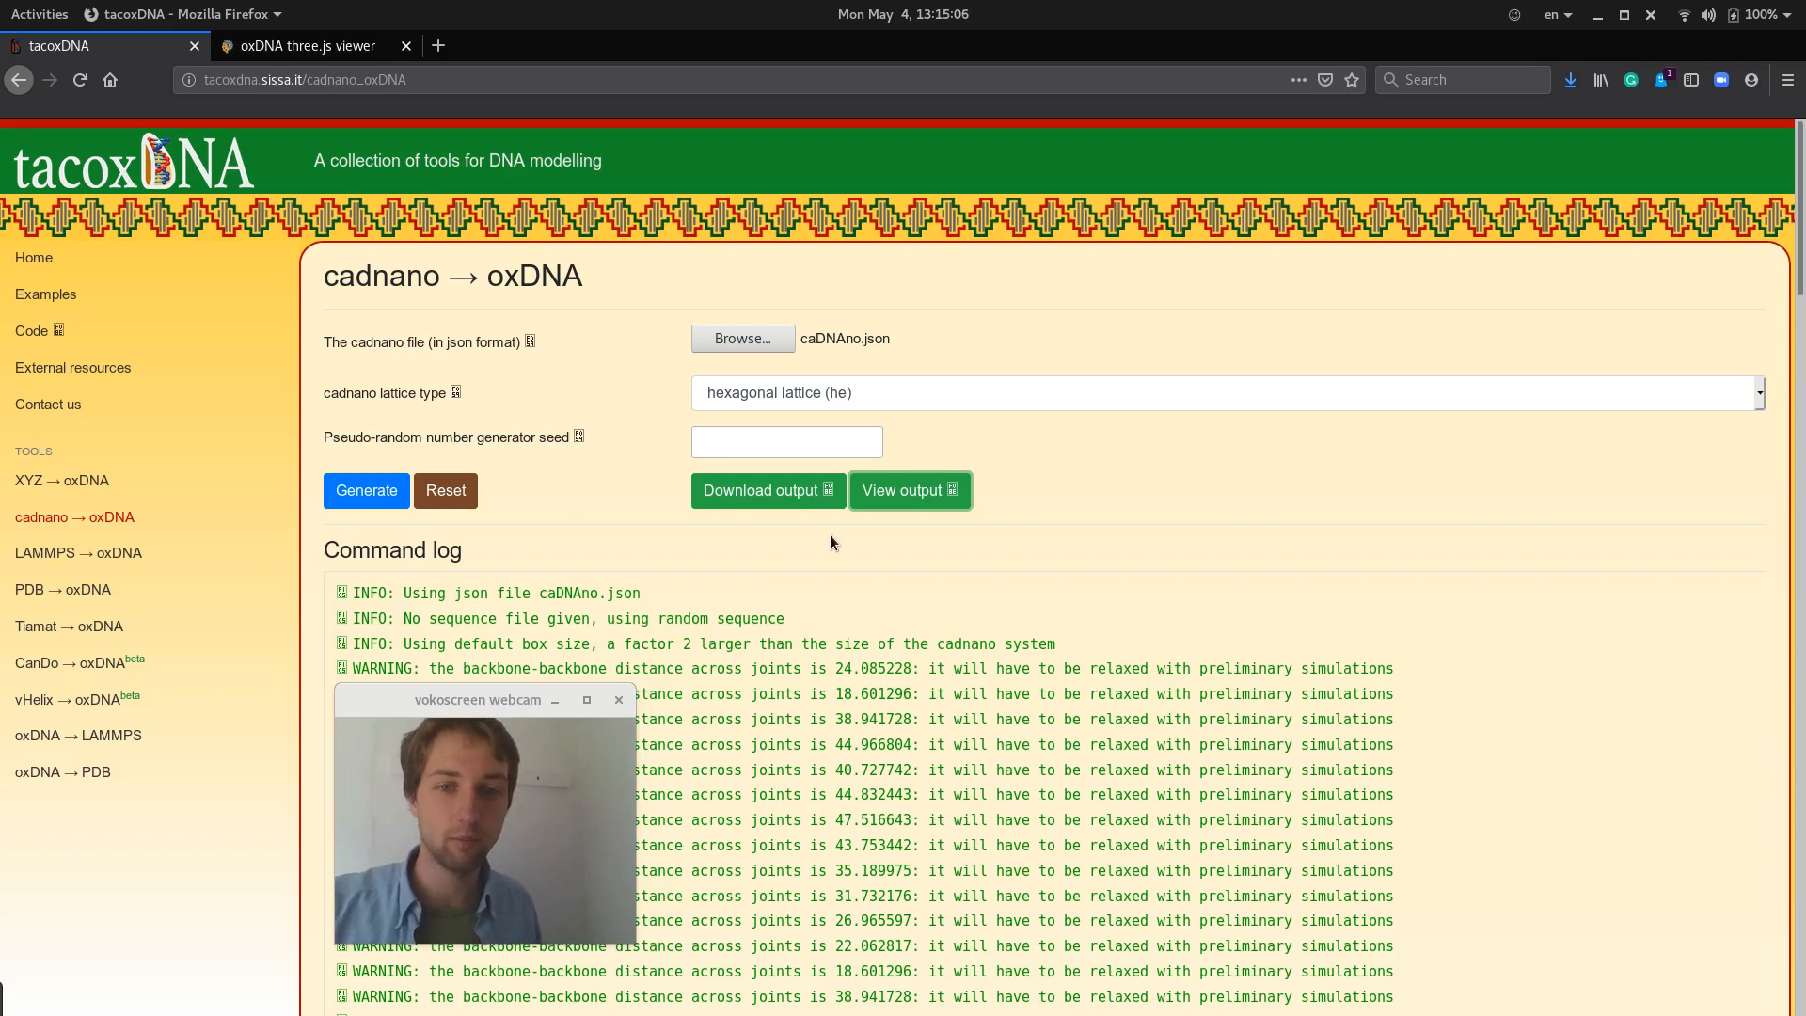
mouse_move(822, 544)
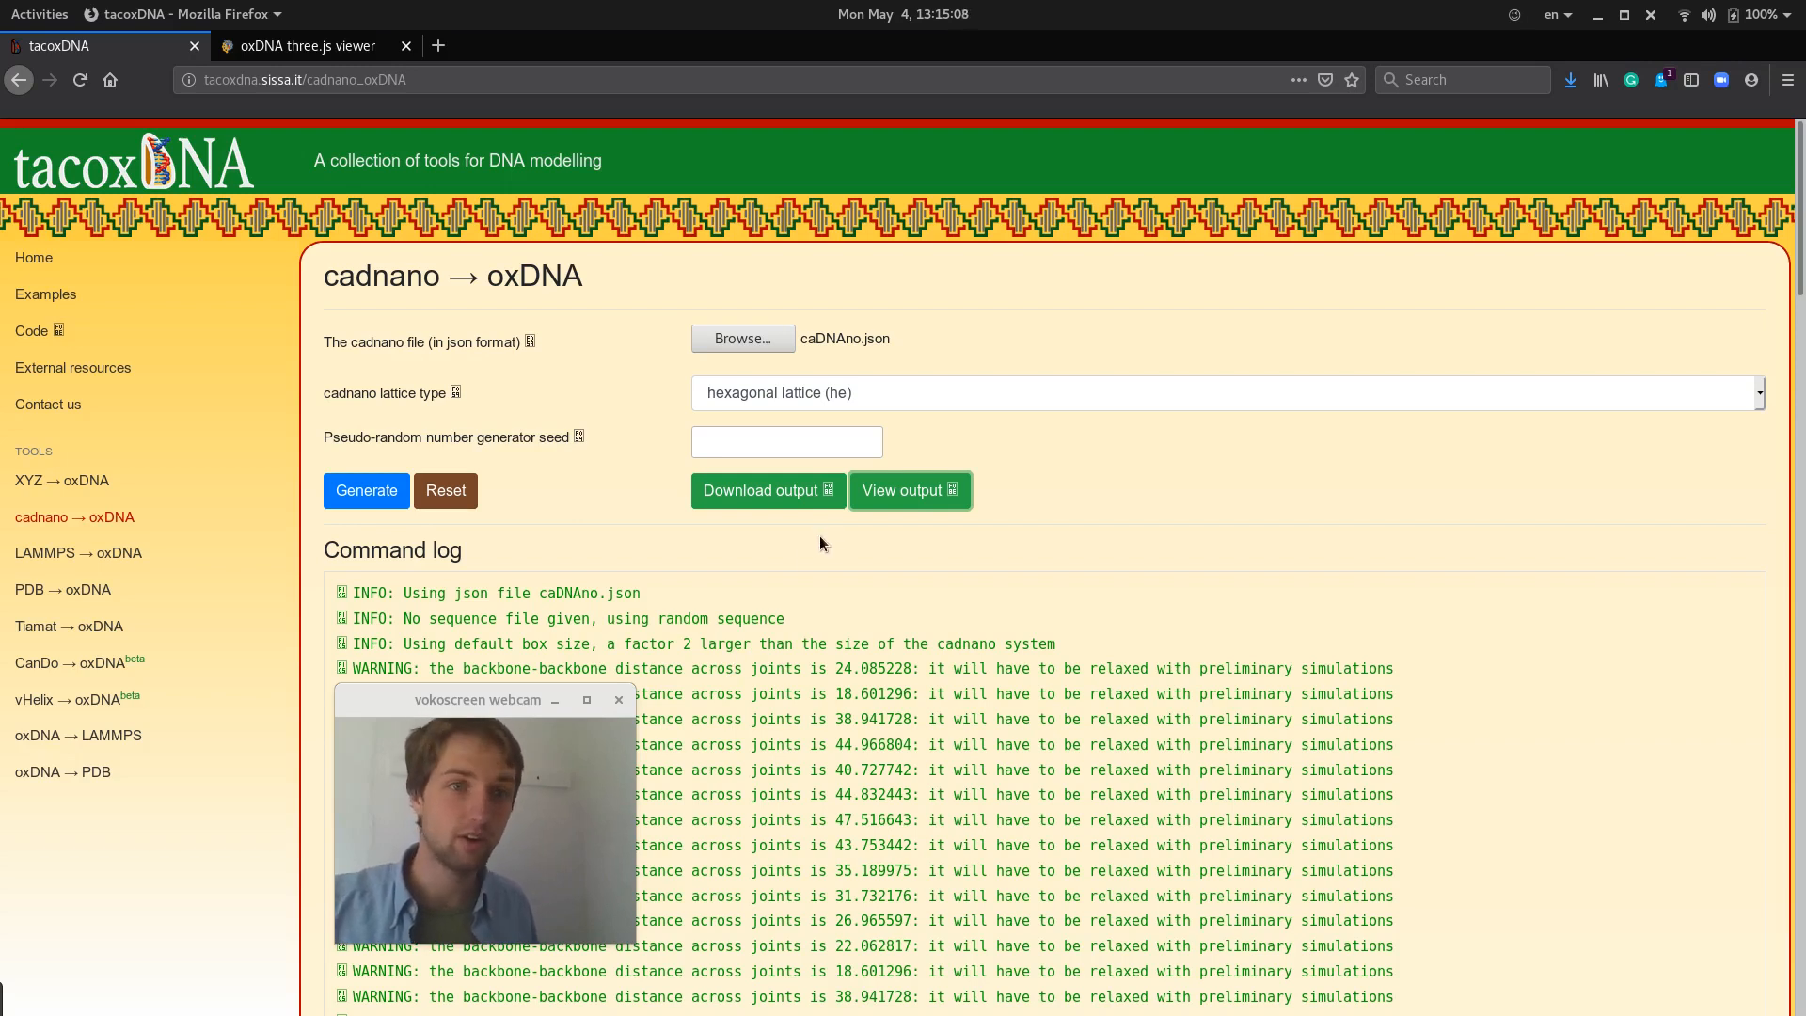
click(765, 489)
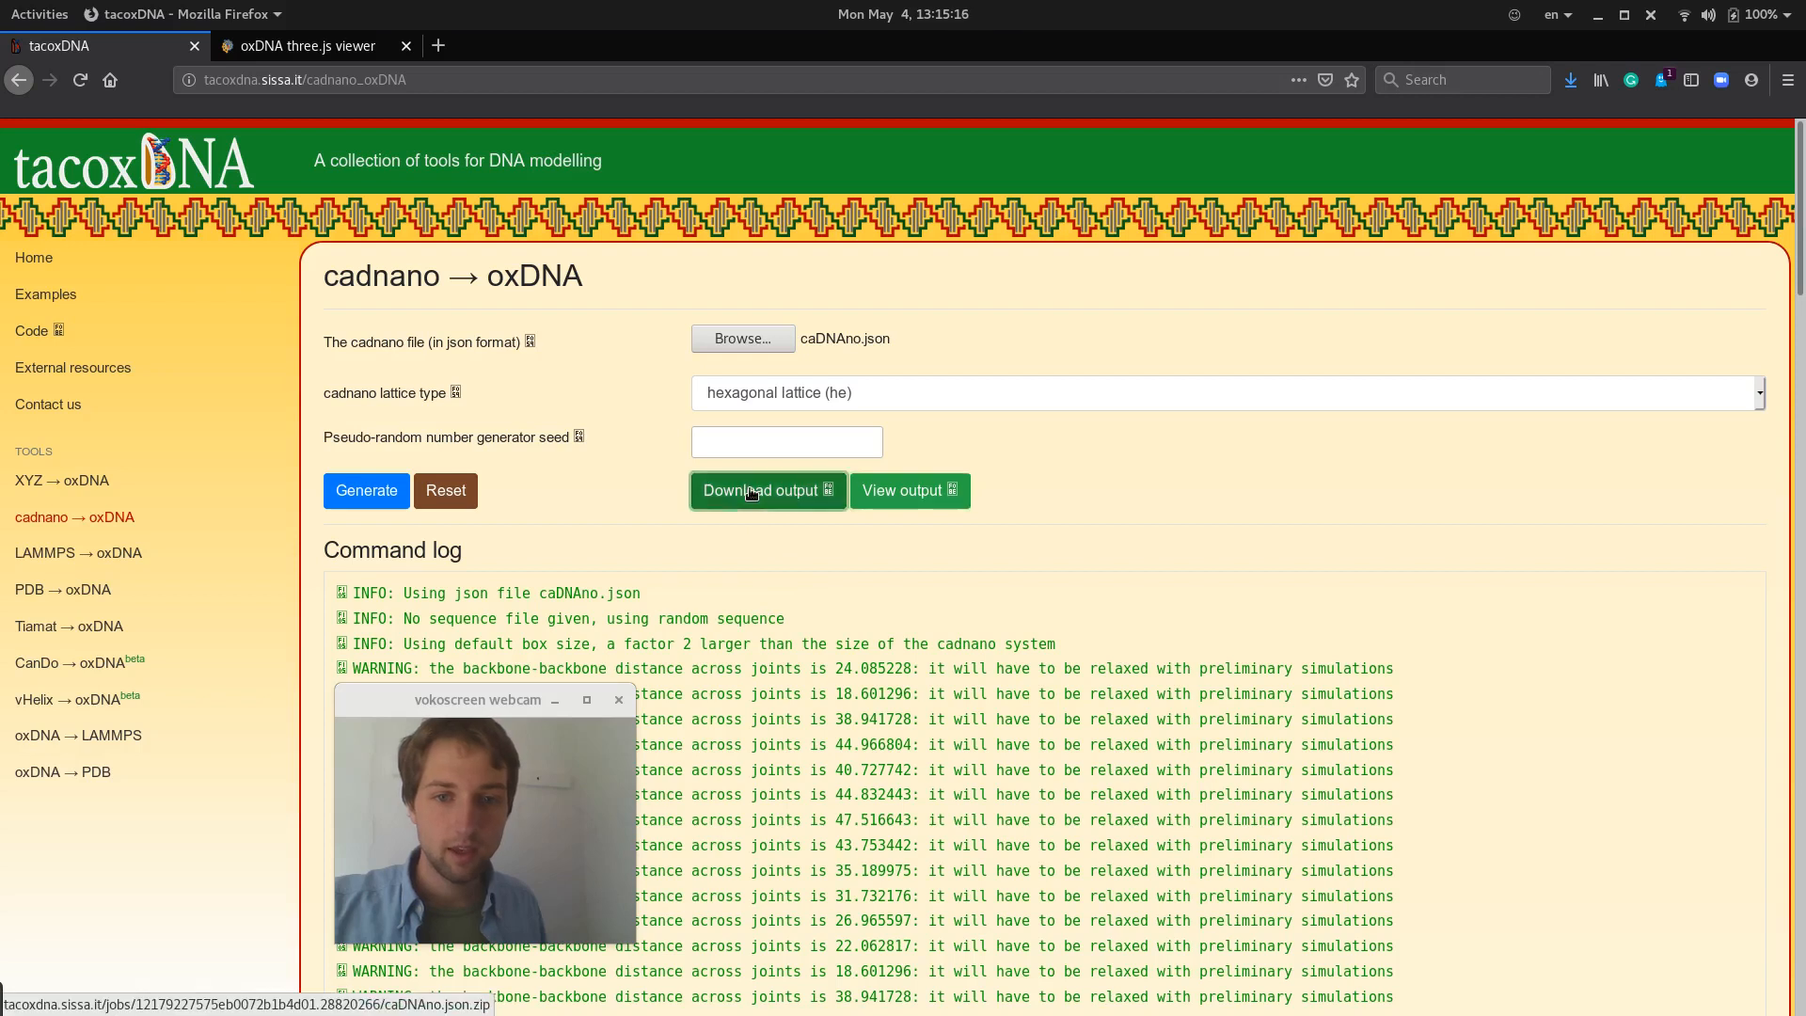
Download the output zip, extract caDNAno.json.oxdna and .top into tetrahedron_talos, and switch to the oxView tab.
click(760, 489)
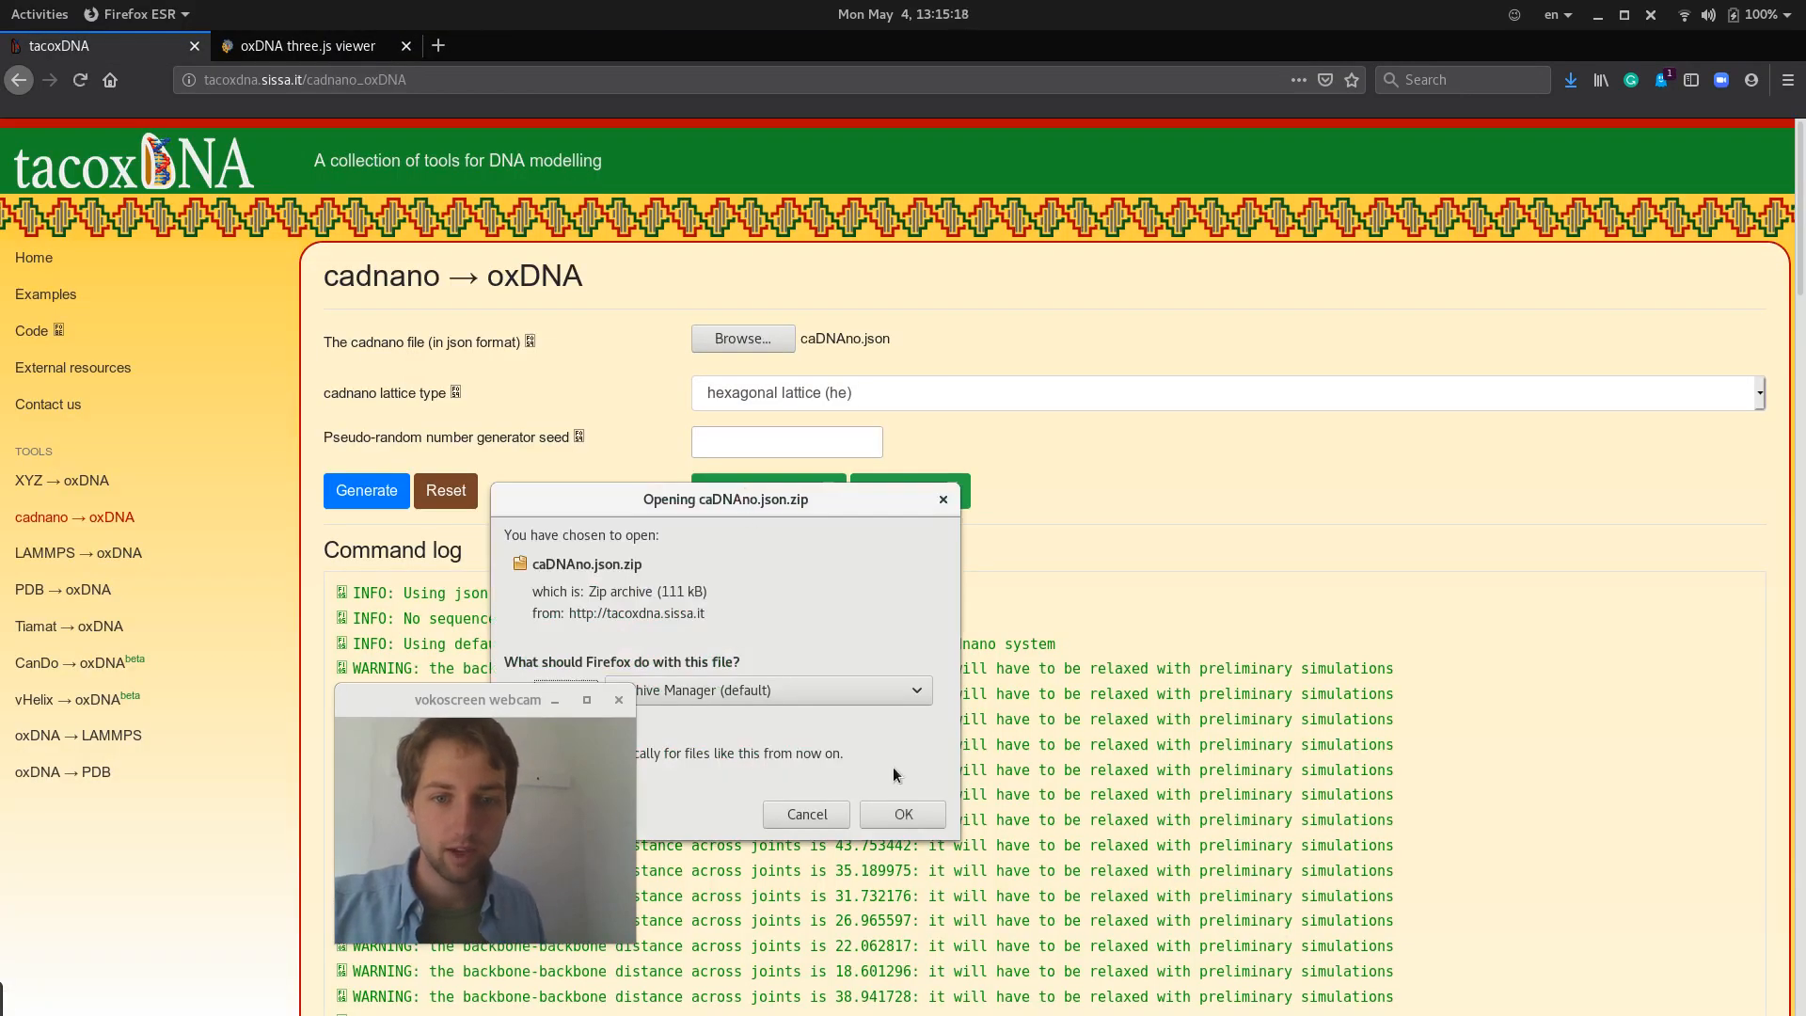
click(903, 814)
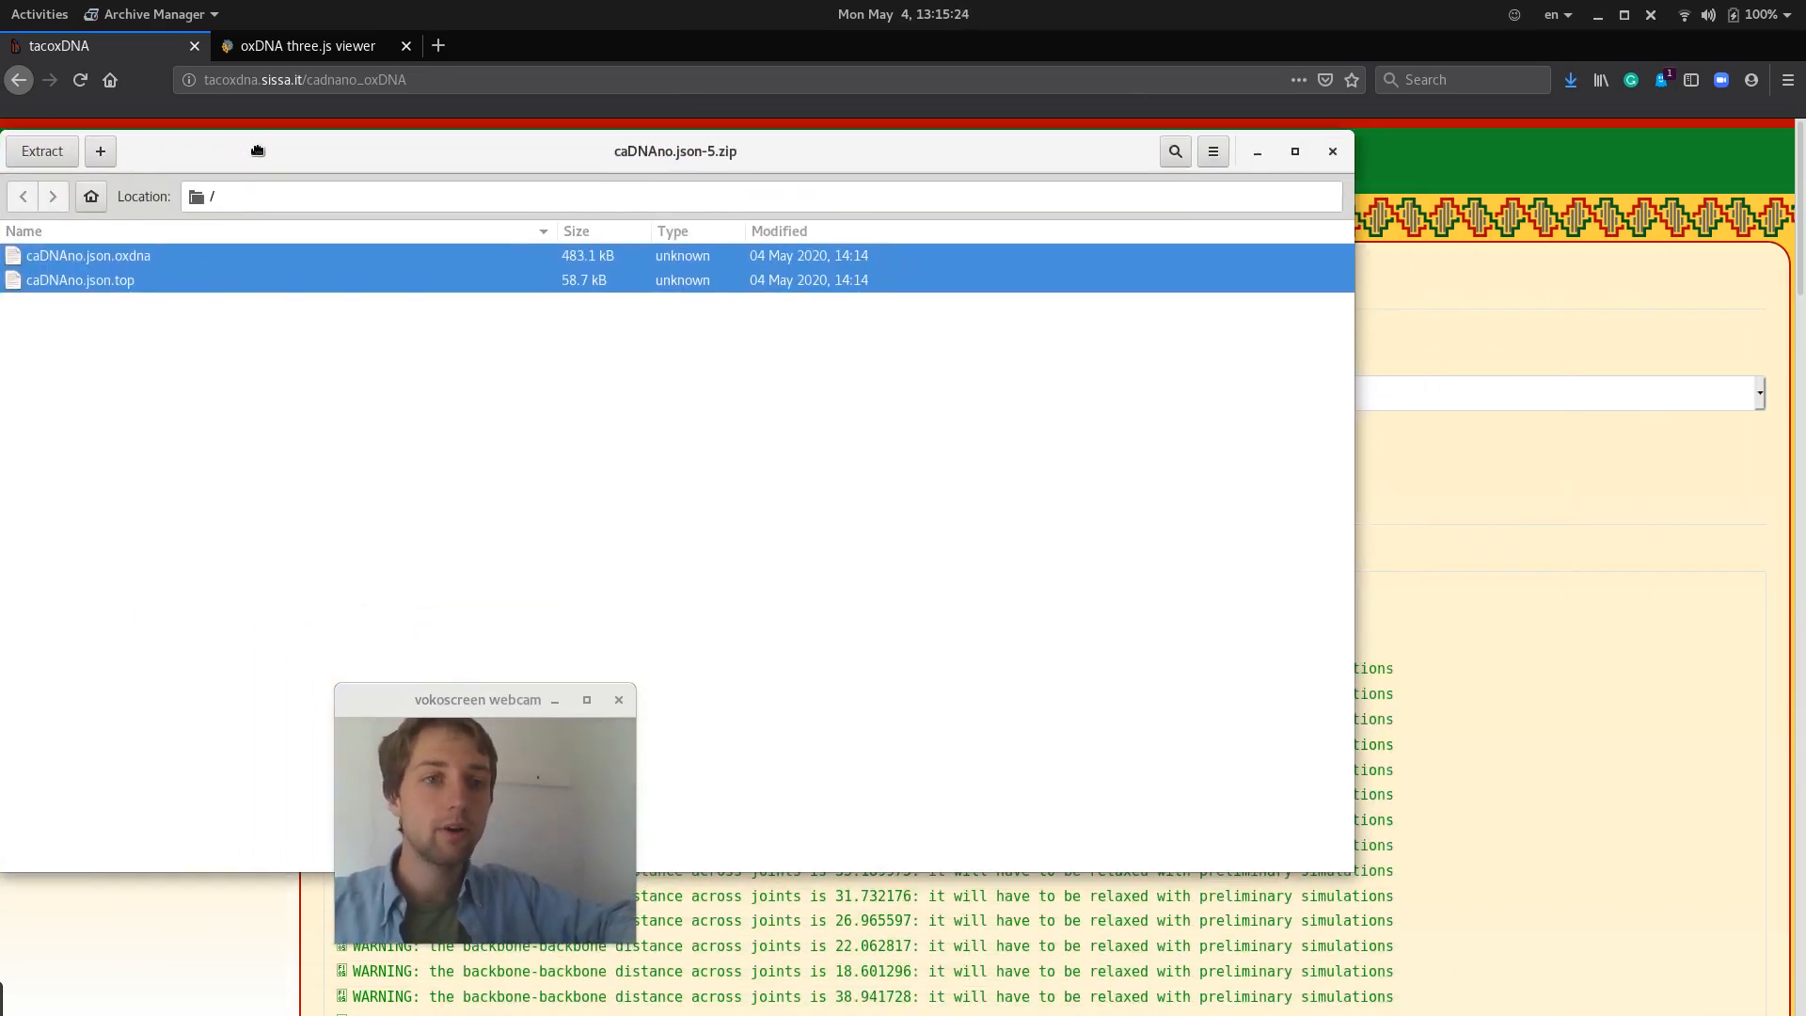
click(38, 13)
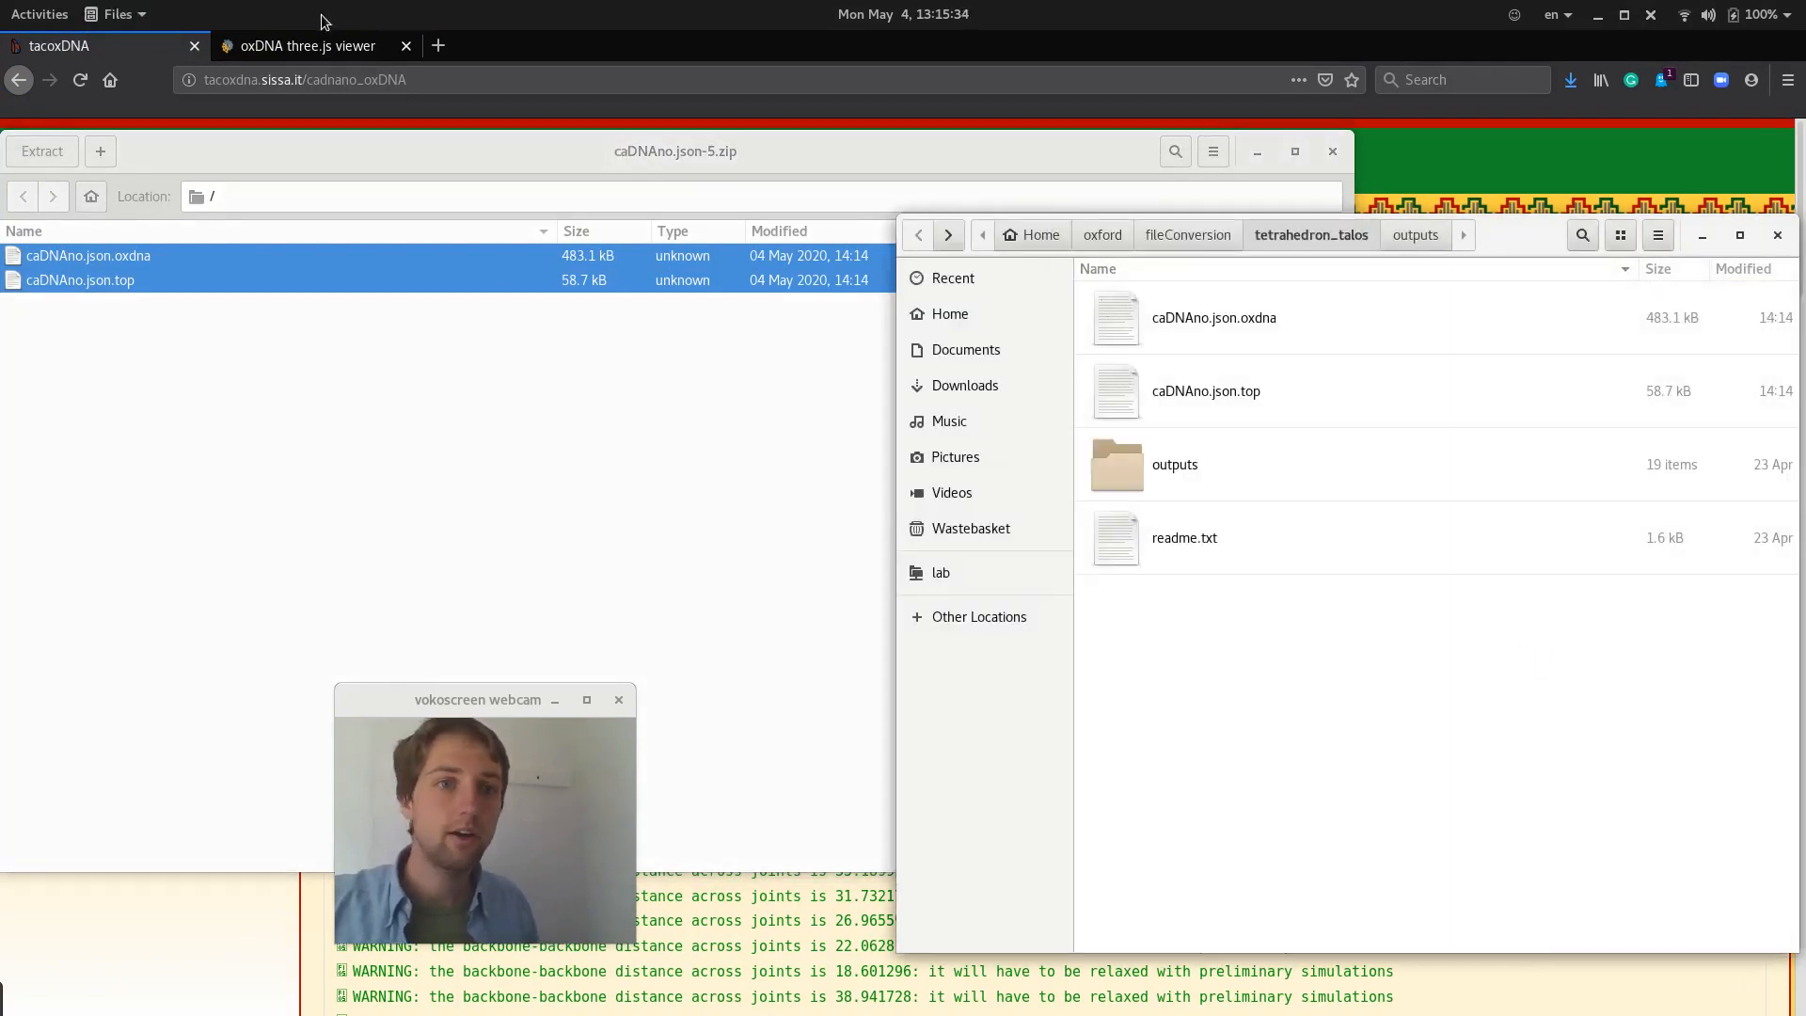
click(305, 46)
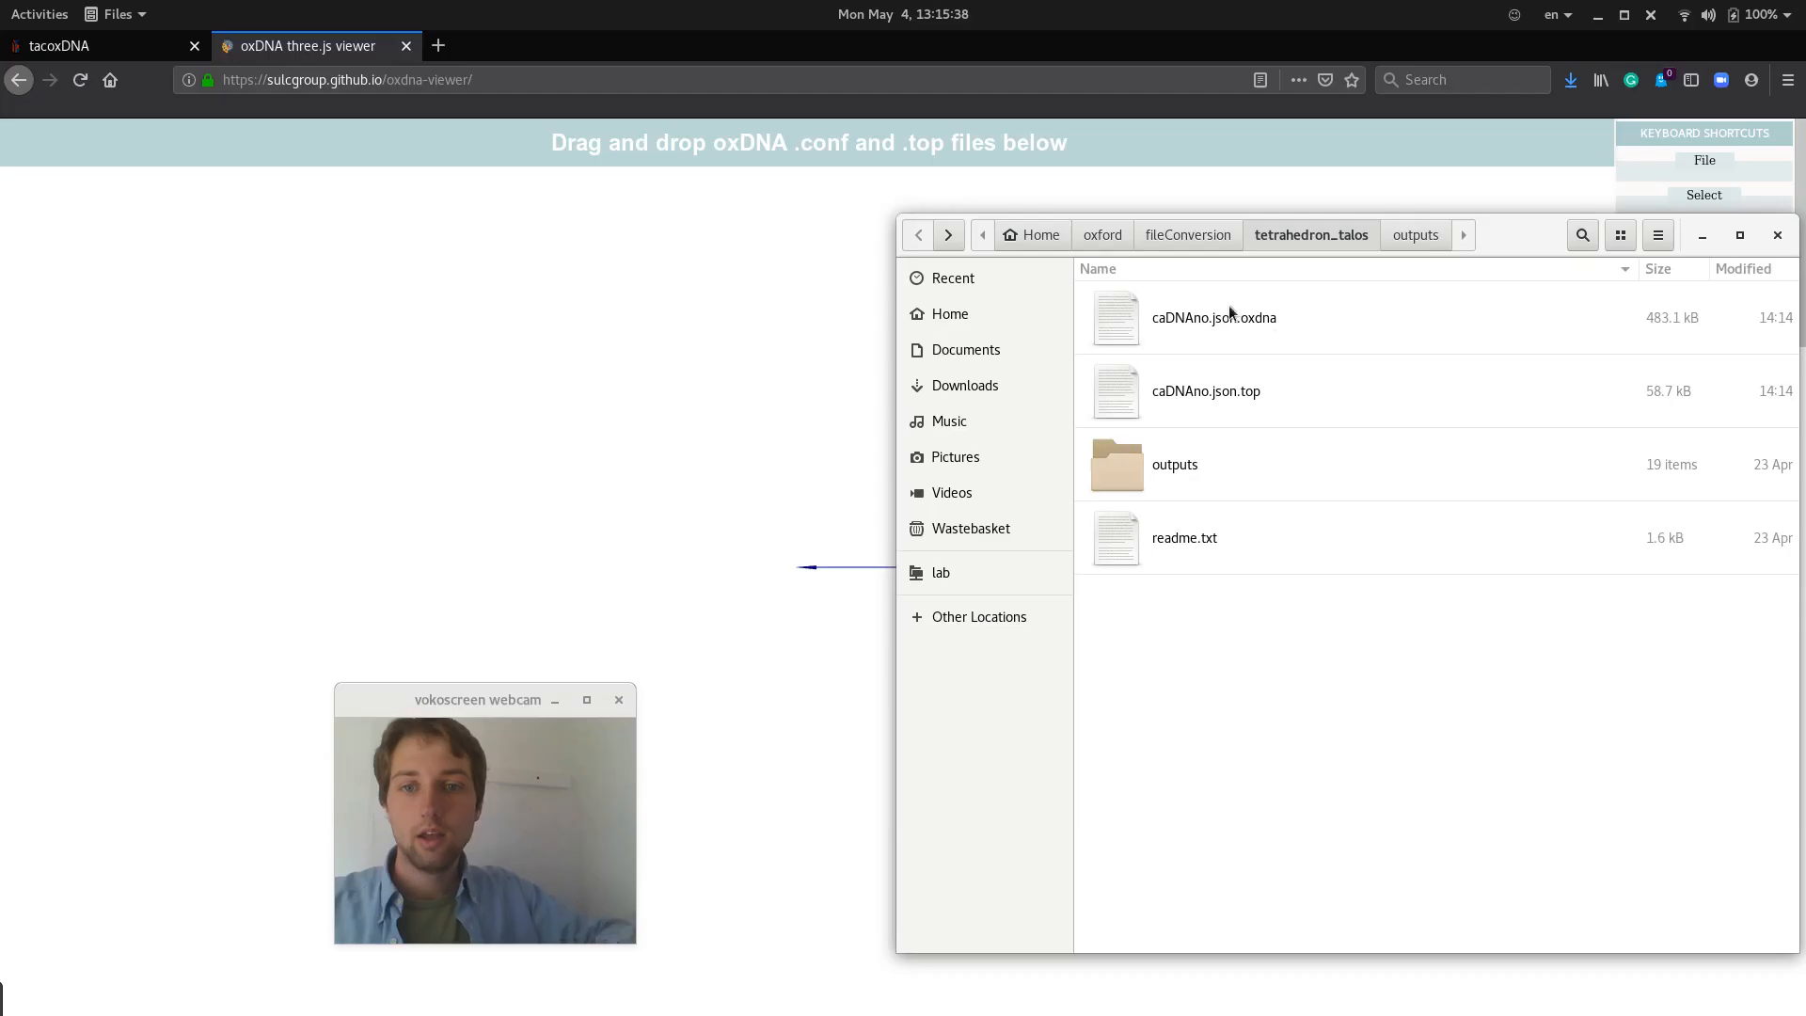
Load caDNAno.json.oxdna and caDNAno.json.top into oxView to display the stacked helix bundles.
click(1206, 391)
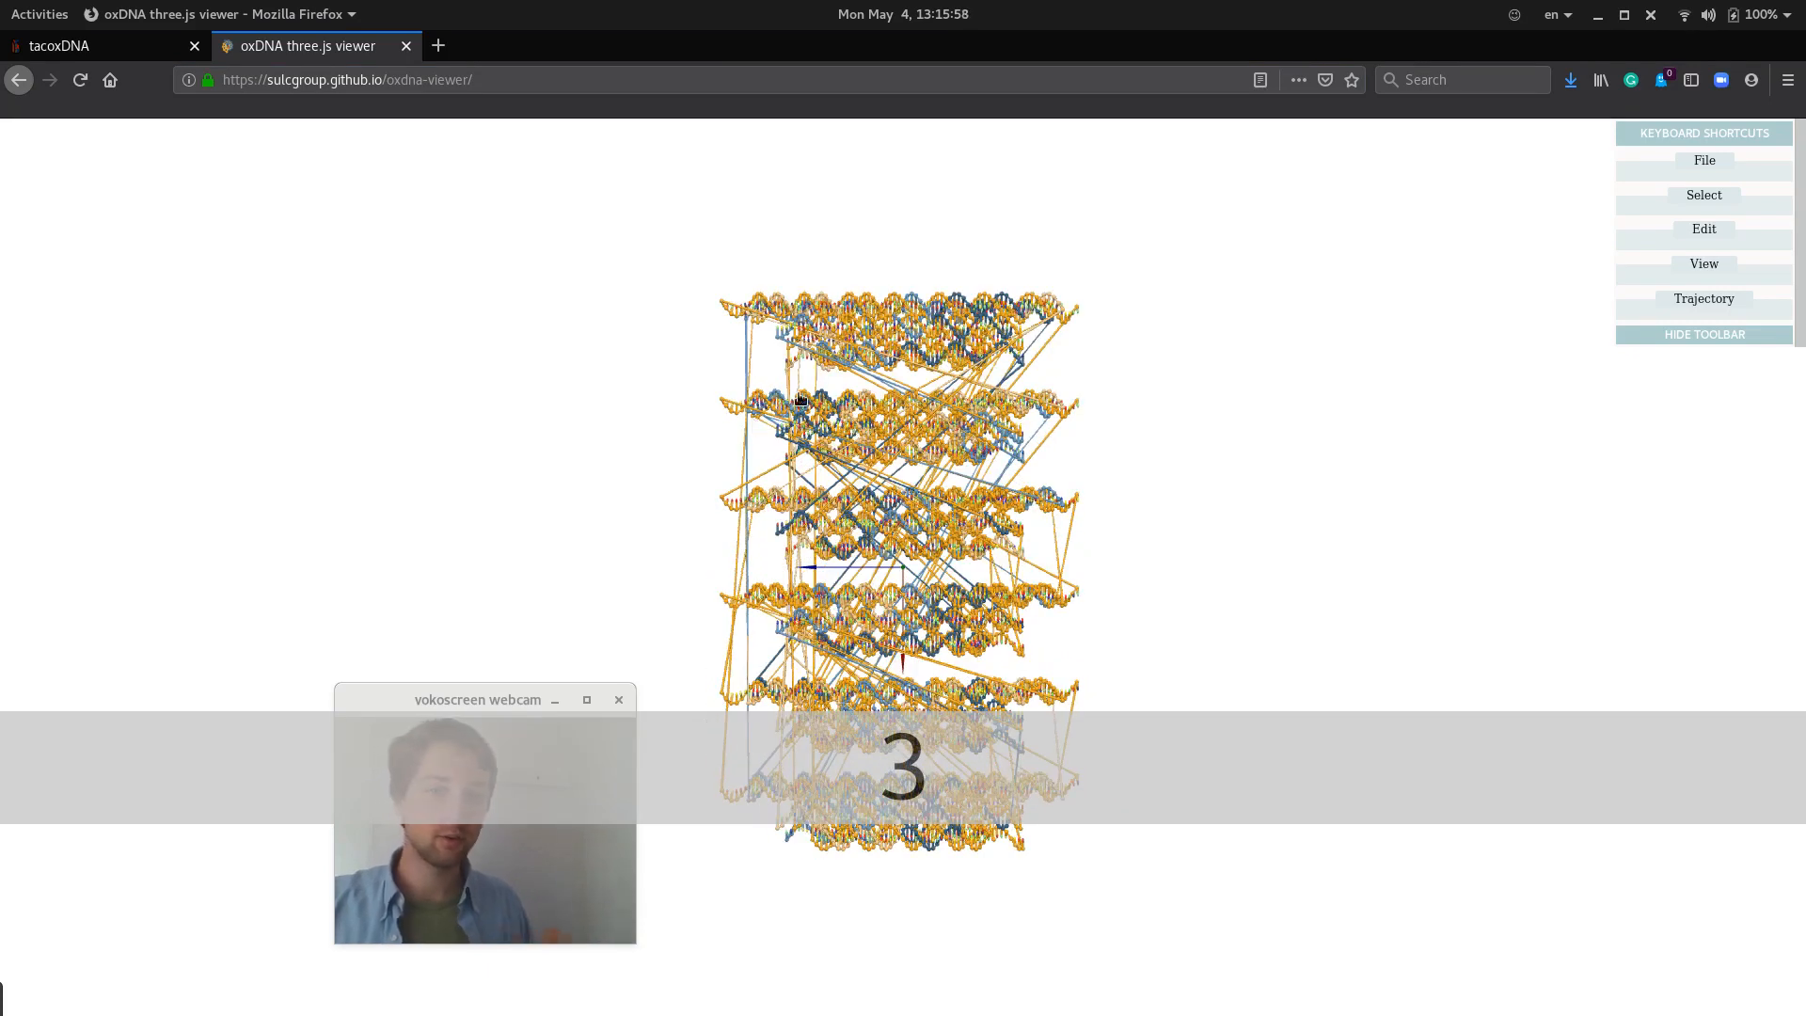
mouse_move(602, 460)
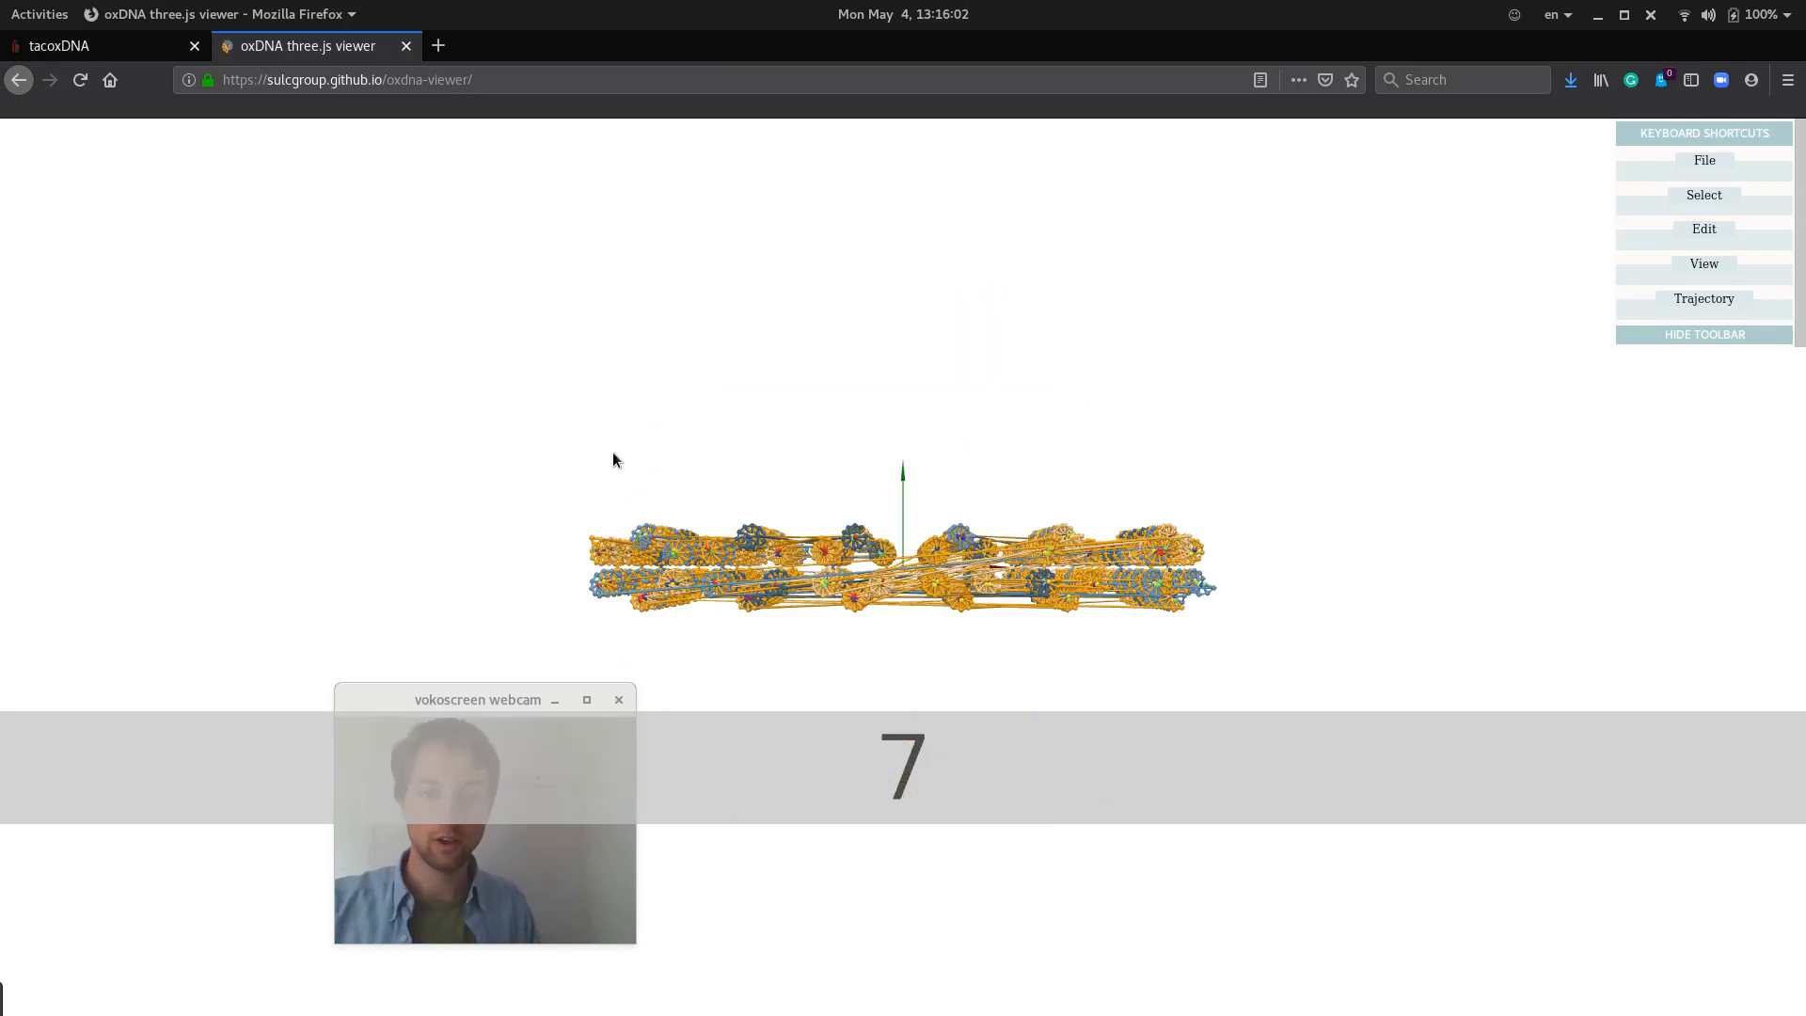
mouse_move(1053, 370)
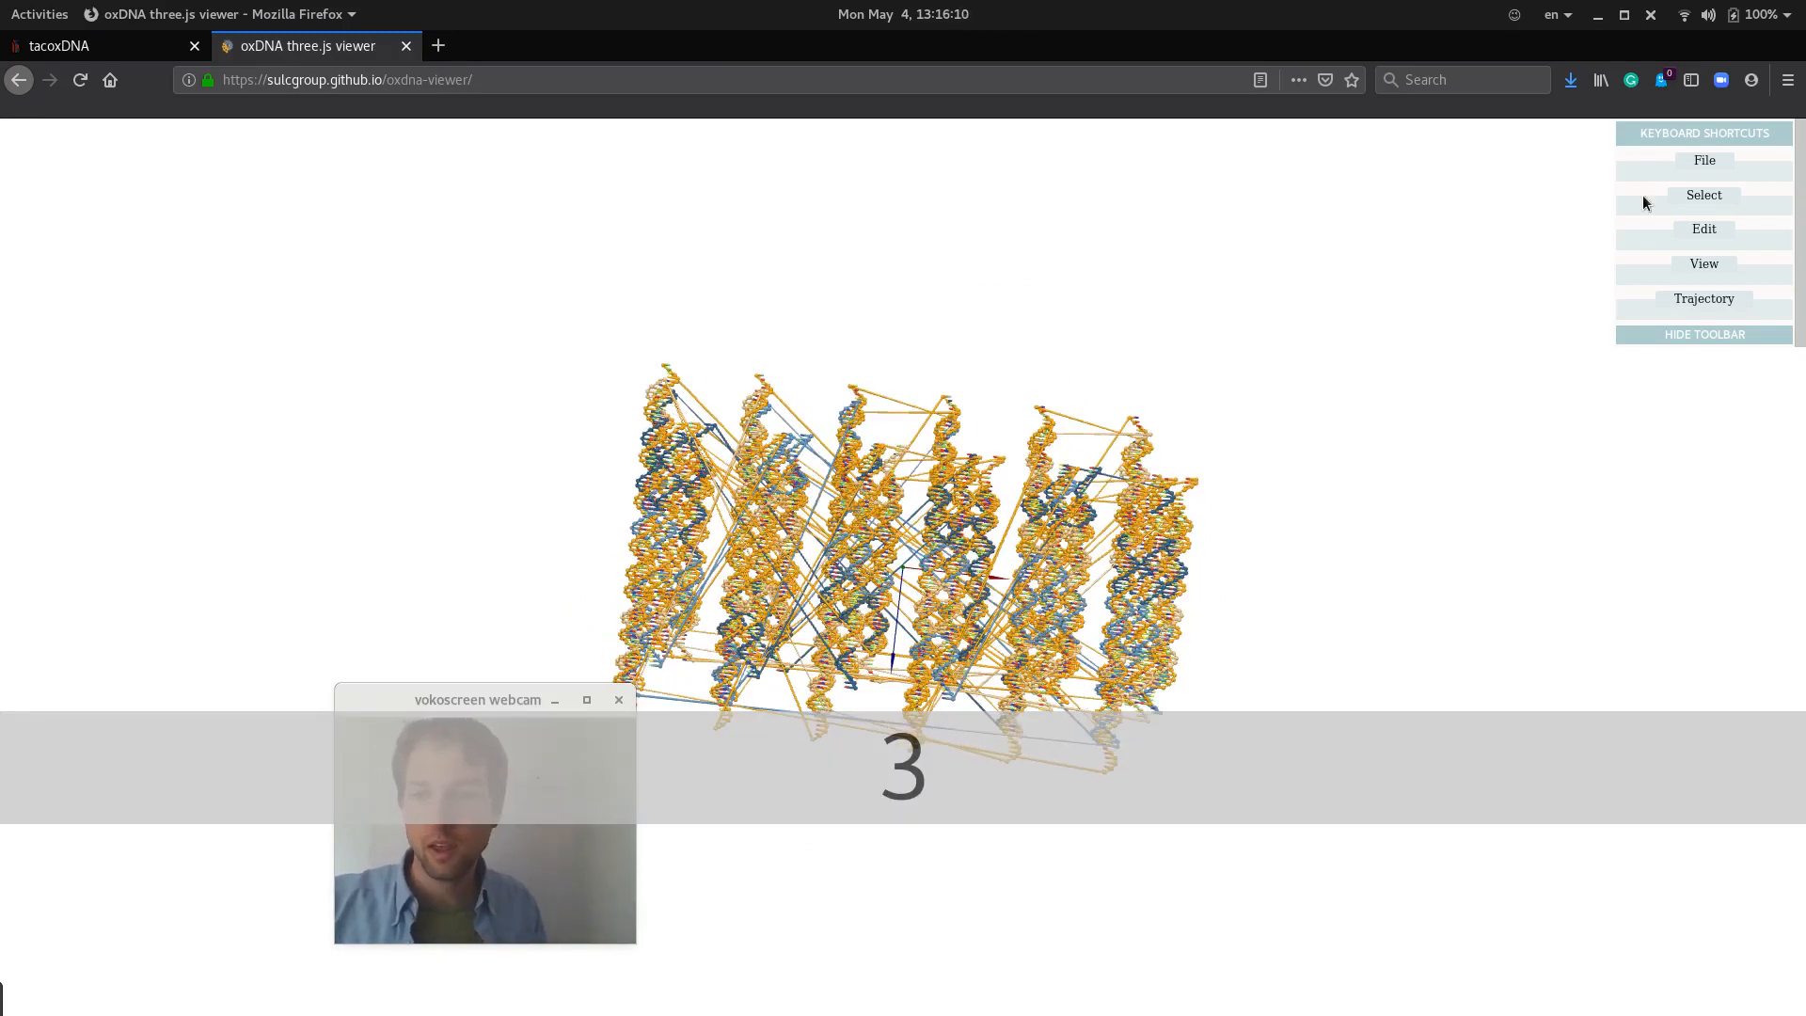
mouse_move(1490, 228)
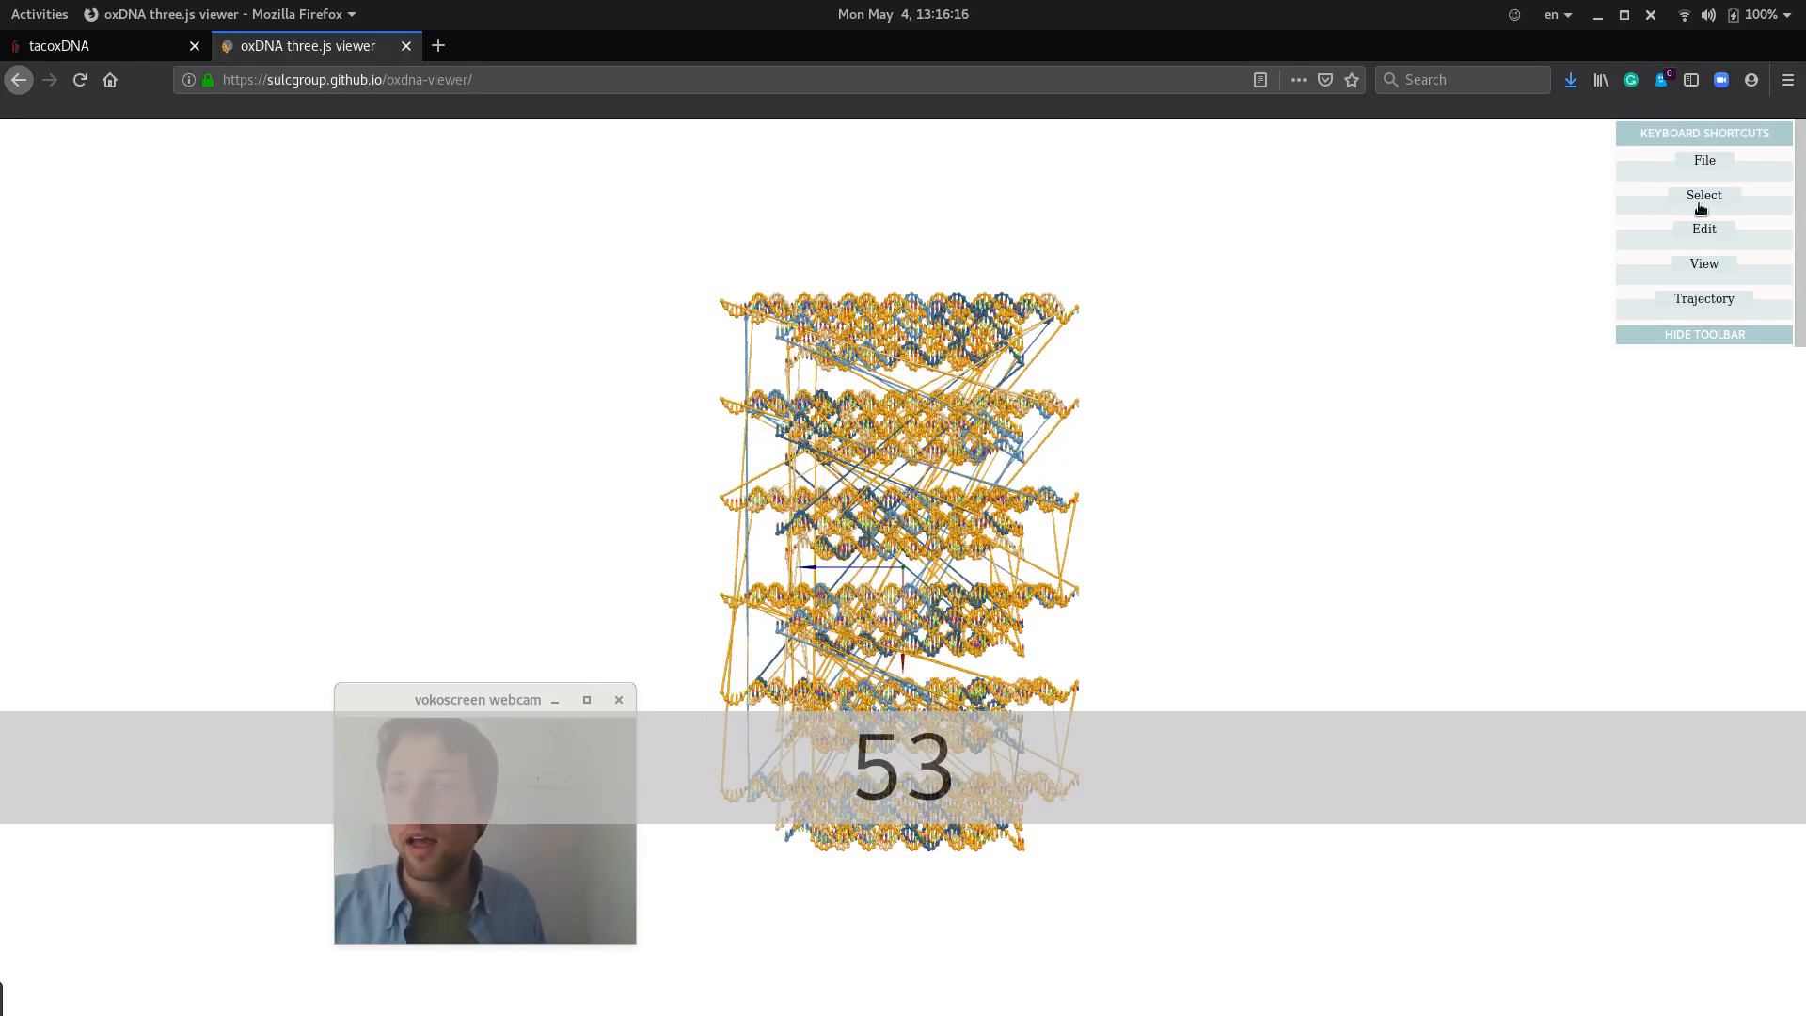
Run oxView's automatic clustering (Min points 6, Max dist 3) to split the helix bundles into clusters.
click(1704, 194)
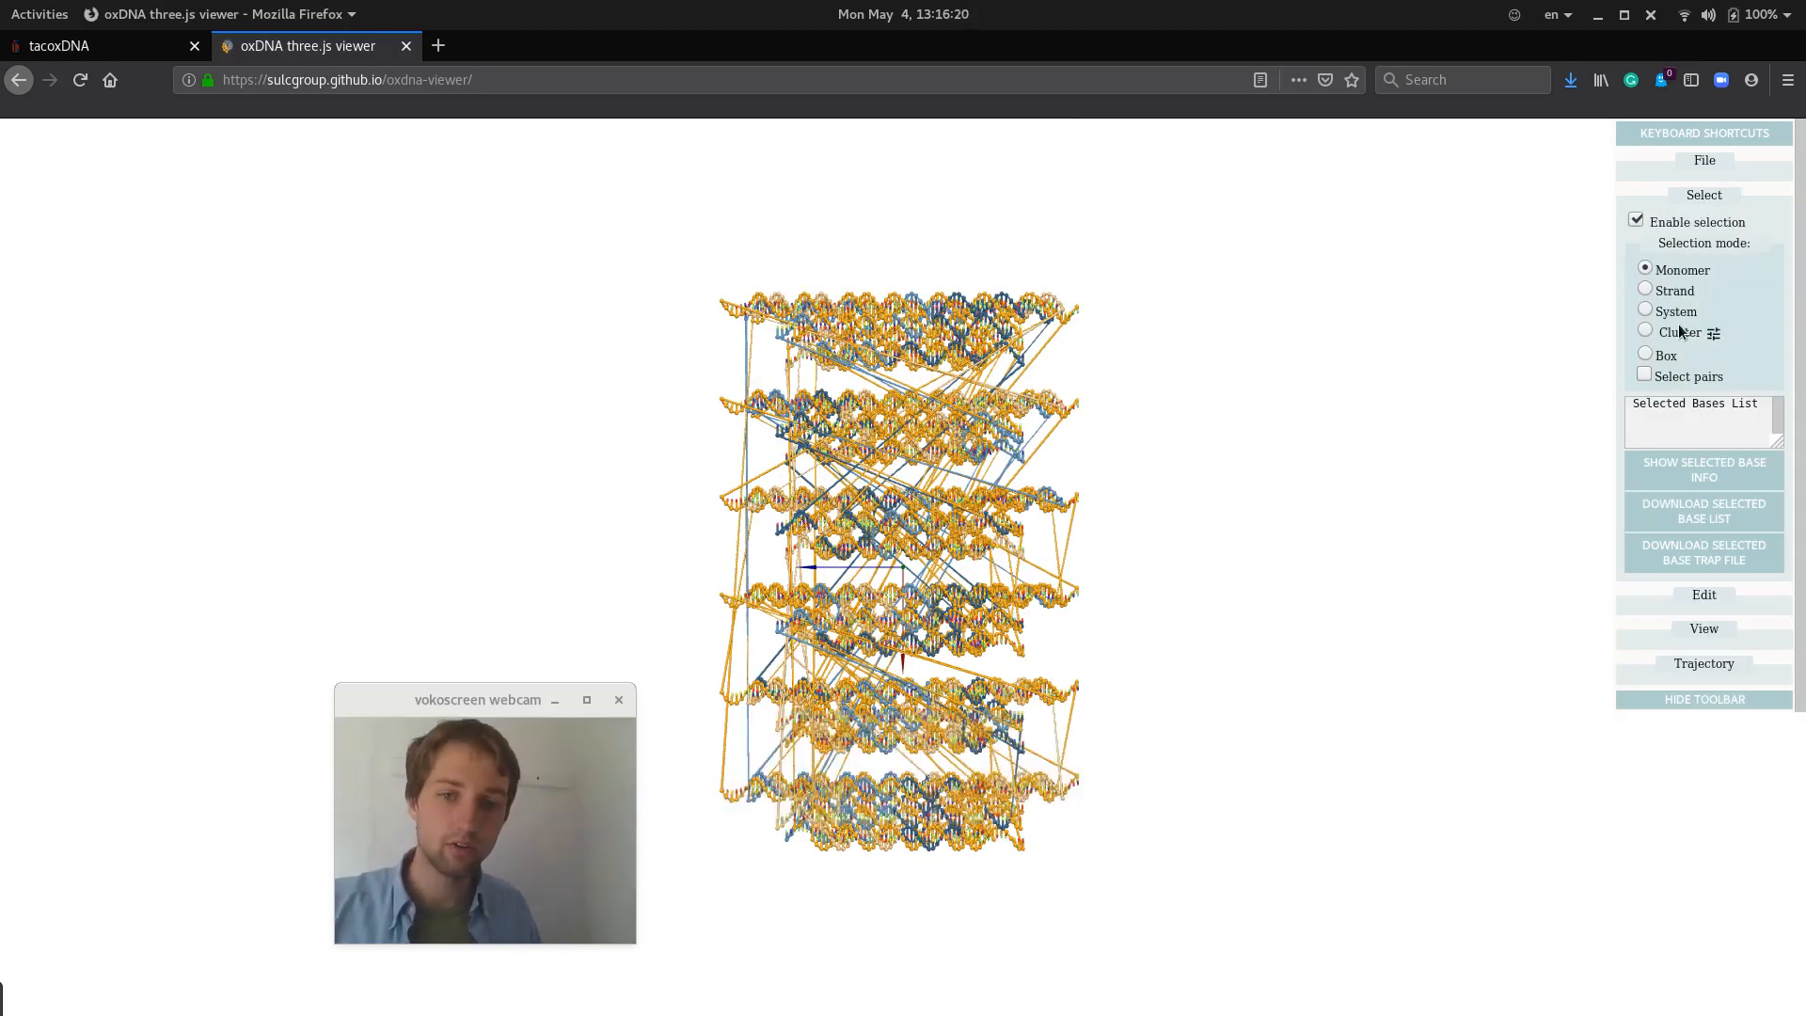
mouse_move(1113, 378)
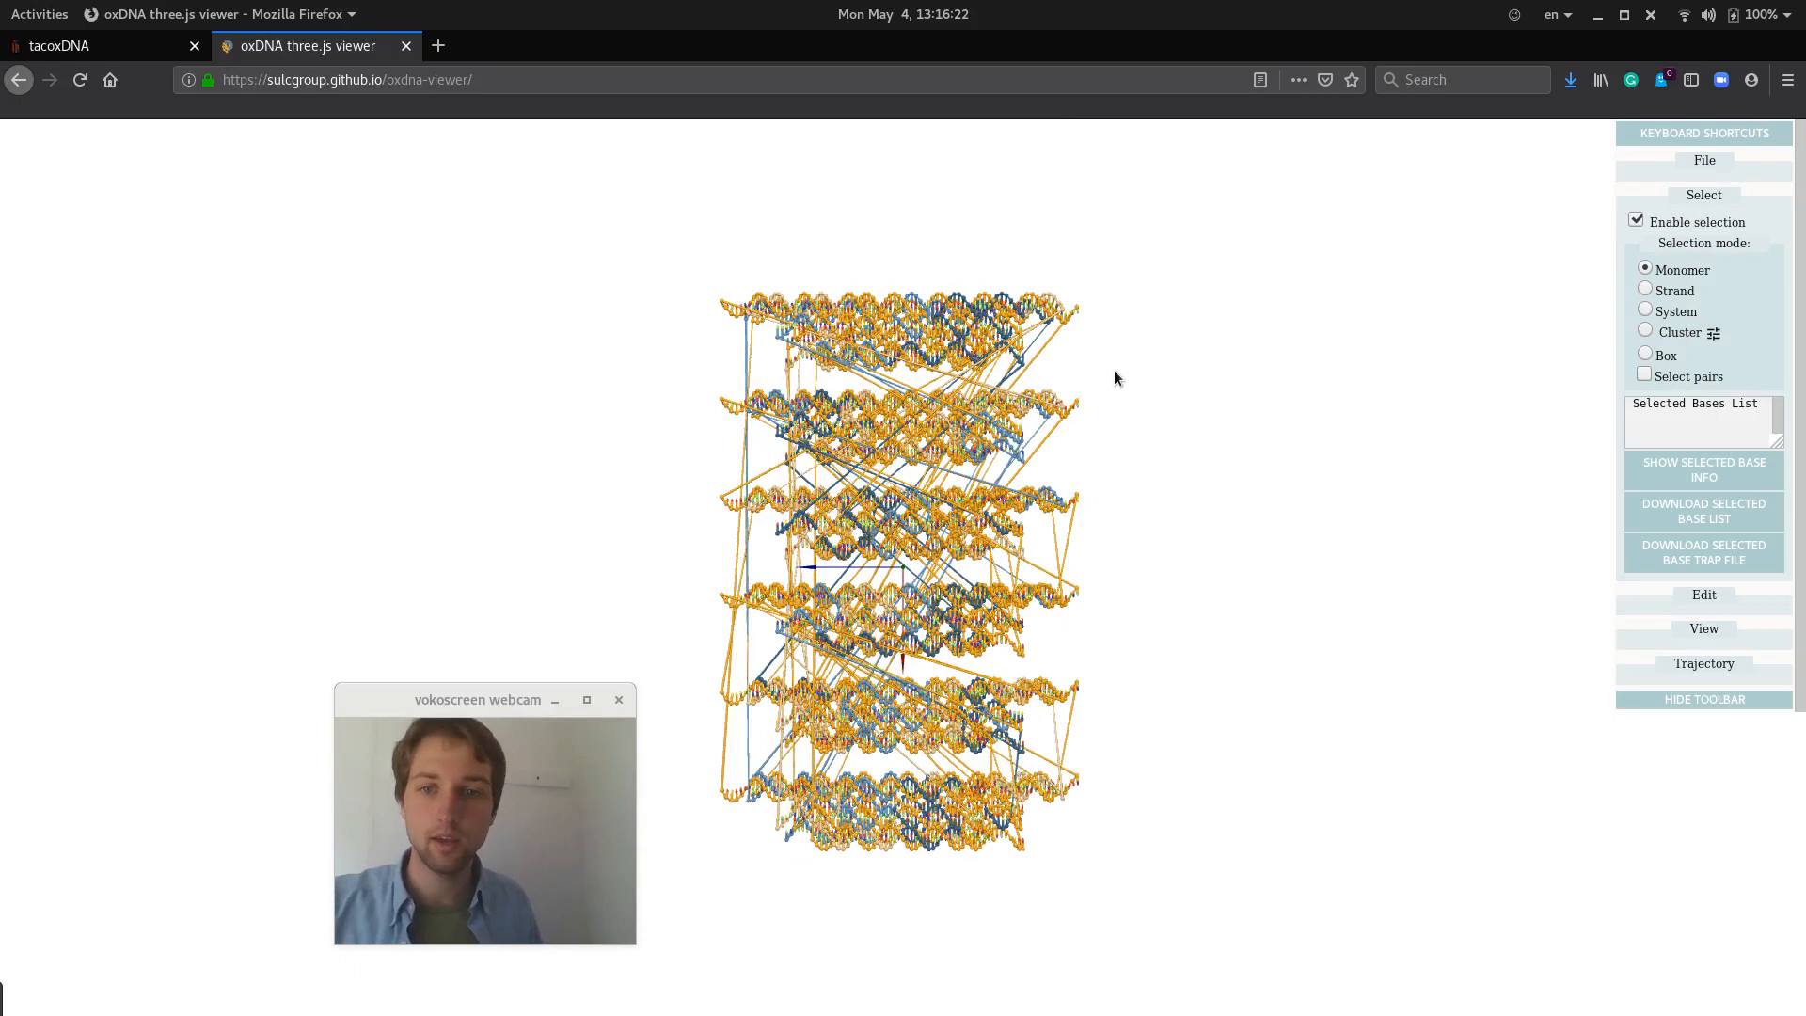
mouse_move(1631, 346)
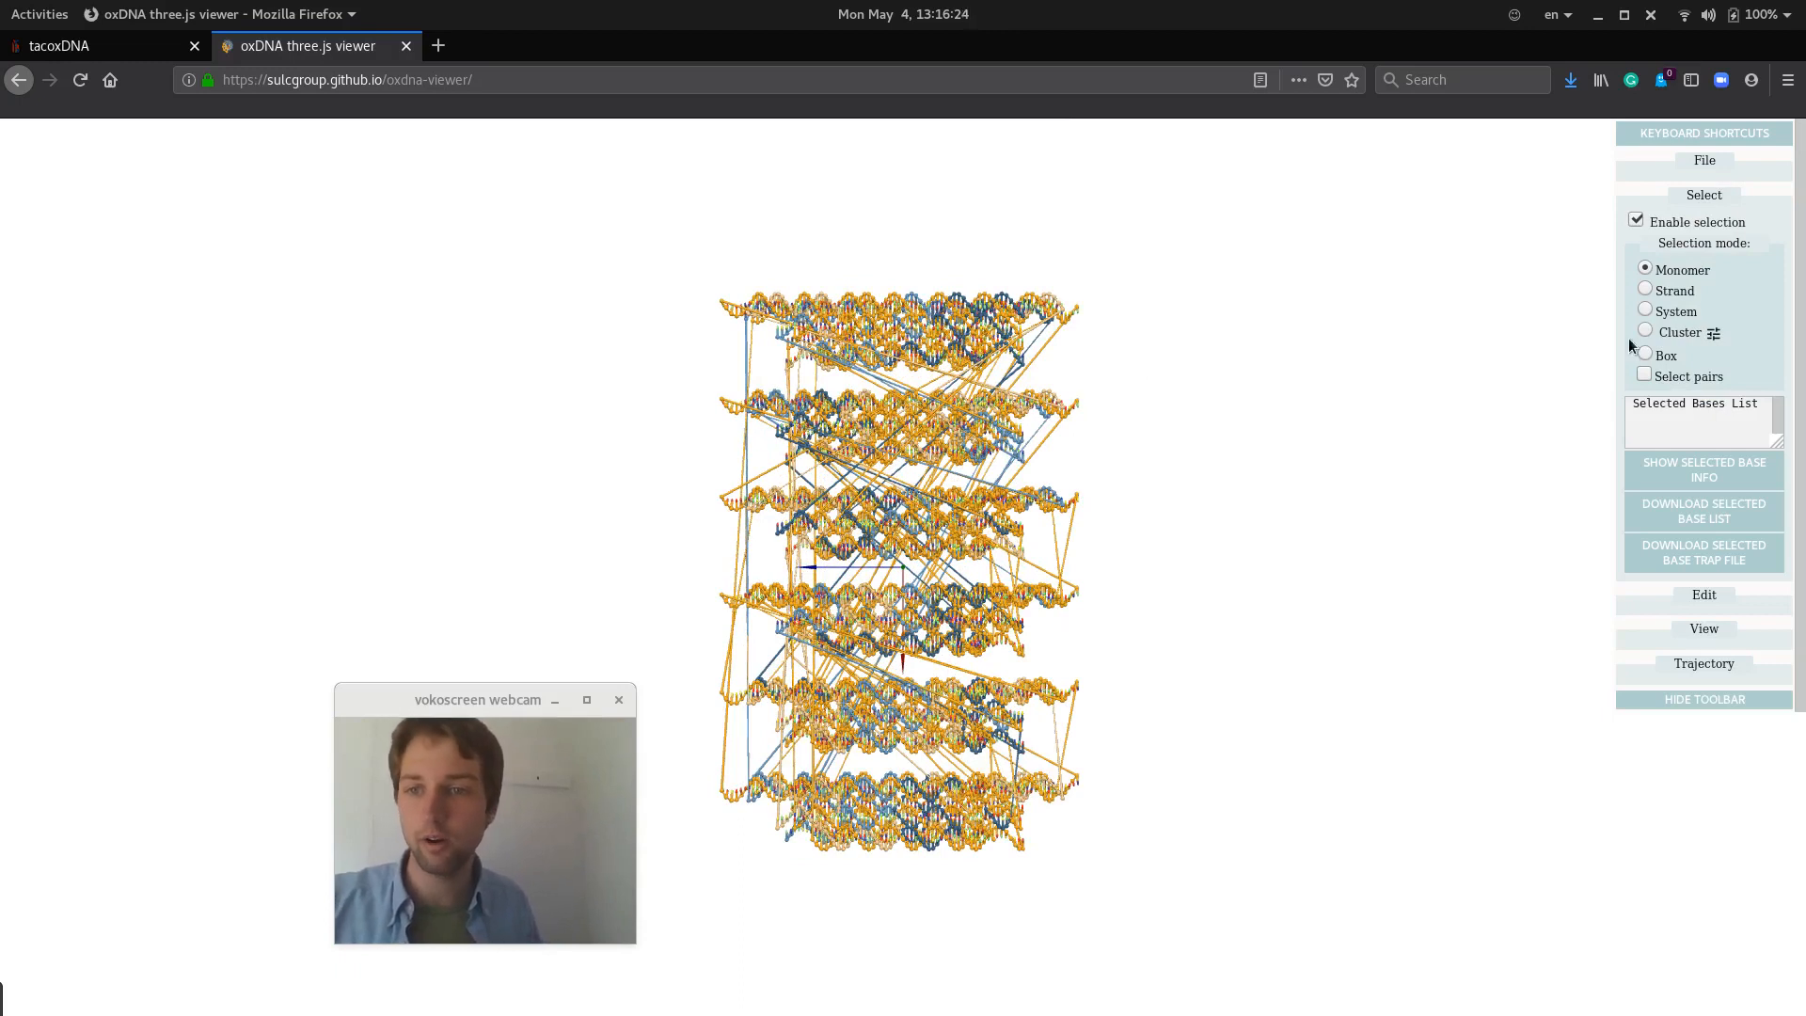
mouse_move(1716, 333)
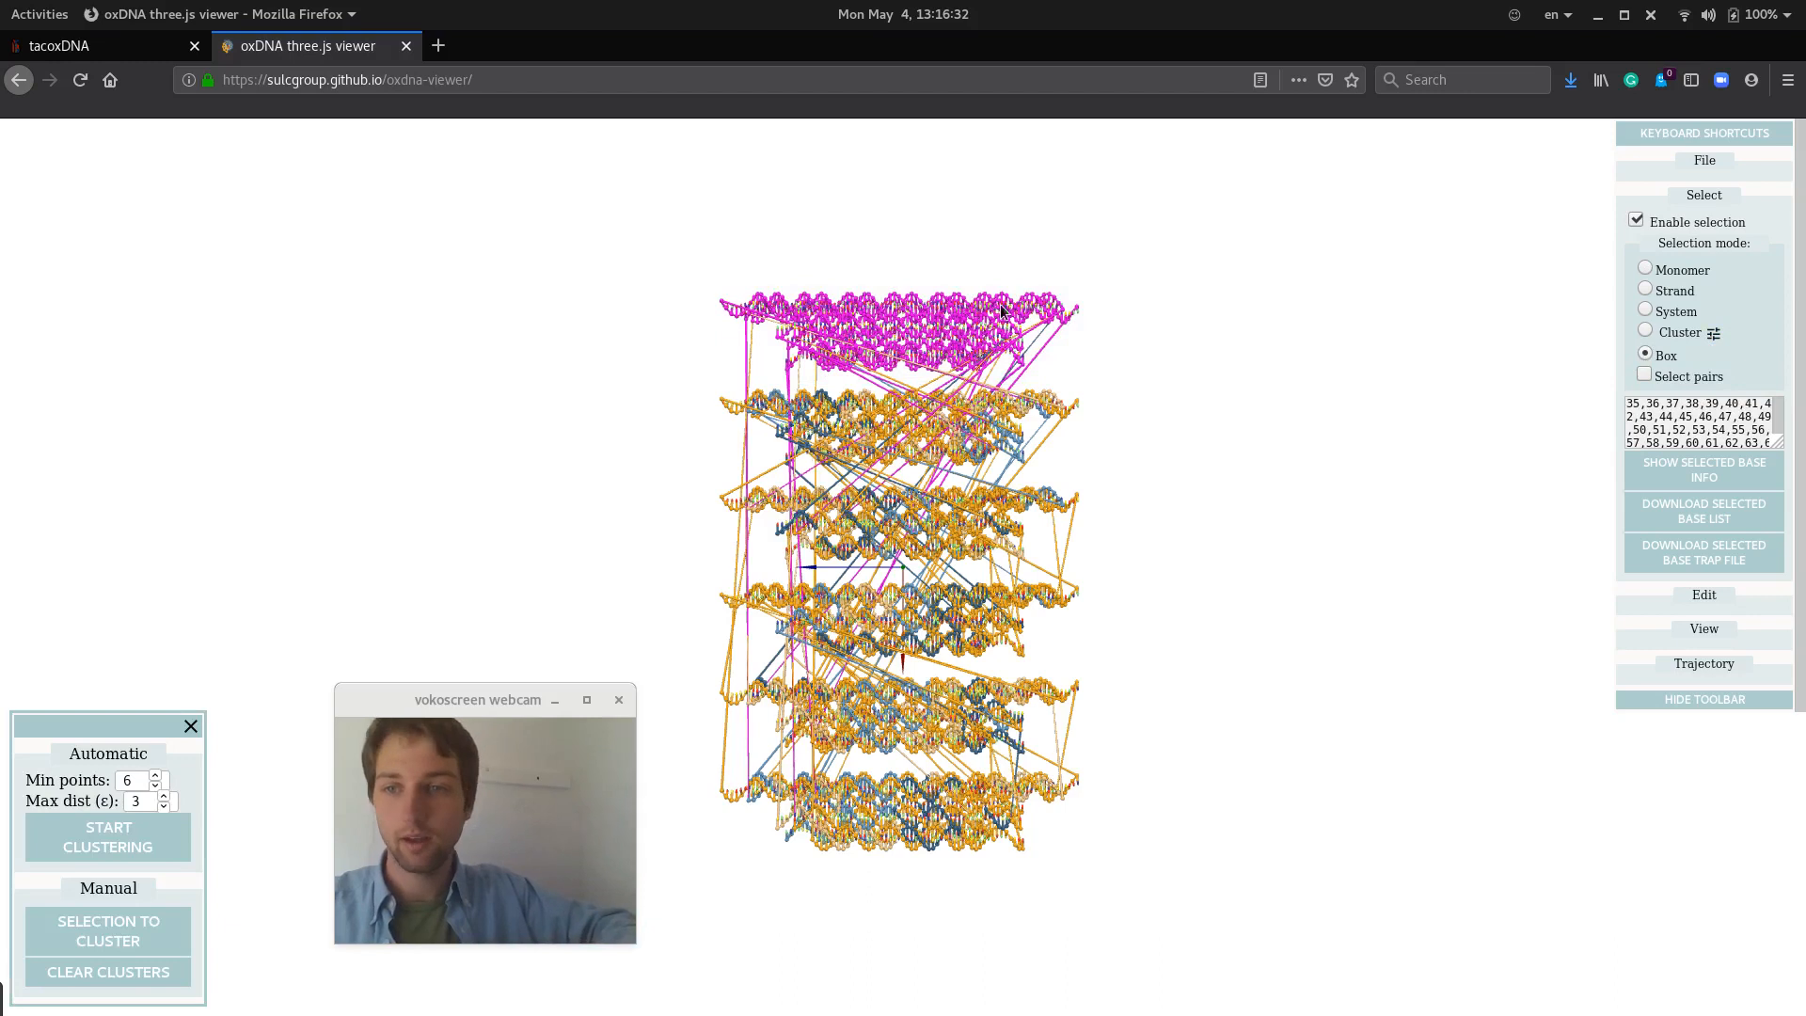
mouse_move(1102, 389)
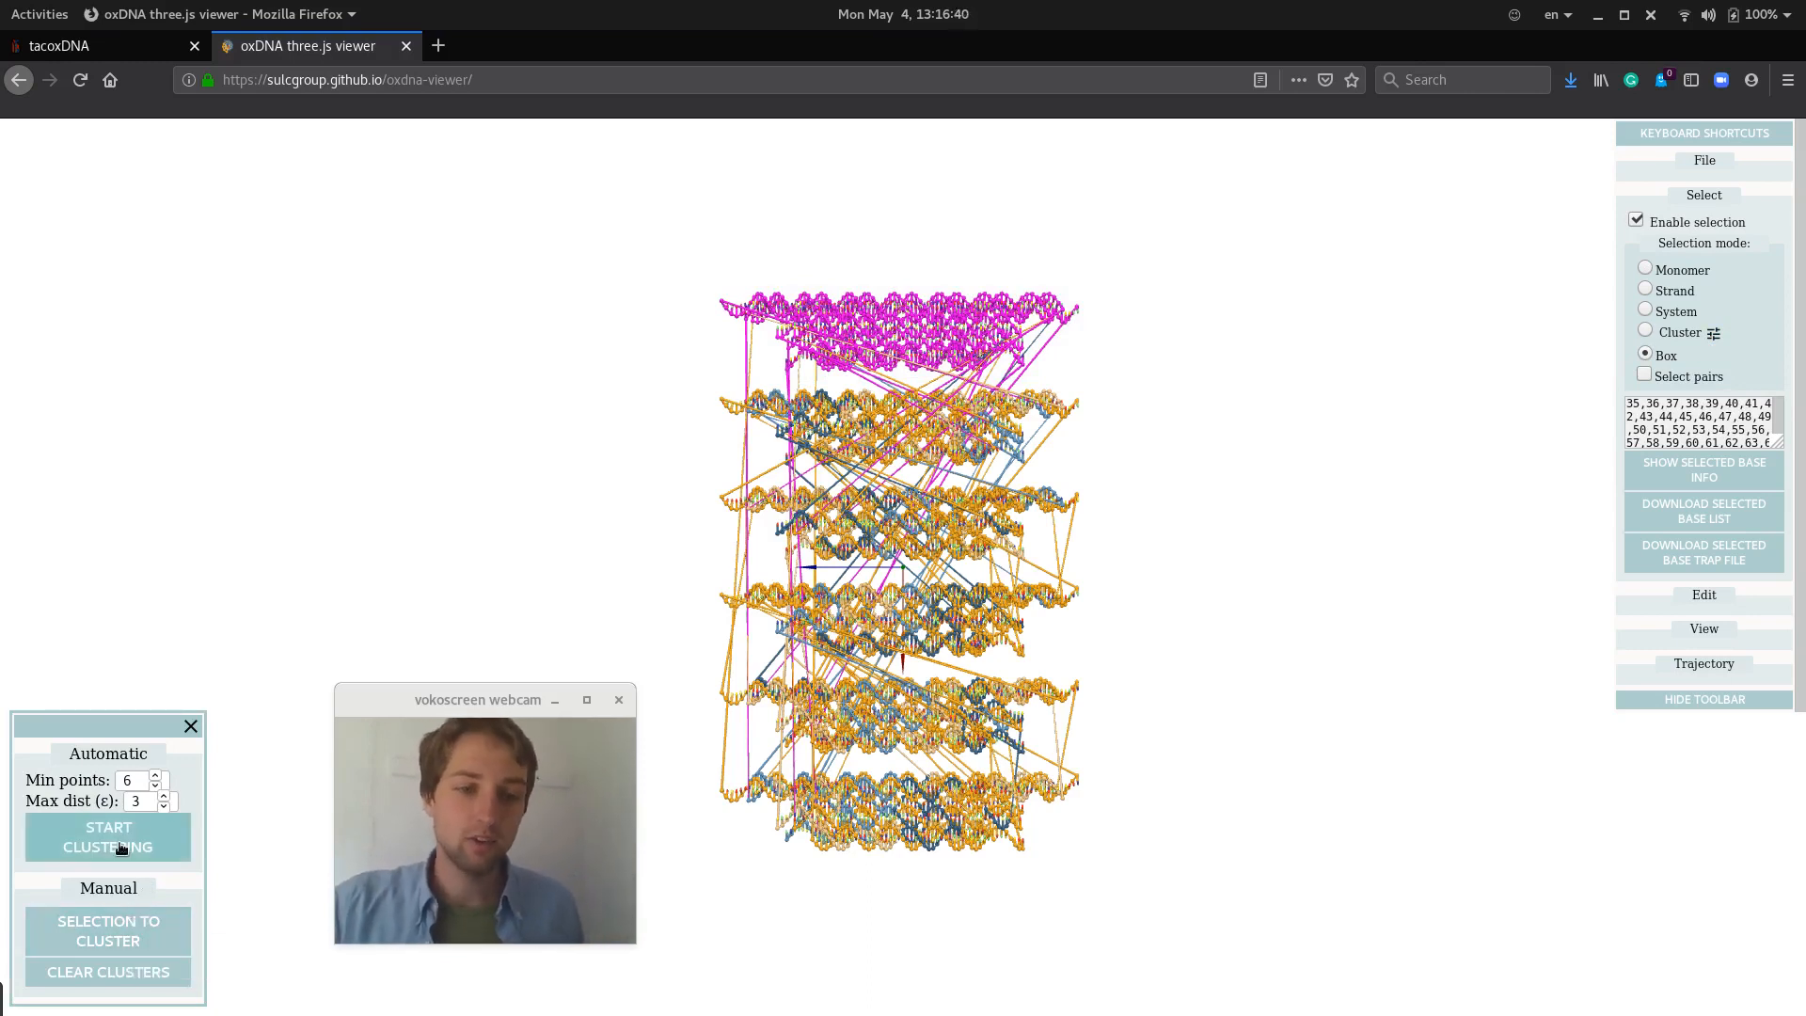
click(107, 835)
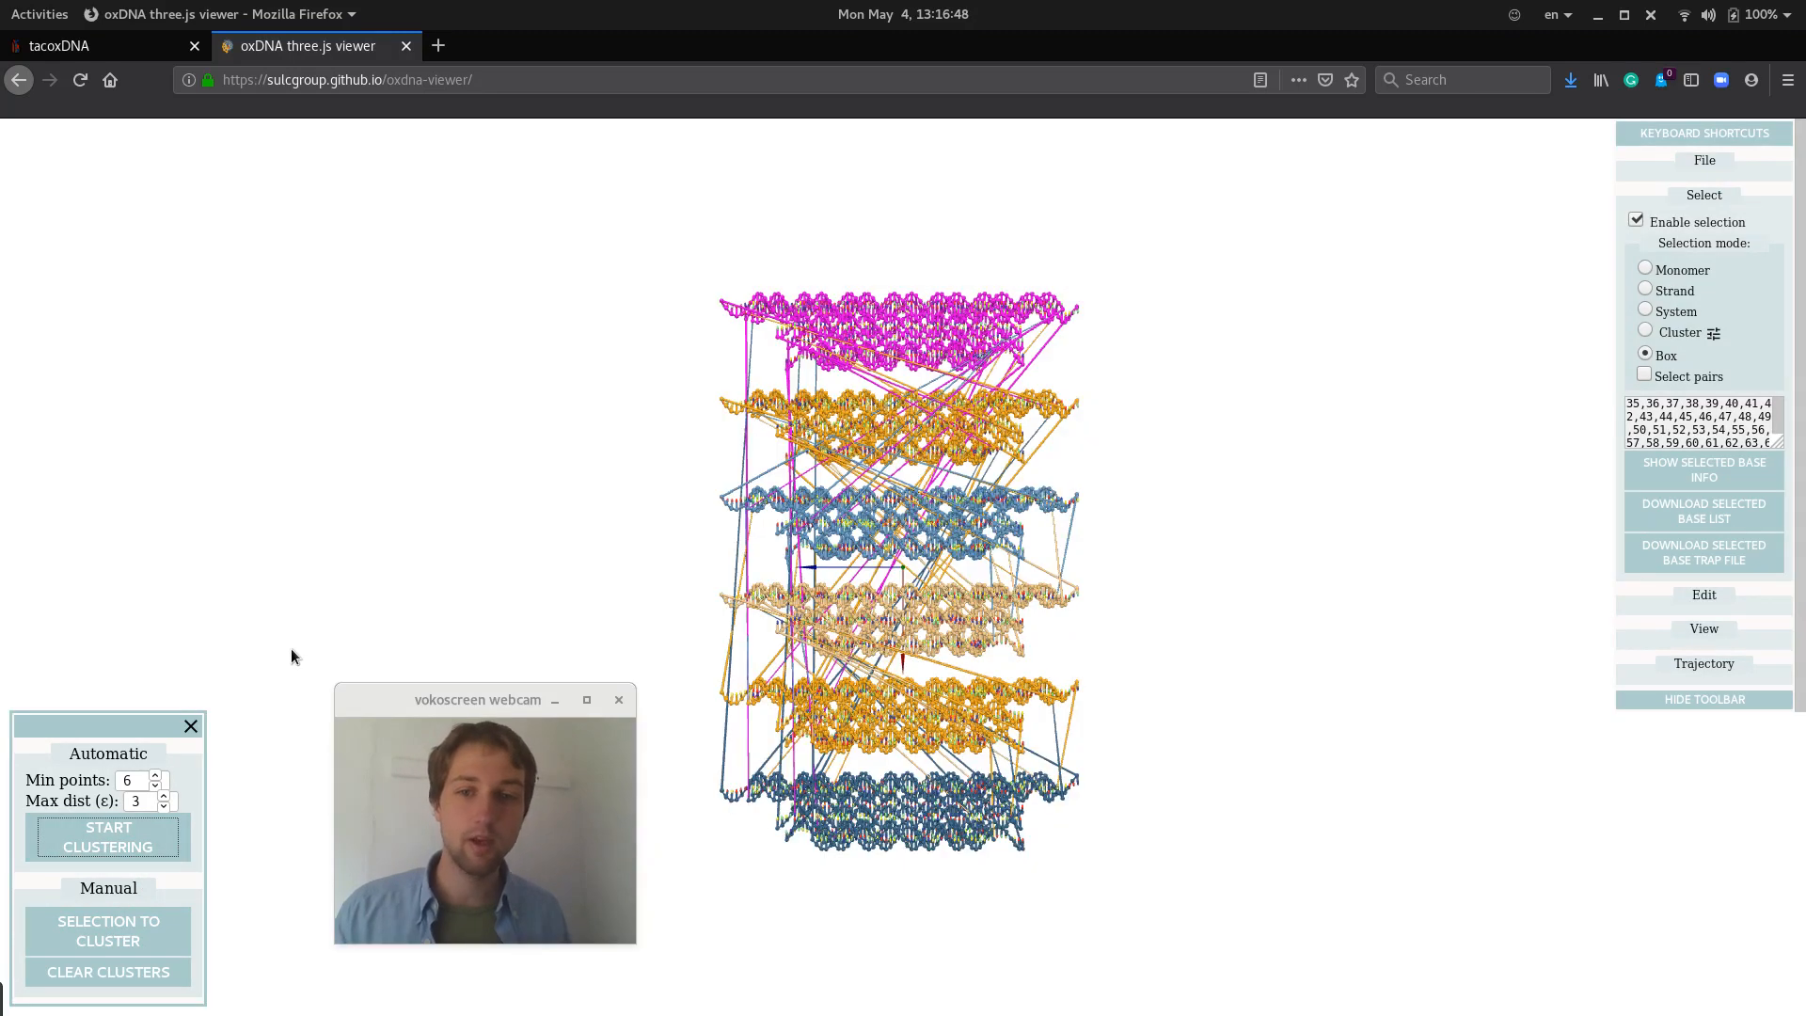
mouse_move(511, 521)
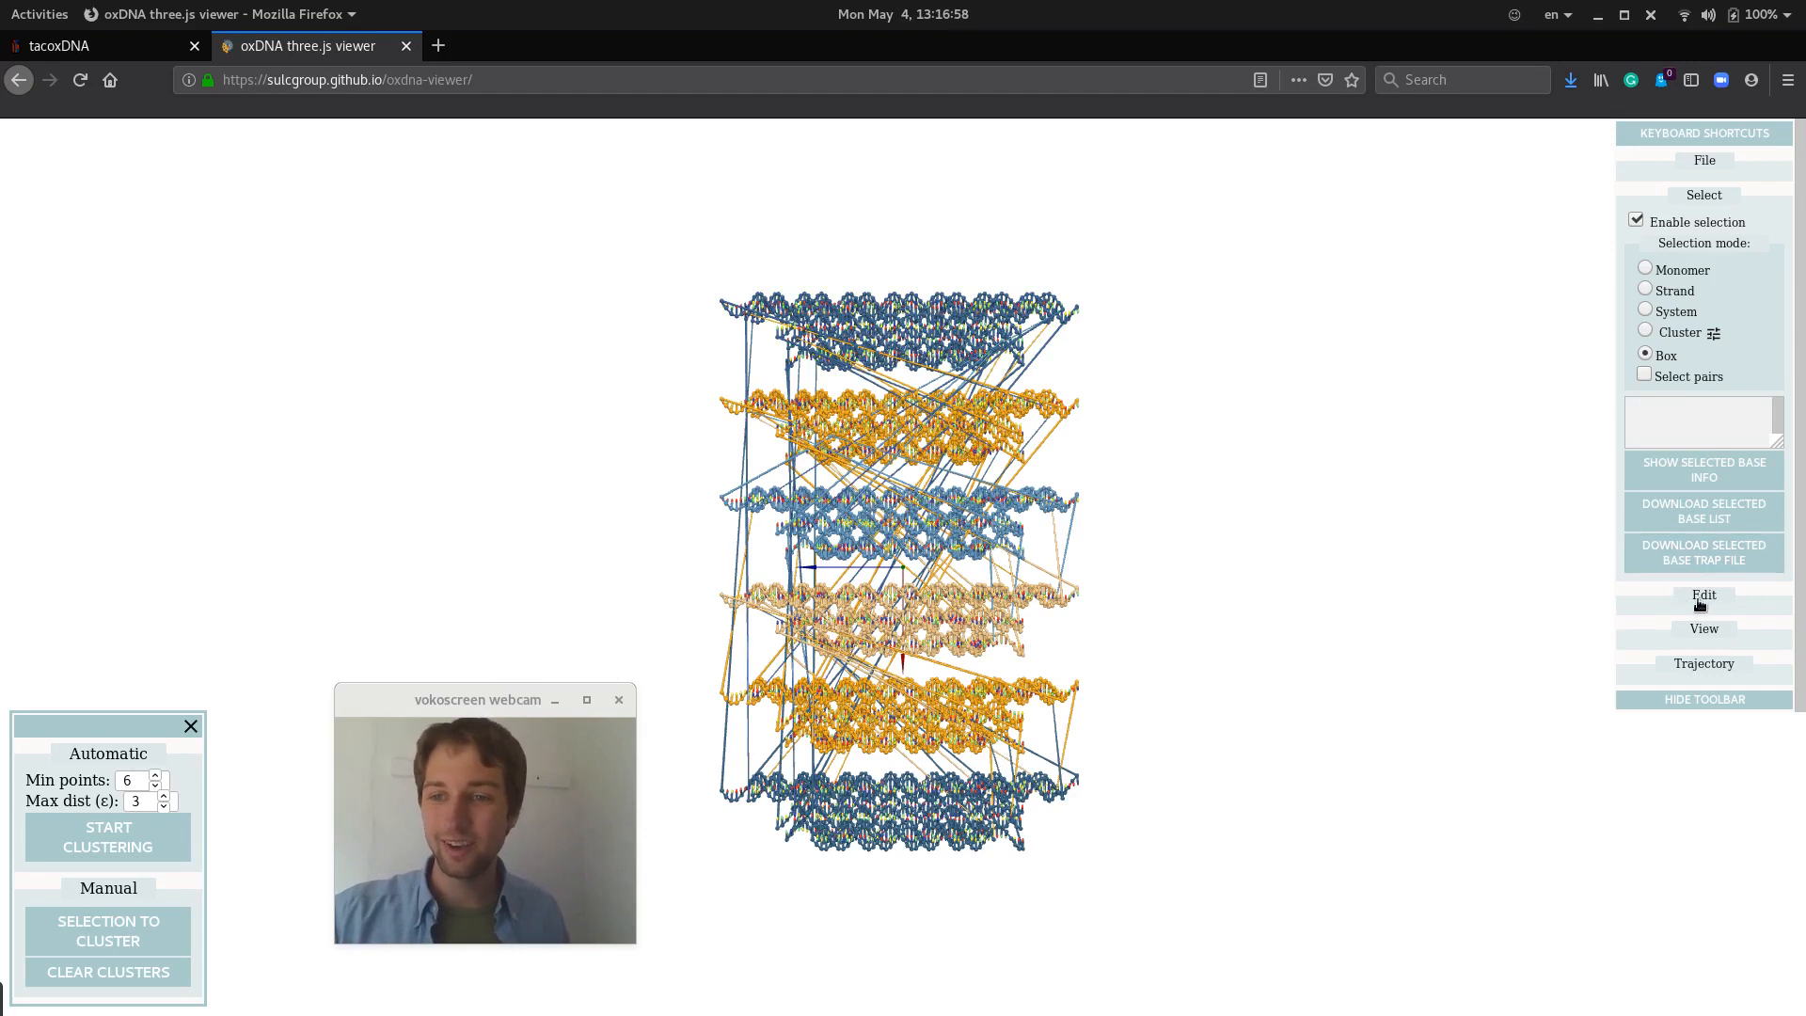
Enable Rigid cluster dynamics in the Edit section so the flat bundles fold into a 3D tetrahedral frame.
click(1704, 595)
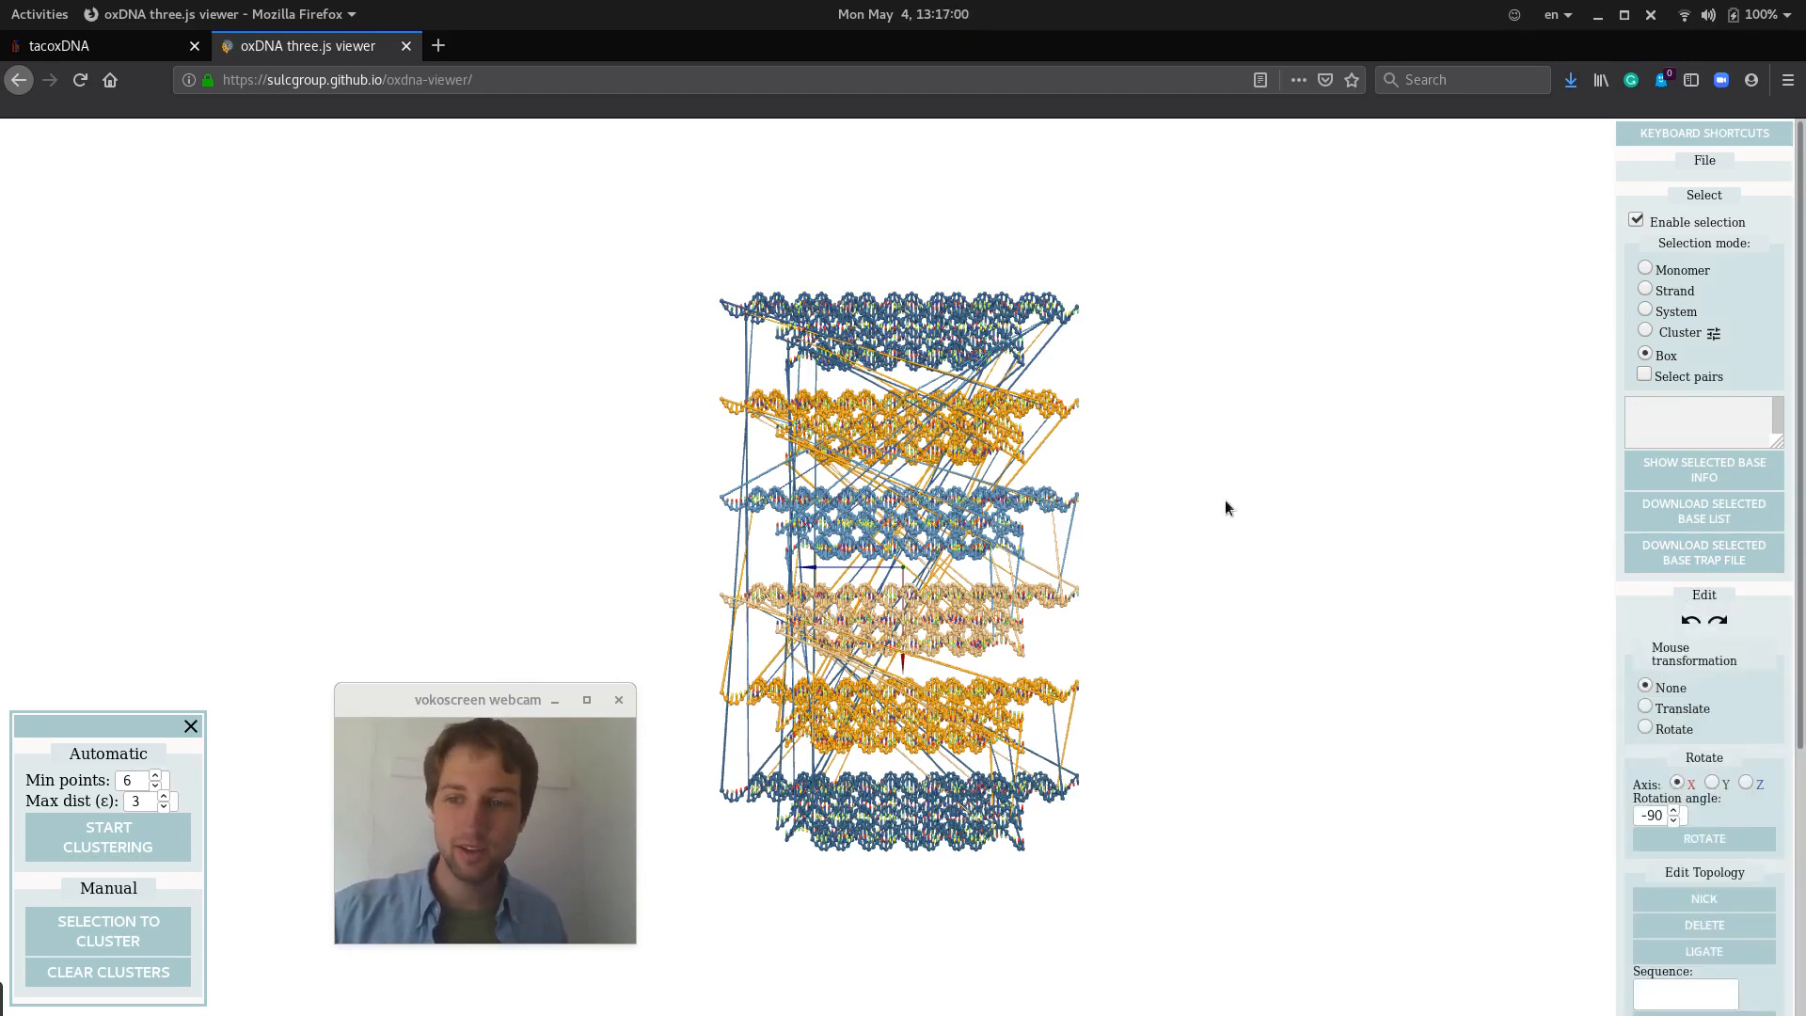
mouse_move(948, 483)
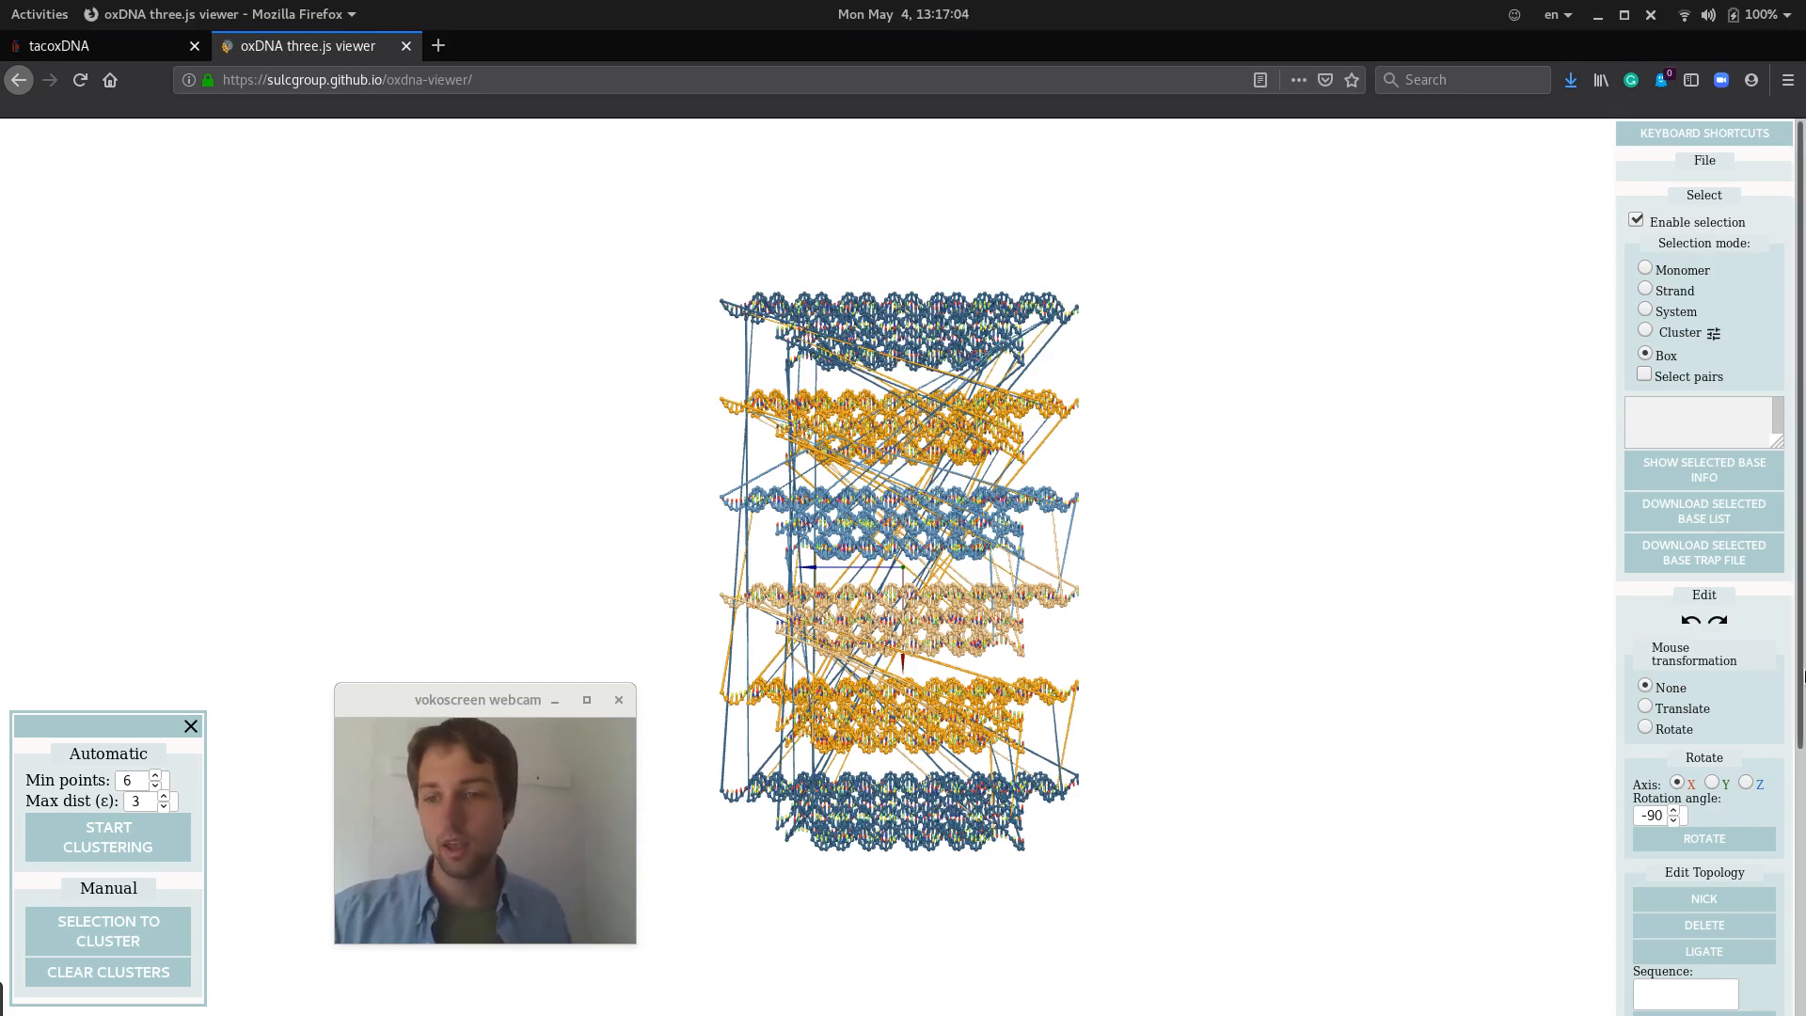
scroll(down, 3)
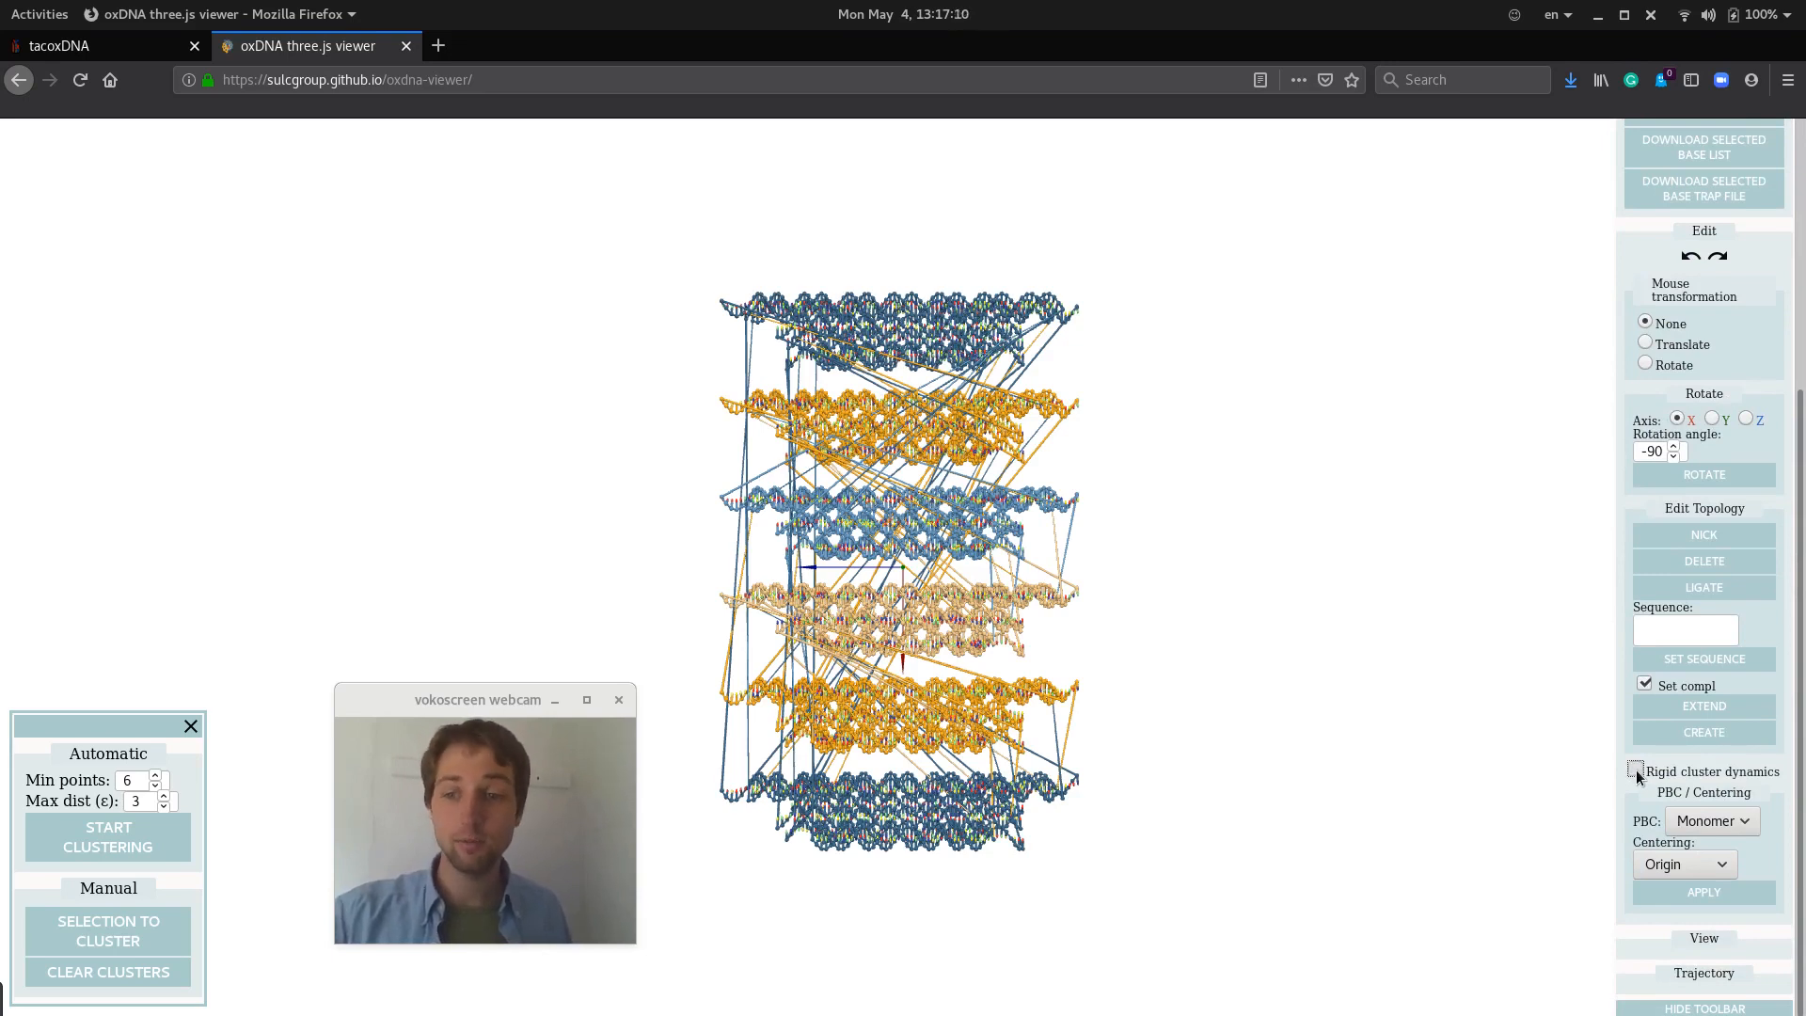
click(1634, 769)
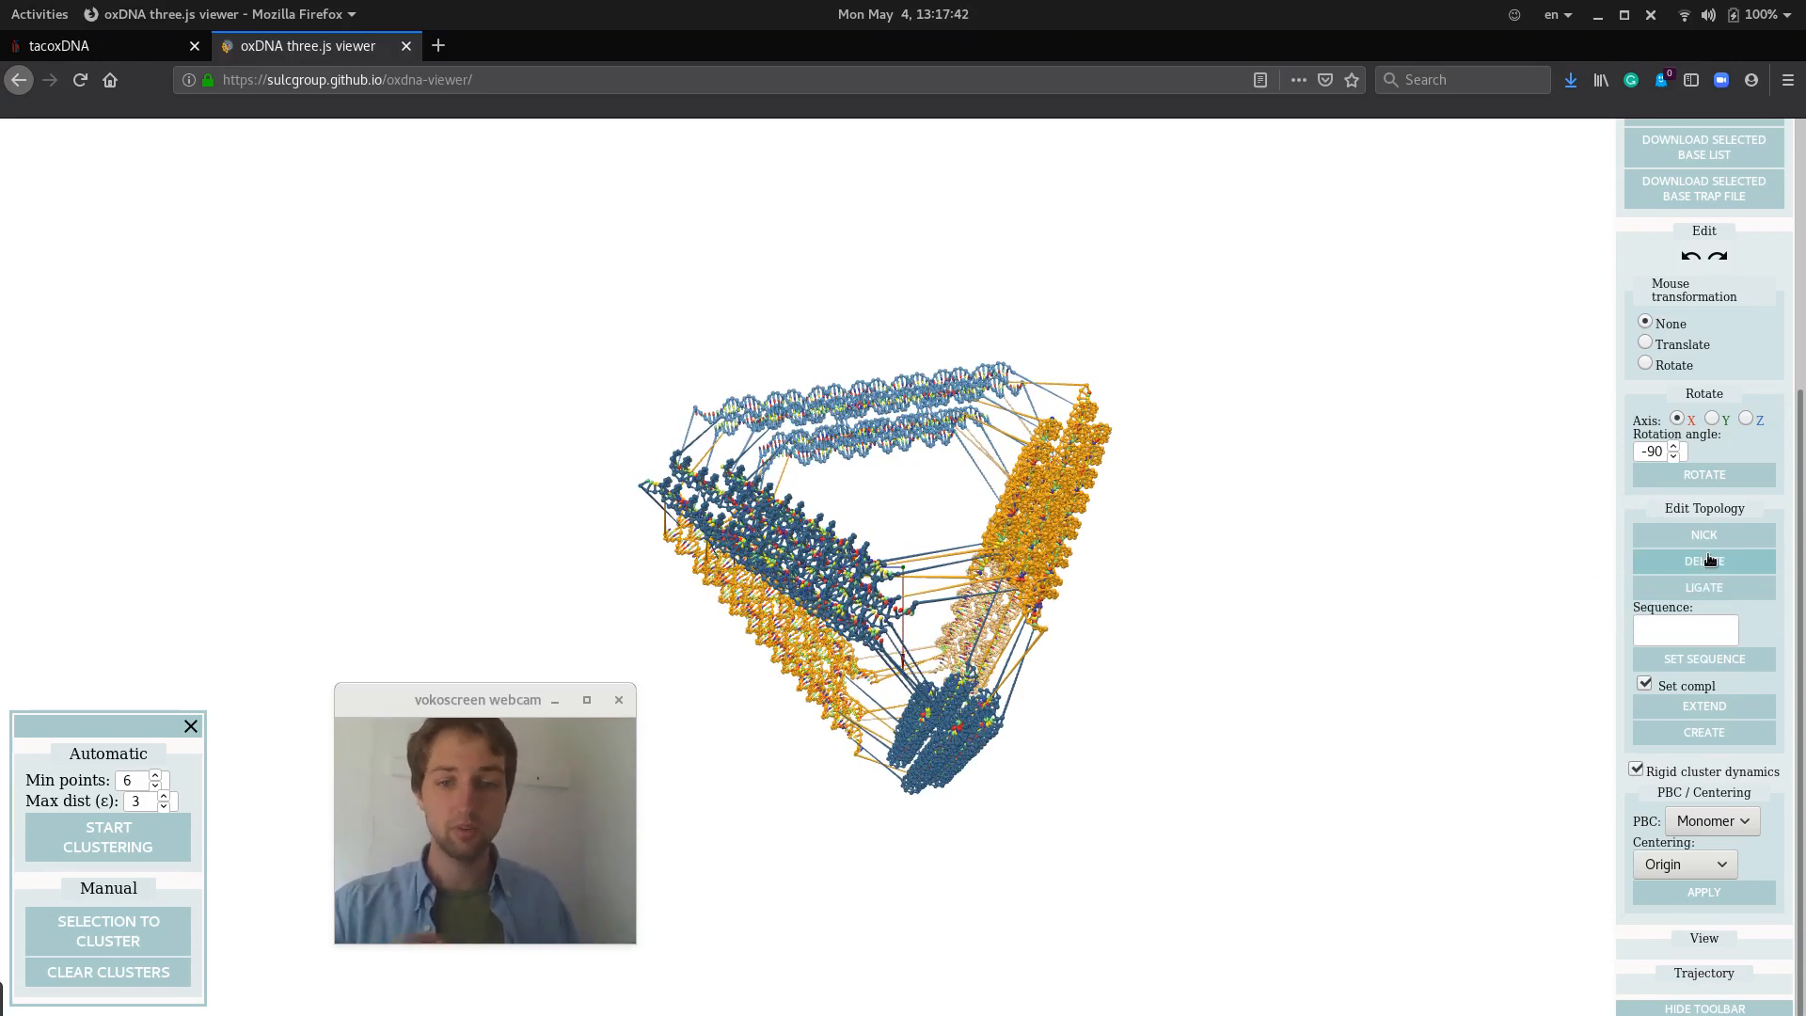
mouse_move(1244, 649)
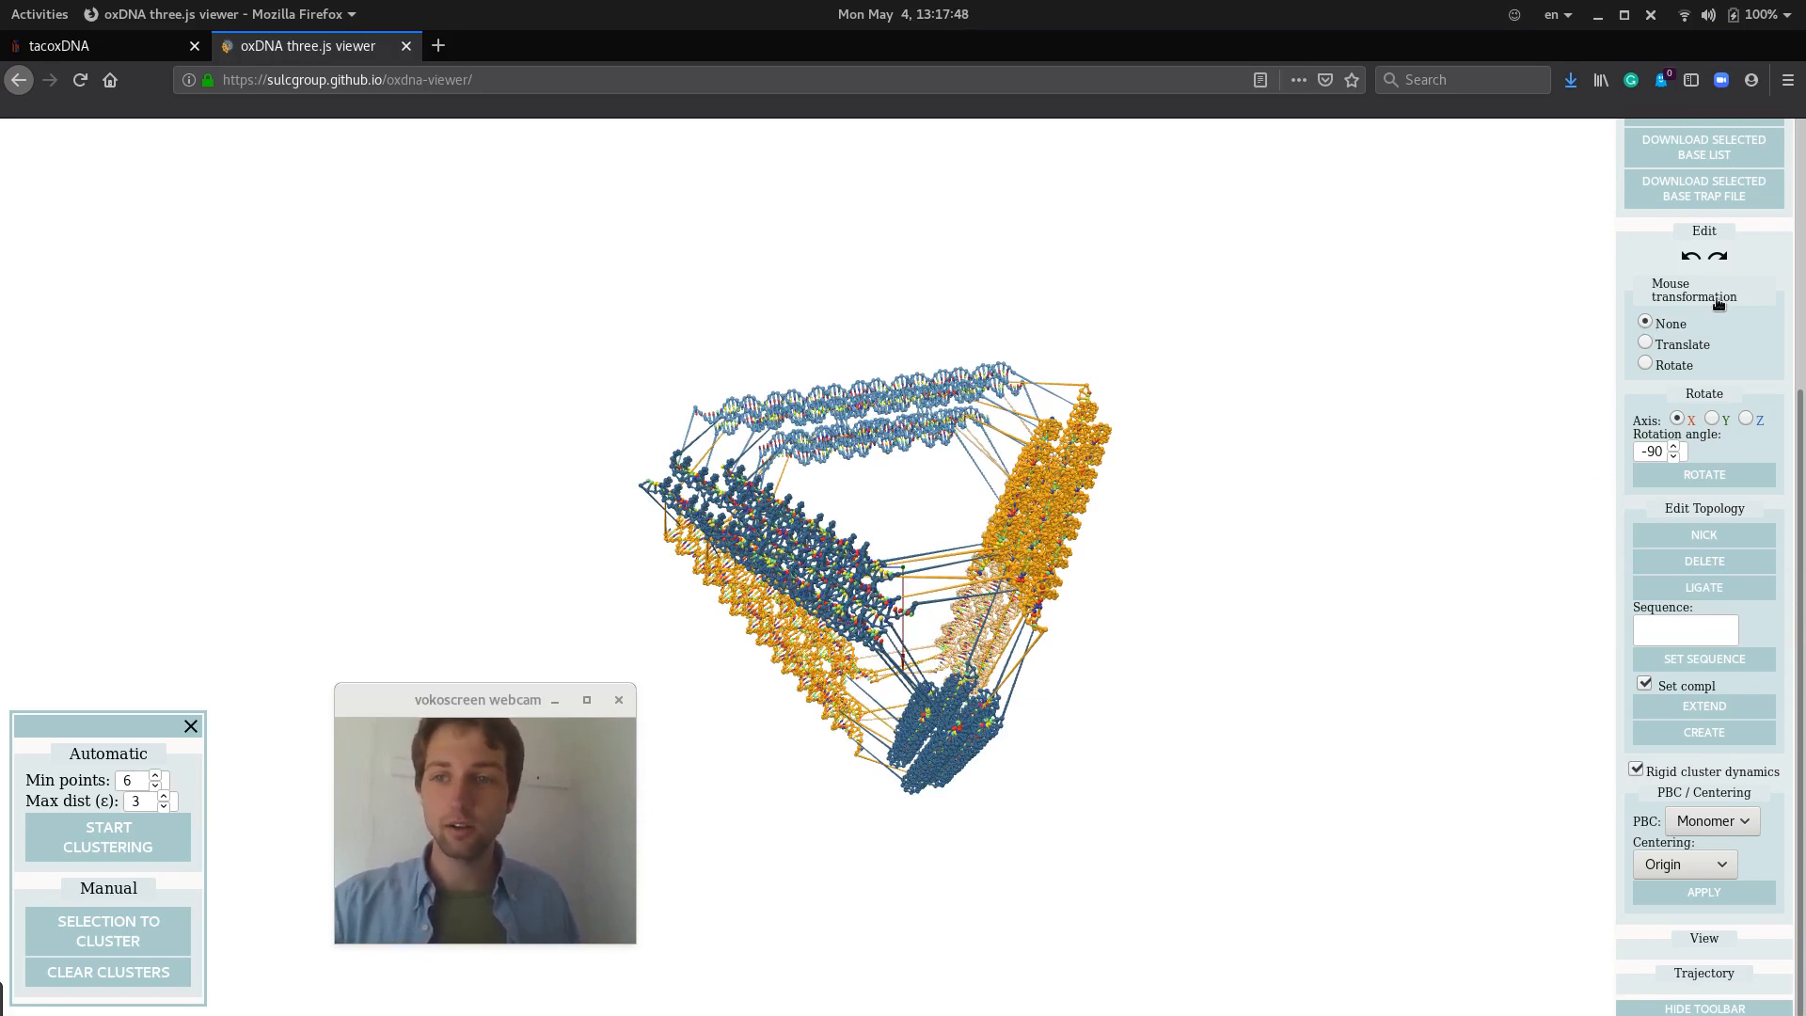
mouse_move(1572, 397)
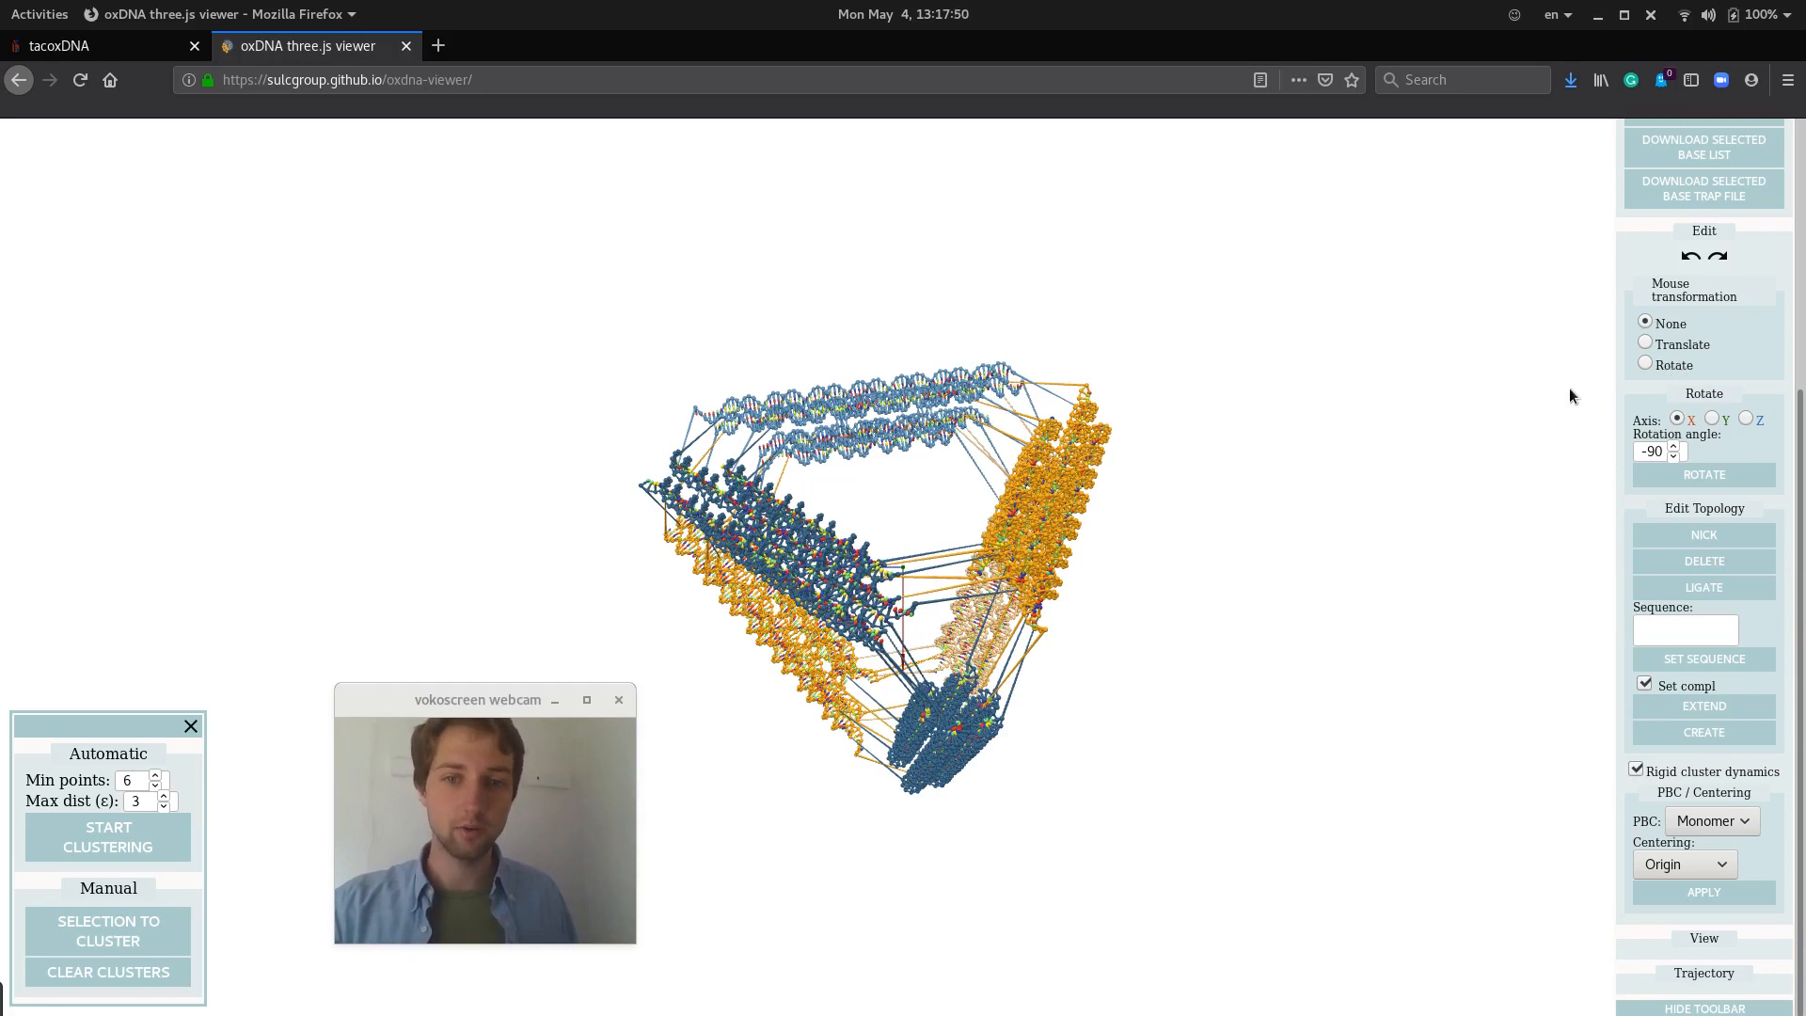
mouse_move(1569, 401)
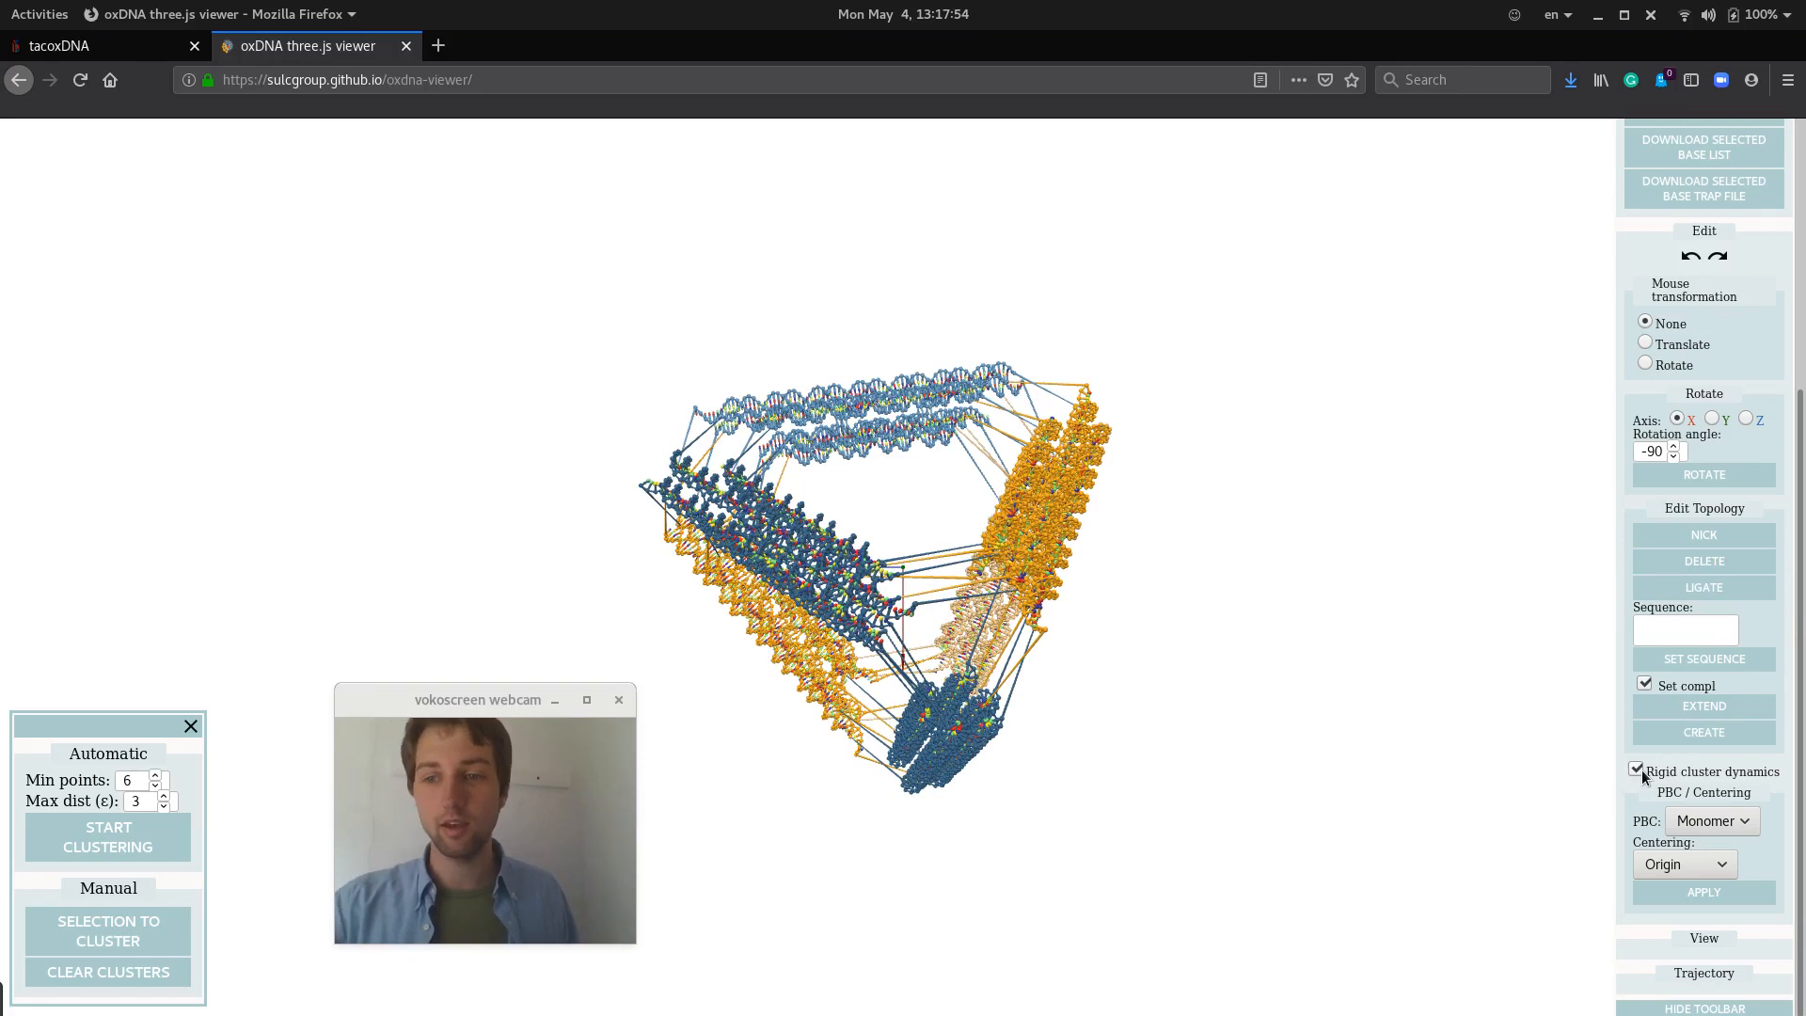
mouse_move(1405, 756)
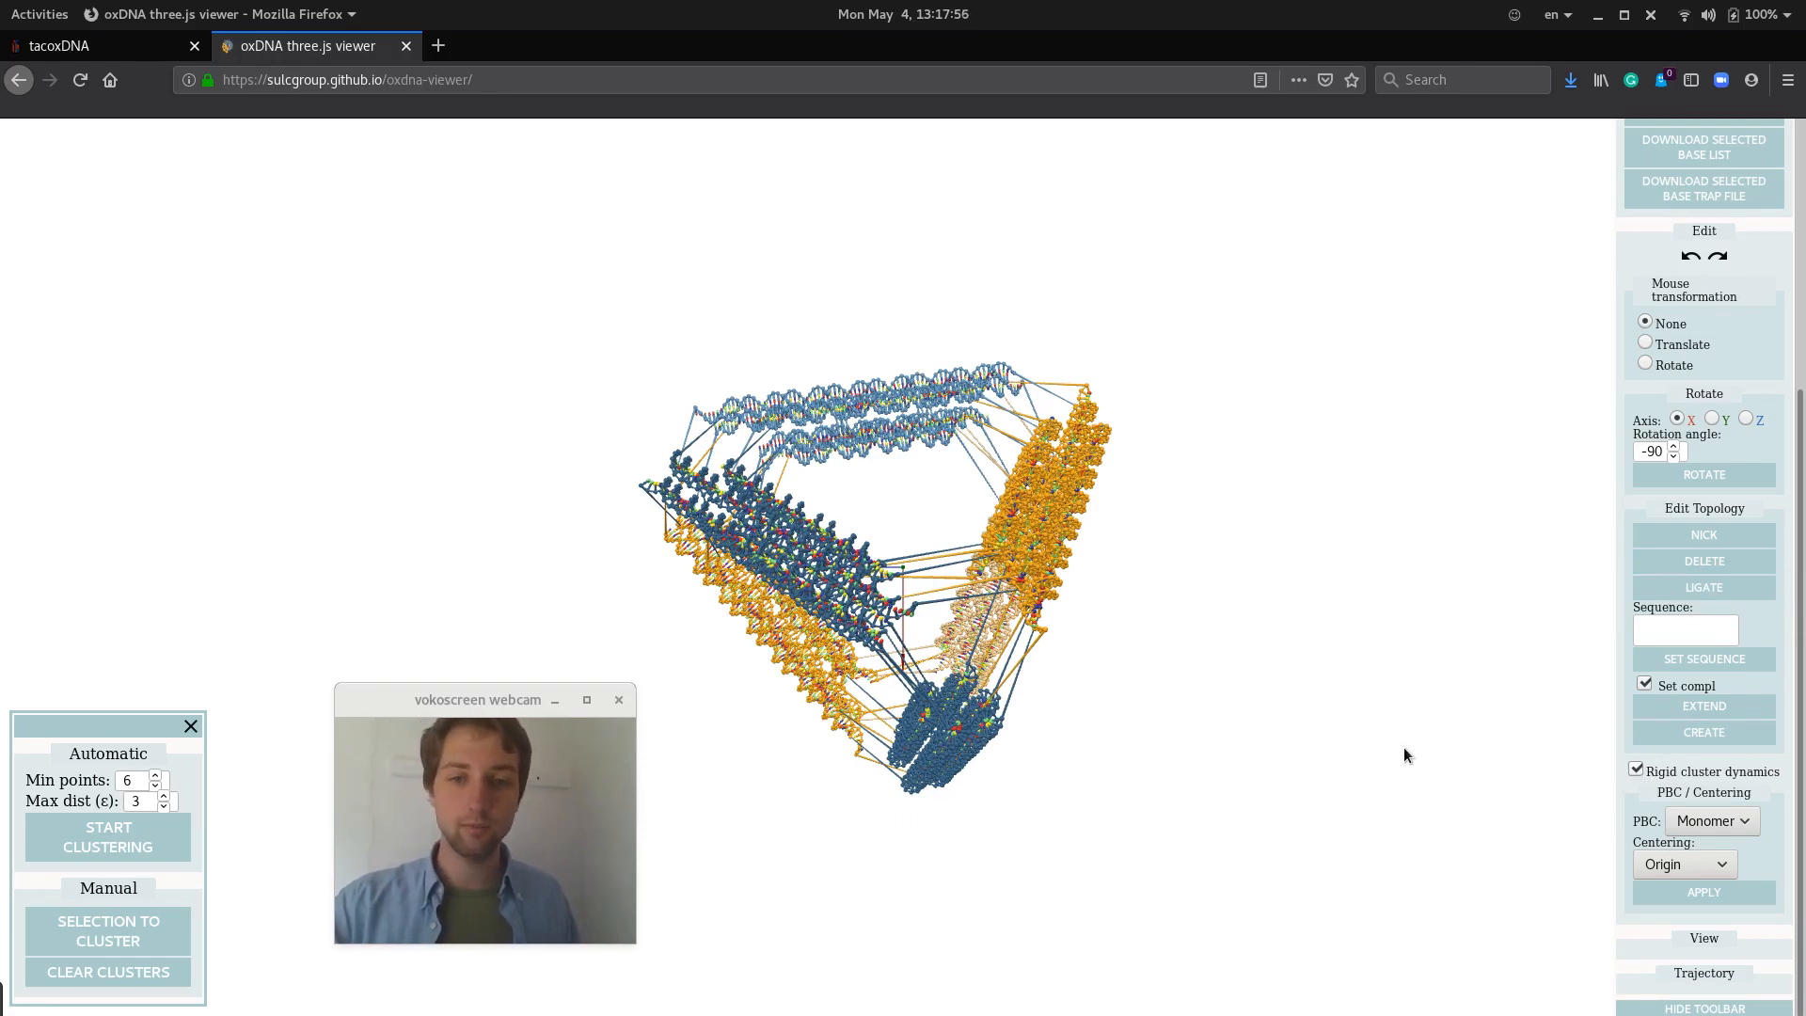
mouse_move(1704, 474)
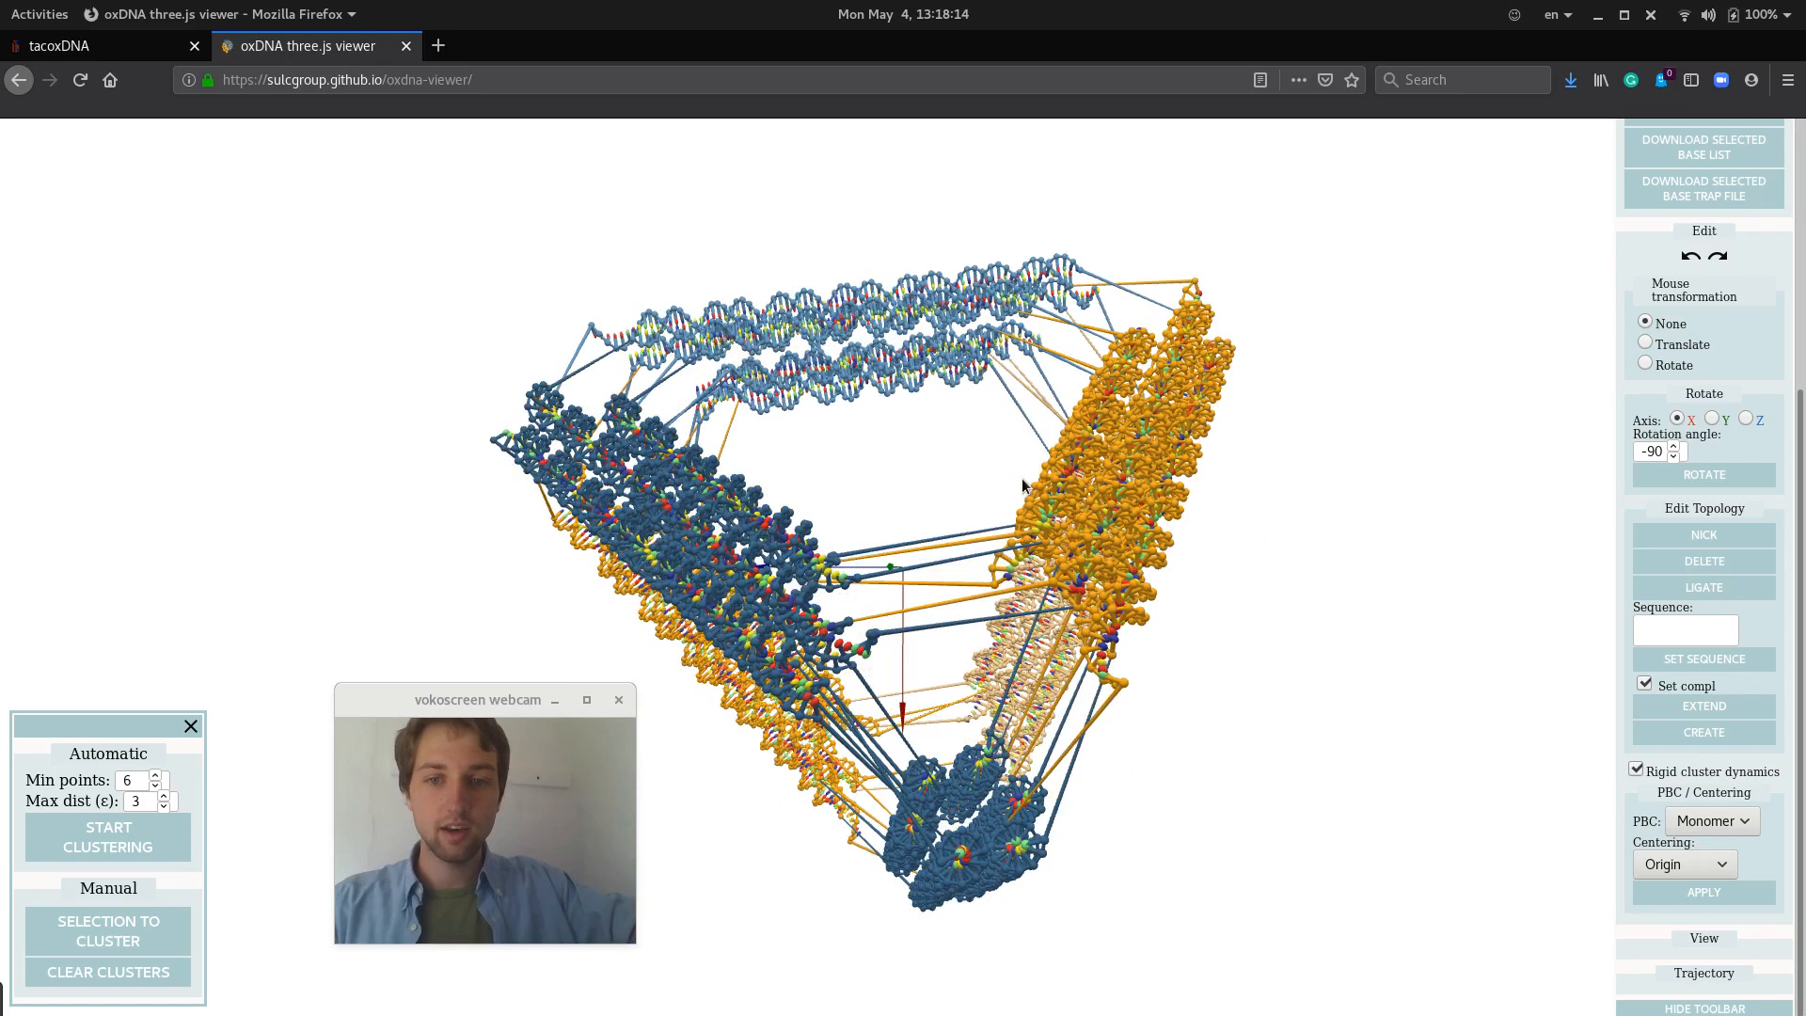
mouse_move(965, 564)
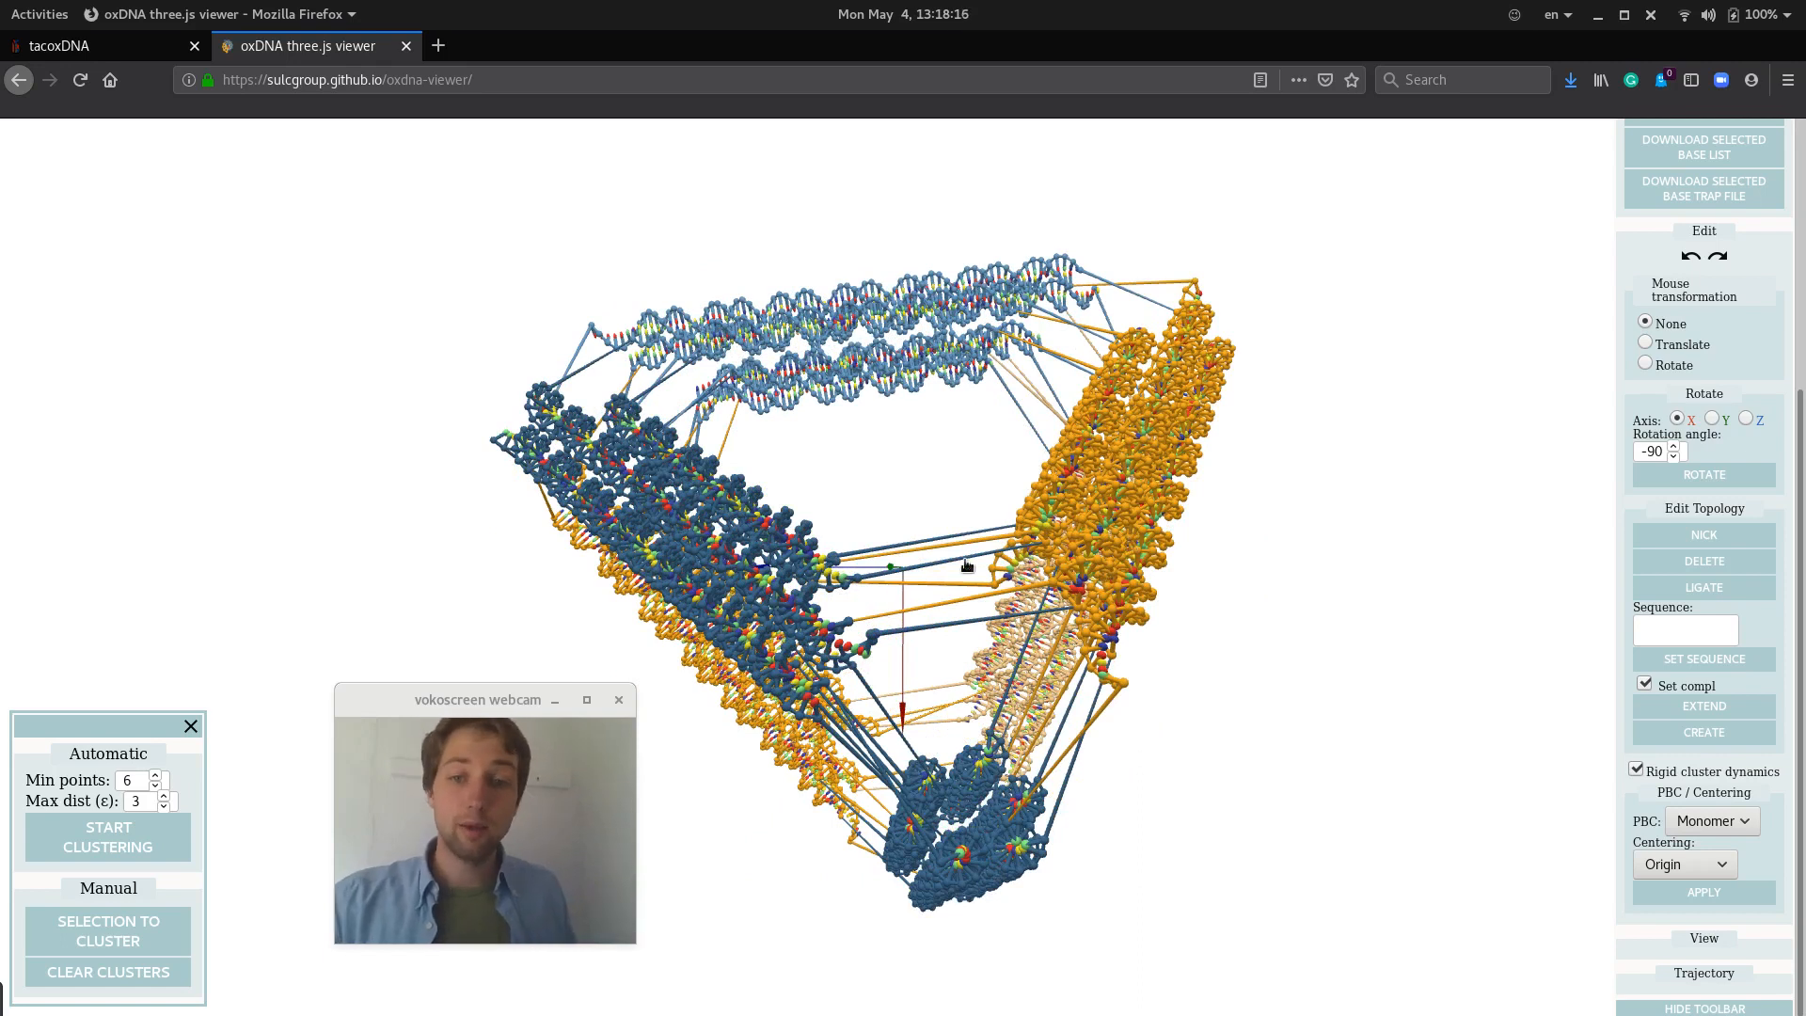
mouse_move(1136, 552)
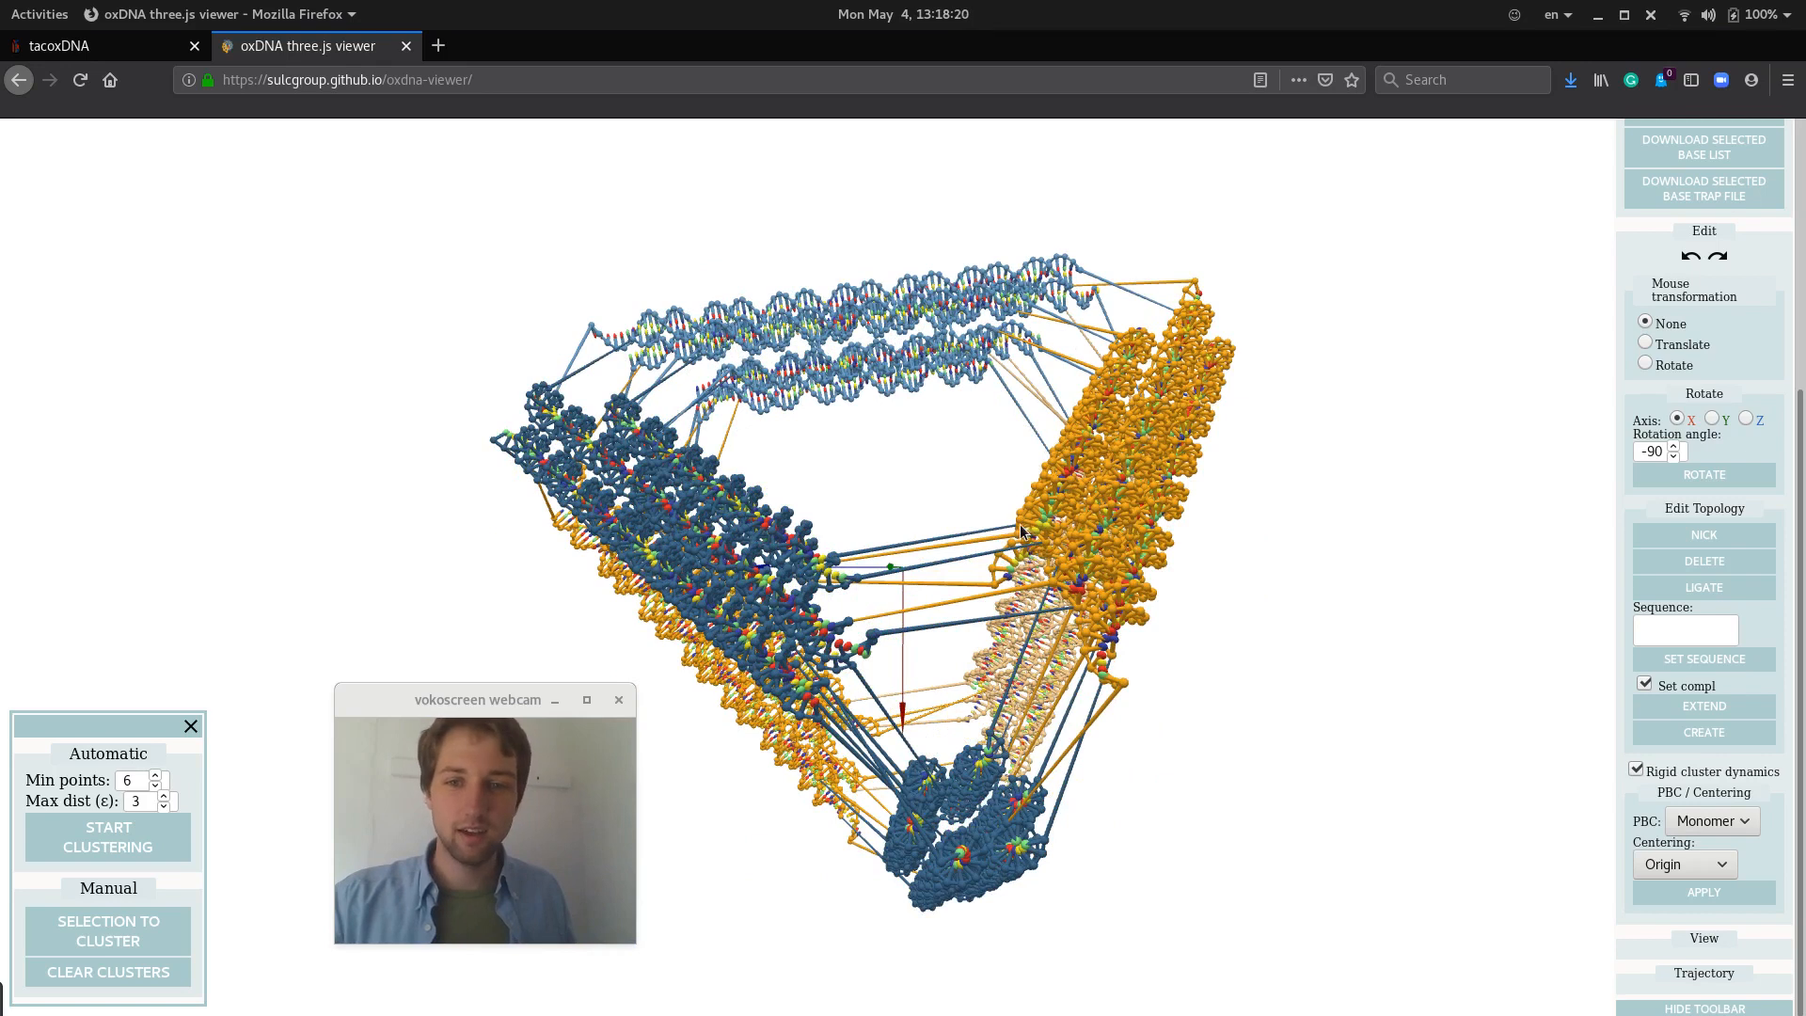
mouse_move(1003, 546)
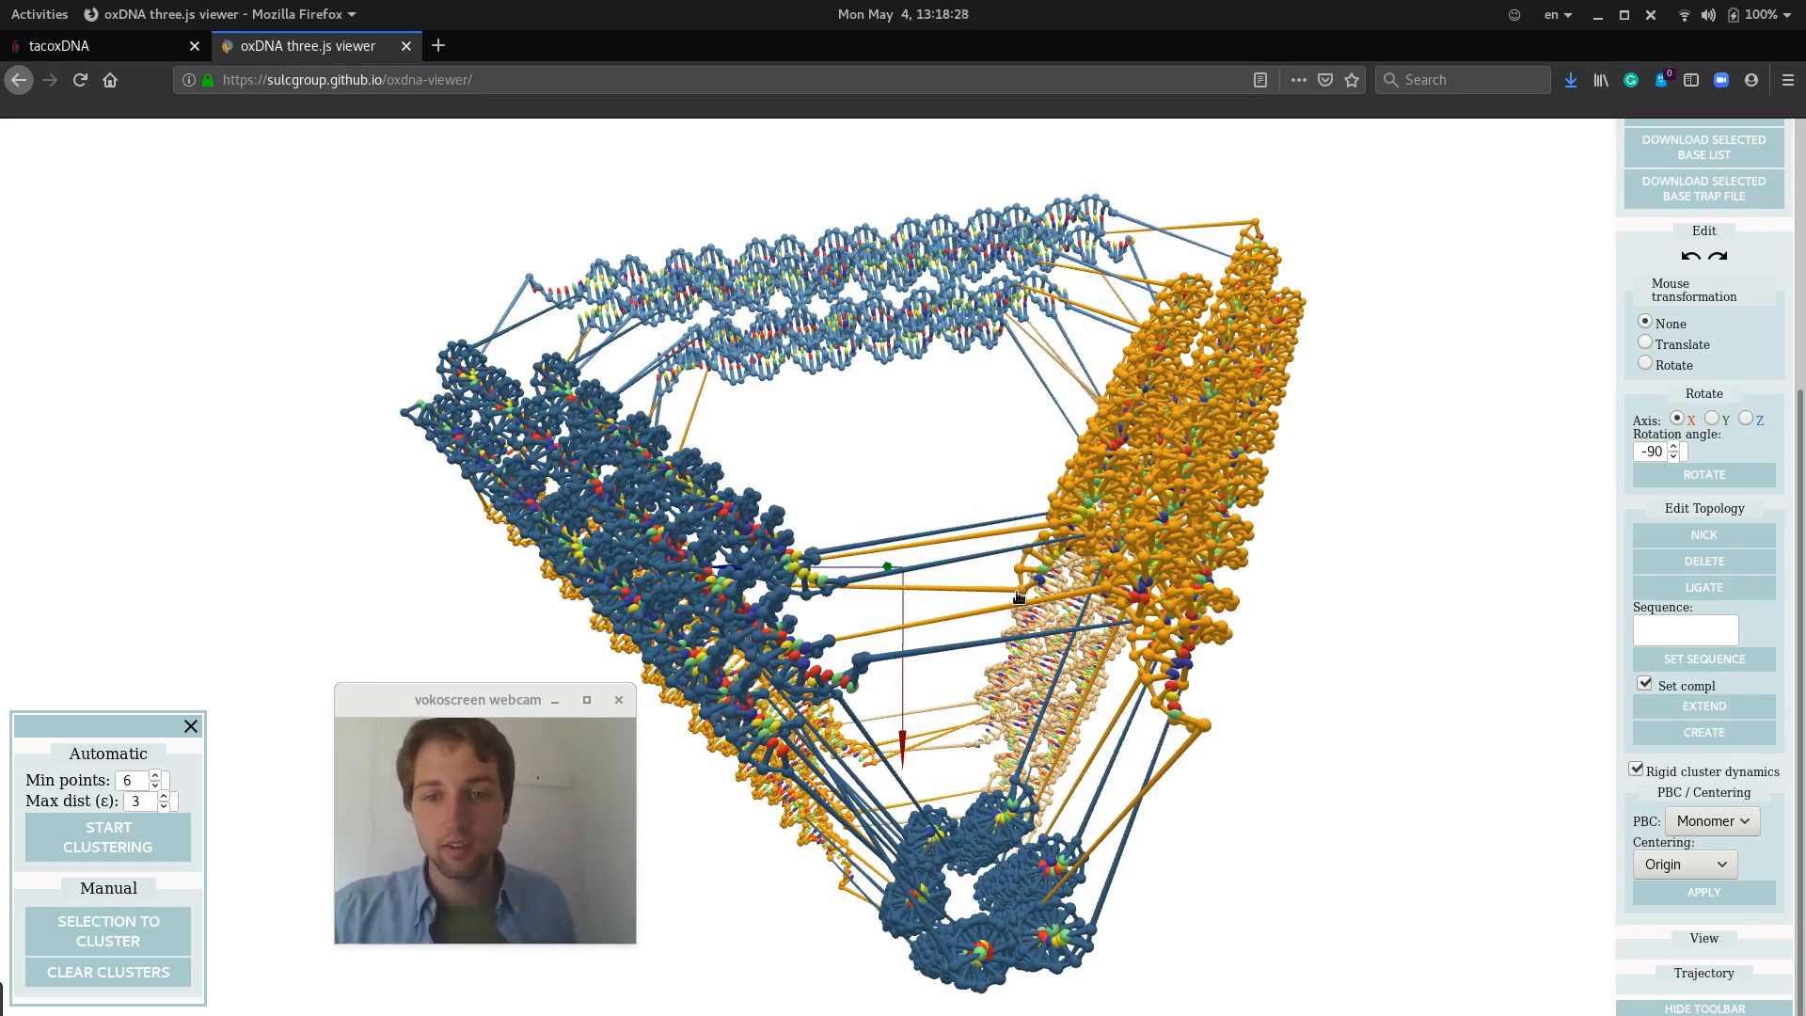
mouse_move(867, 483)
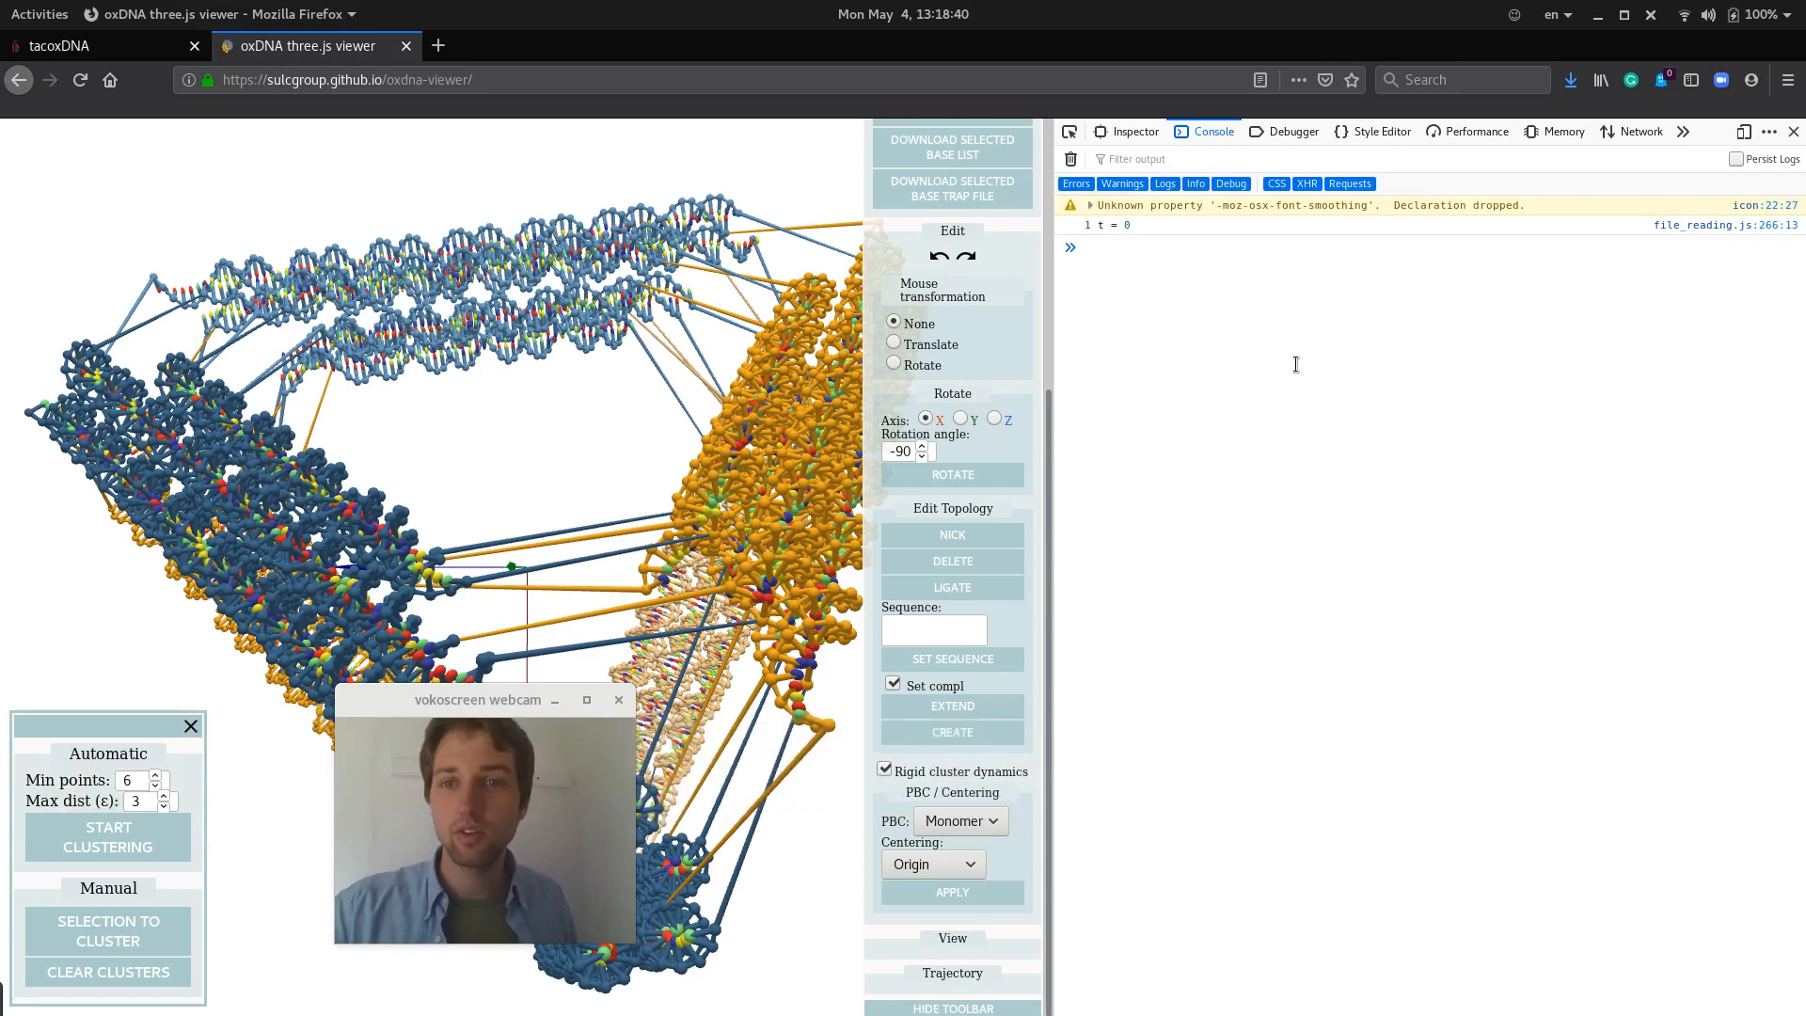
mouse_move(1264, 335)
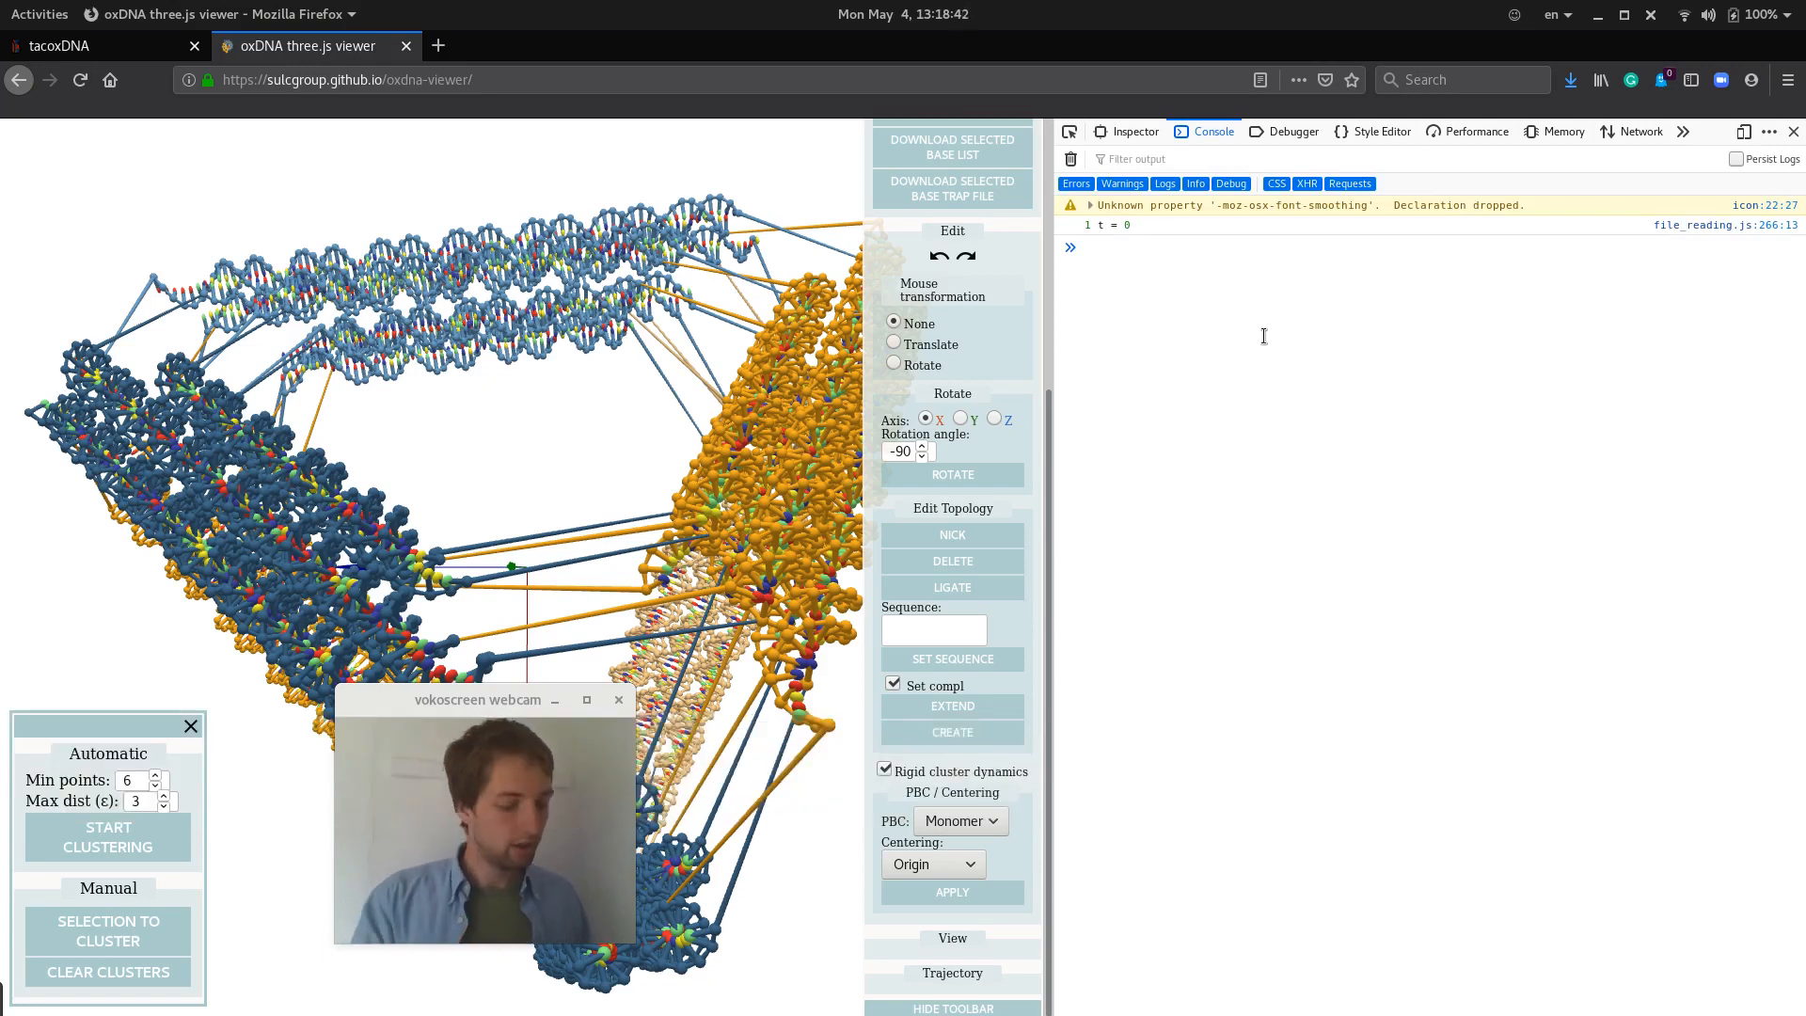
In the Web Console set rigidClusterSimulator.clusterRepulsionConst from 1000 to 100, then close the console.
text(rid)
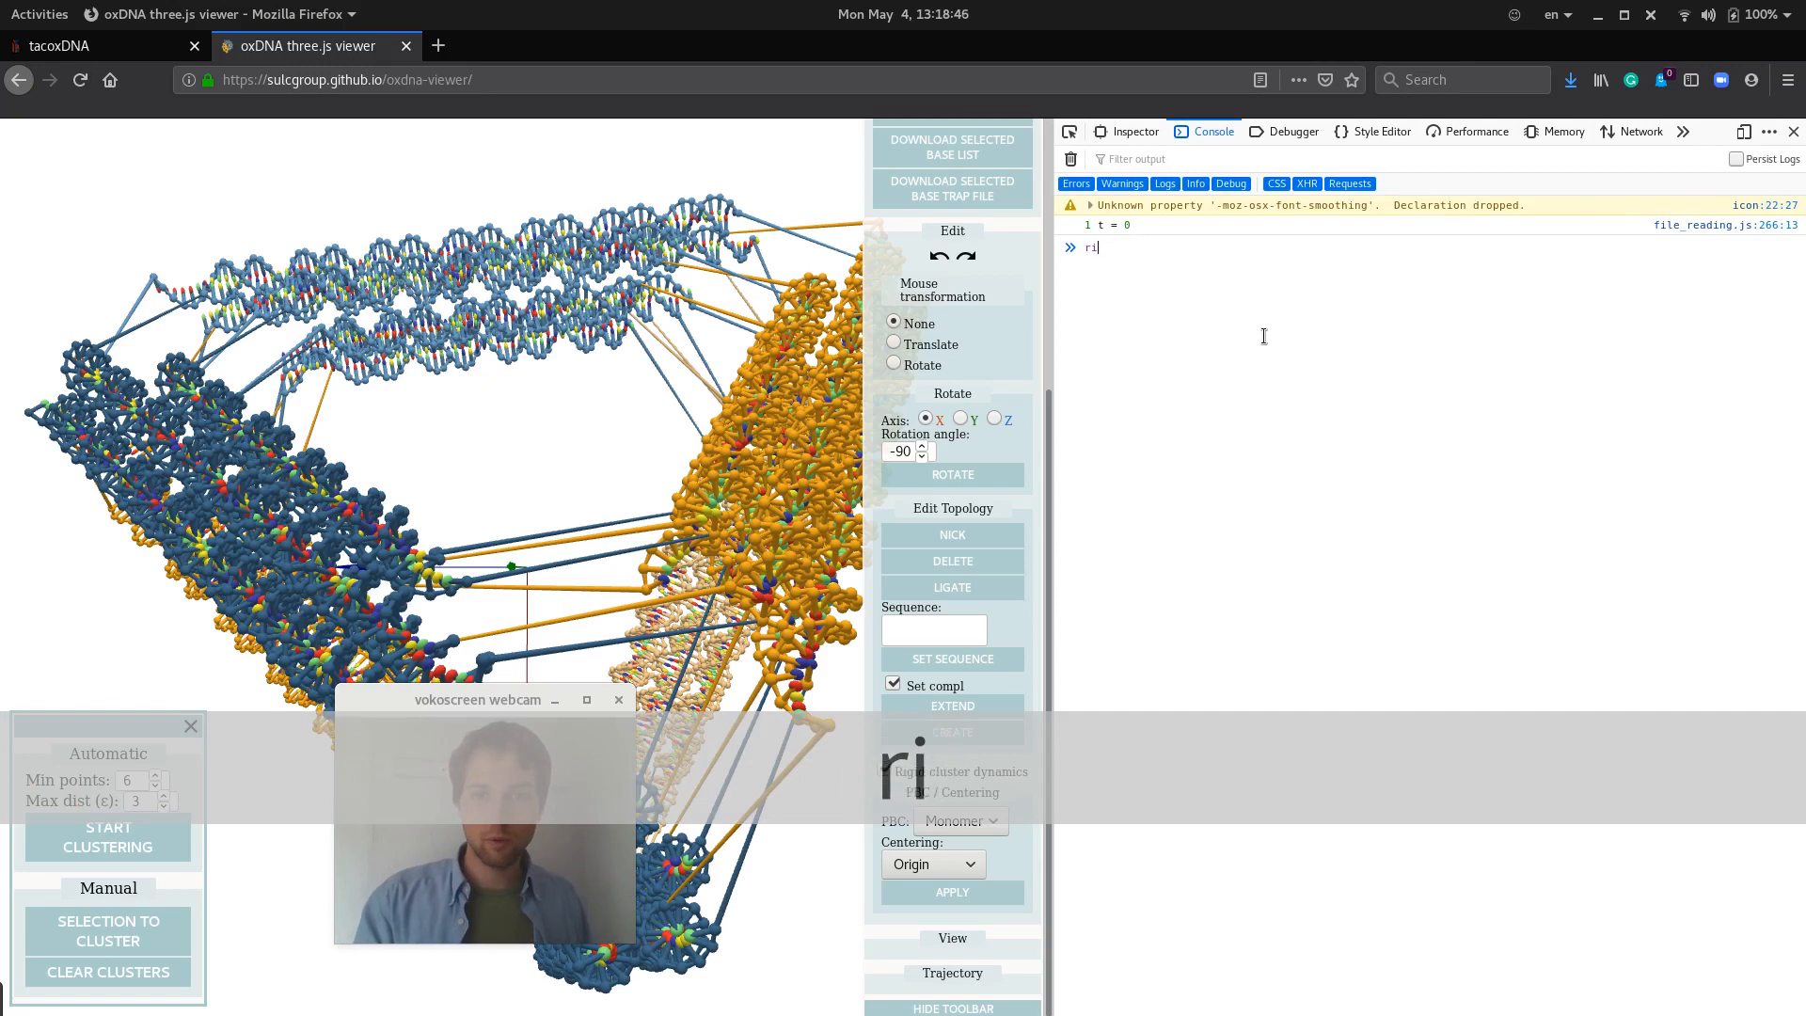
key(Return)
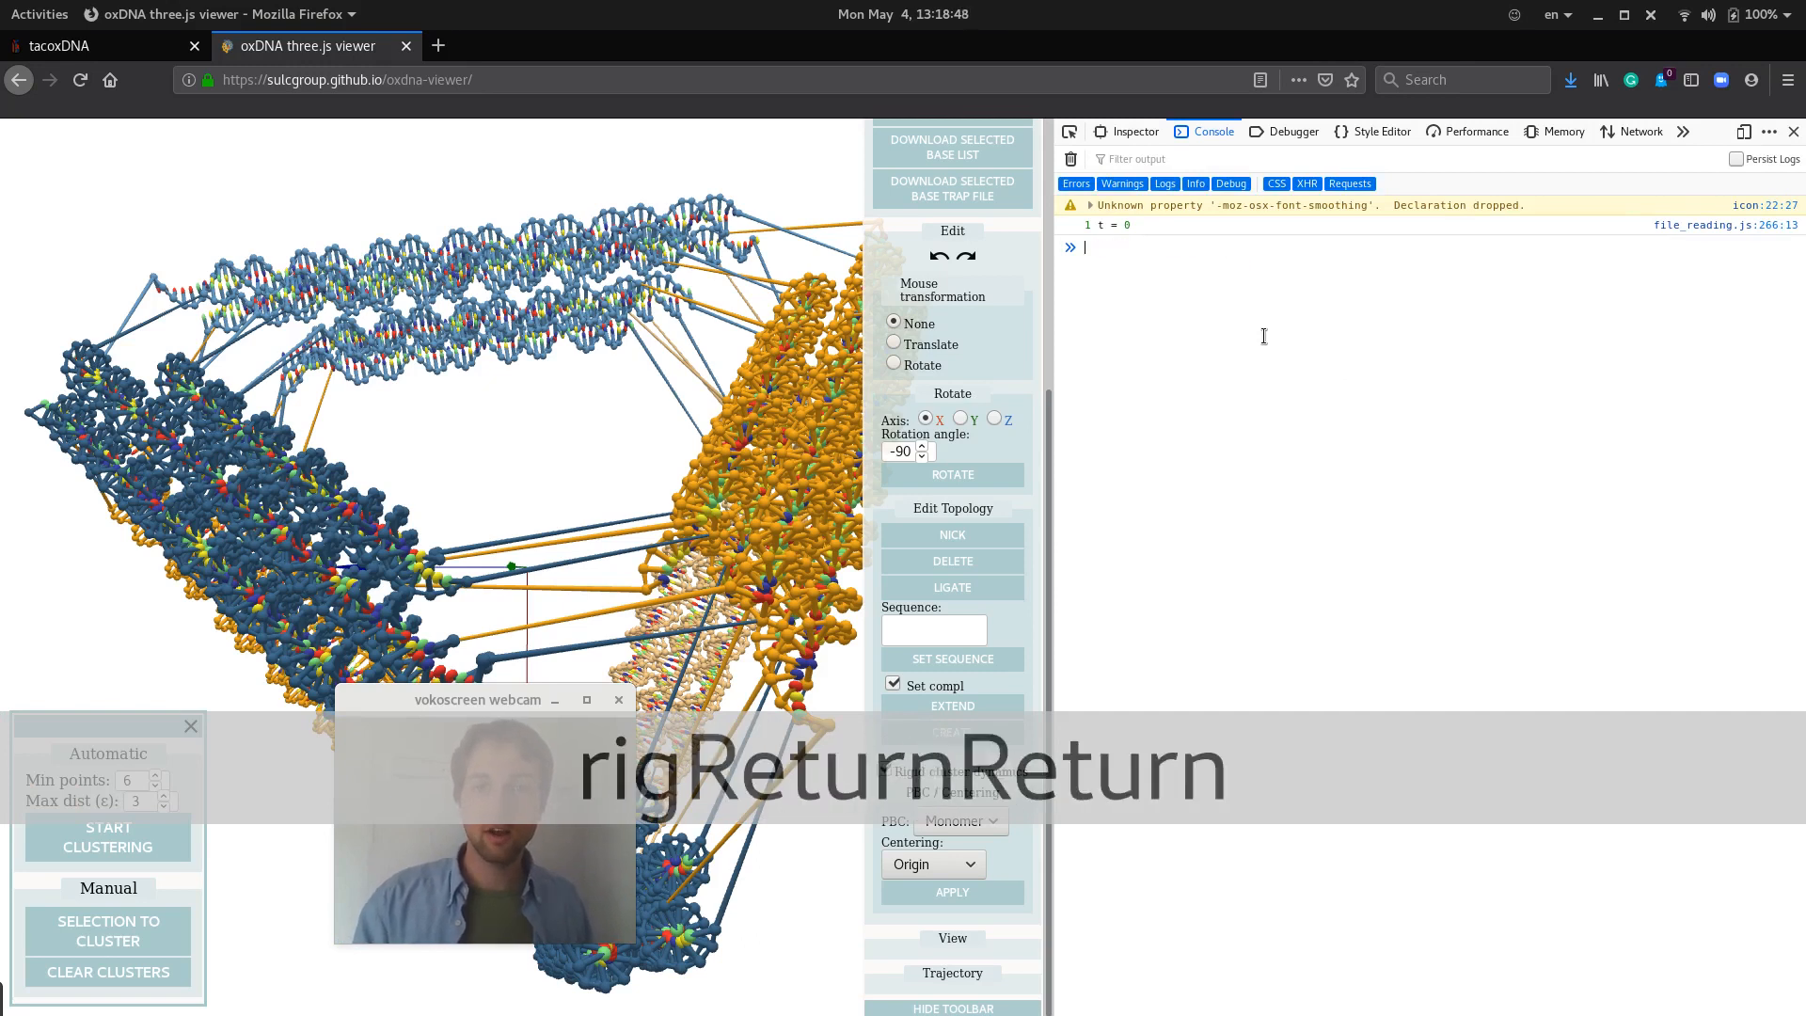
key(Return)
text(rigidClusterSimulator.clusterRepulsionConst)
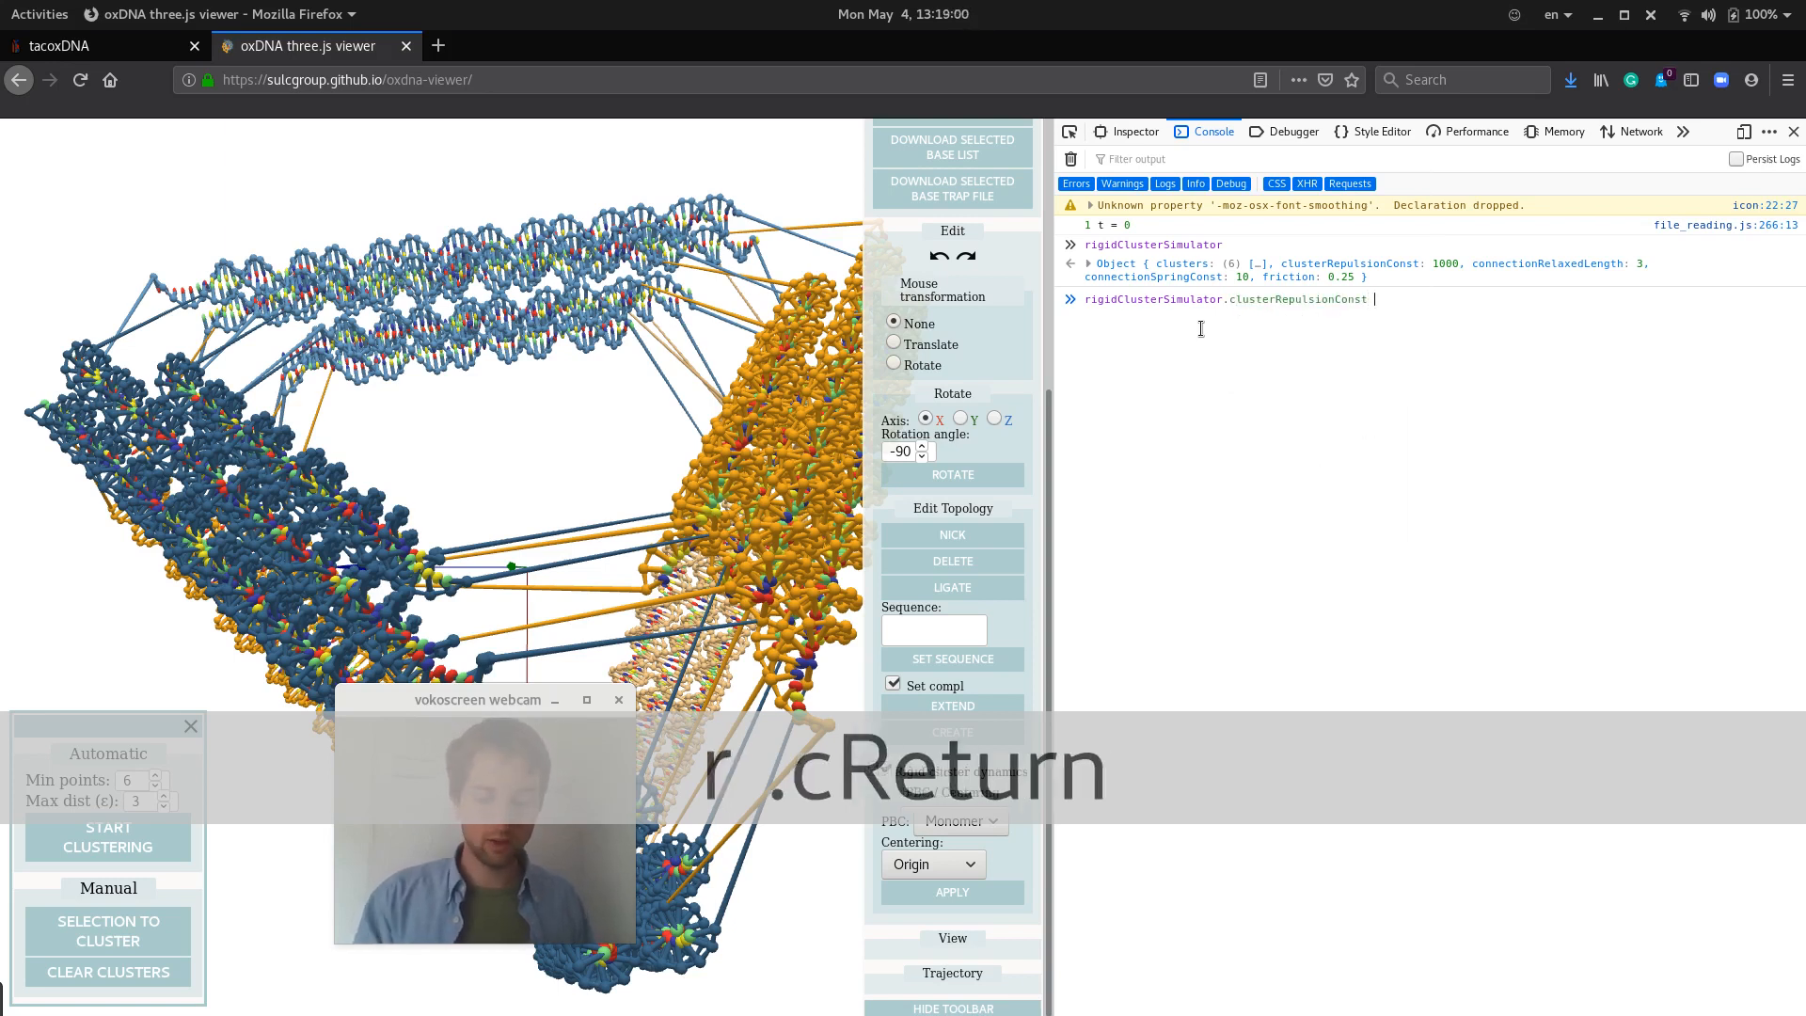
text(= 100)
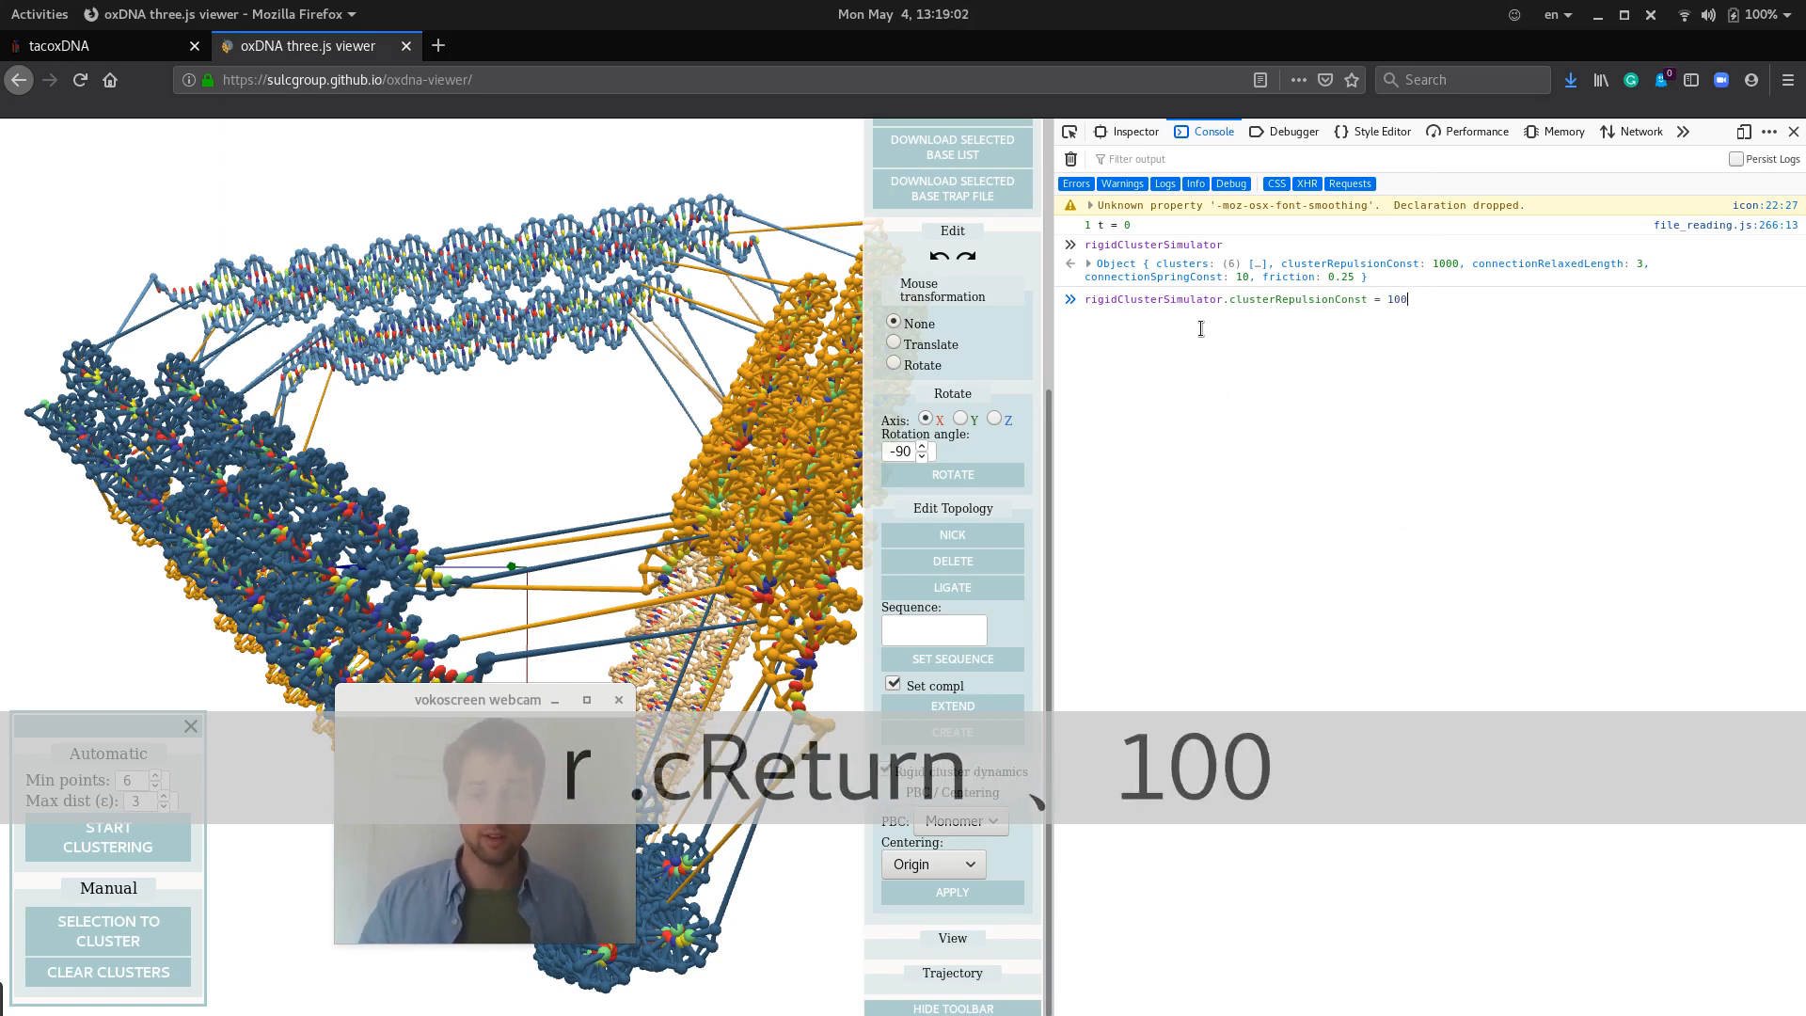
key(Return)
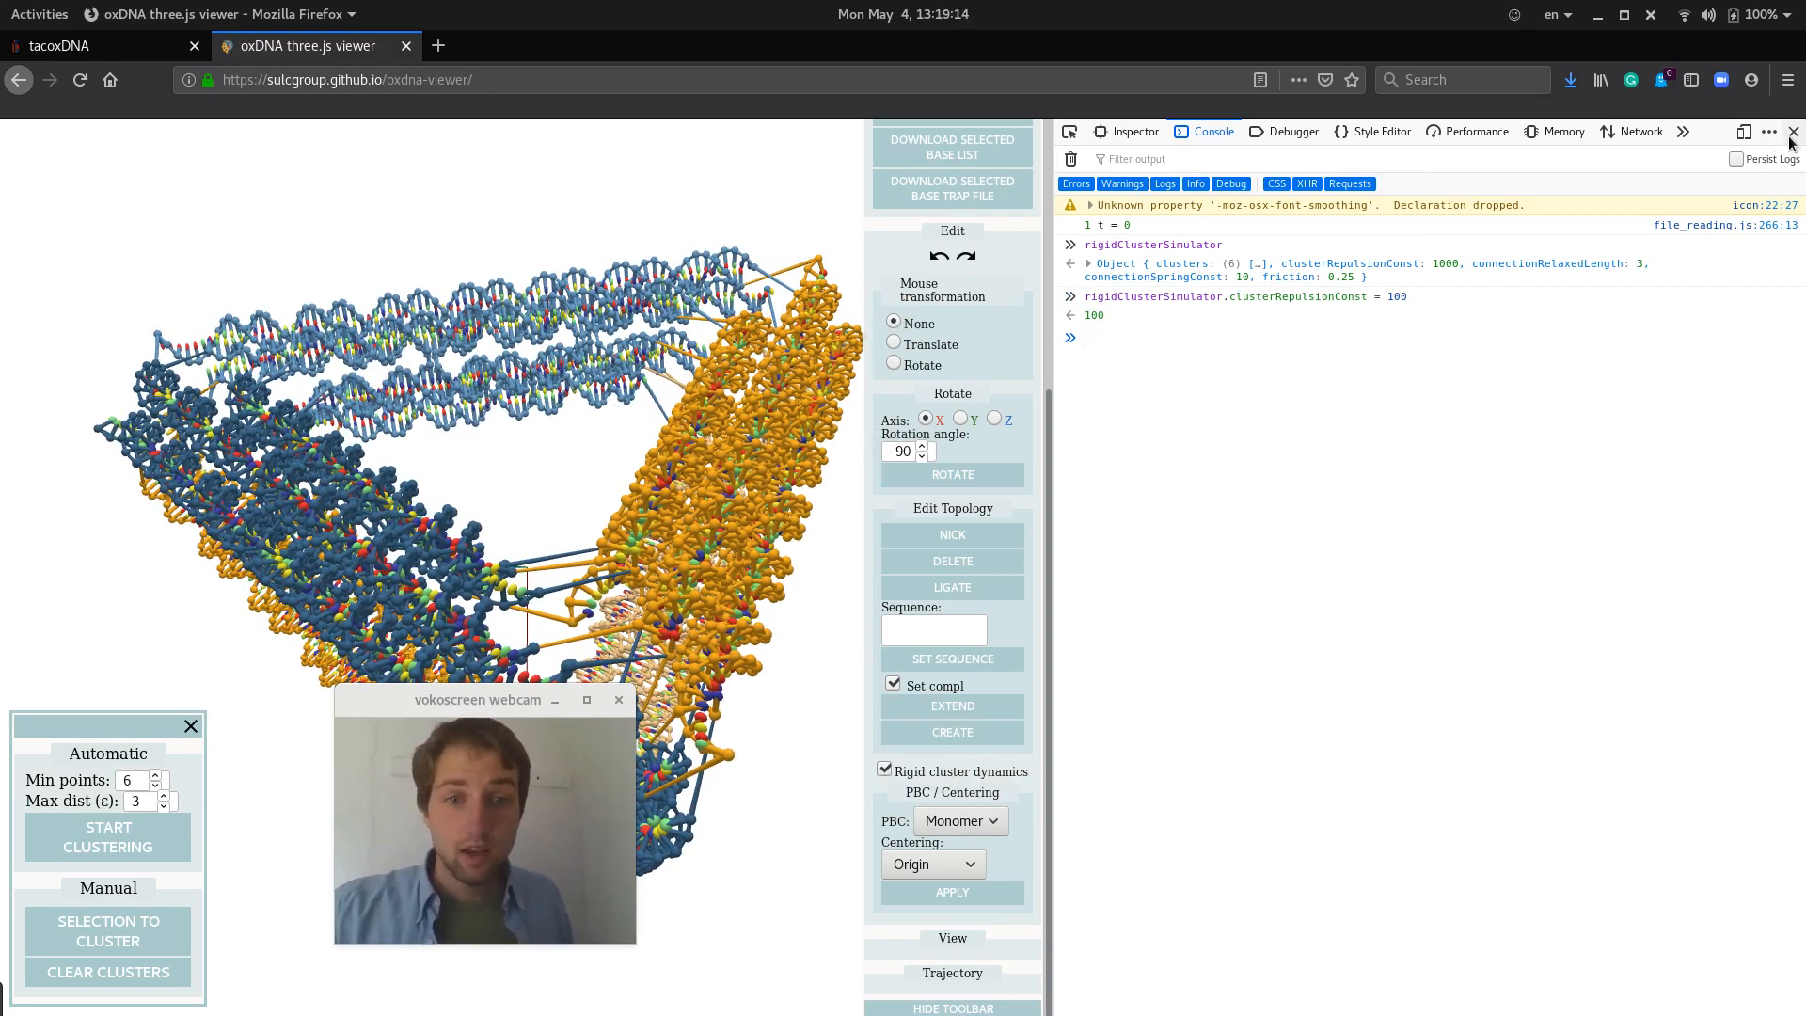
click(1792, 131)
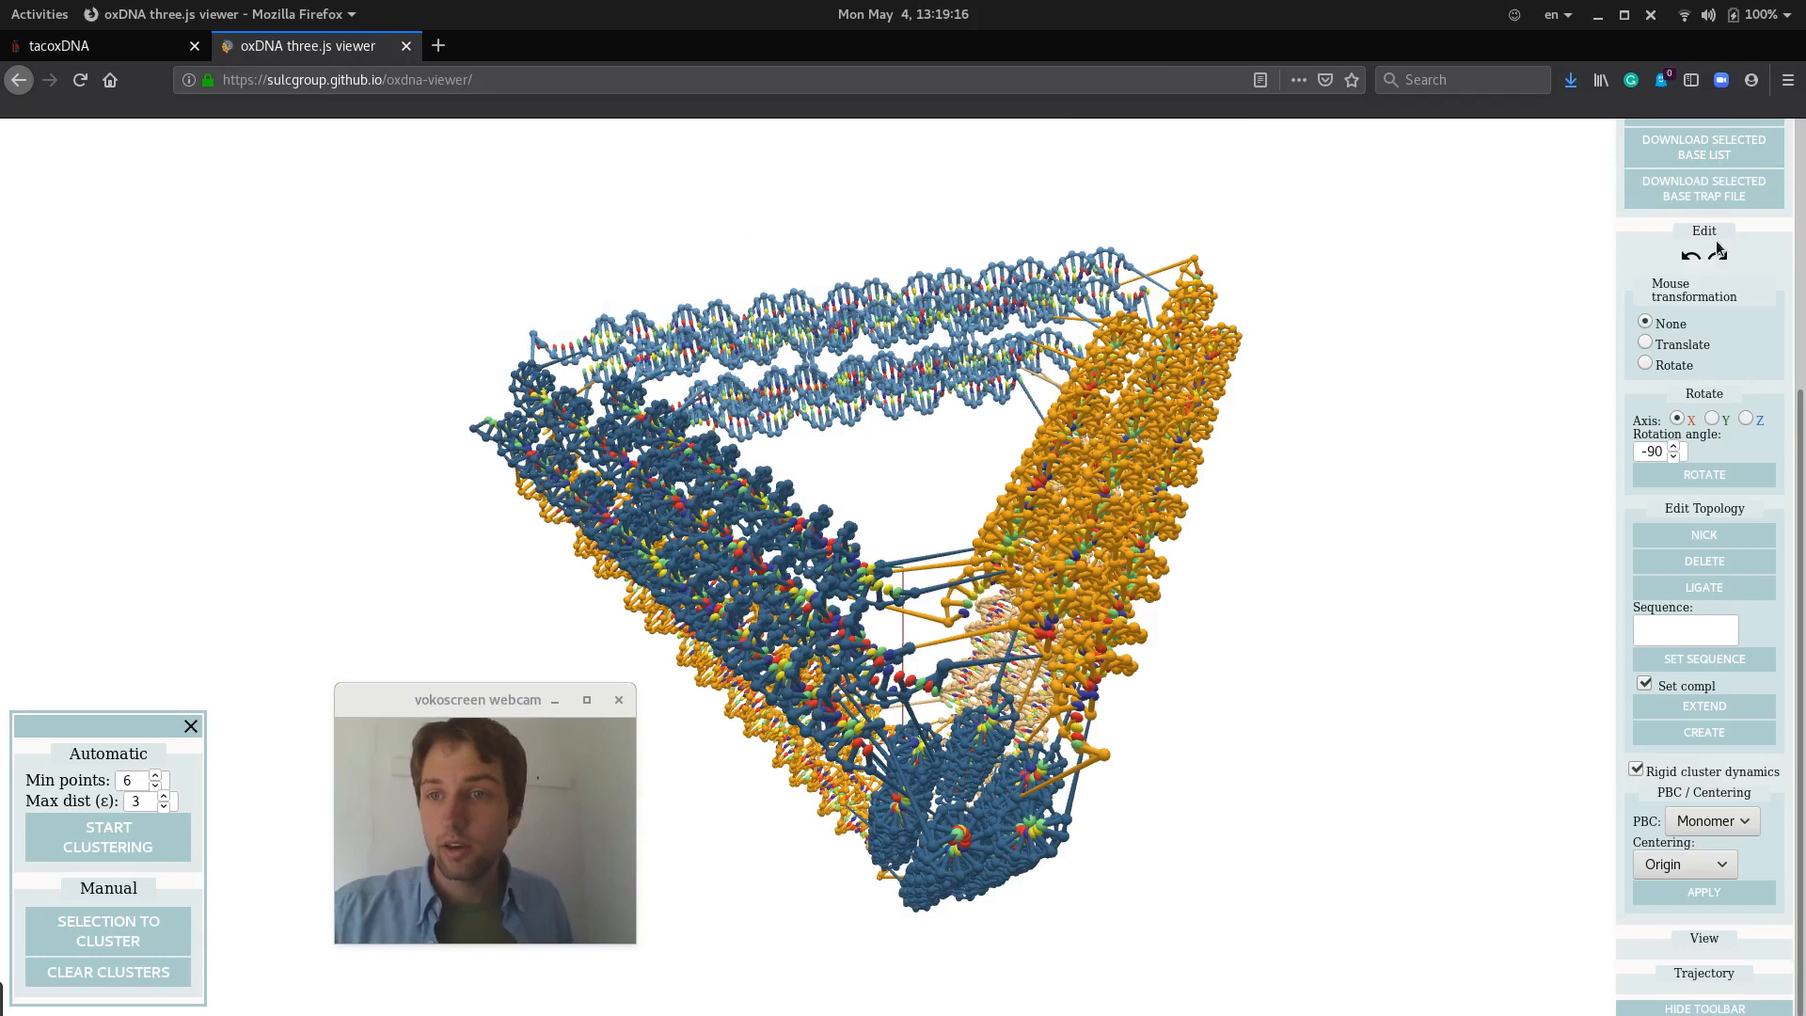
Expand oxView's File section, bring up the Download oxDNA files dialog and dismiss it.
scroll(up, 3)
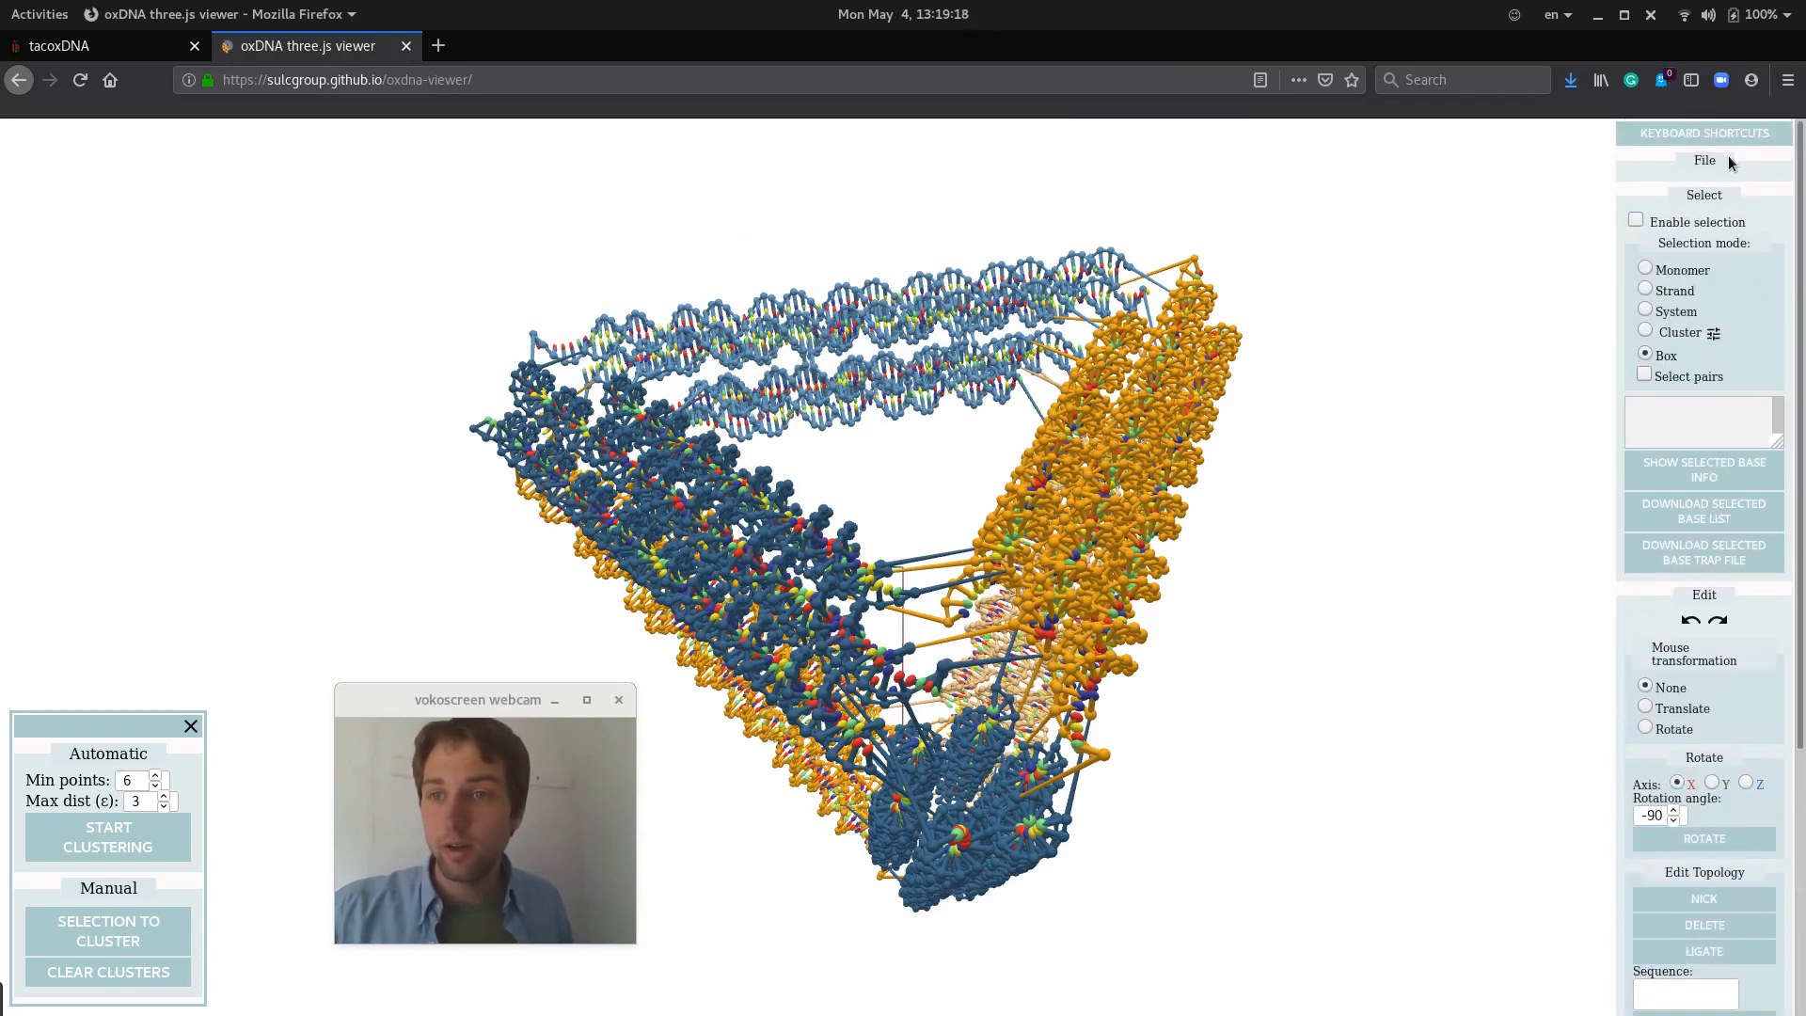
click(1704, 160)
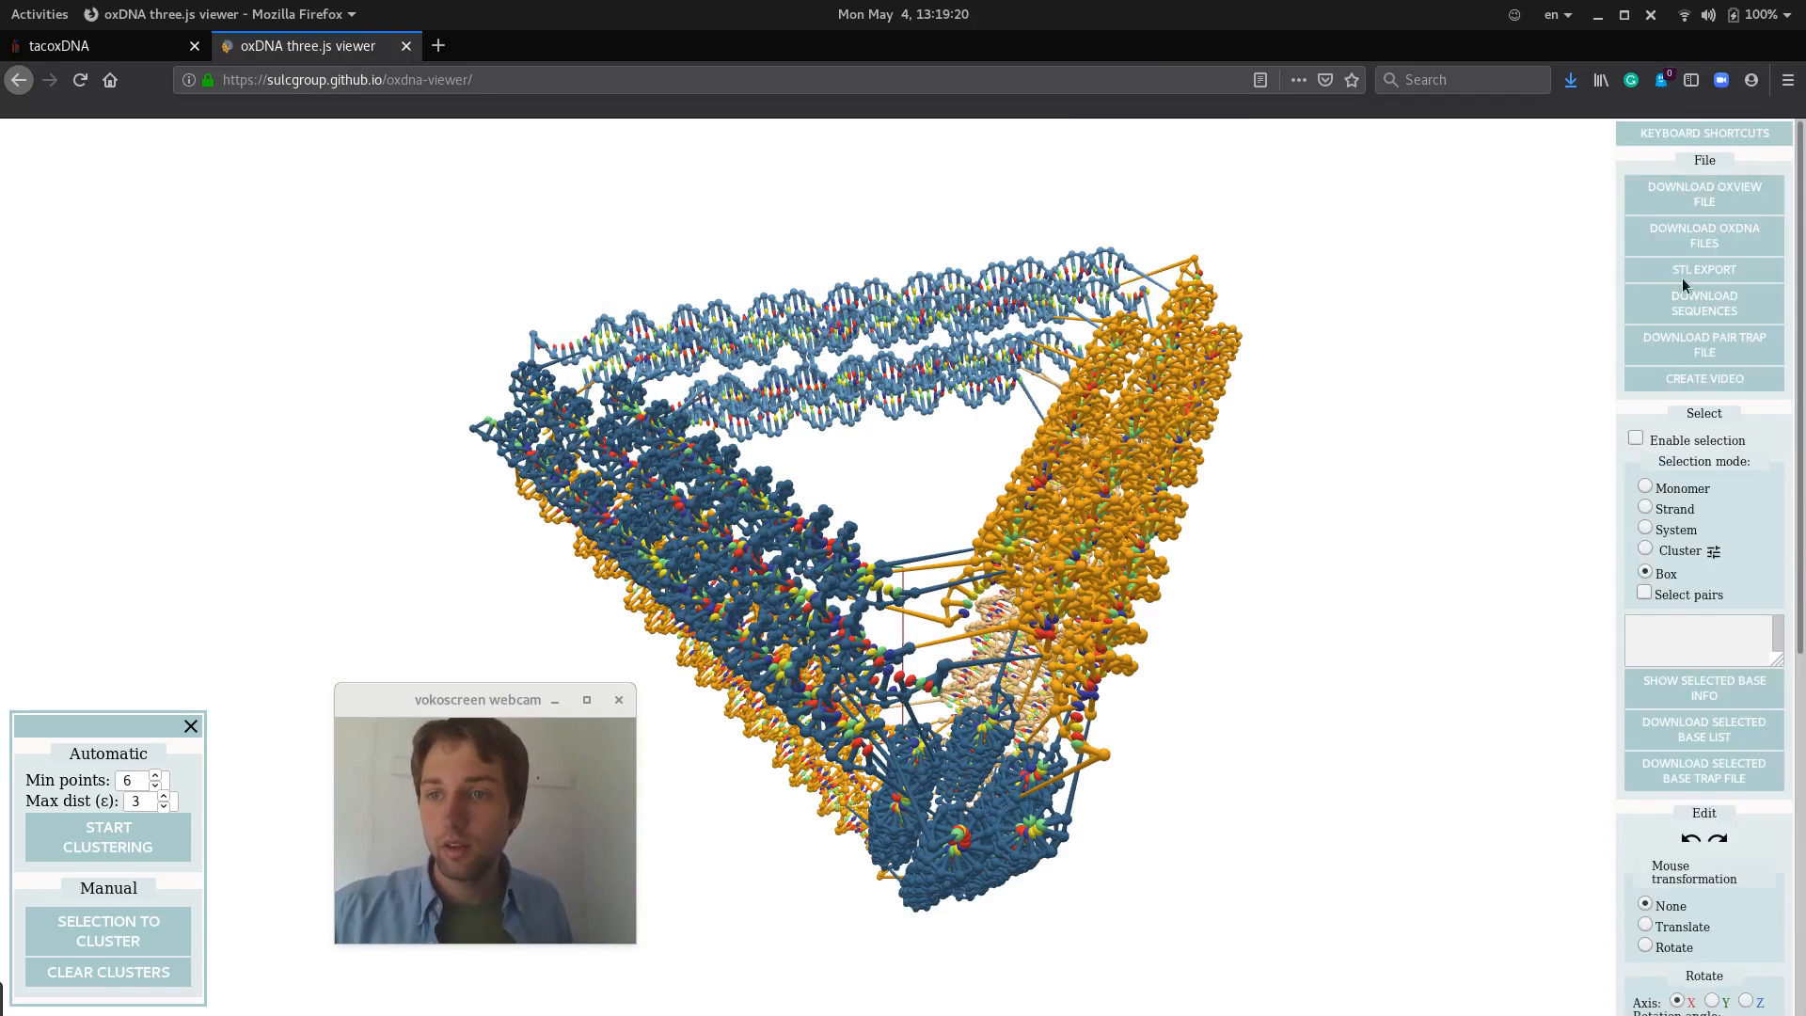
mouse_move(1704, 235)
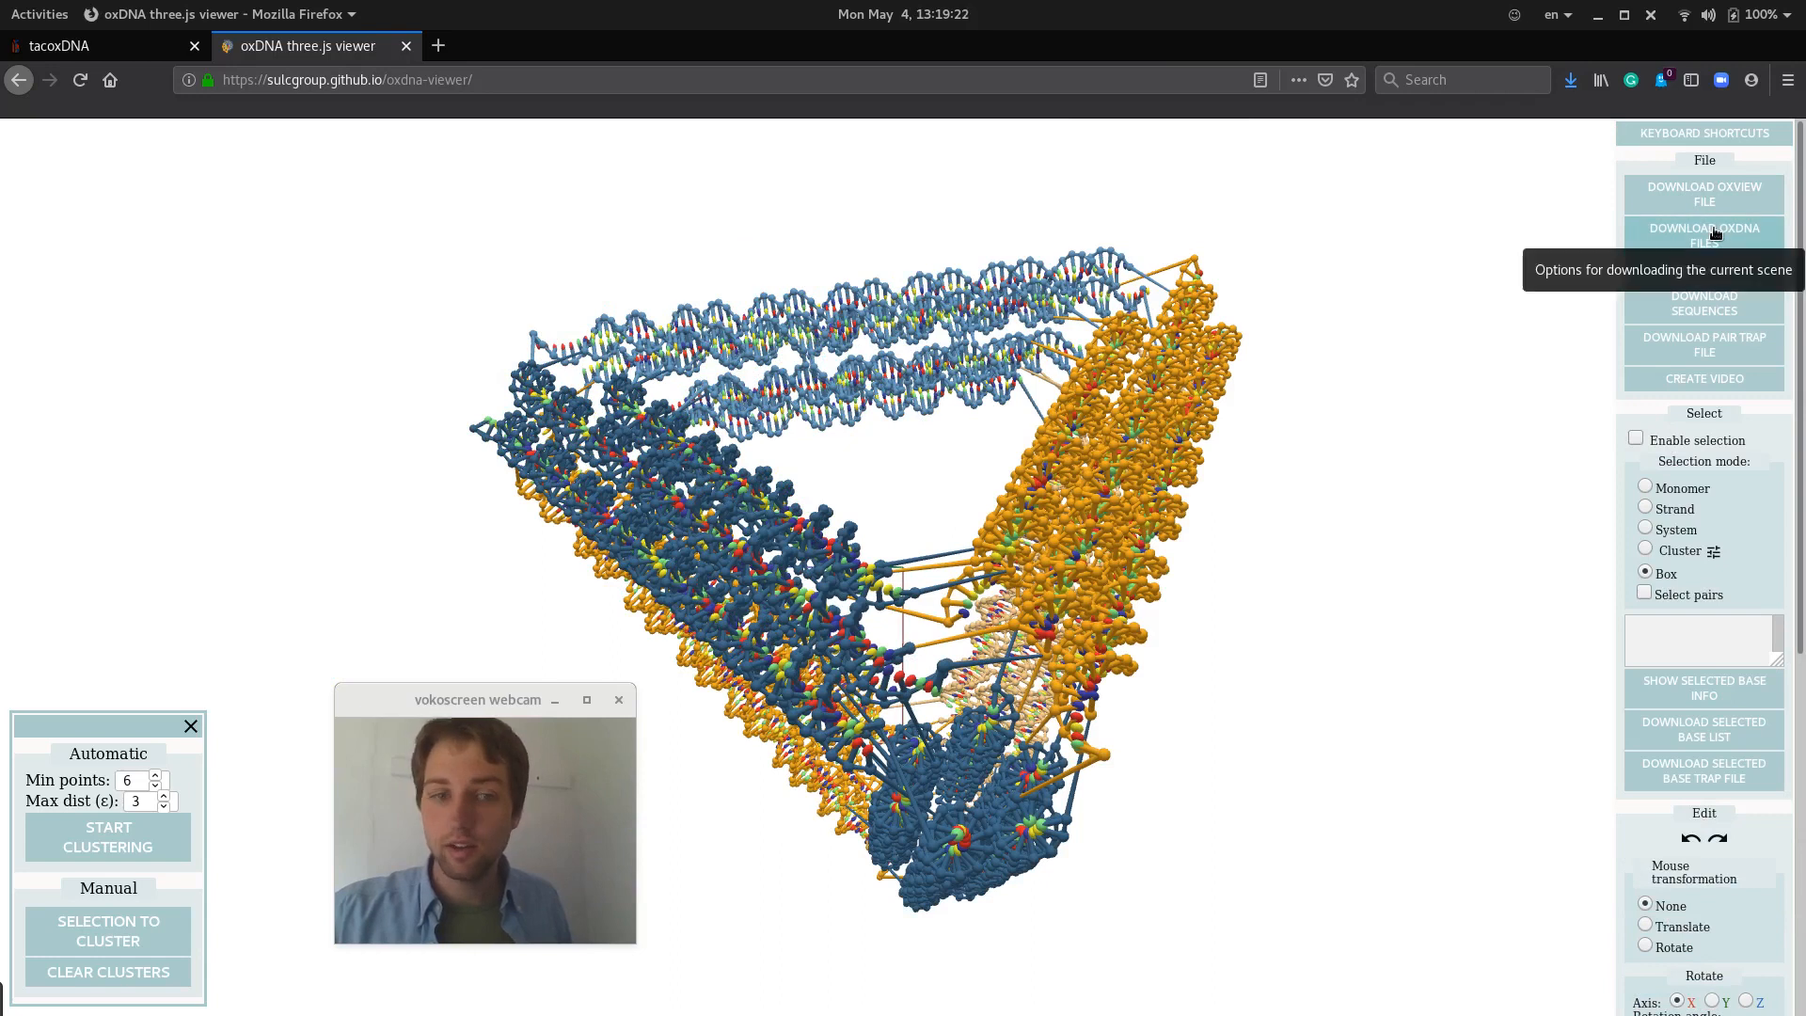
click(1704, 235)
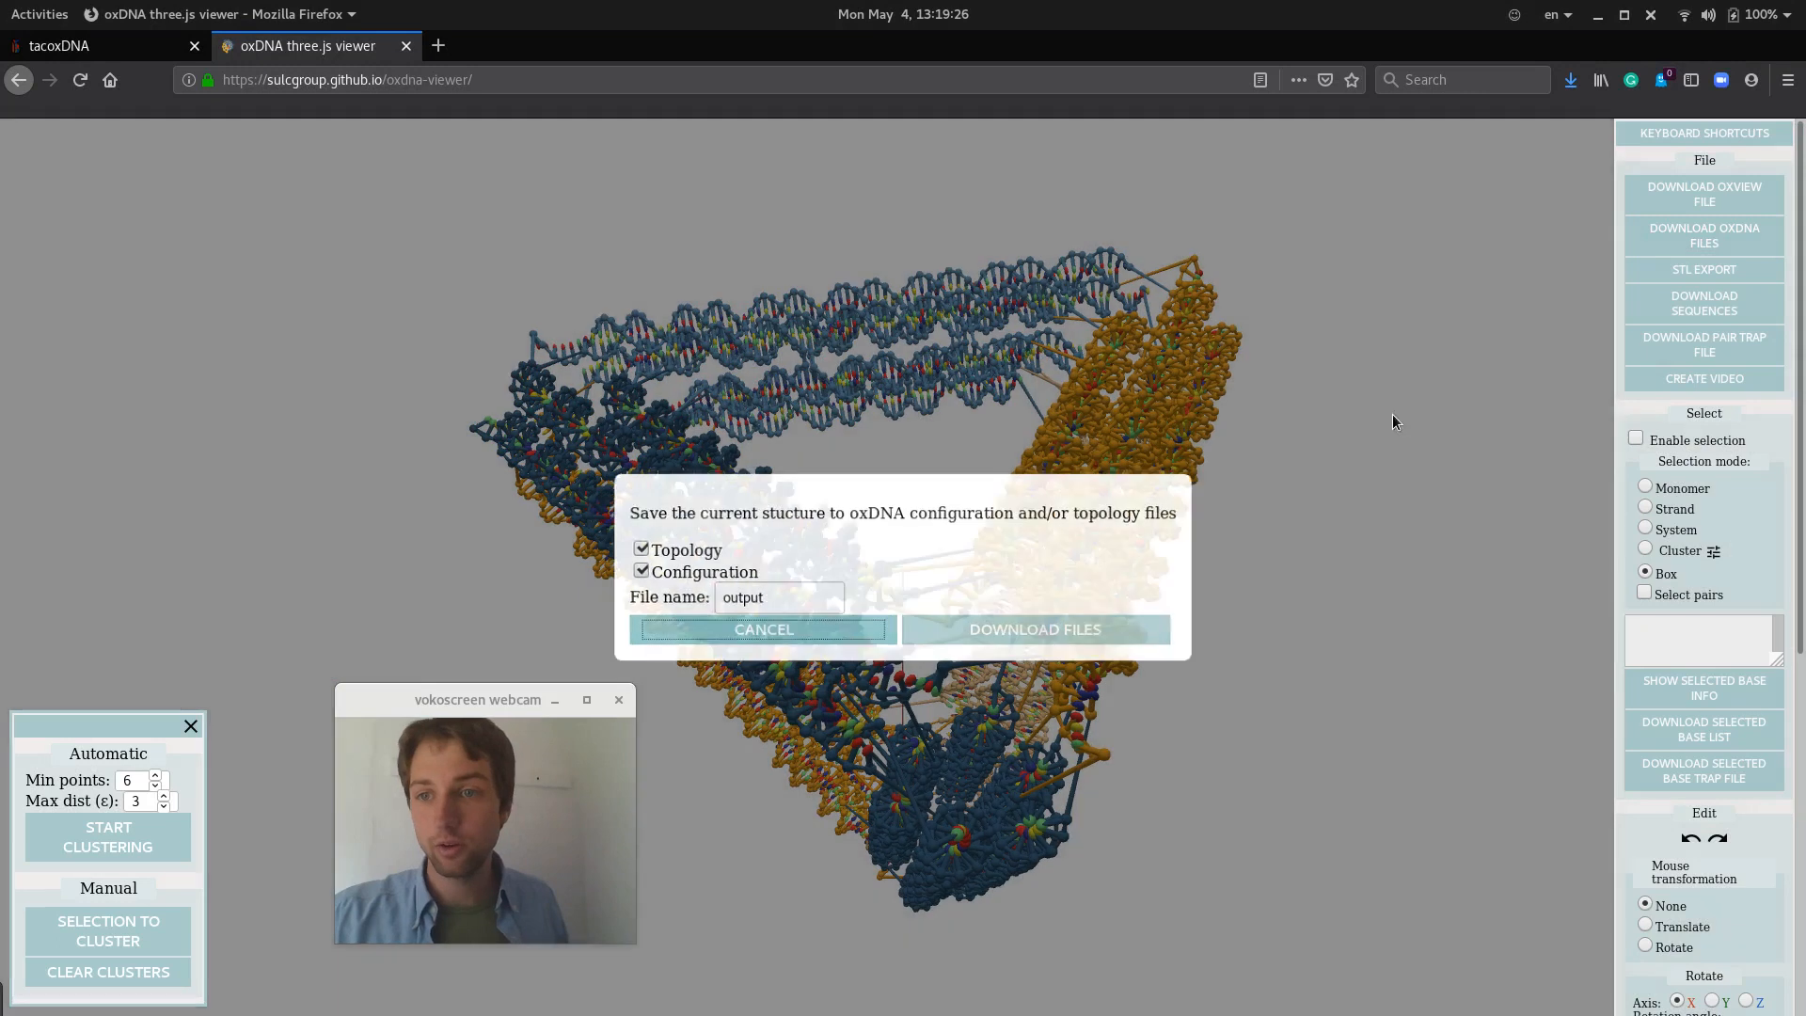
click(761, 628)
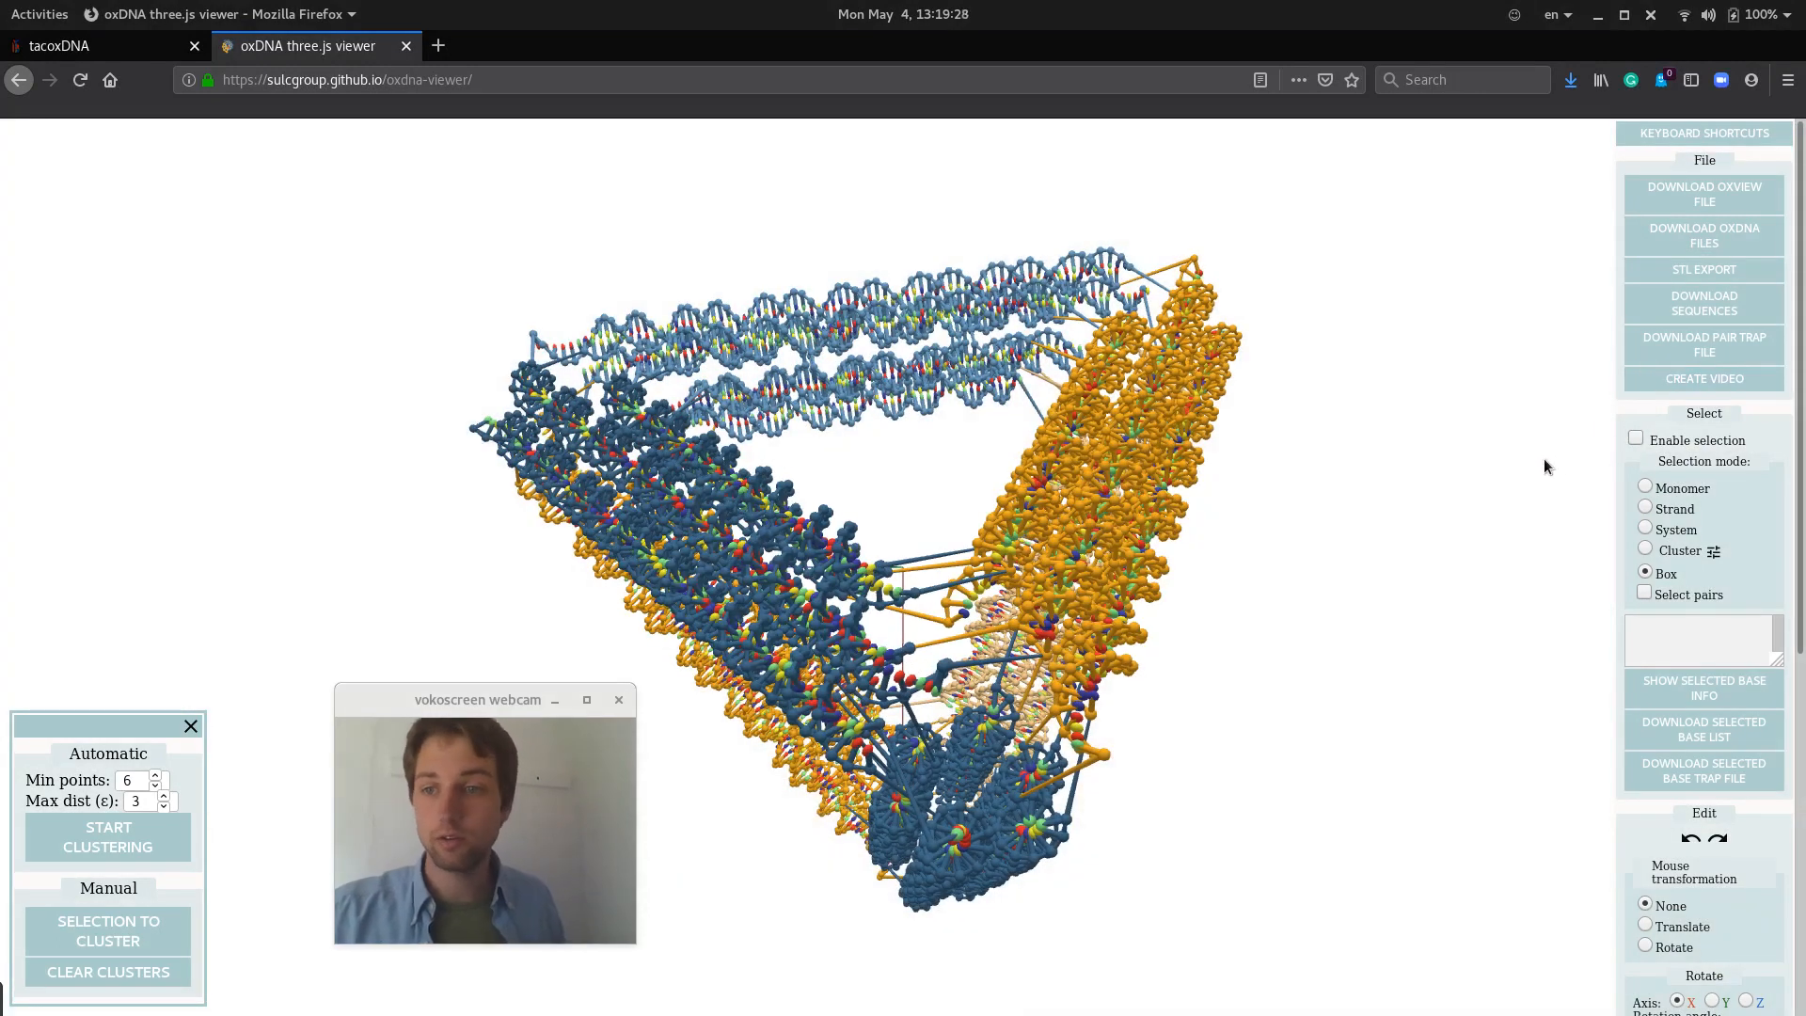
mouse_move(1357, 552)
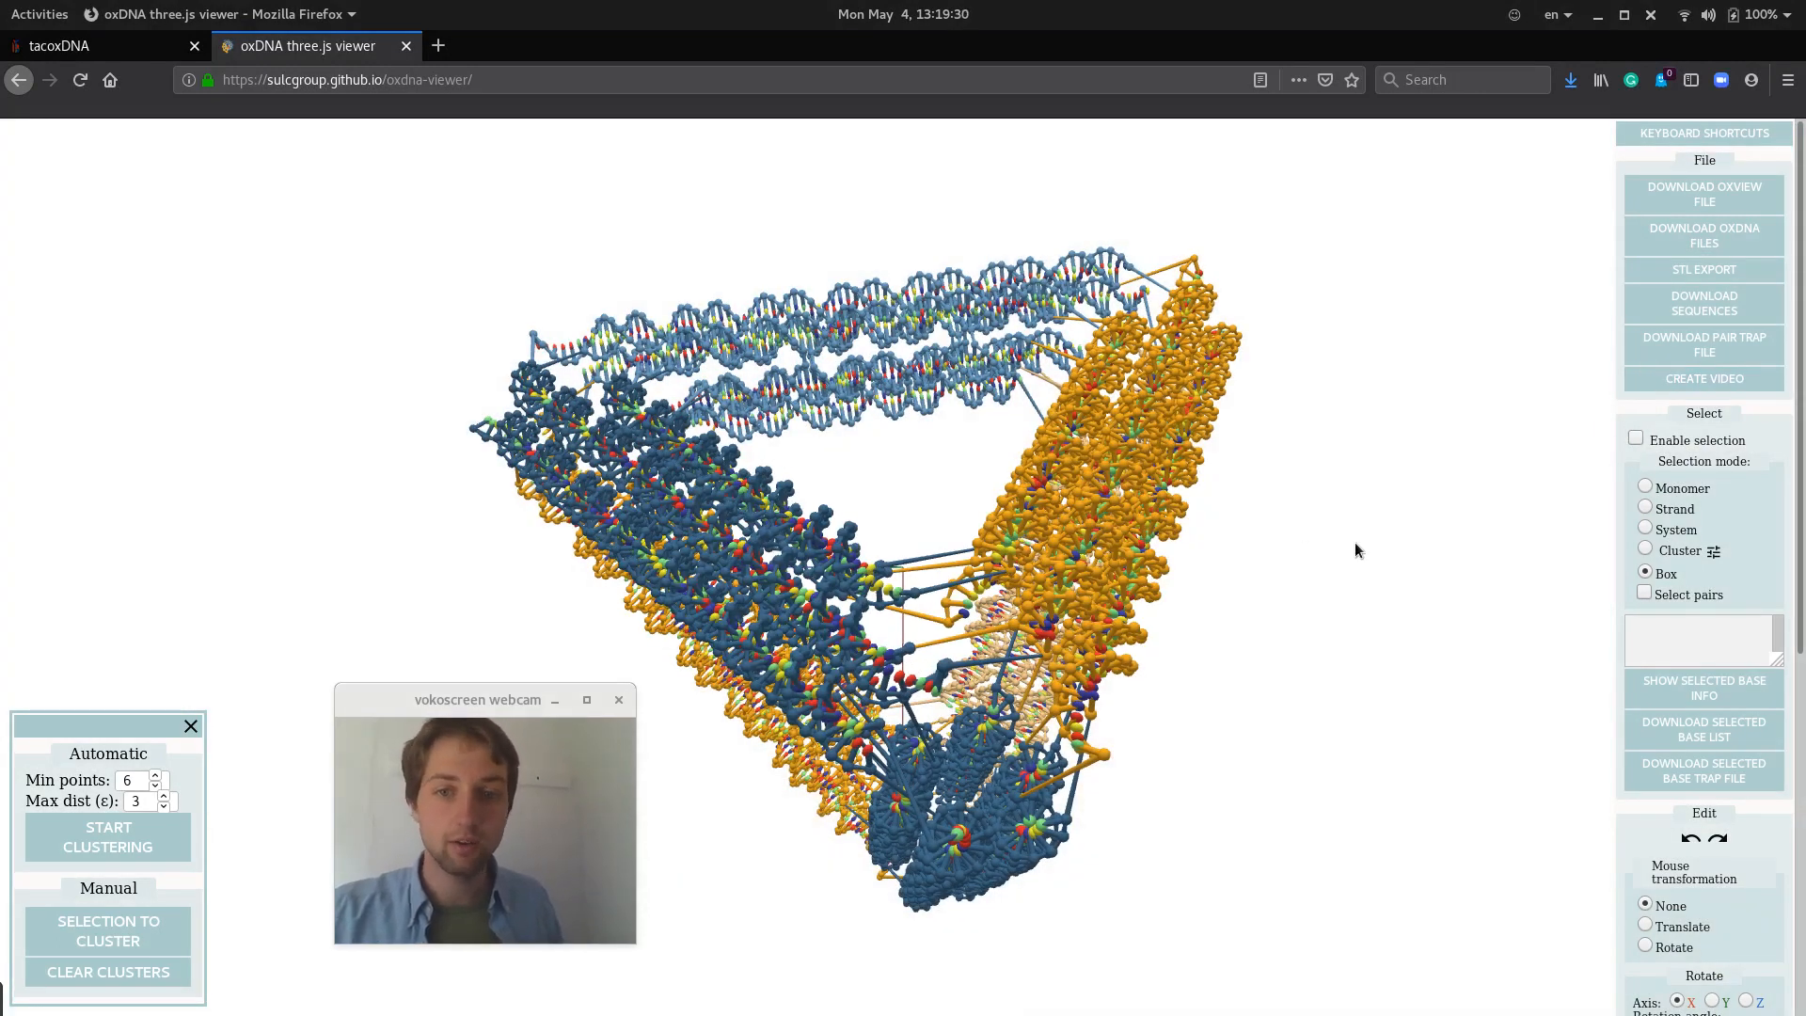